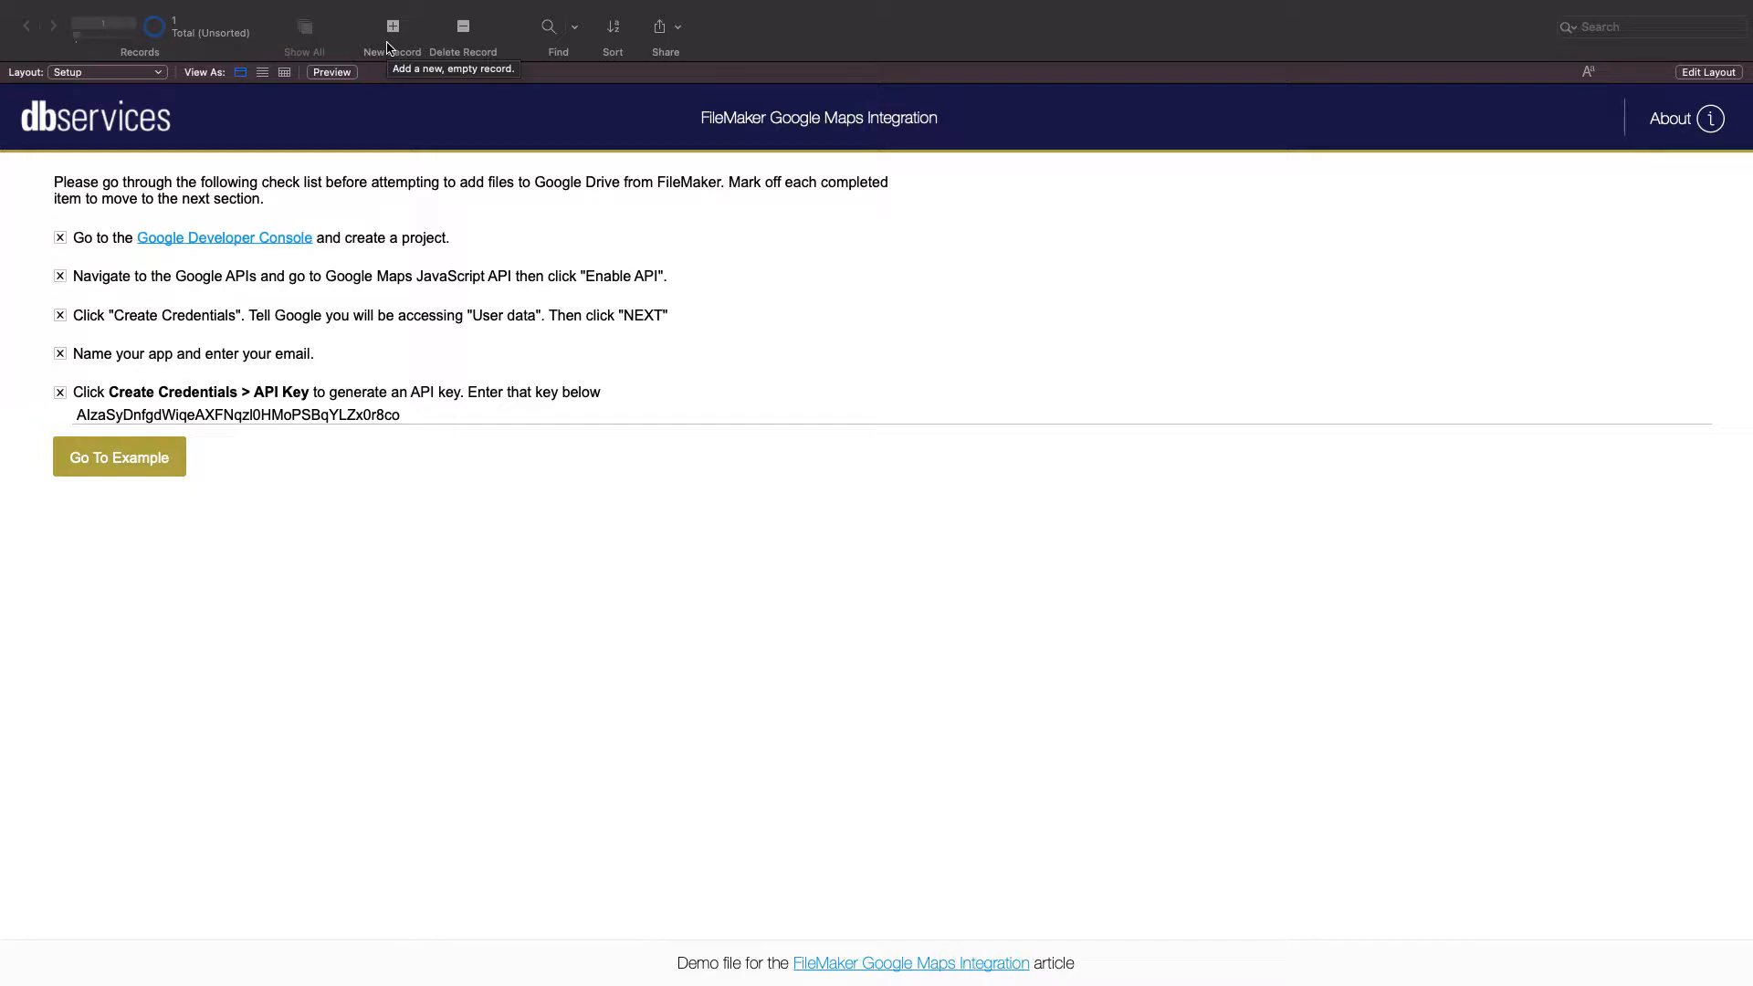
pyautogui.moveTo(453, 369)
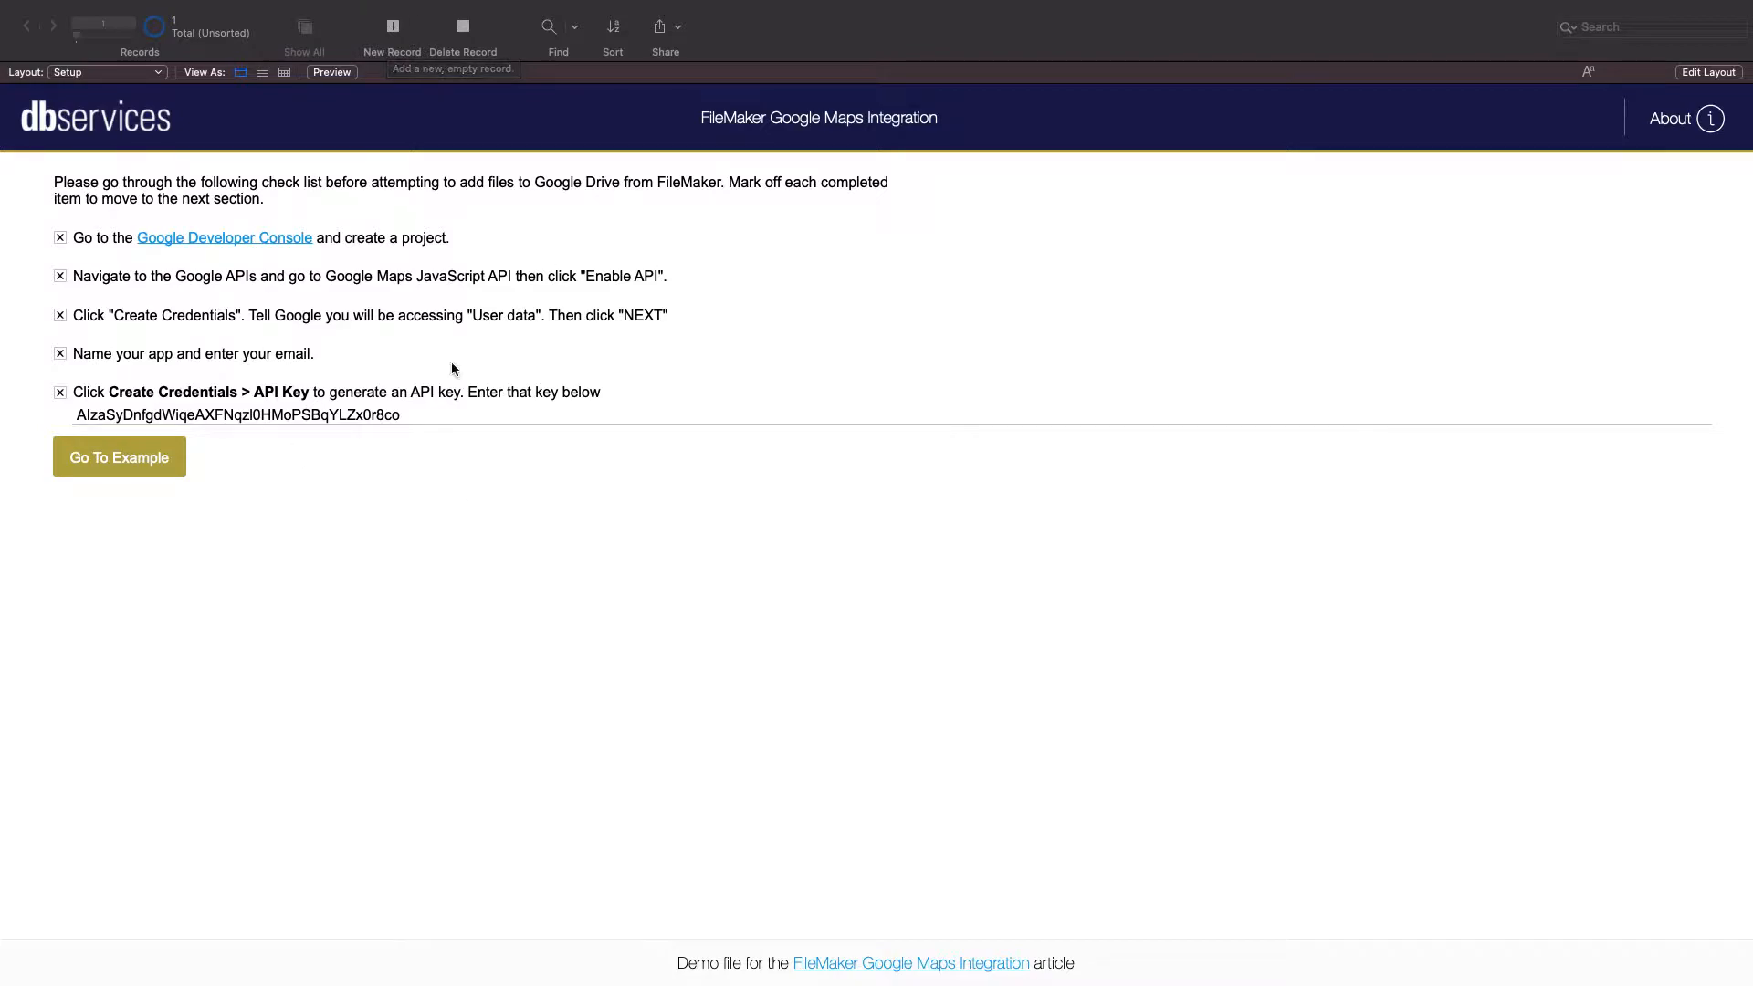
pyautogui.moveTo(534, 277)
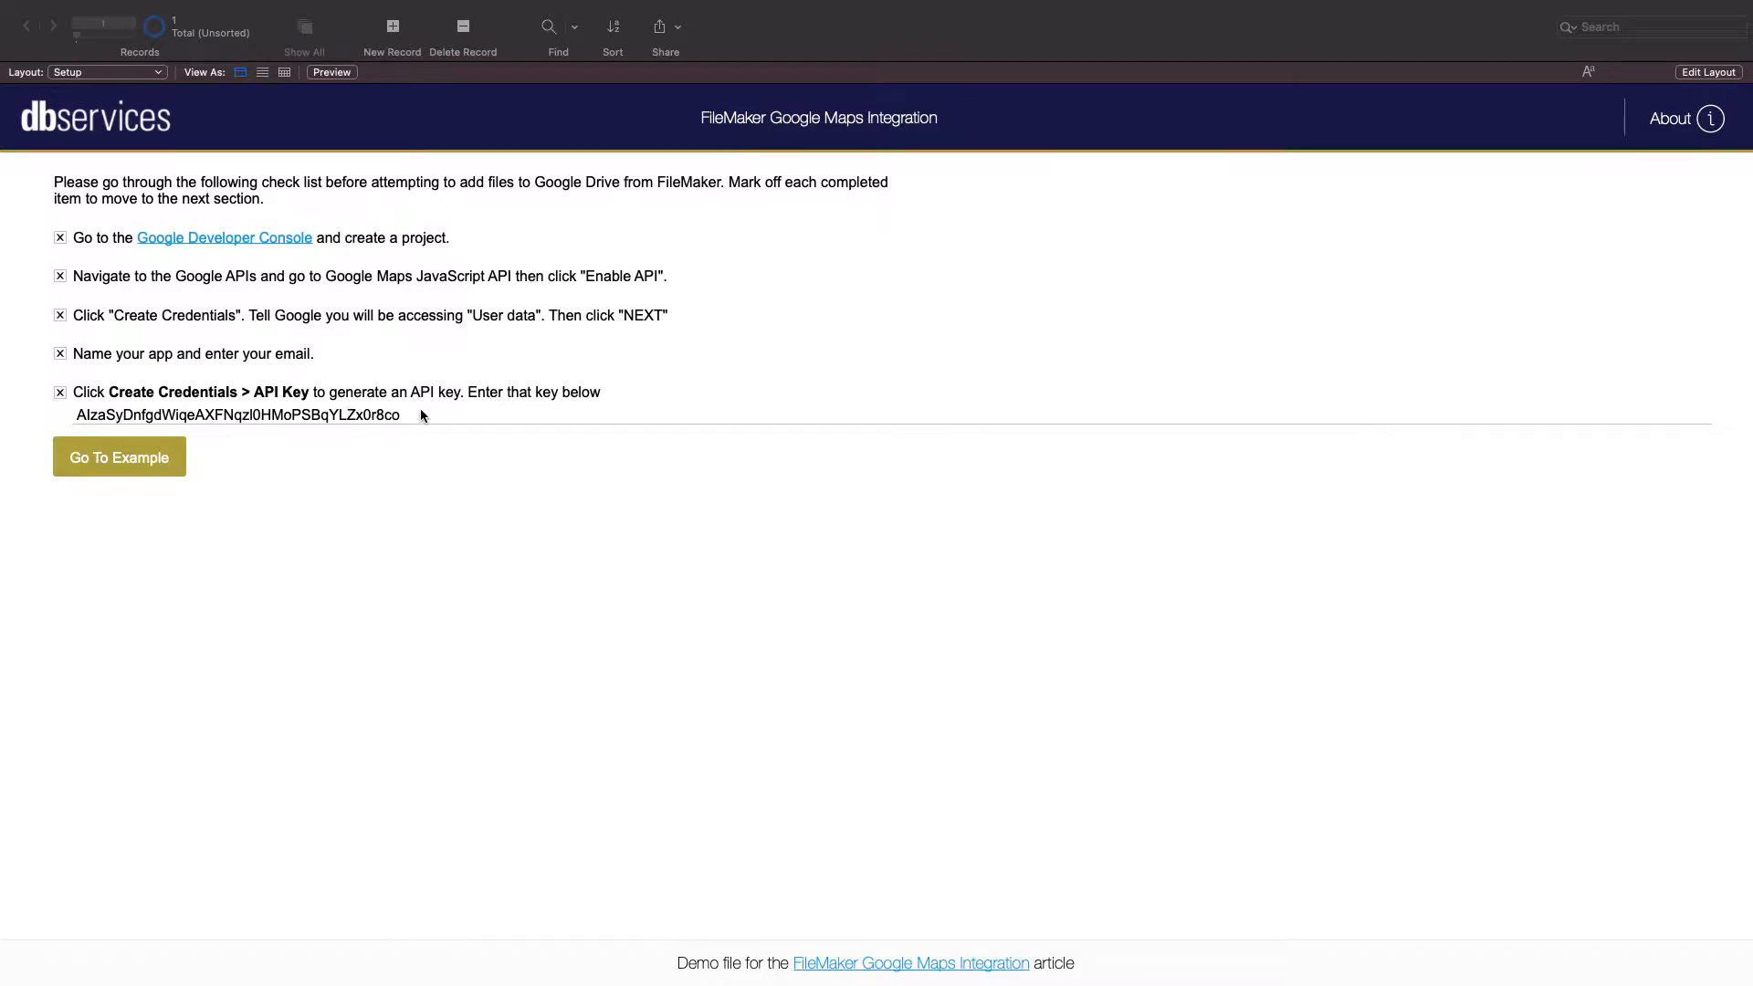
pyautogui.moveTo(414, 507)
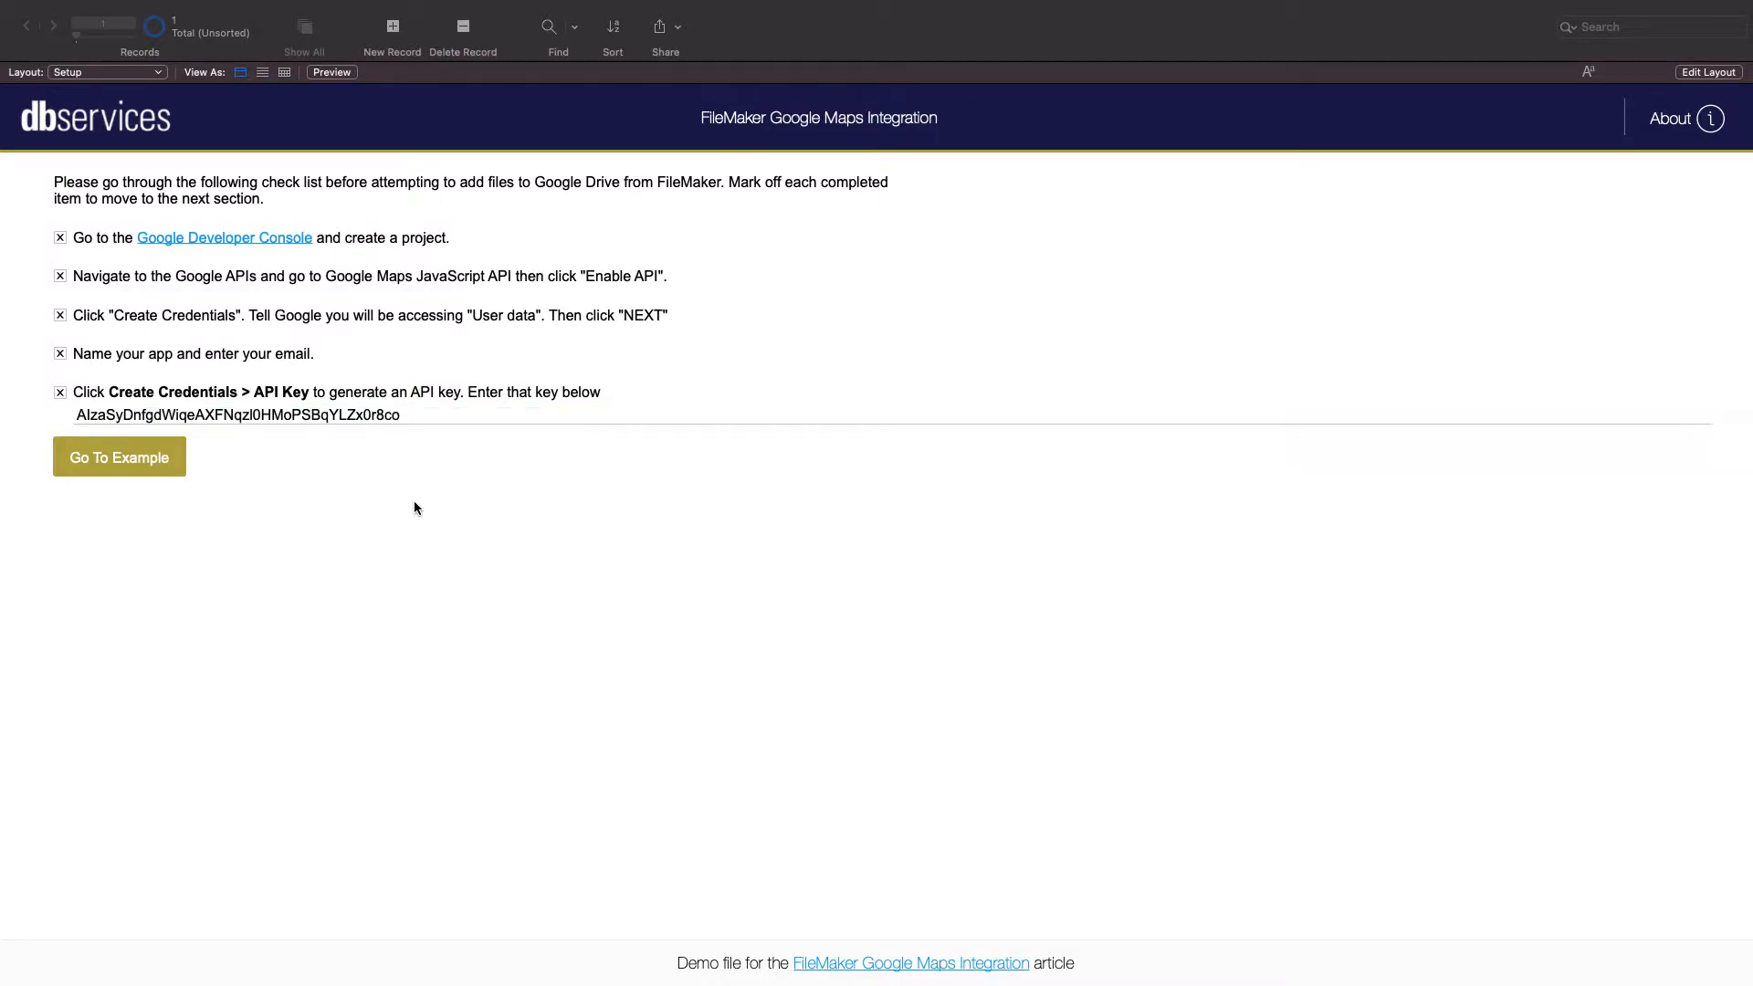
# Open the Google Maps polygon example from the start screen.
pyautogui.click(119, 456)
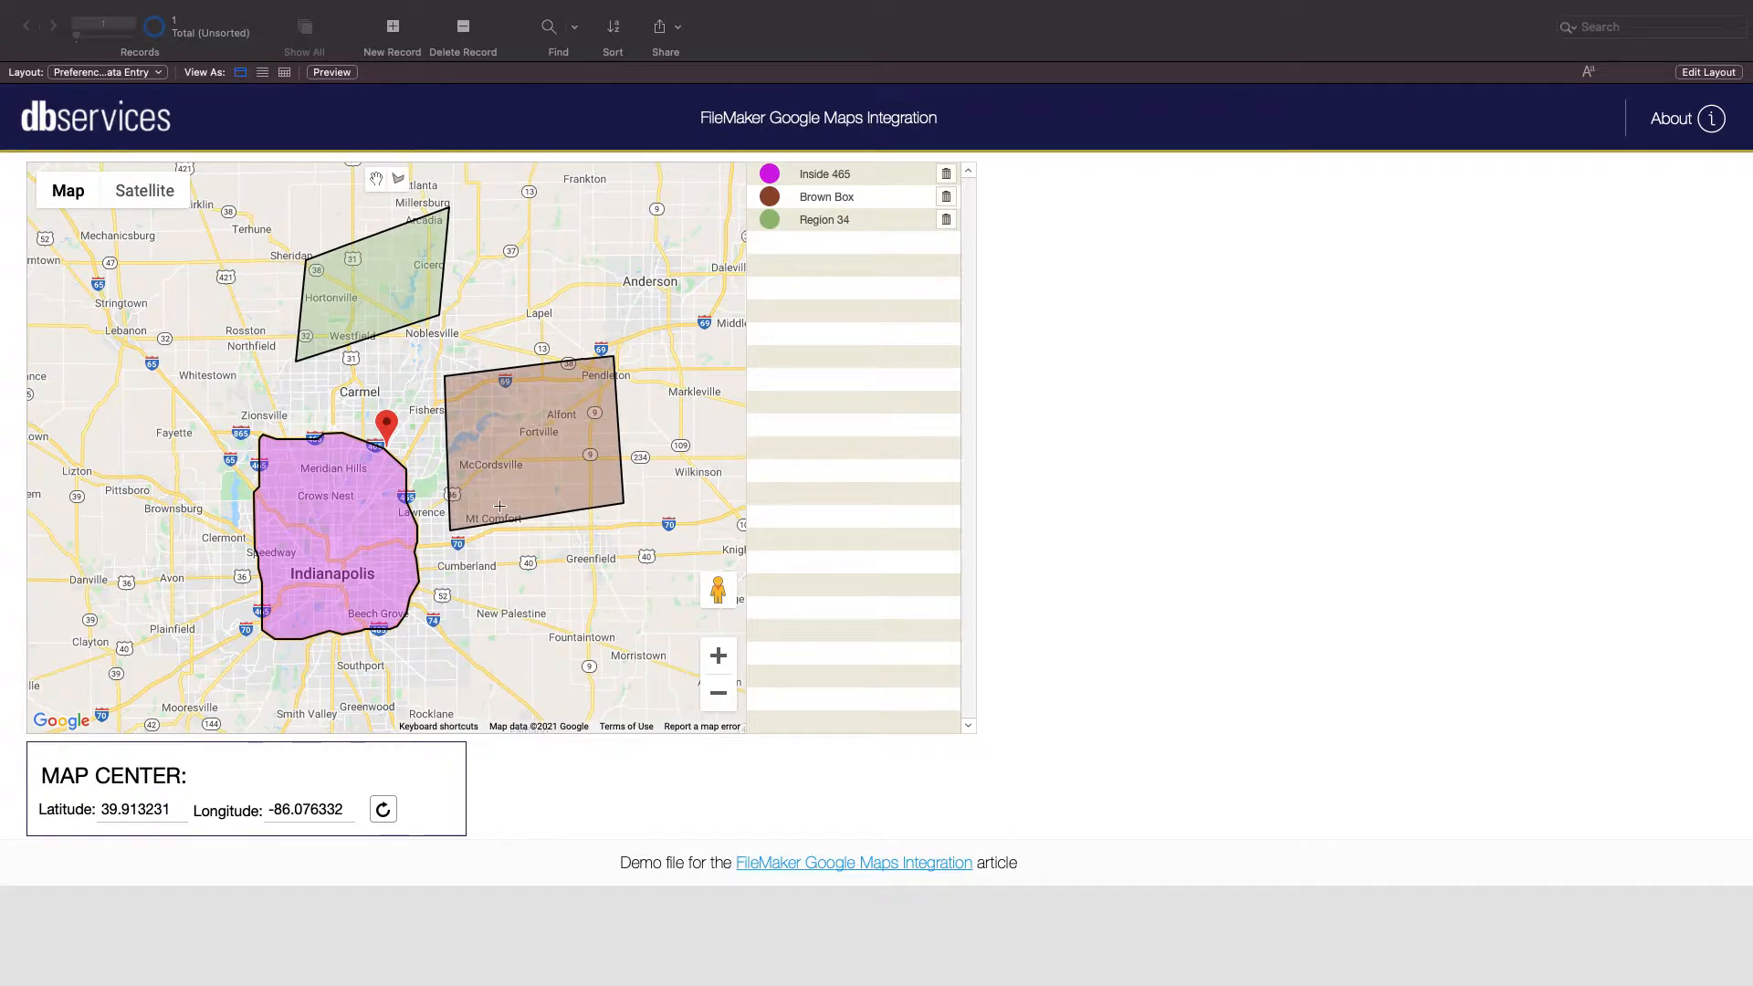
pyautogui.moveTo(874, 293)
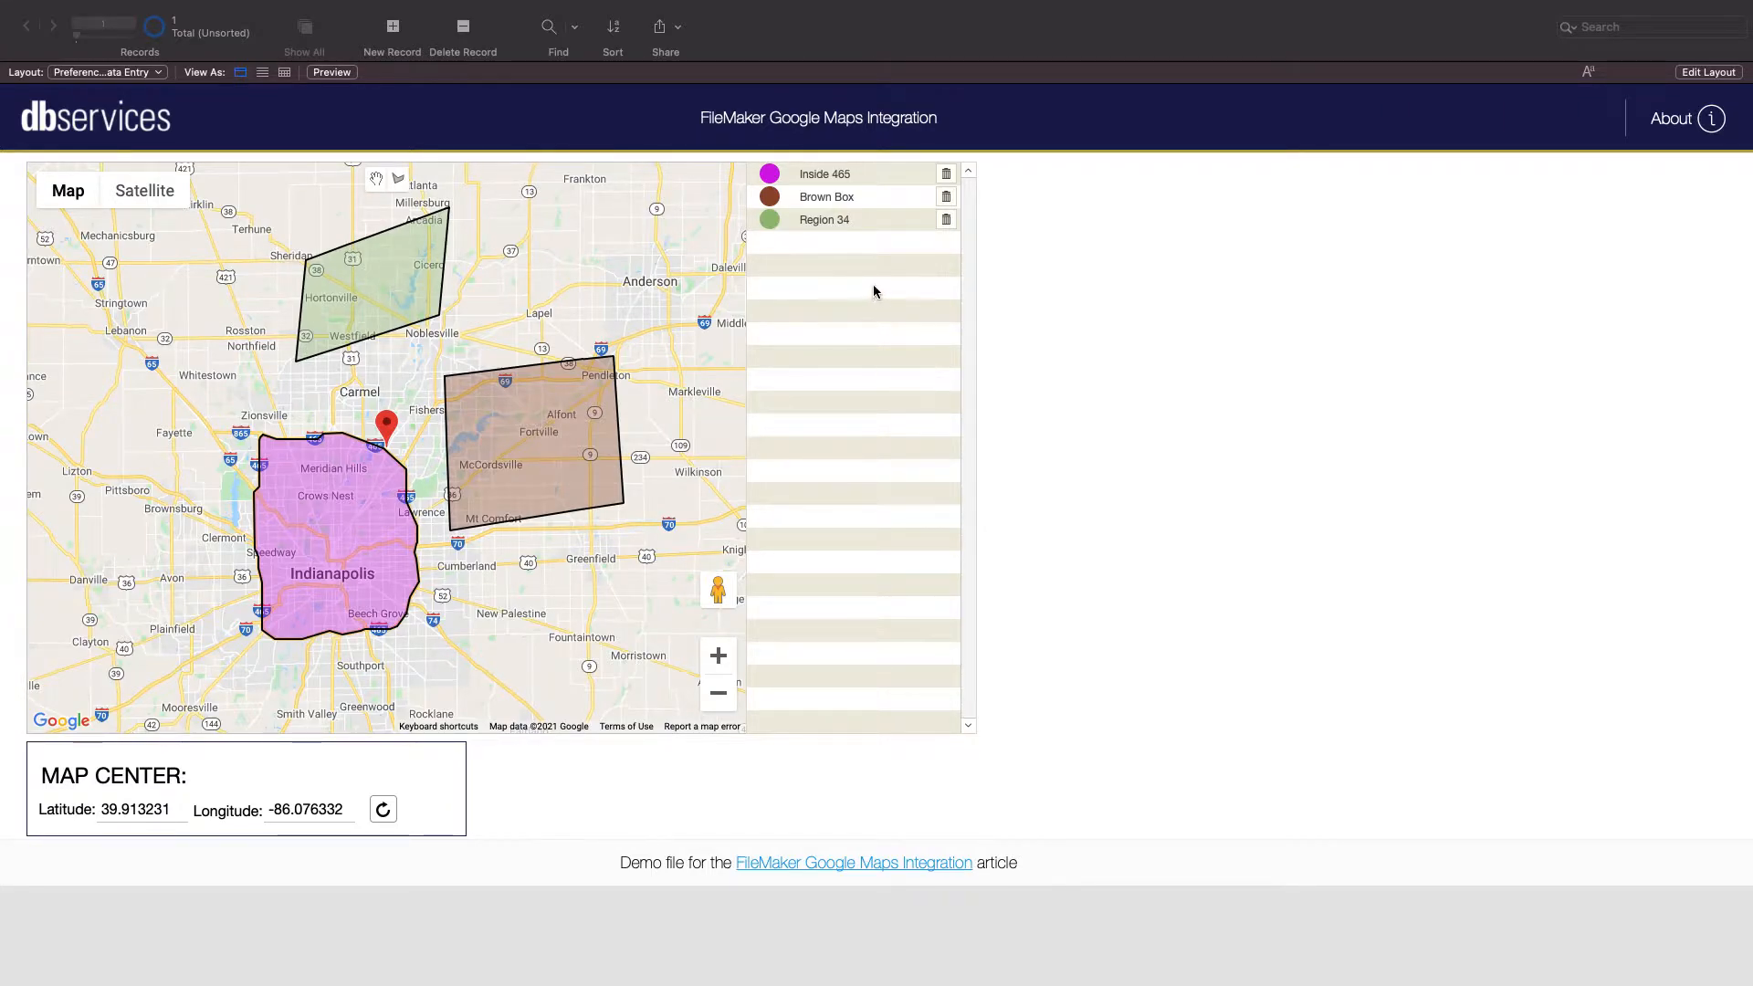
pyautogui.moveTo(796, 240)
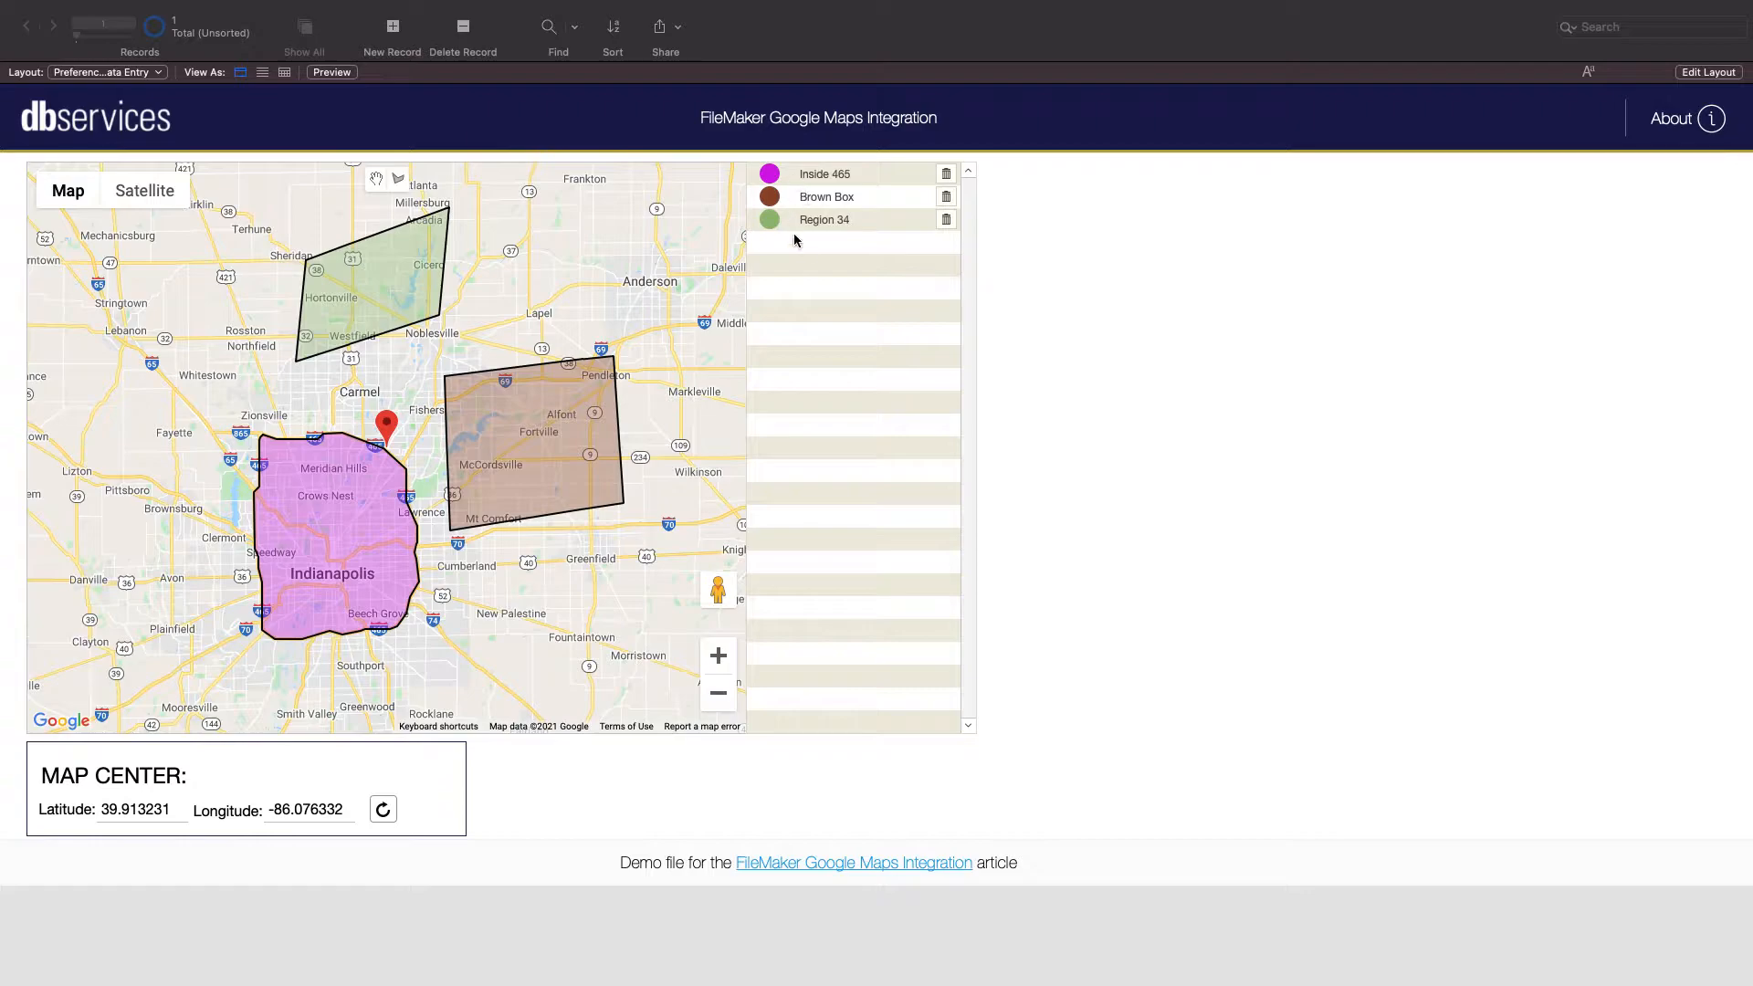
pyautogui.moveTo(75, 816)
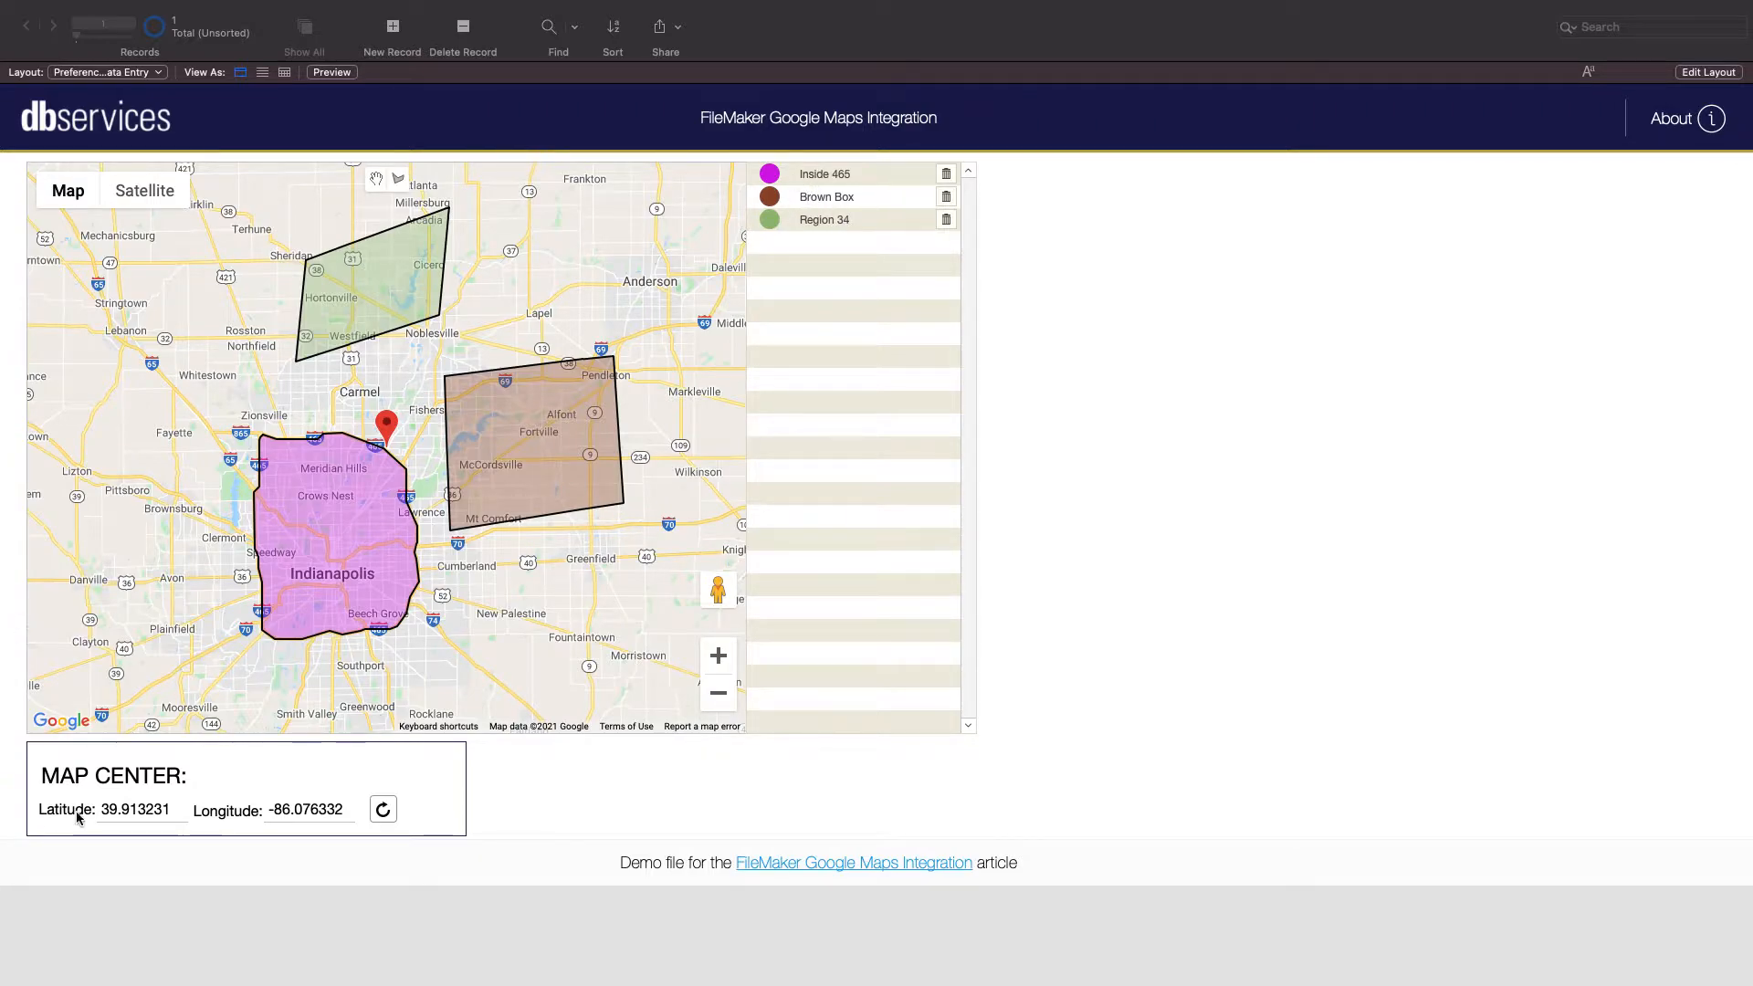
pyautogui.moveTo(79, 721)
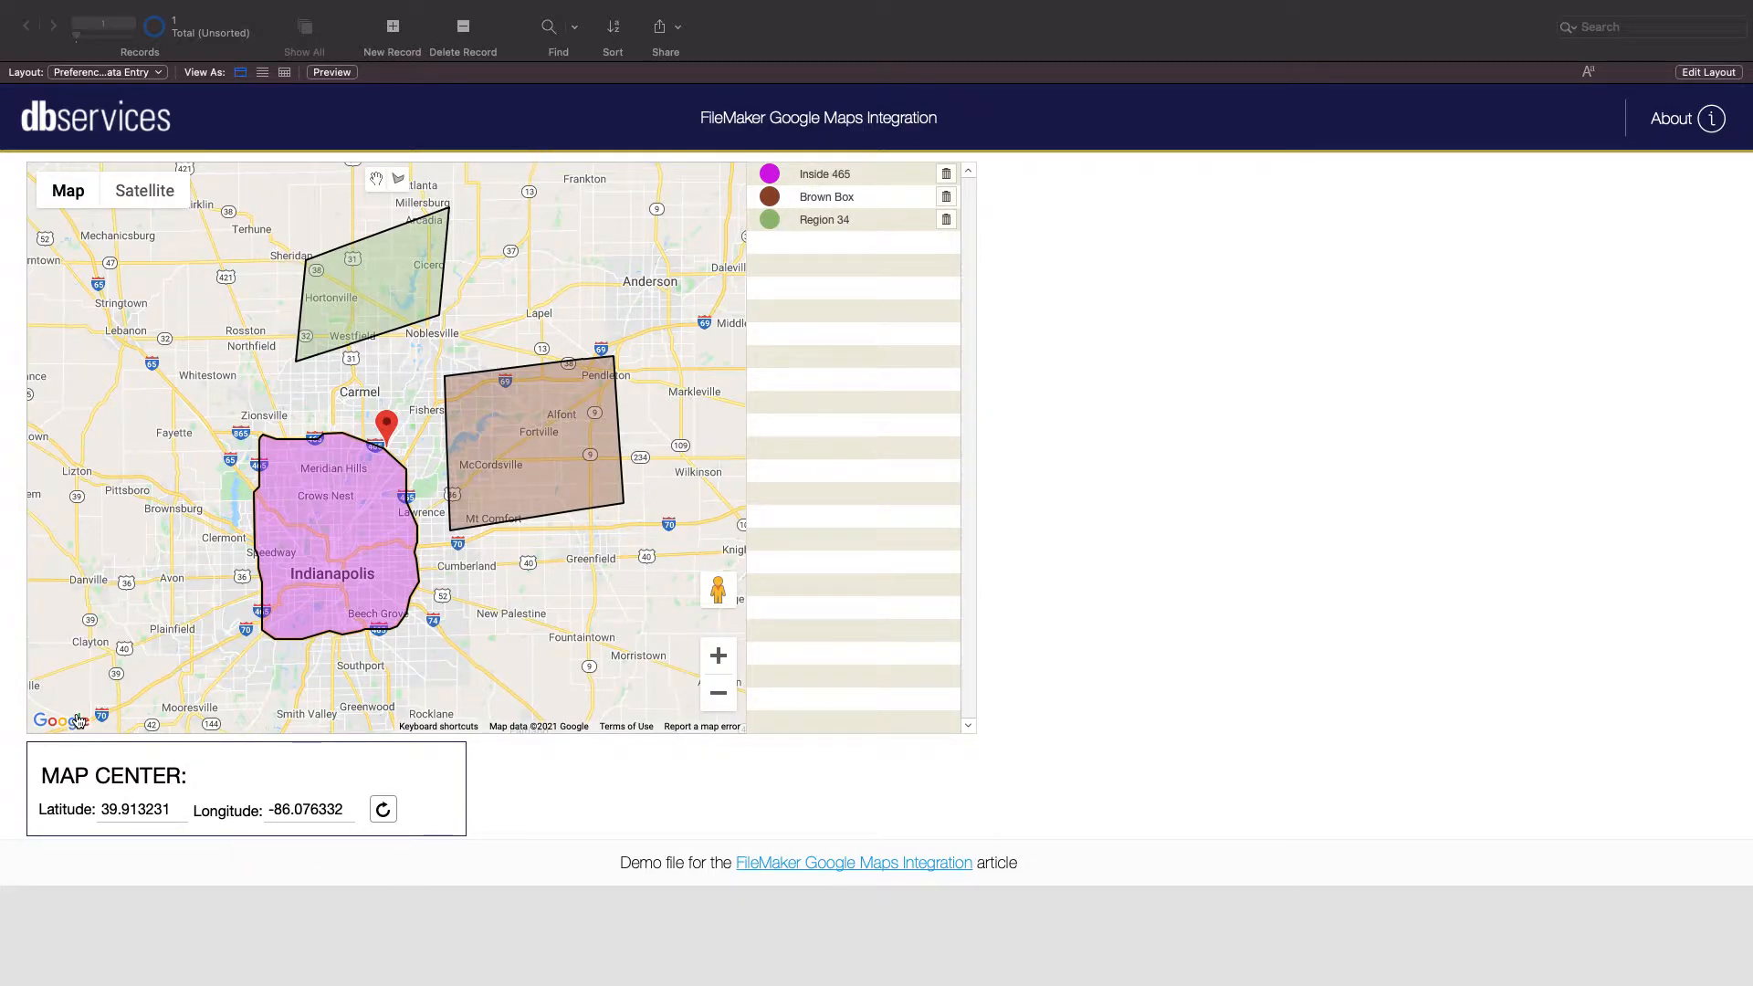
pyautogui.moveTo(50, 721)
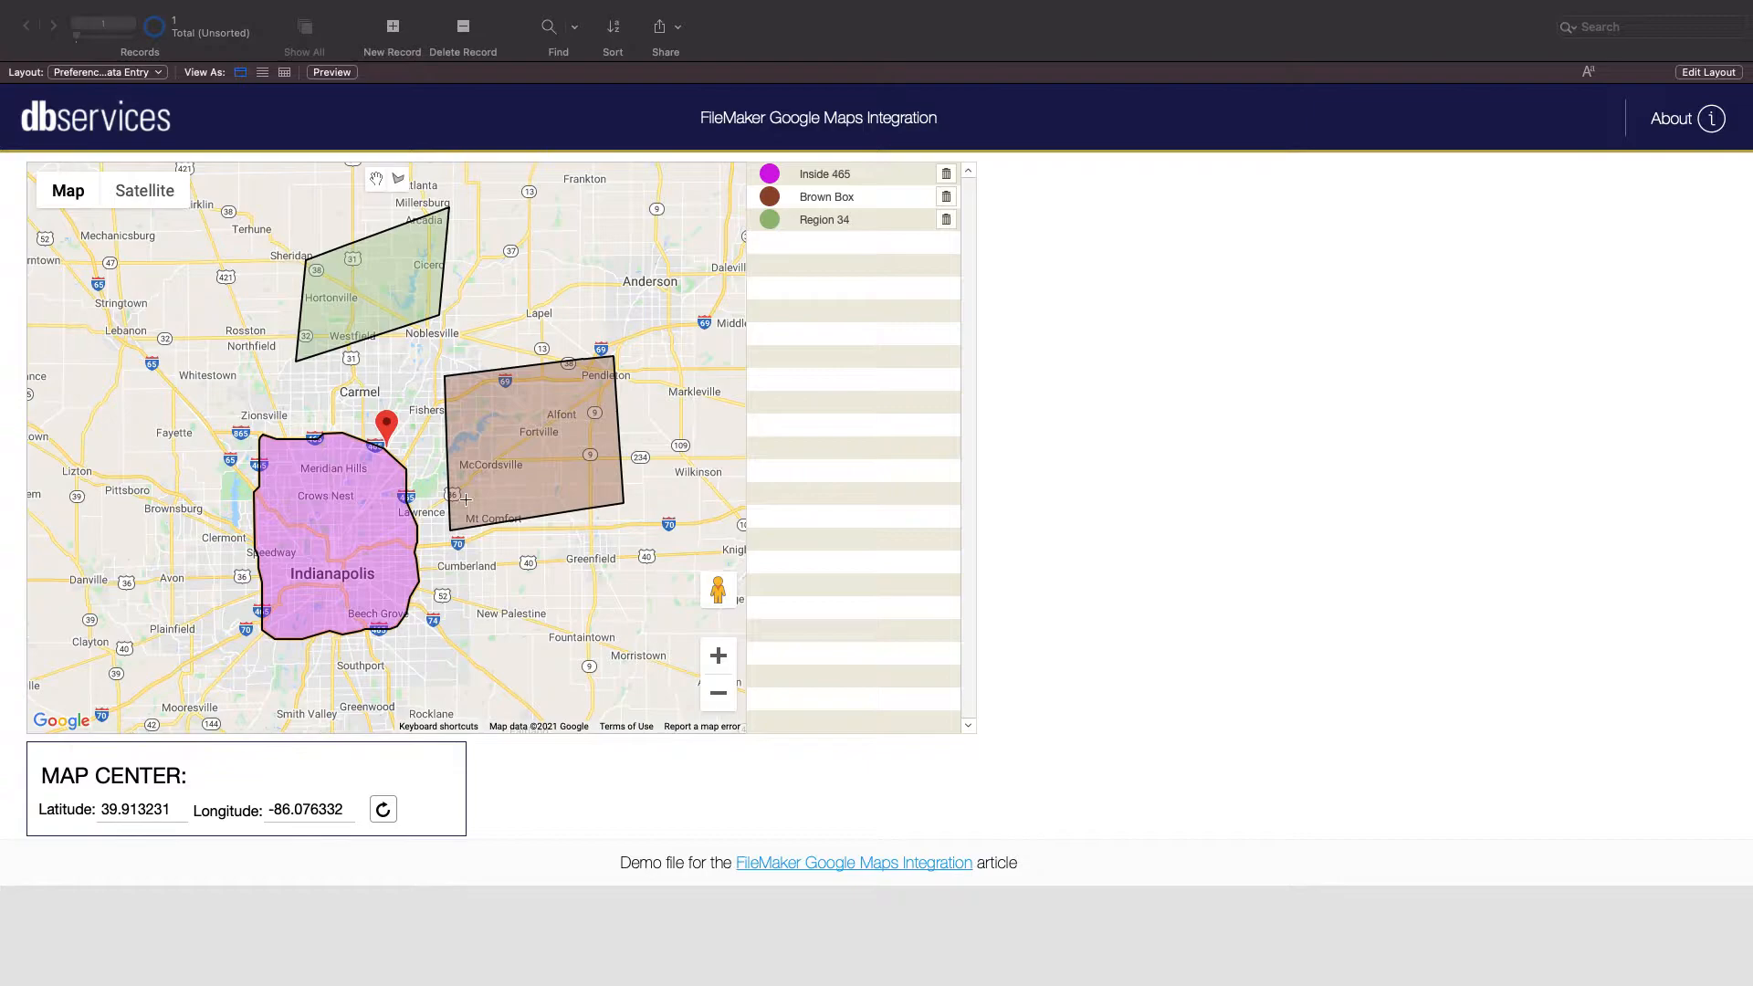
pyautogui.moveTo(651, 388)
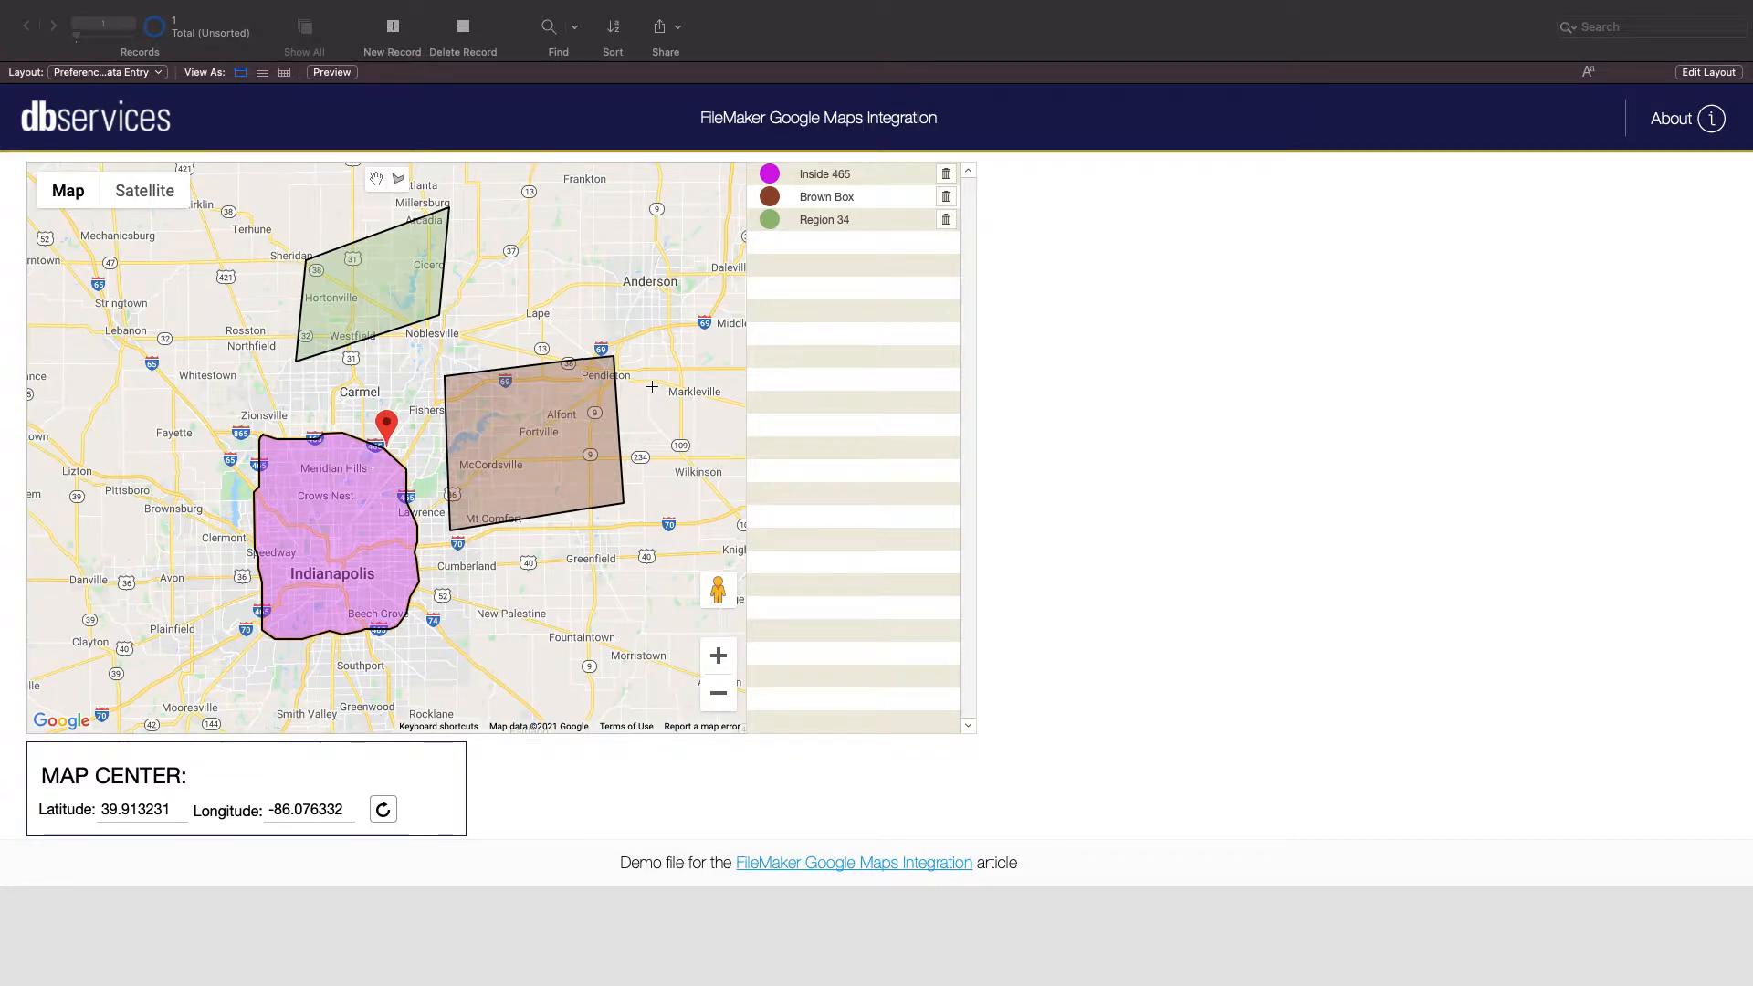
pyautogui.moveTo(380, 183)
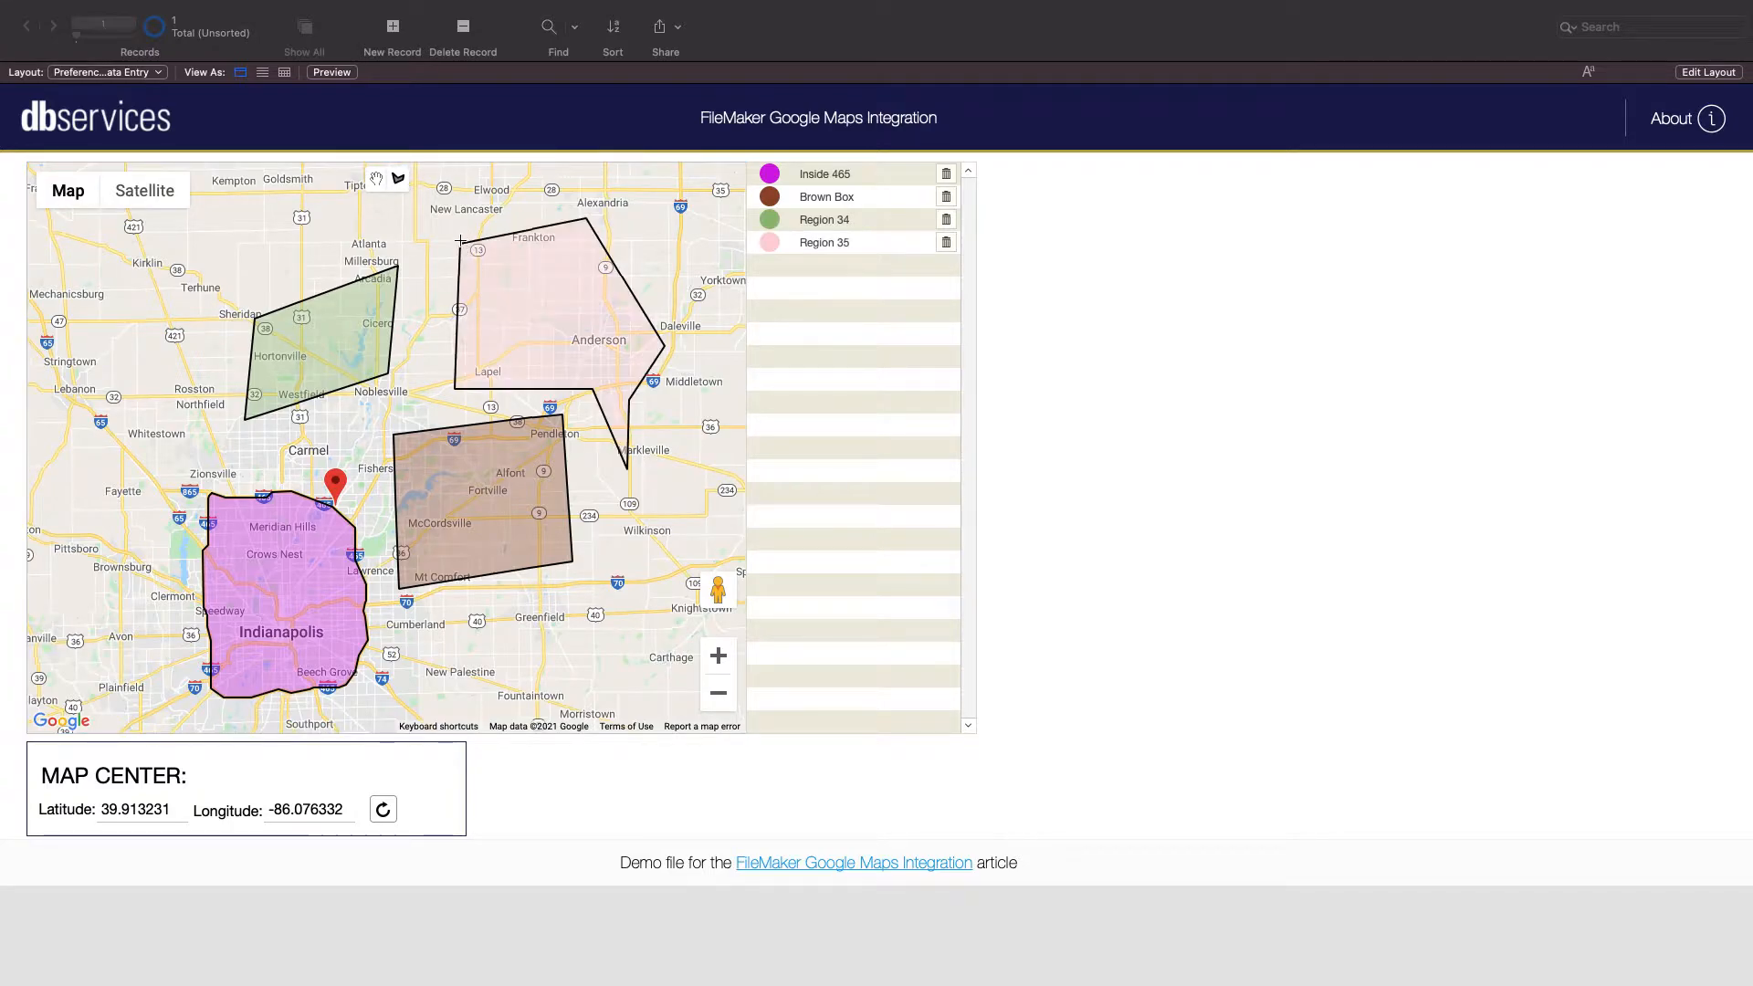
pyautogui.moveTo(492, 275)
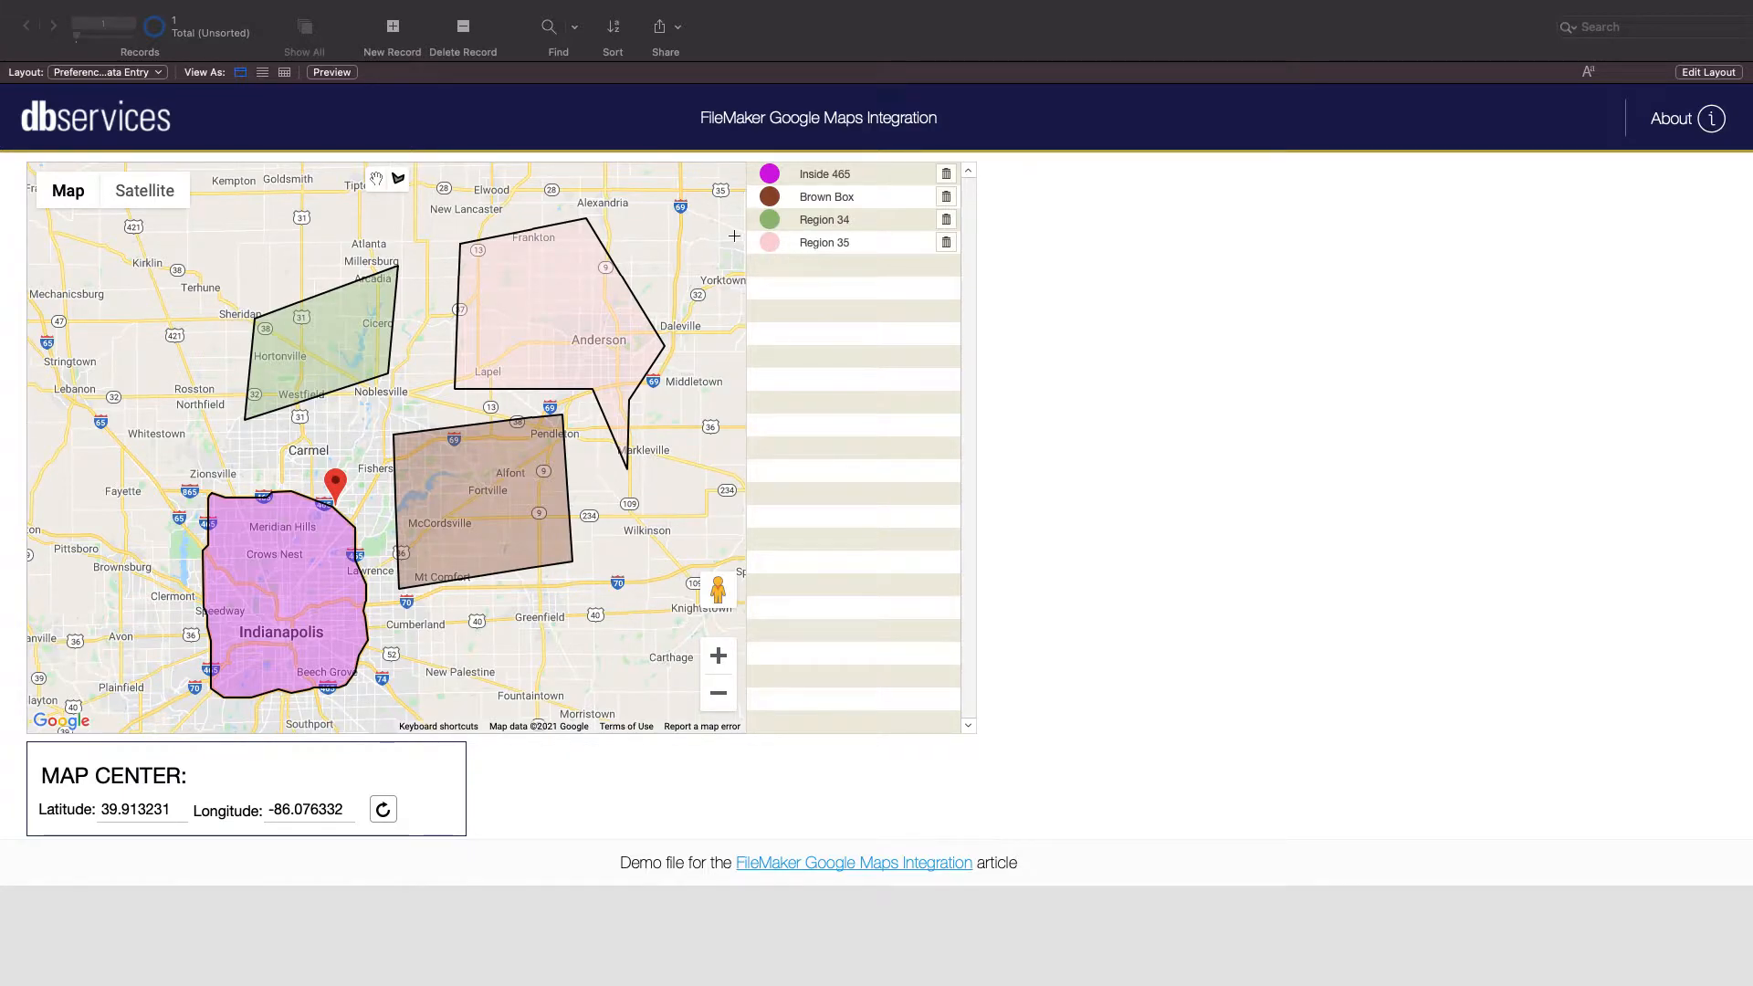
# Change the Region 35 name in the portal list to 'Pink Polygon'.
pyautogui.click(852, 243)
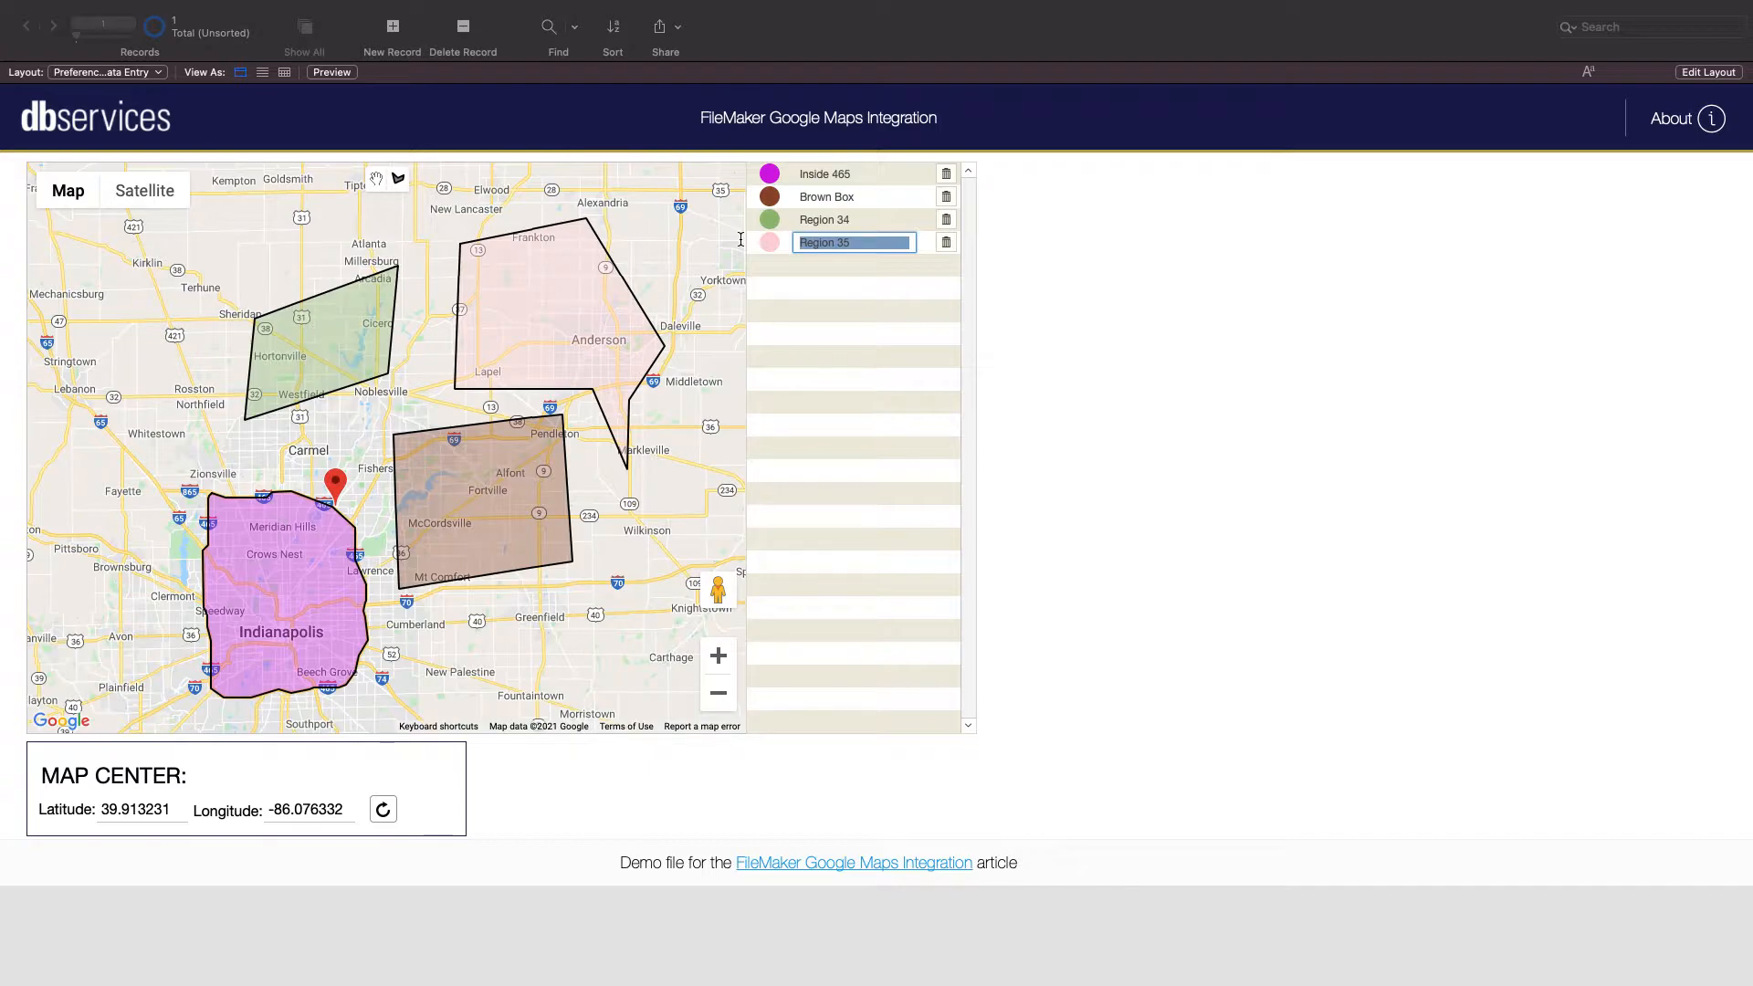
pyautogui.write('Pink Poly')
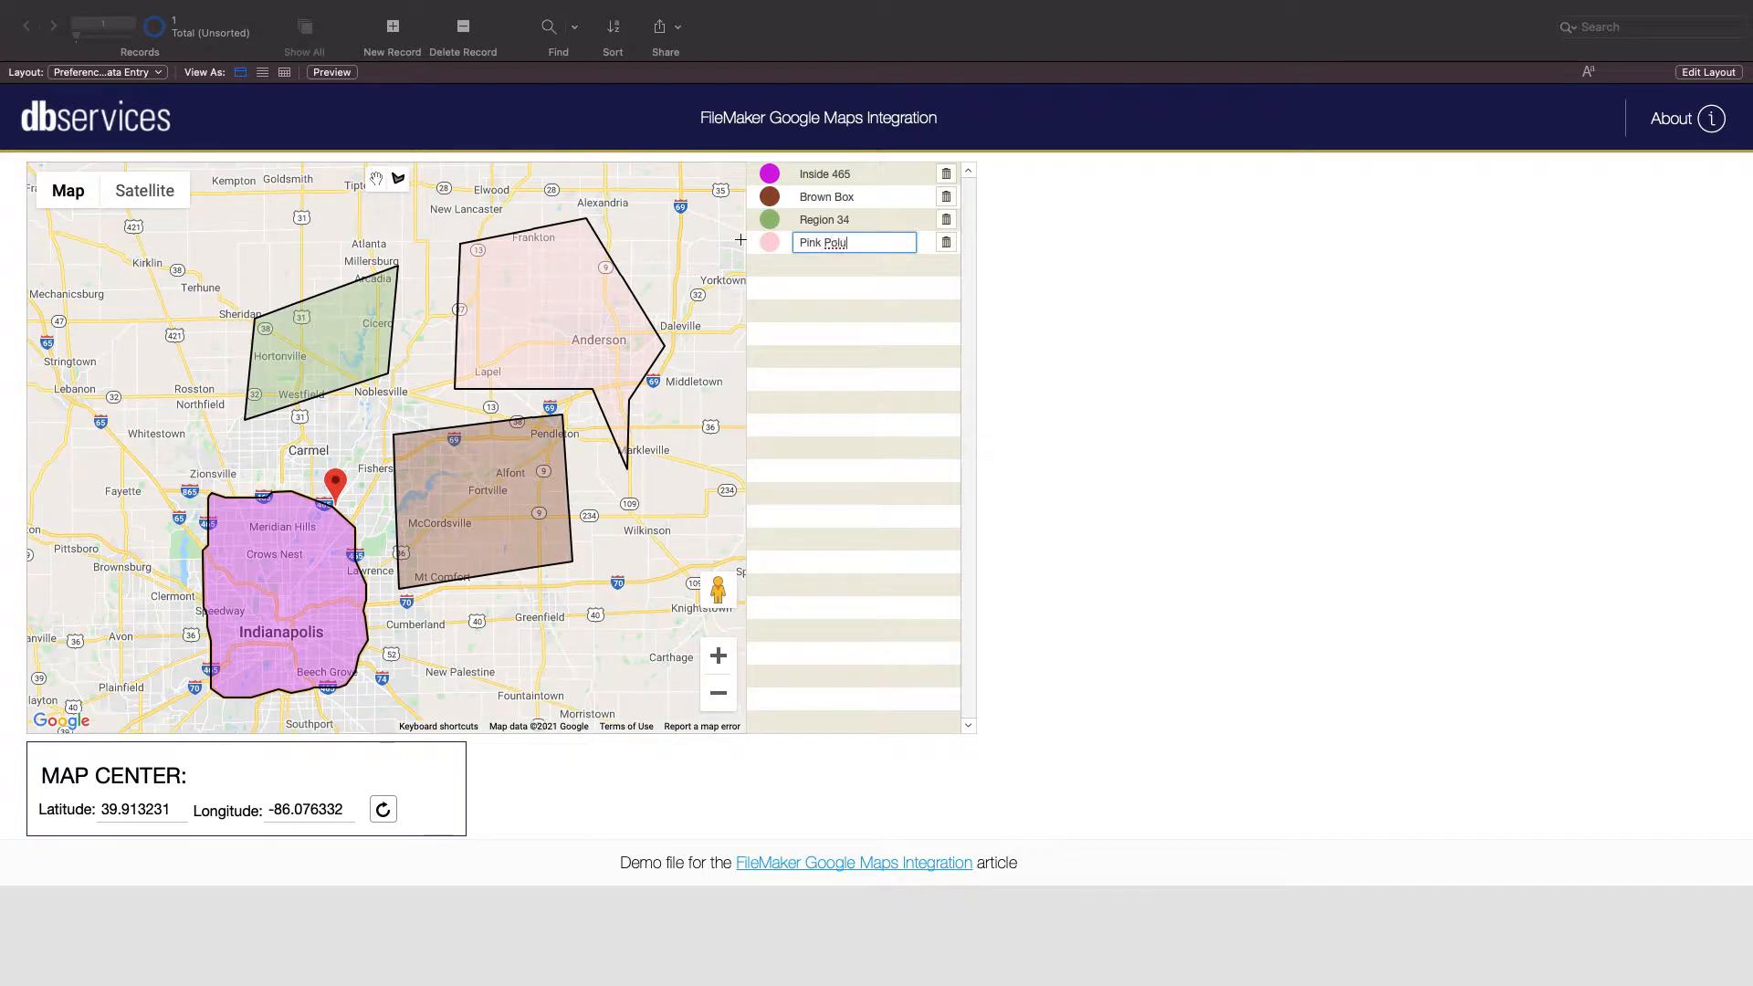
pyautogui.write('gon')
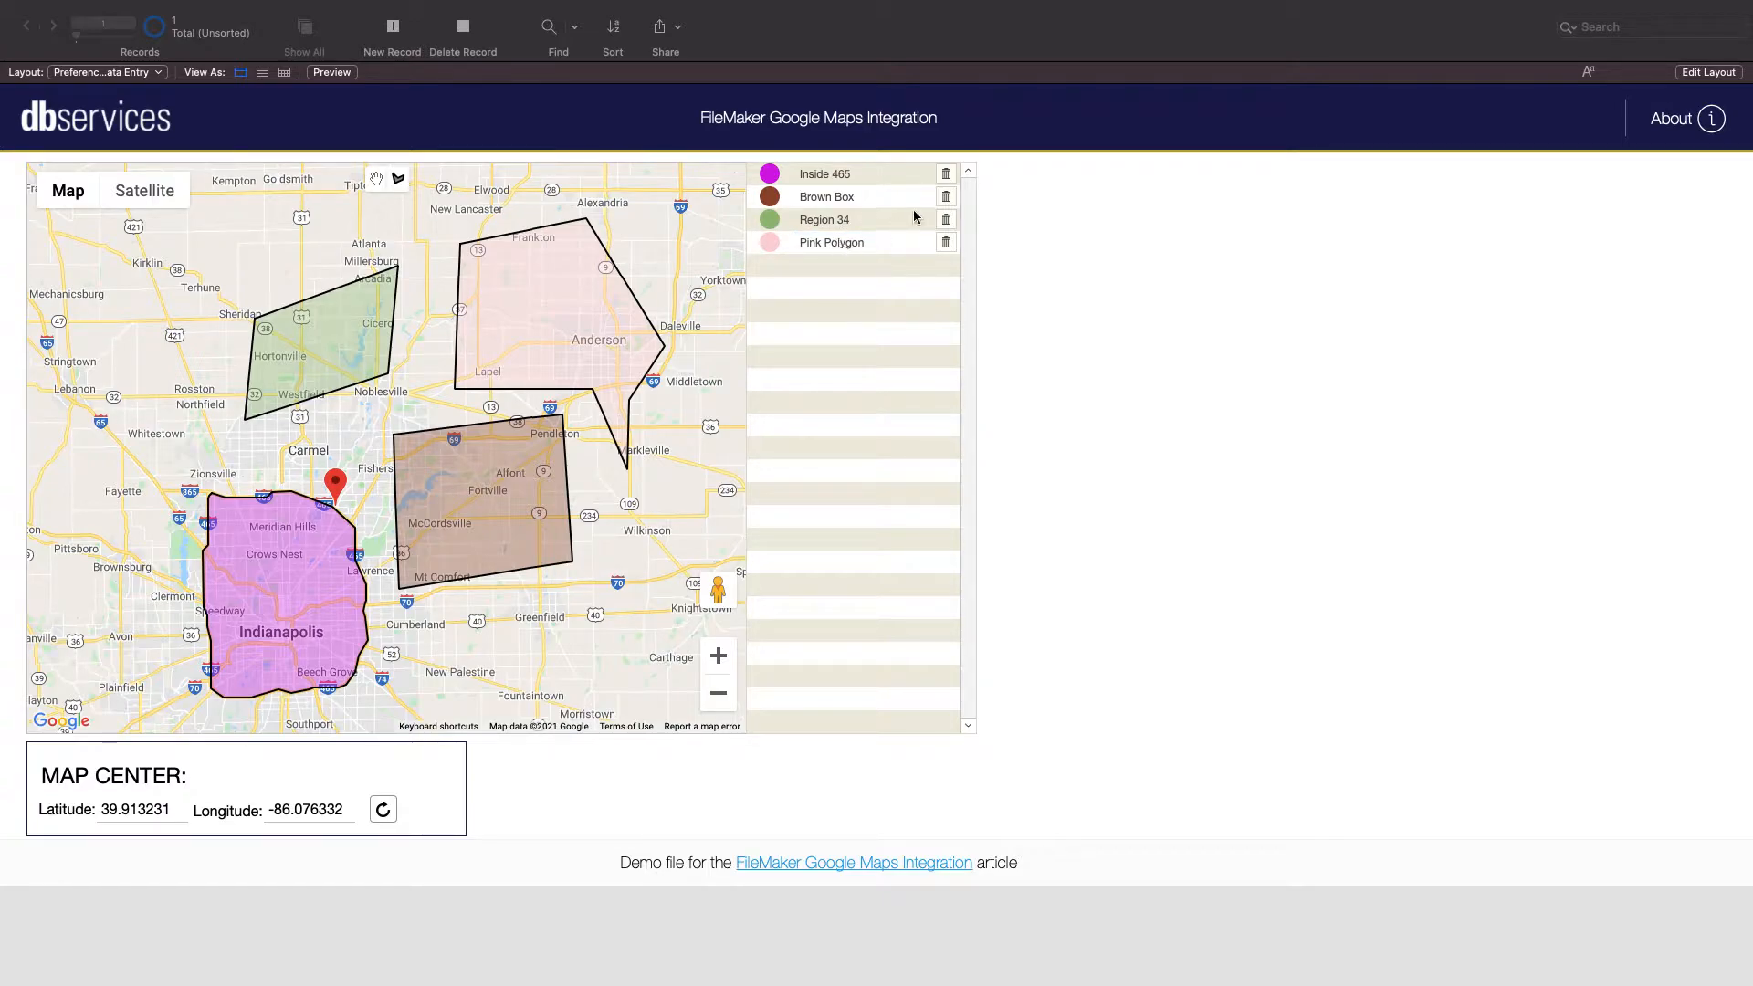
pyautogui.moveTo(923, 224)
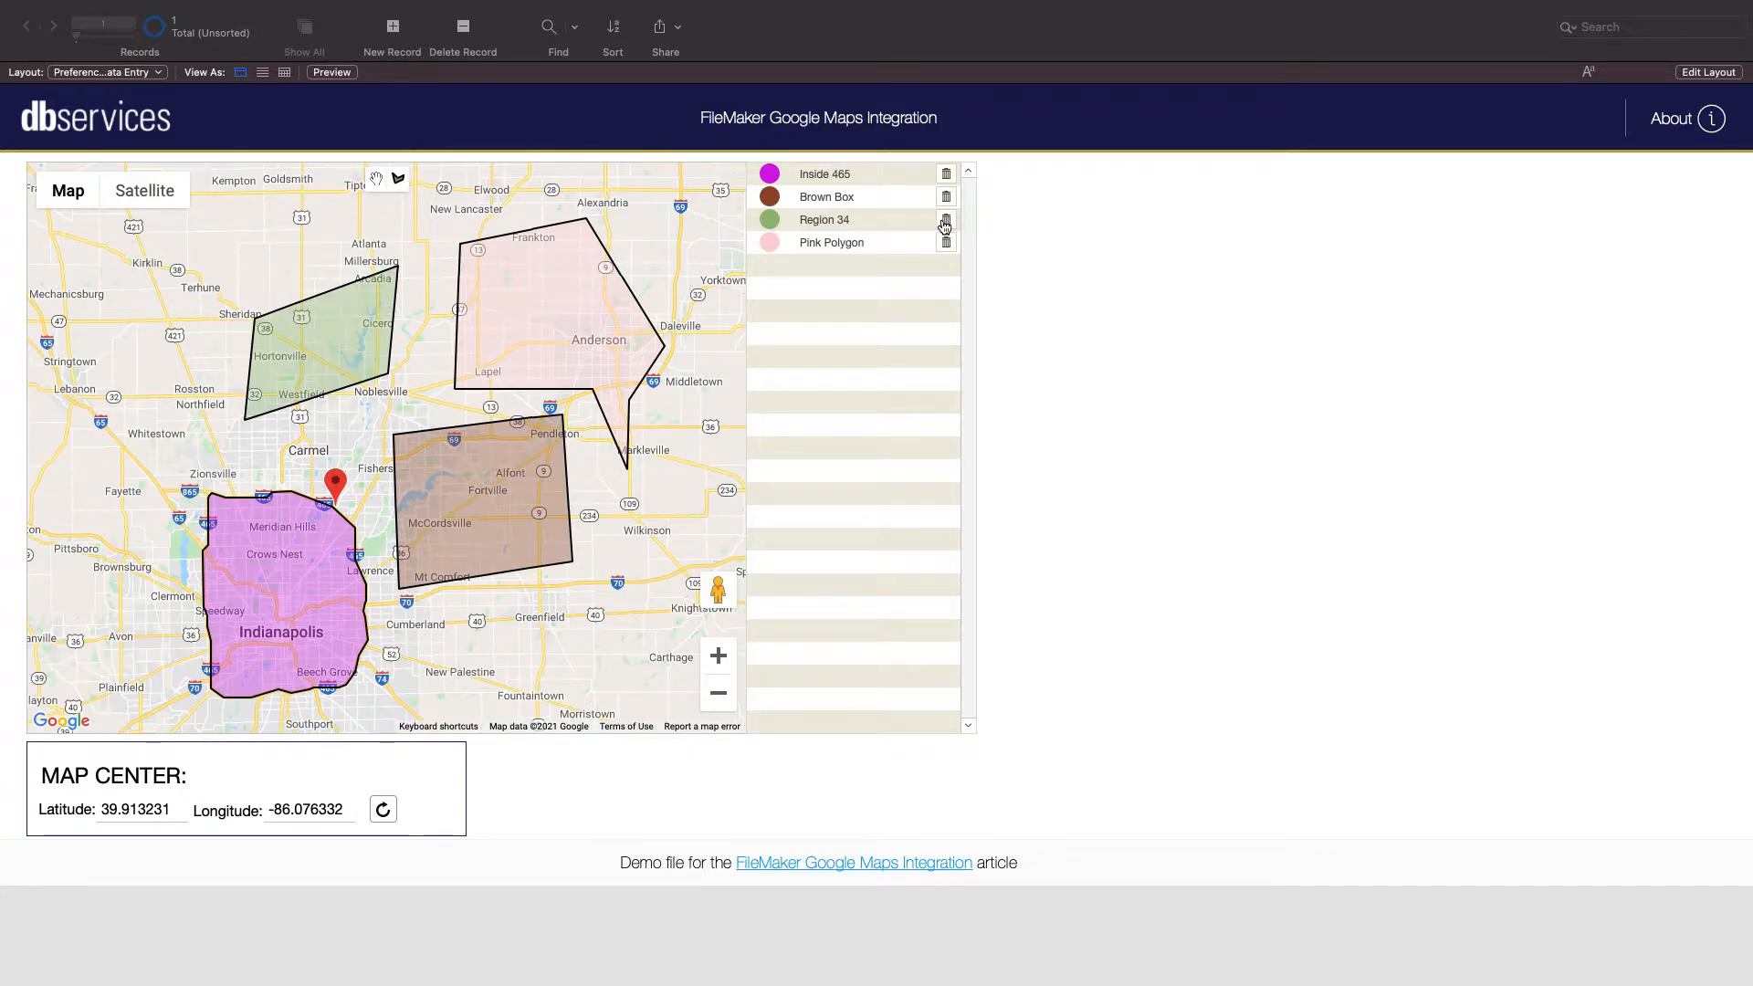
# Remove the green Region 34 polygon using its trash icon.
pyautogui.click(945, 219)
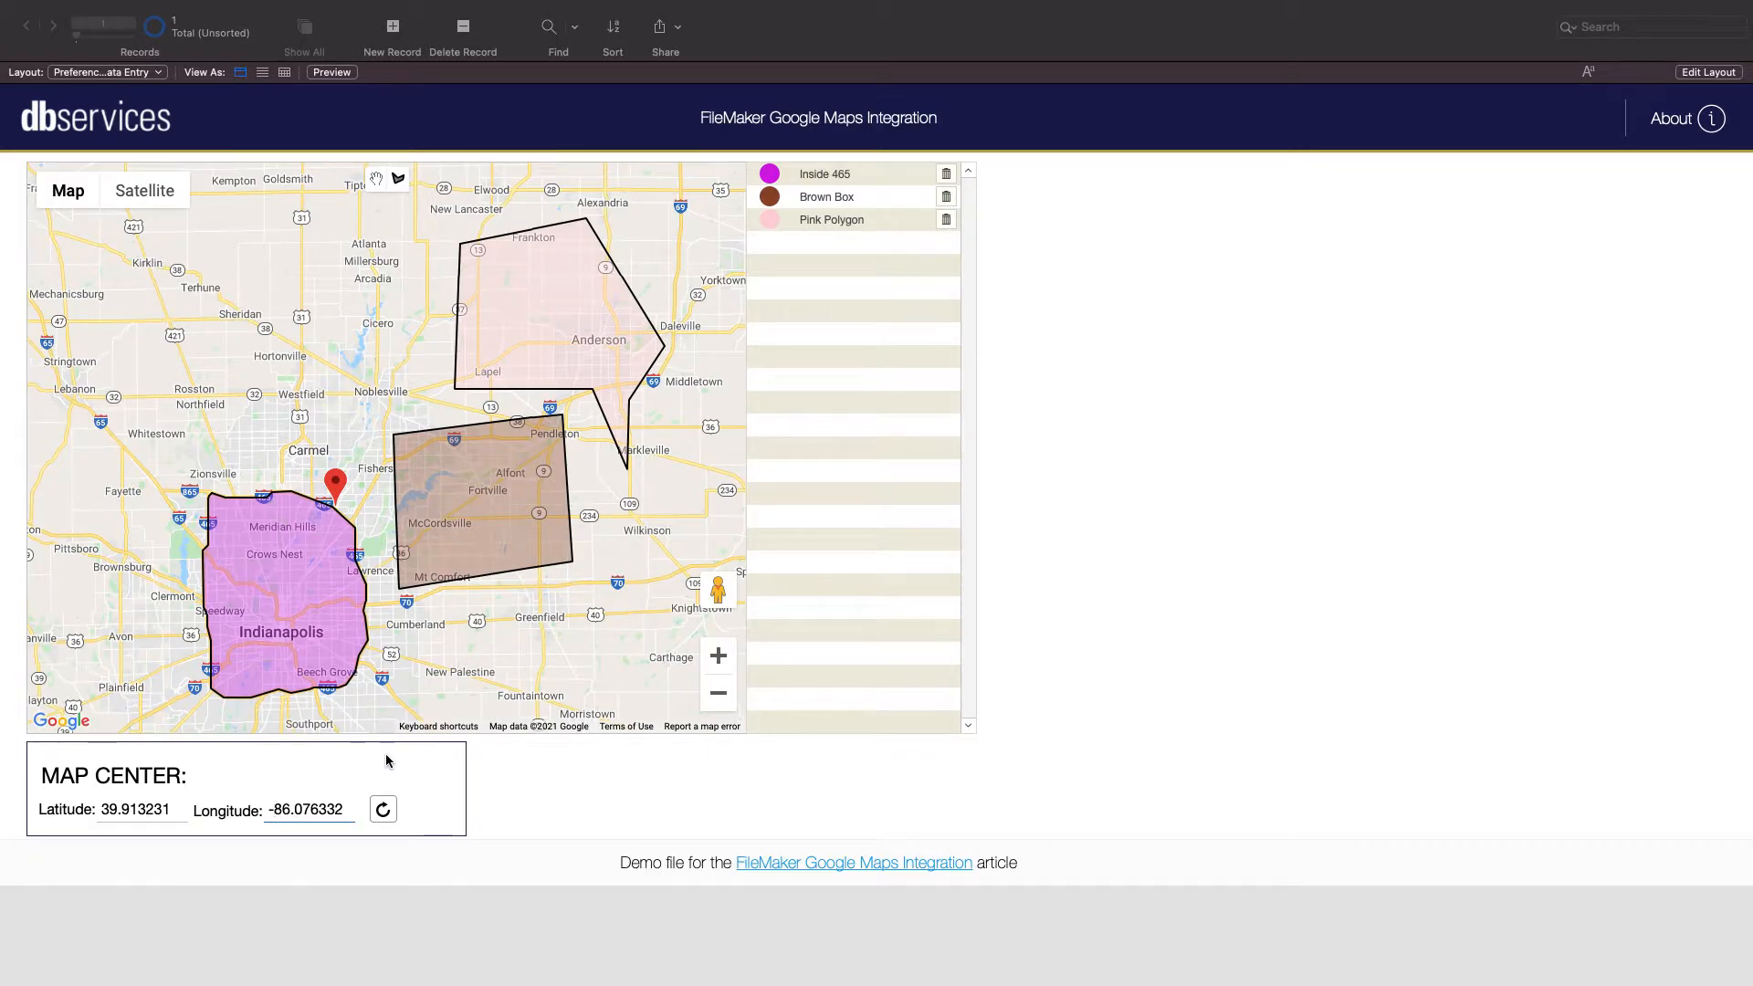
pyautogui.click(383, 810)
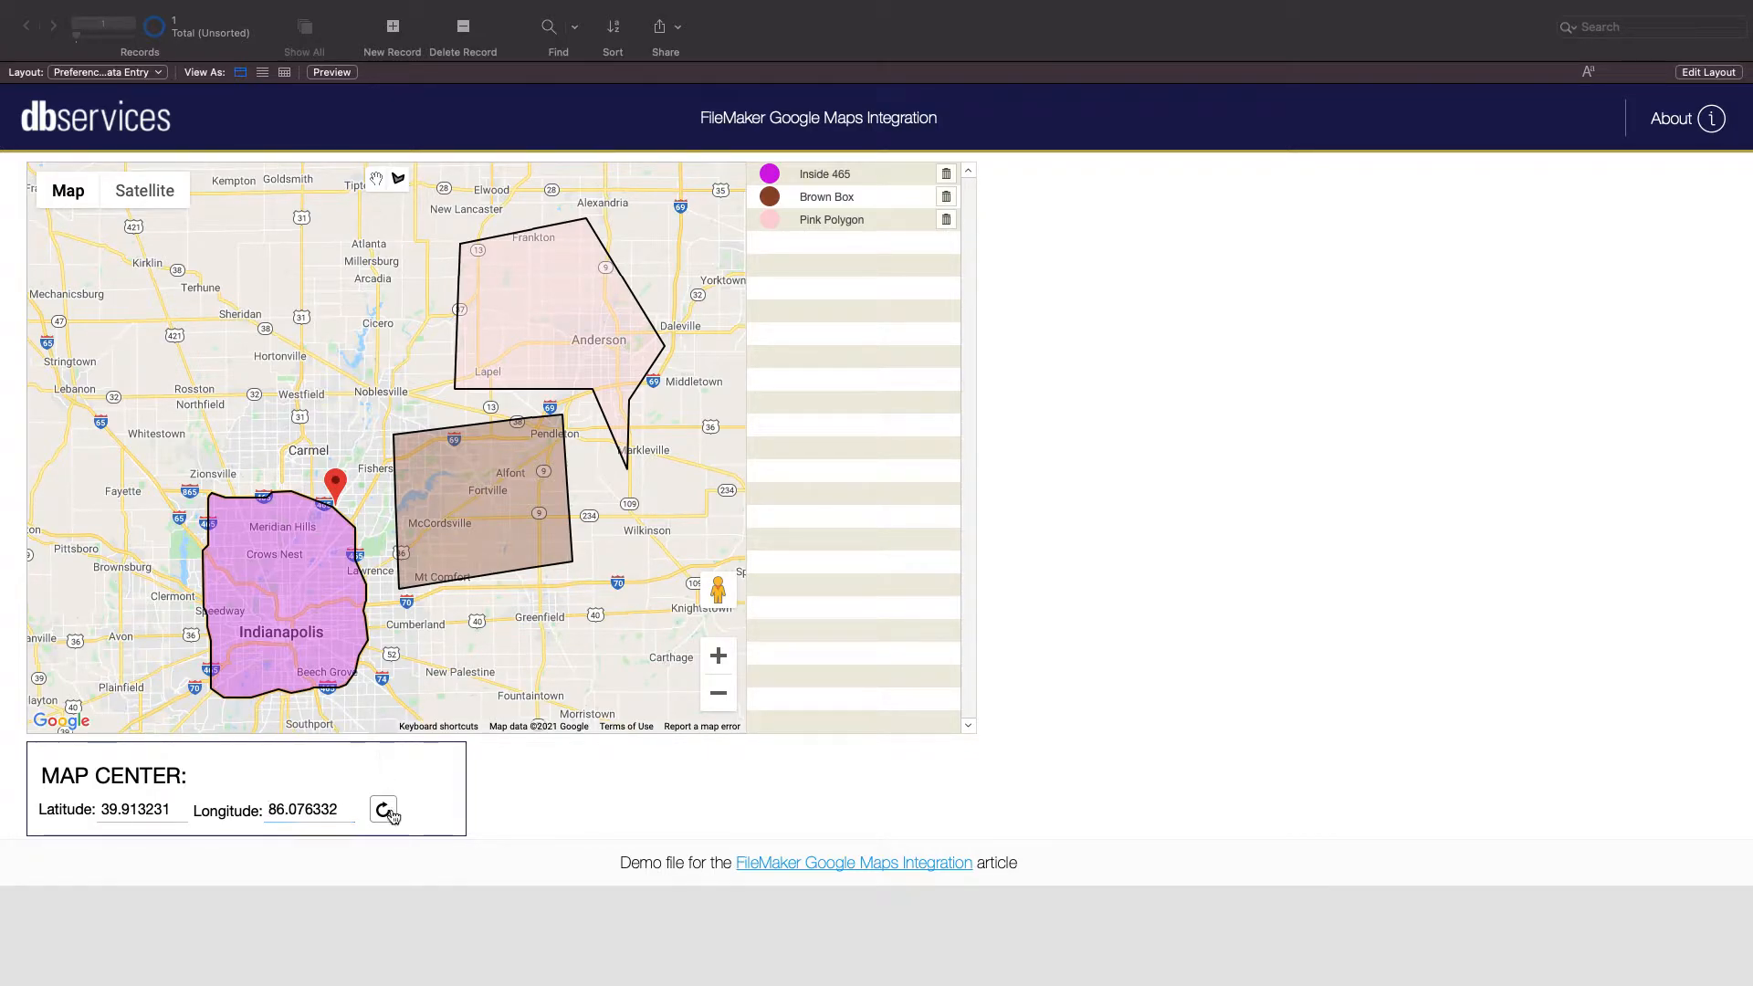
pyautogui.click(384, 810)
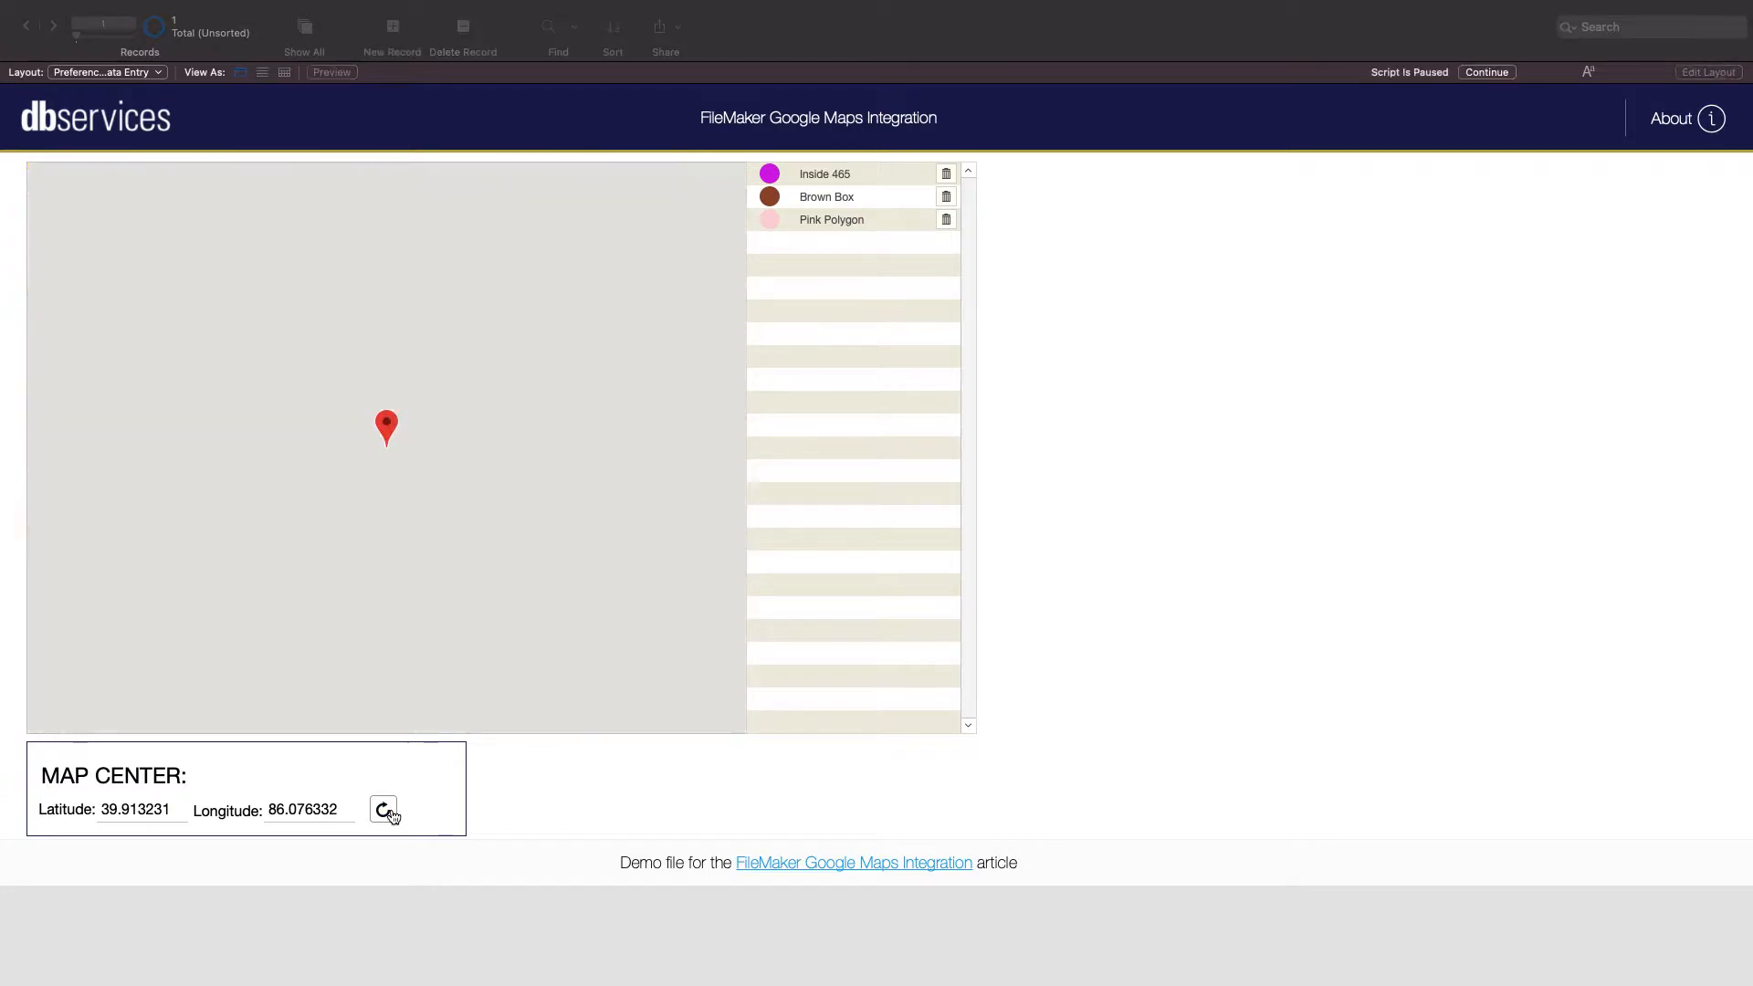
pyautogui.click(383, 808)
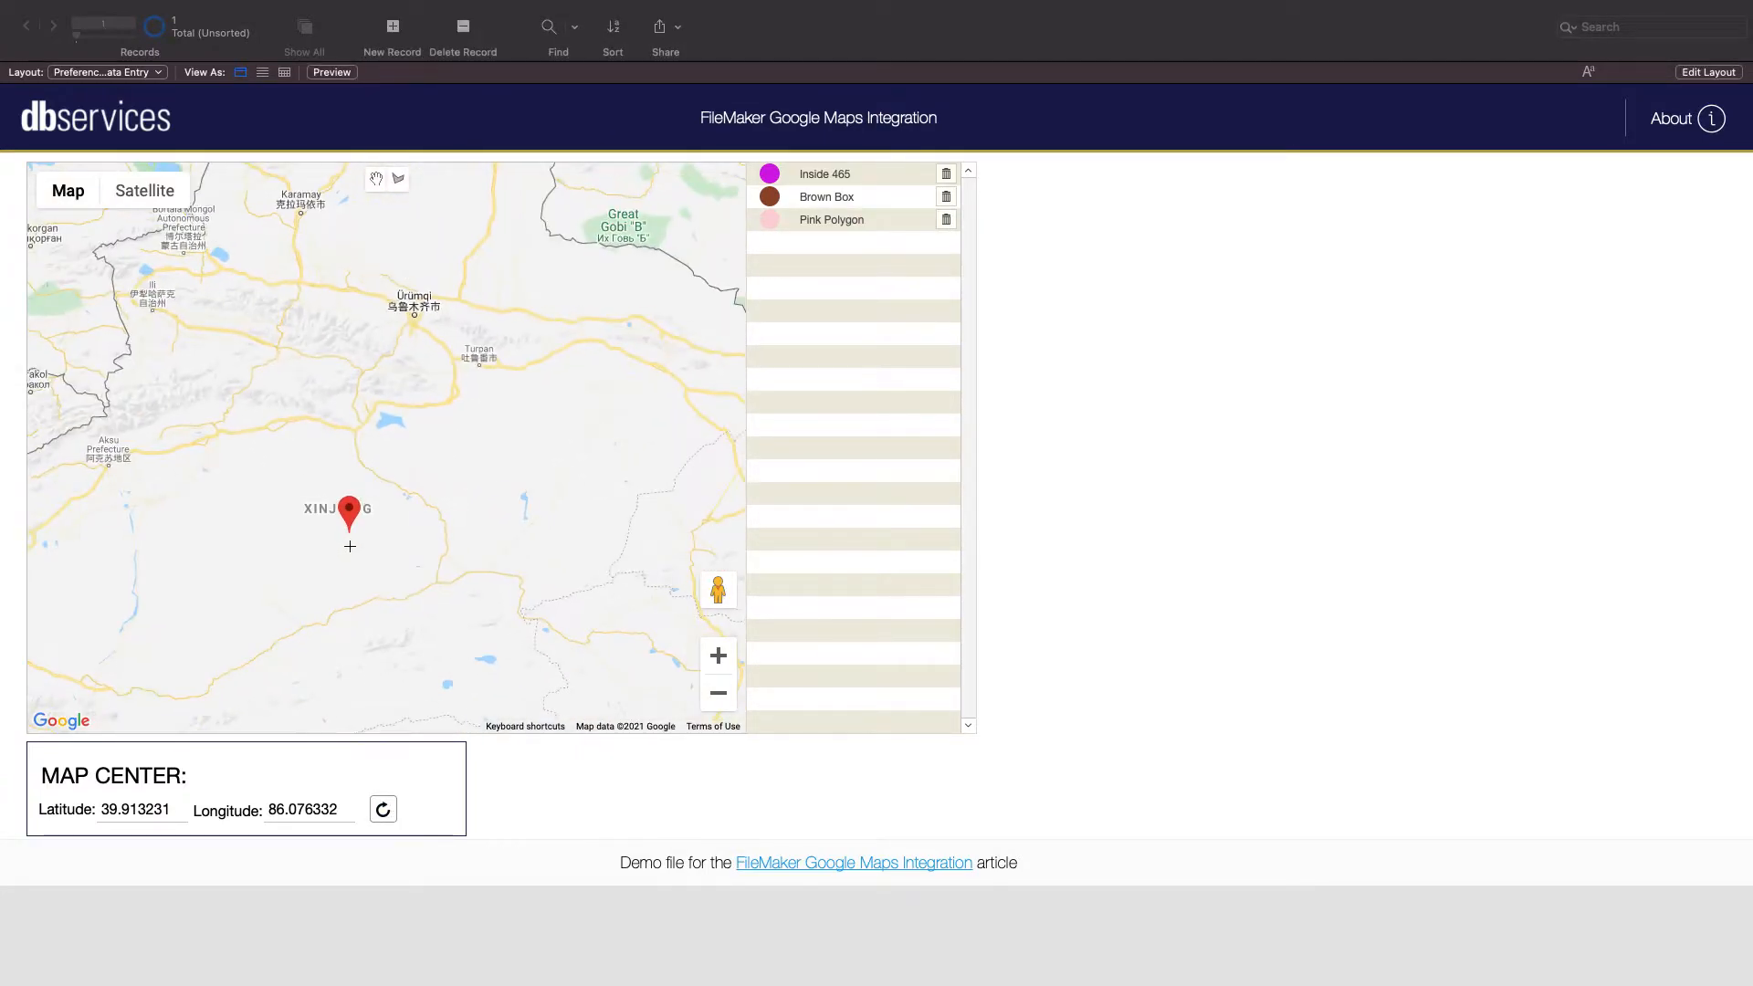
pyautogui.click(716, 693)
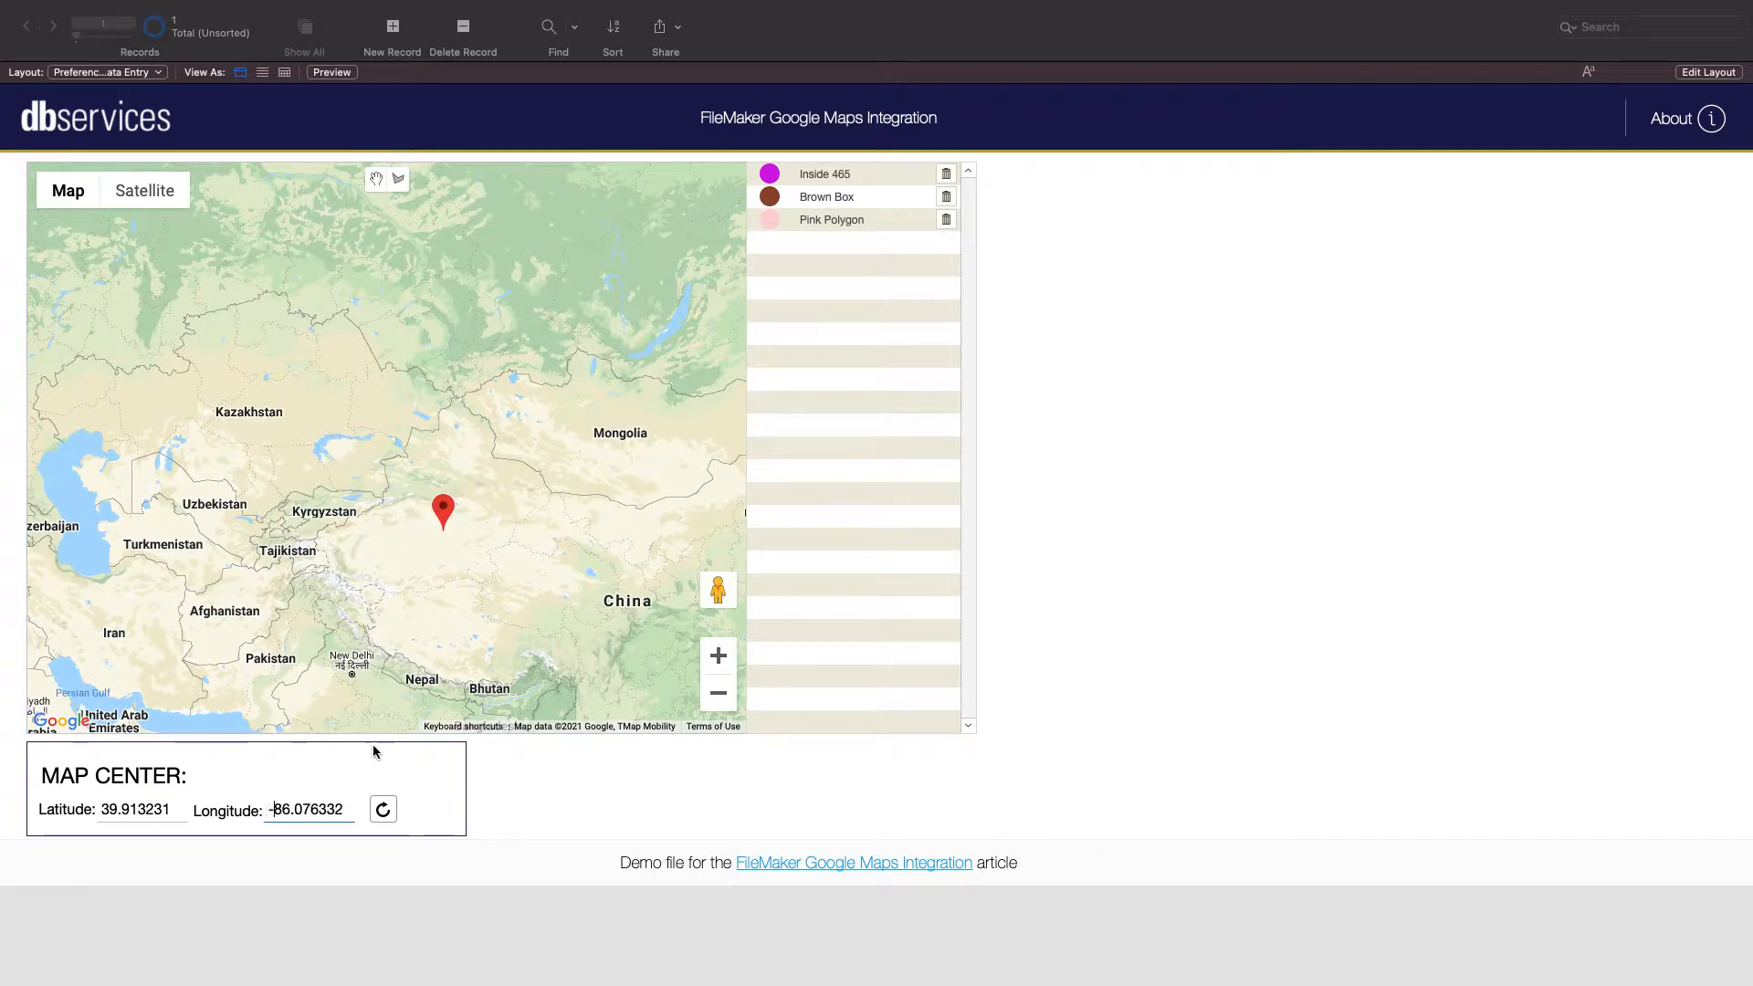
pyautogui.click(382, 808)
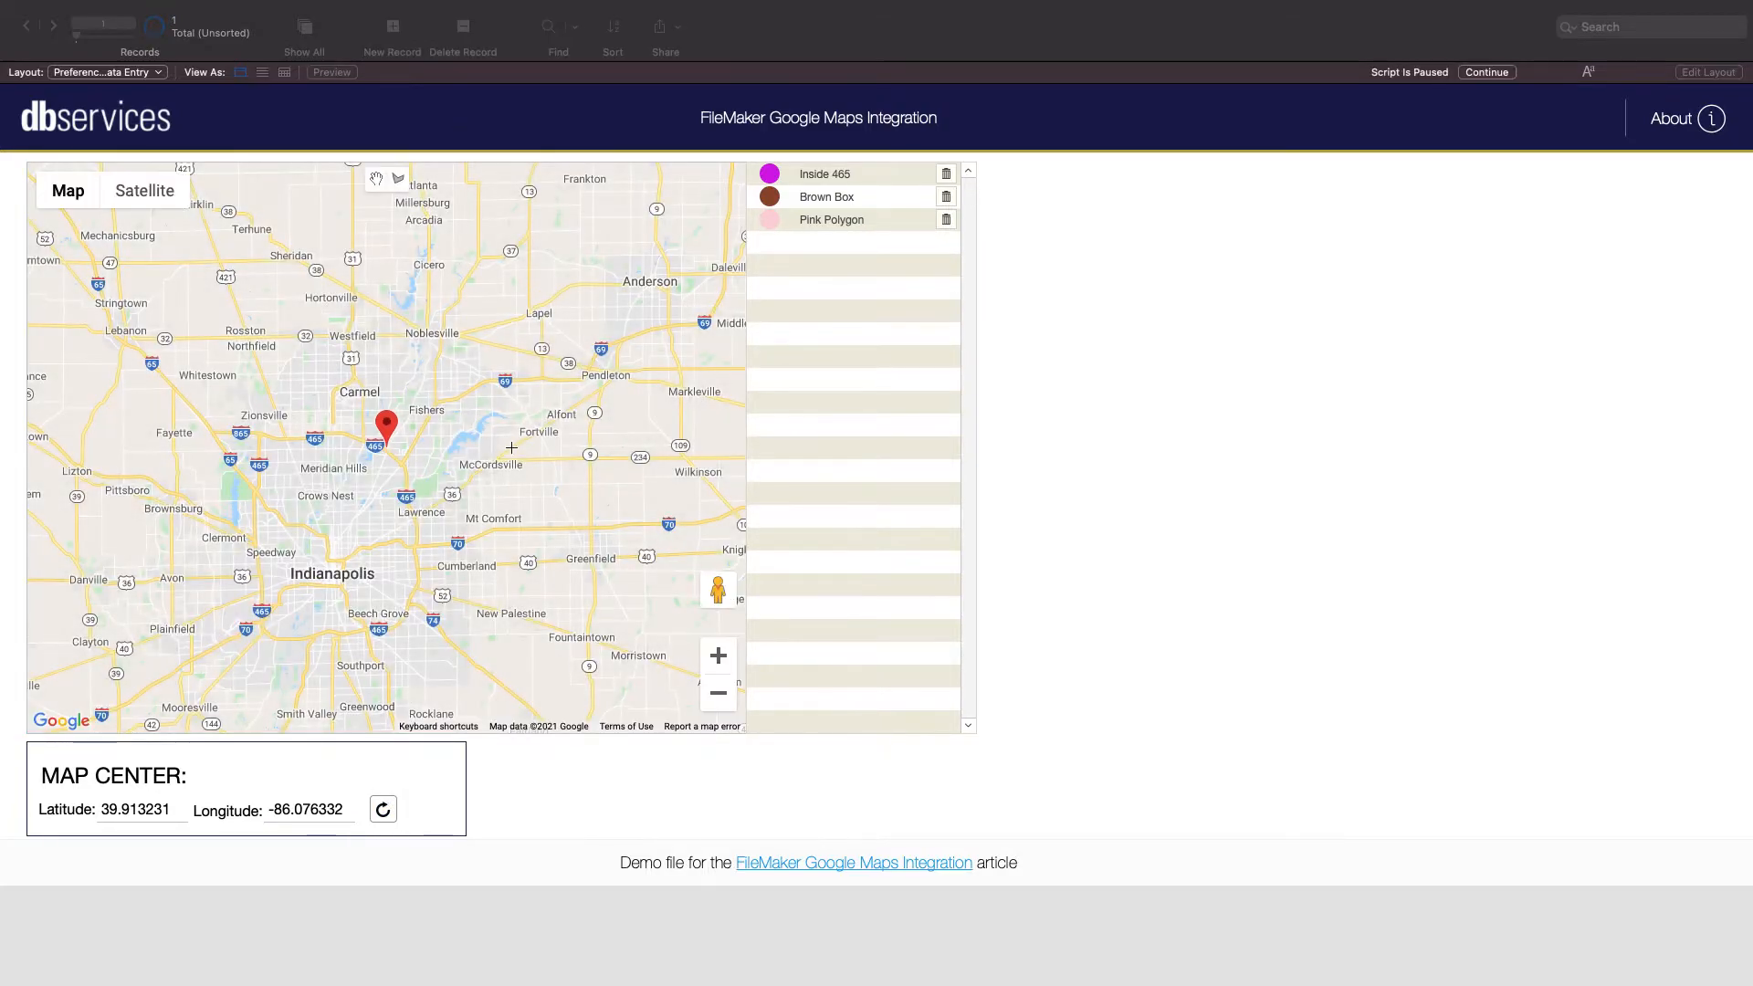
pyautogui.click(1485, 71)
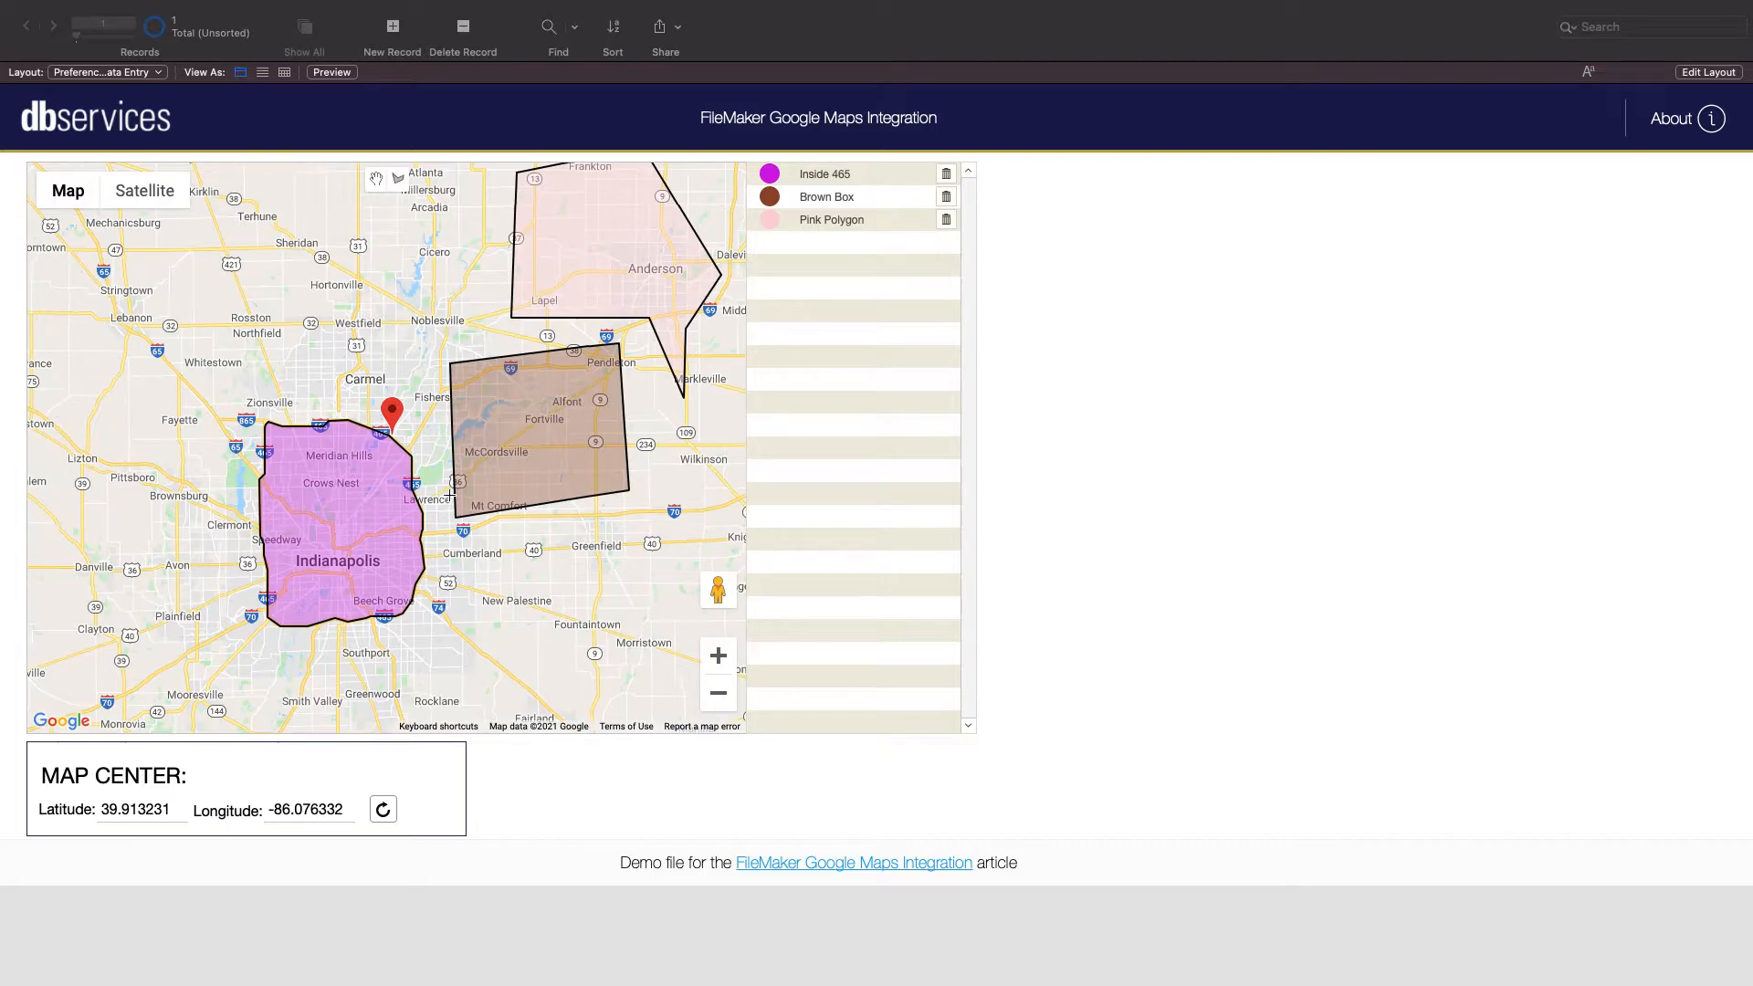
pyautogui.moveTo(690, 360)
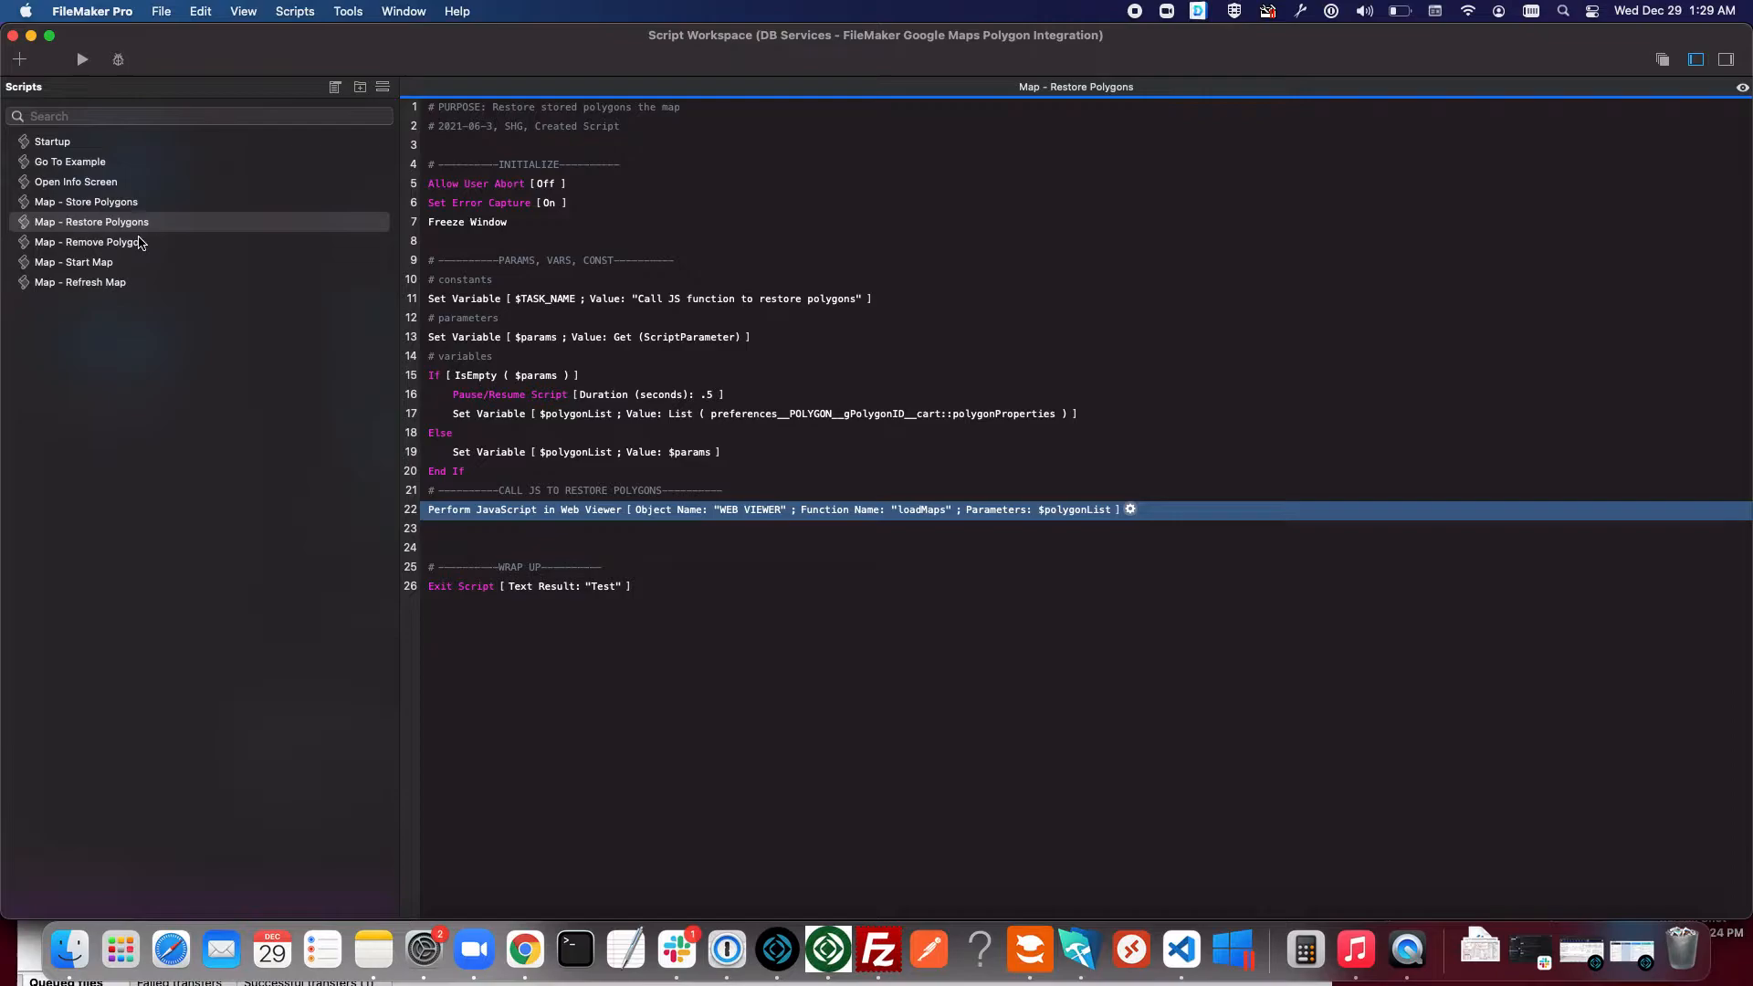
# Open Map - Start Map and highlight the pause step and the $center-from-preferences step.
pyautogui.click(91, 221)
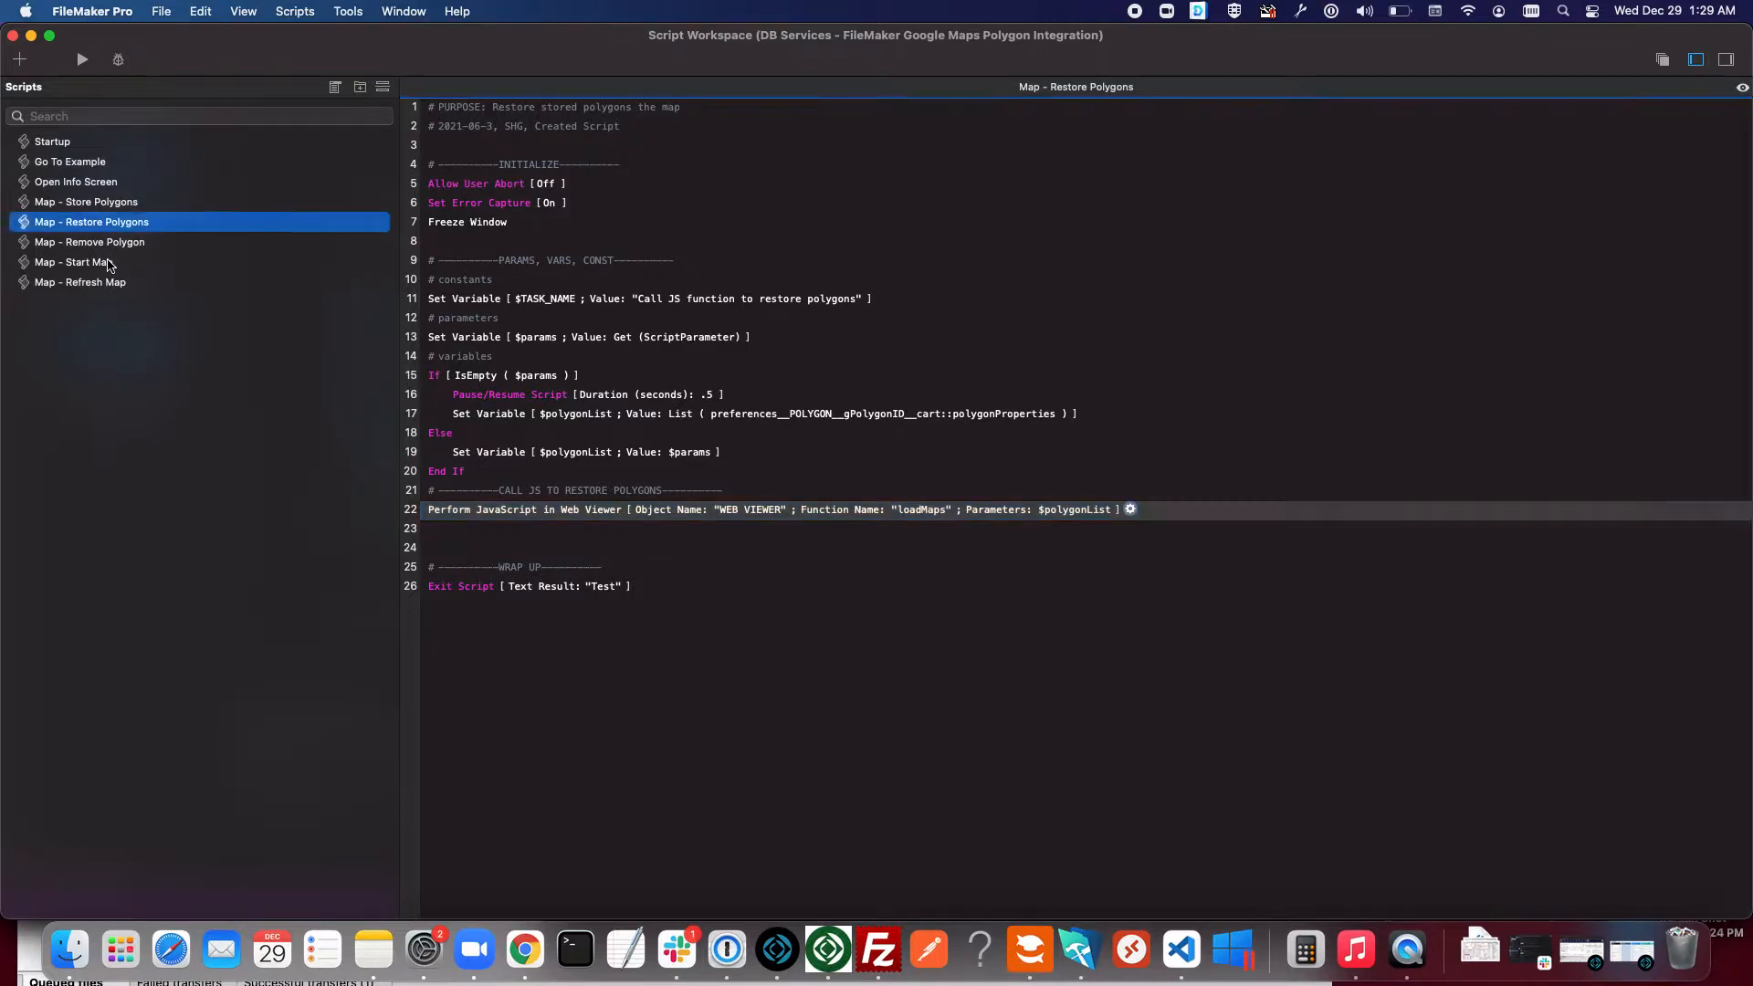
pyautogui.click(74, 262)
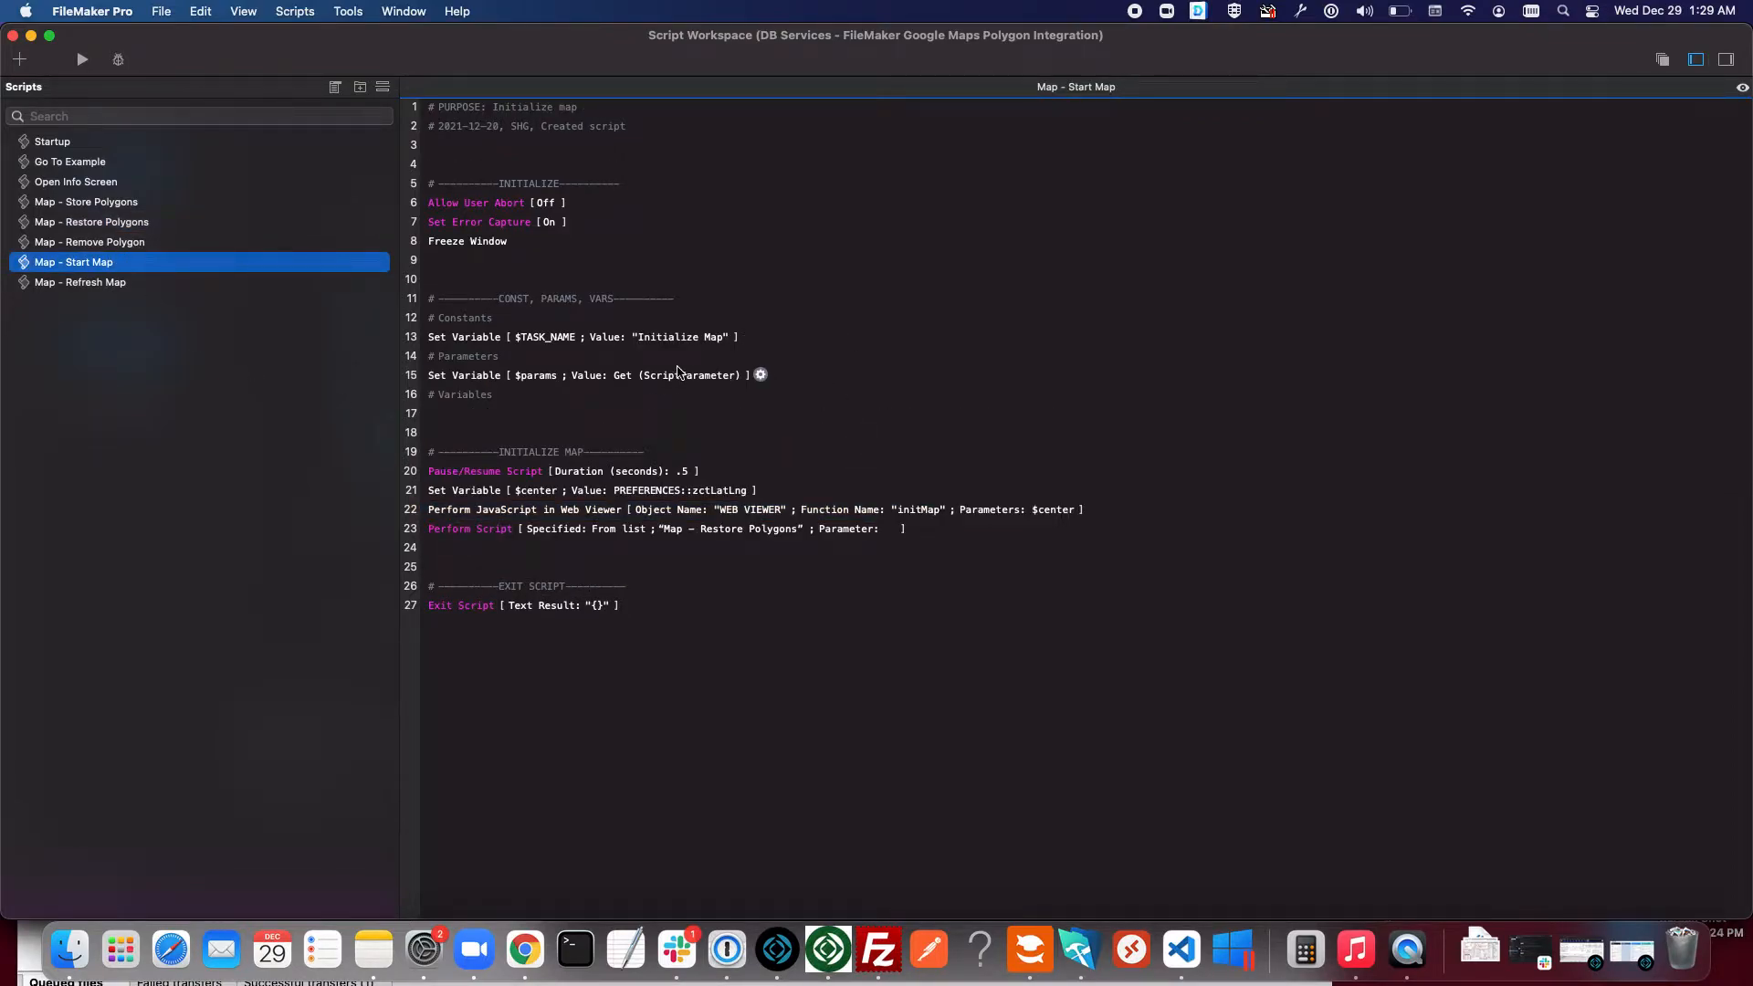
pyautogui.moveTo(673, 369)
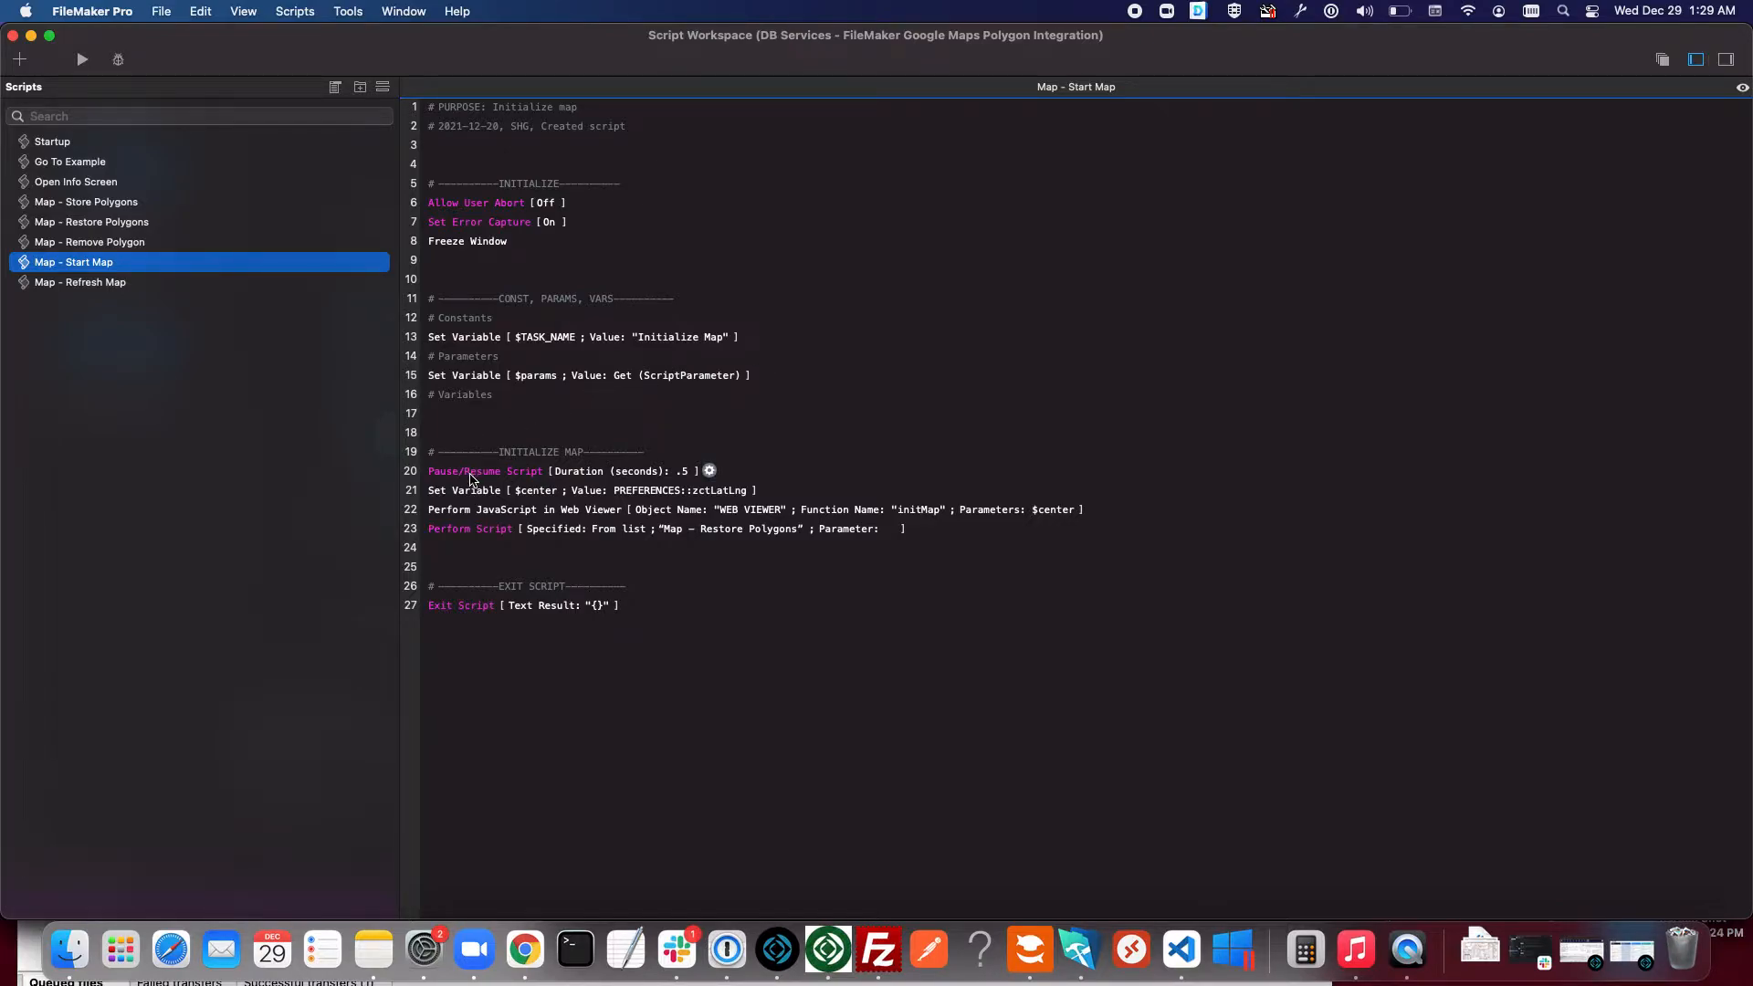
pyautogui.click(481, 471)
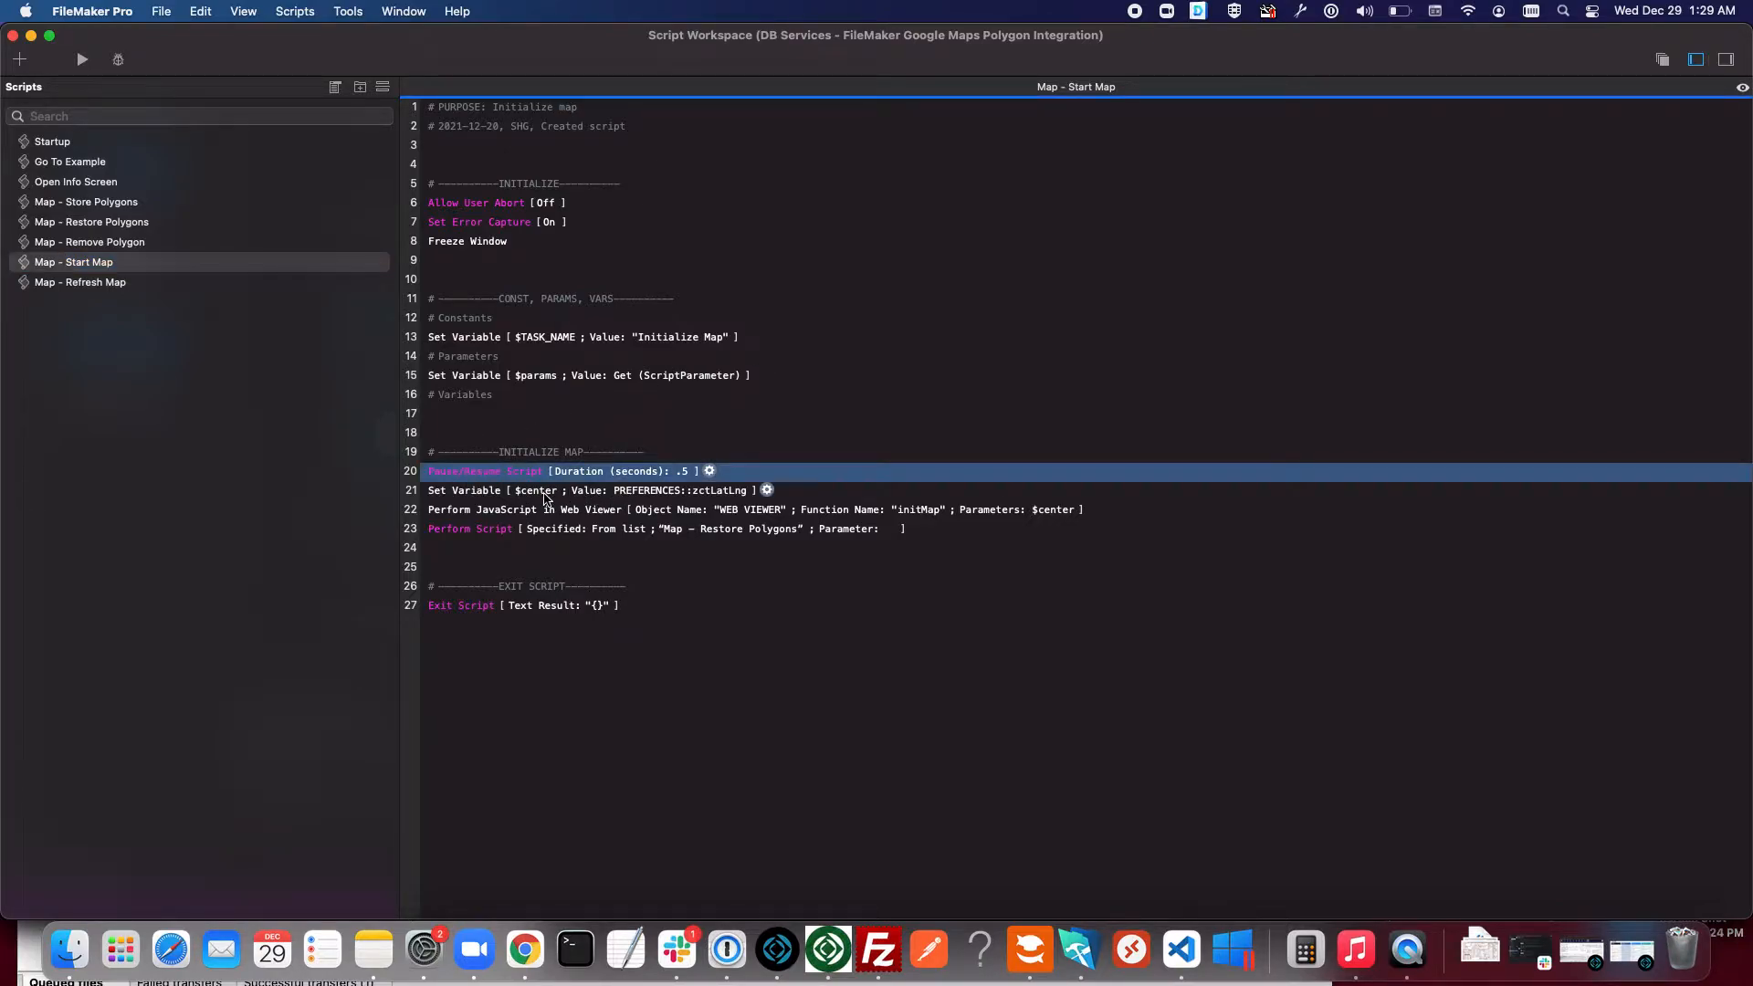
pyautogui.click(537, 490)
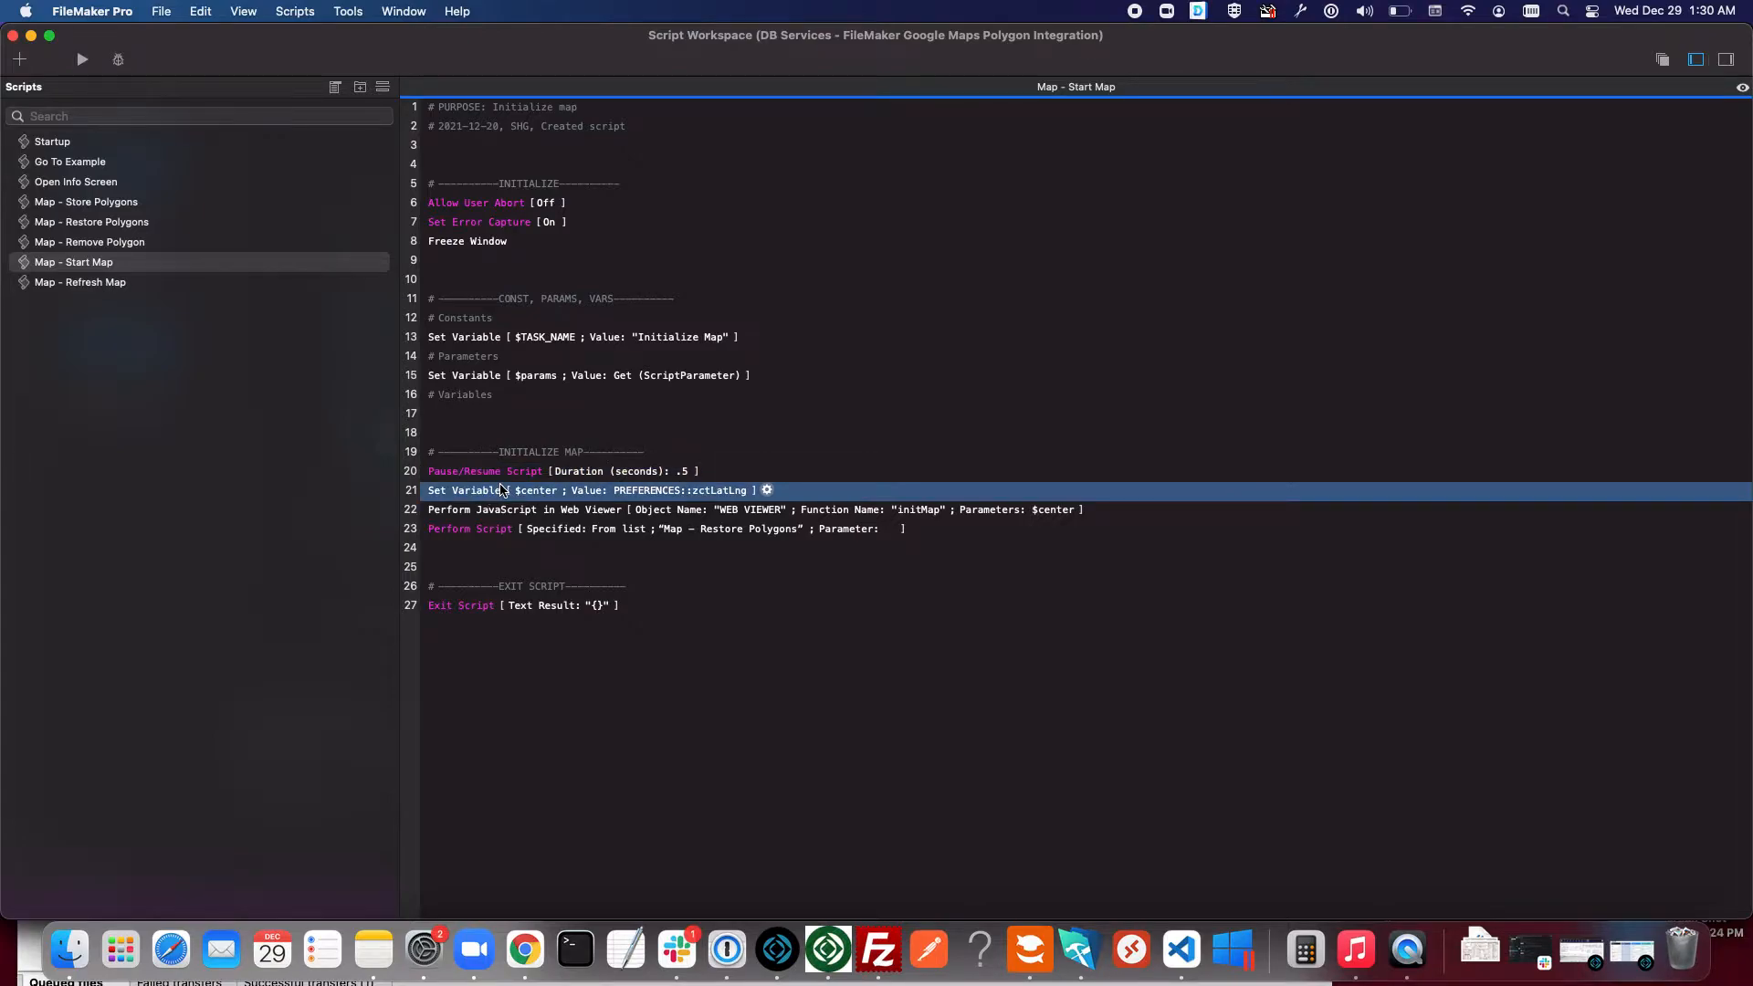
pyautogui.moveTo(497, 509)
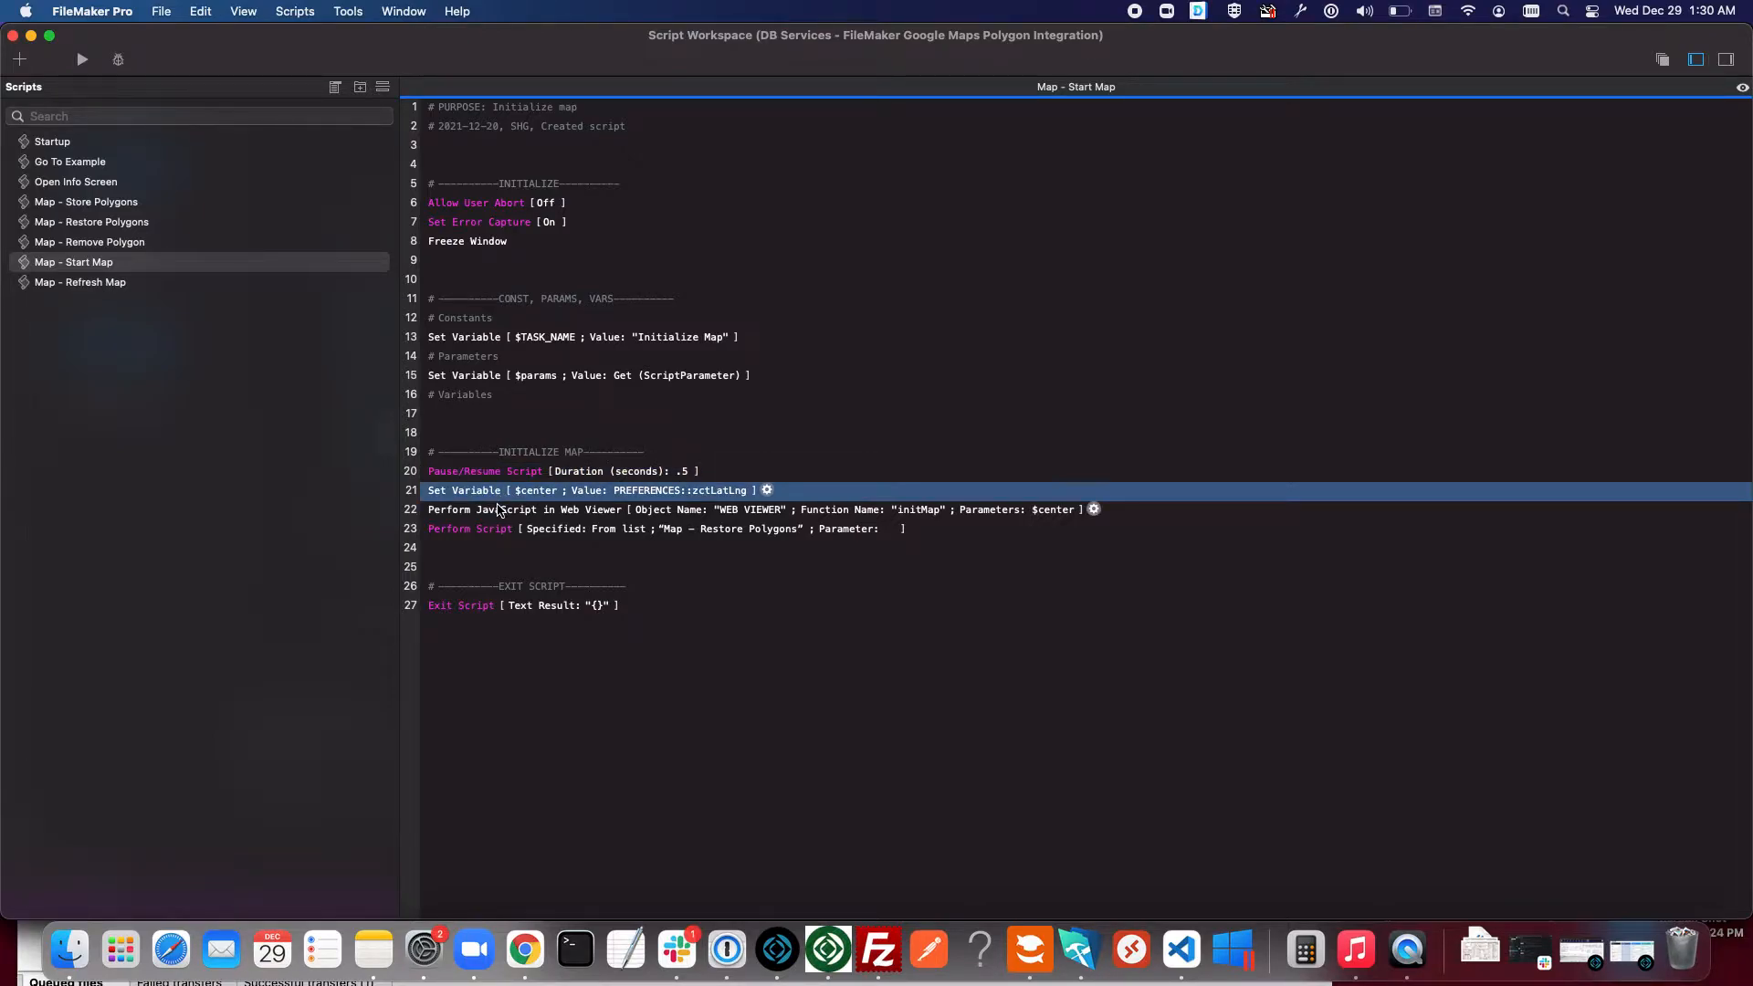
pyautogui.moveTo(928, 518)
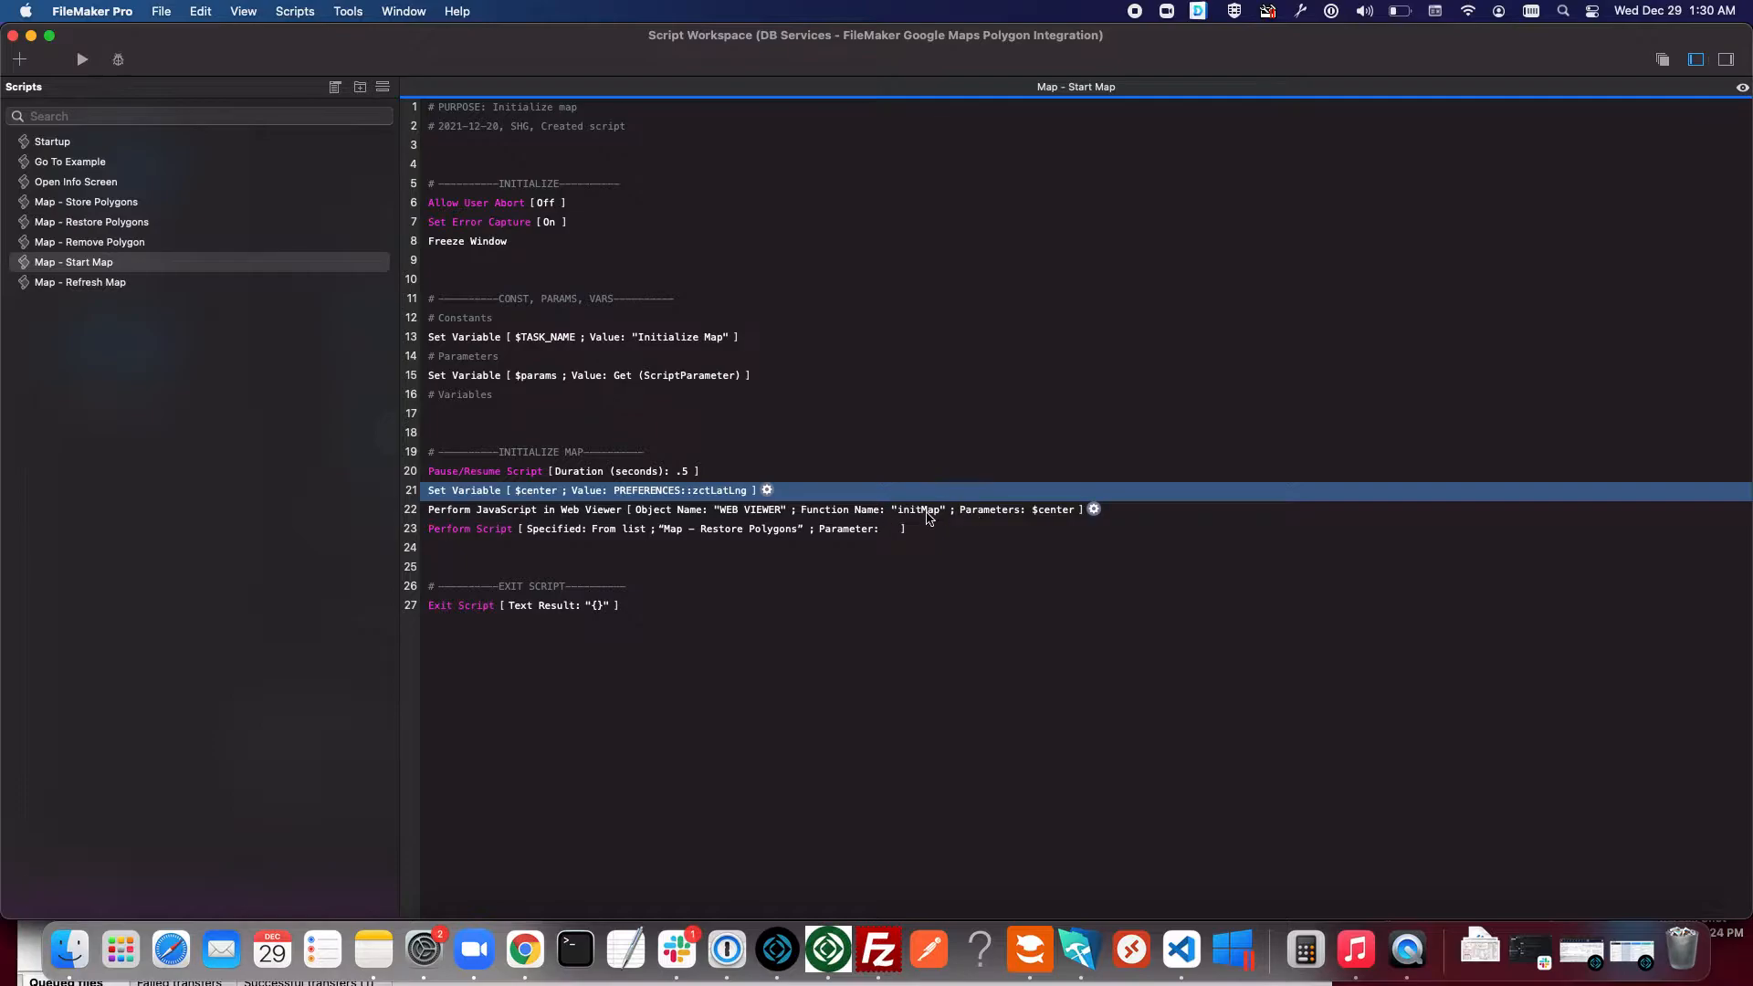
pyautogui.moveTo(841, 526)
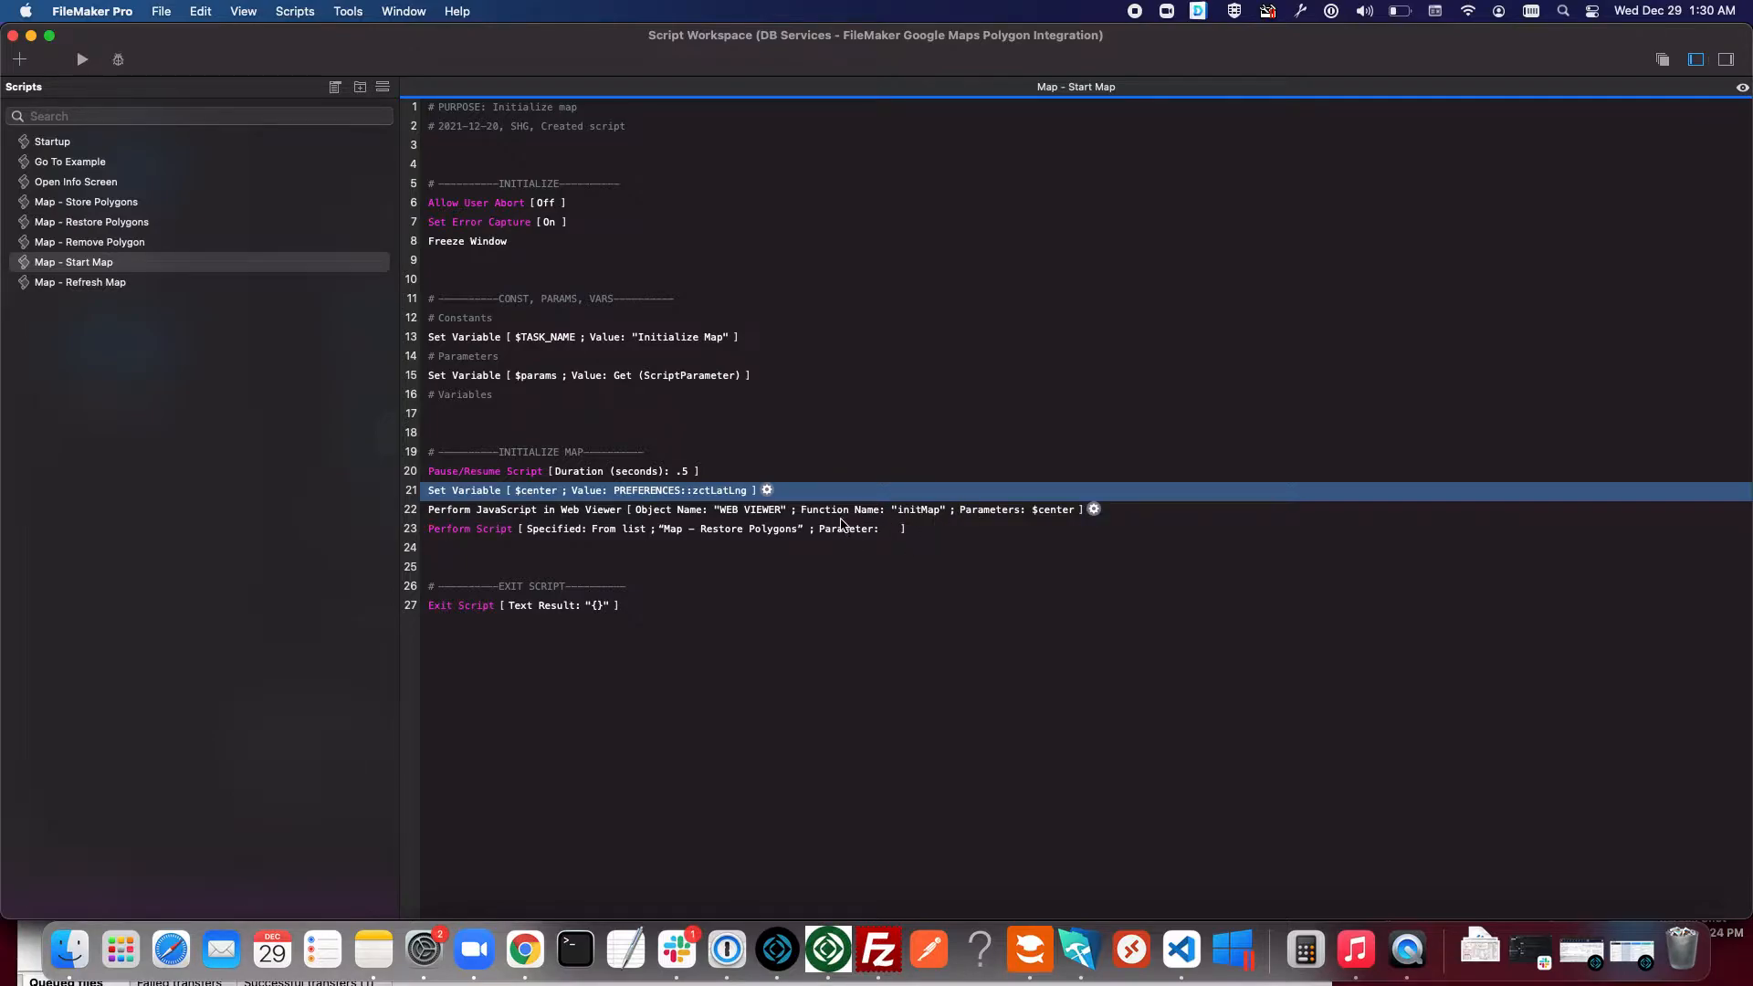
pyautogui.moveTo(502, 538)
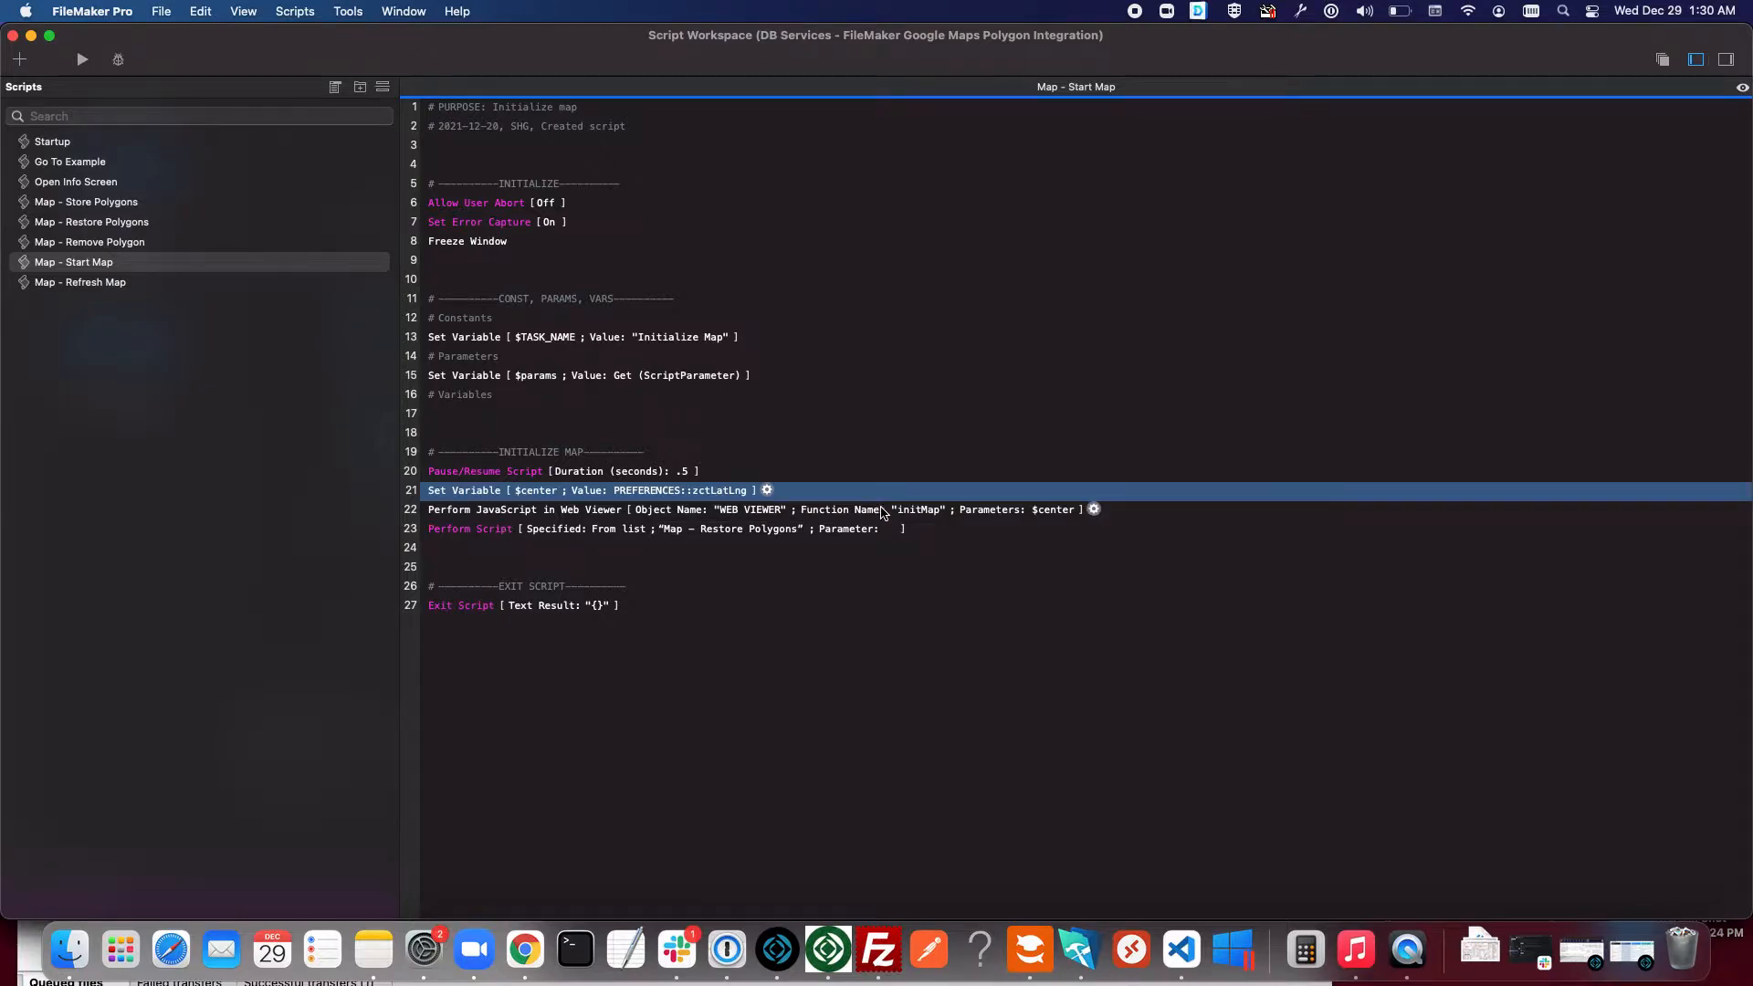
pyautogui.moveTo(912, 471)
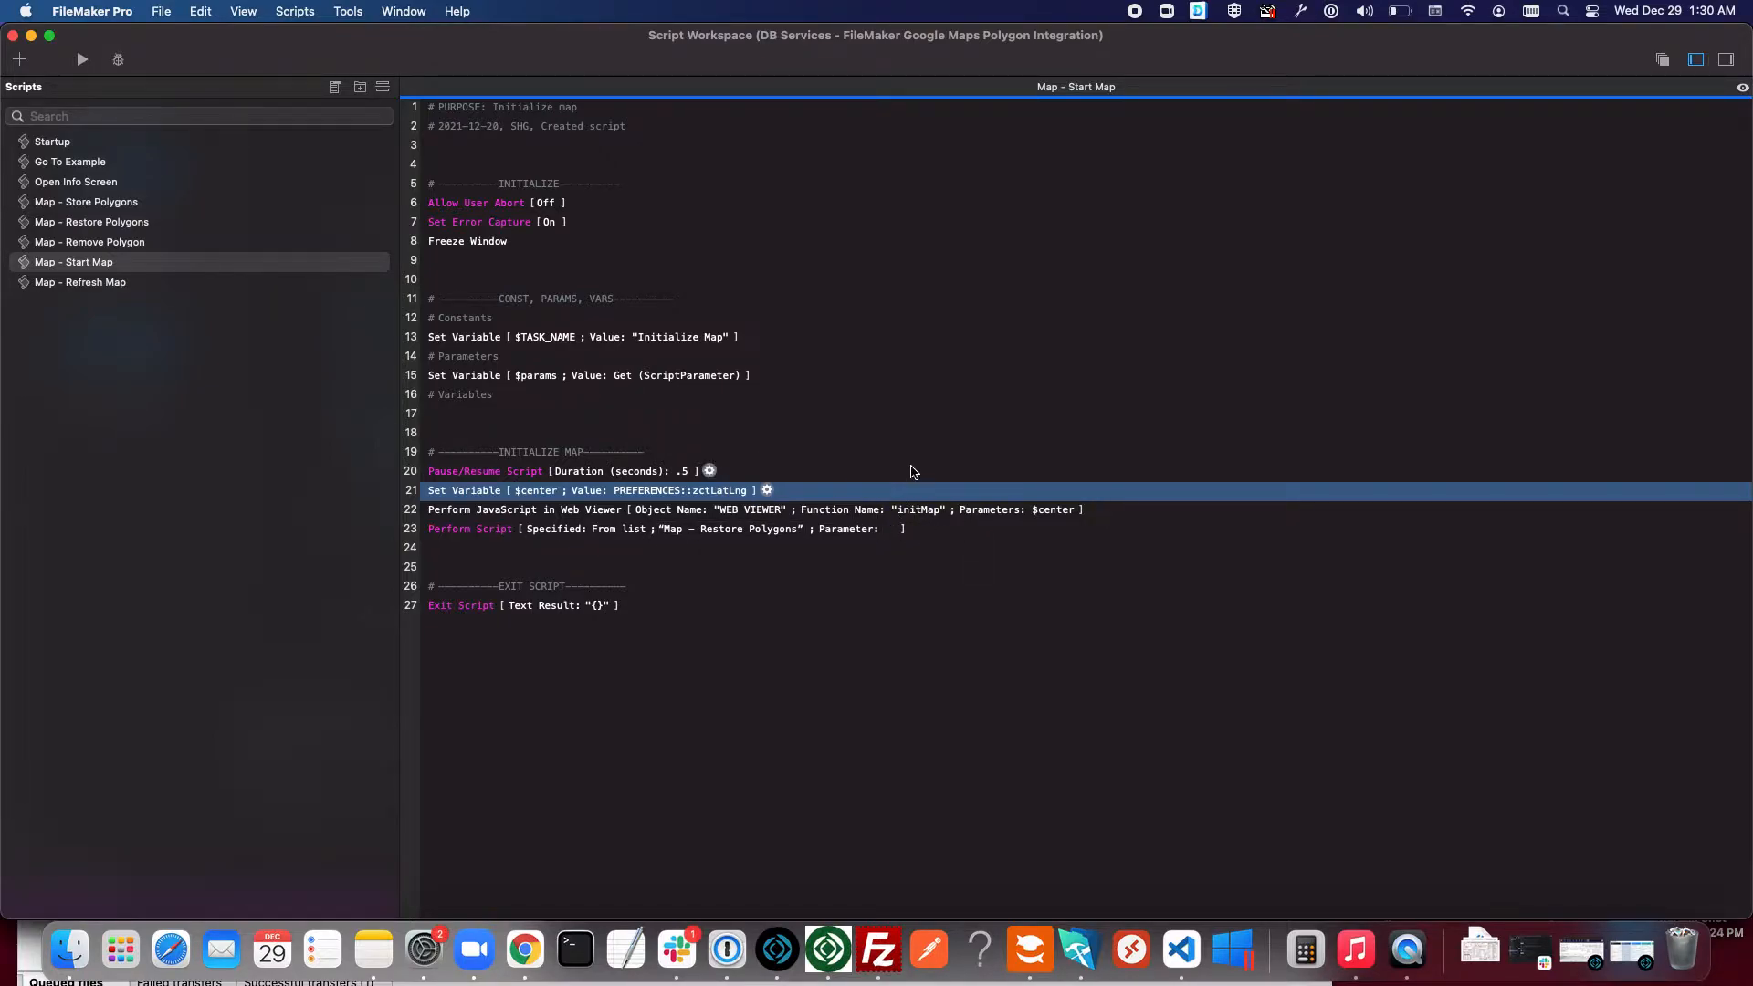
pyautogui.moveTo(1181, 951)
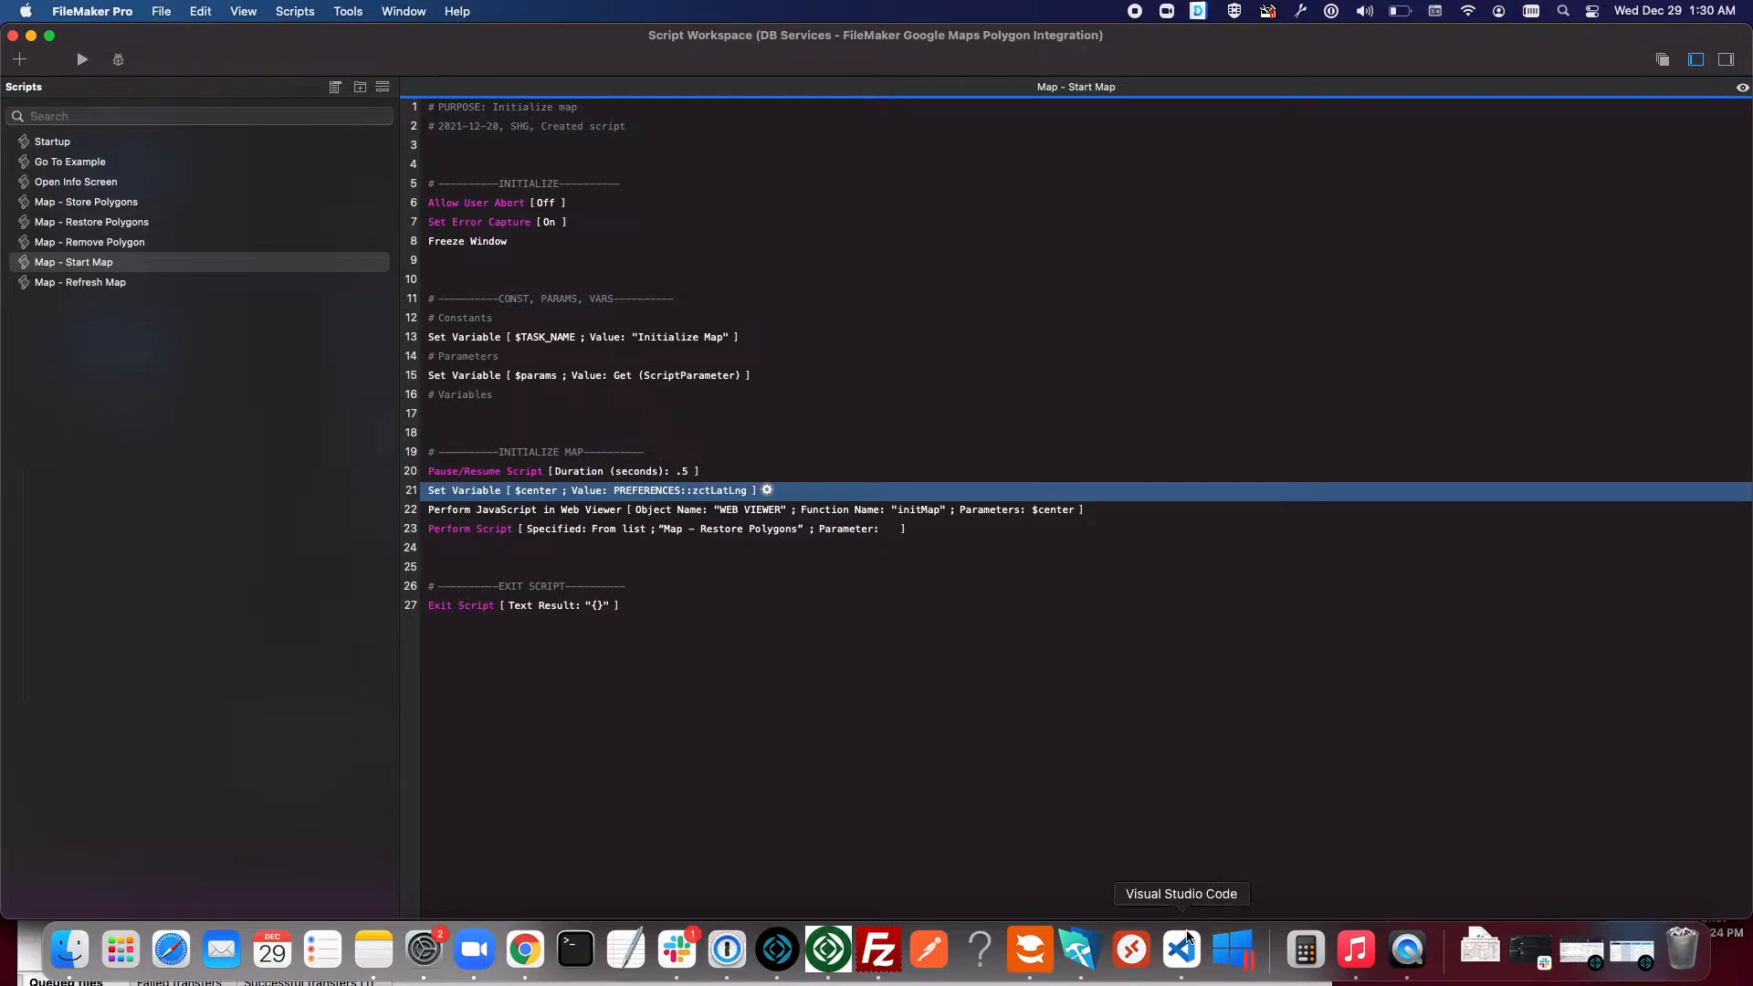
# Scroll Demo.html to initMap and highlight the map variable and map creation lines.
pyautogui.click(1181, 950)
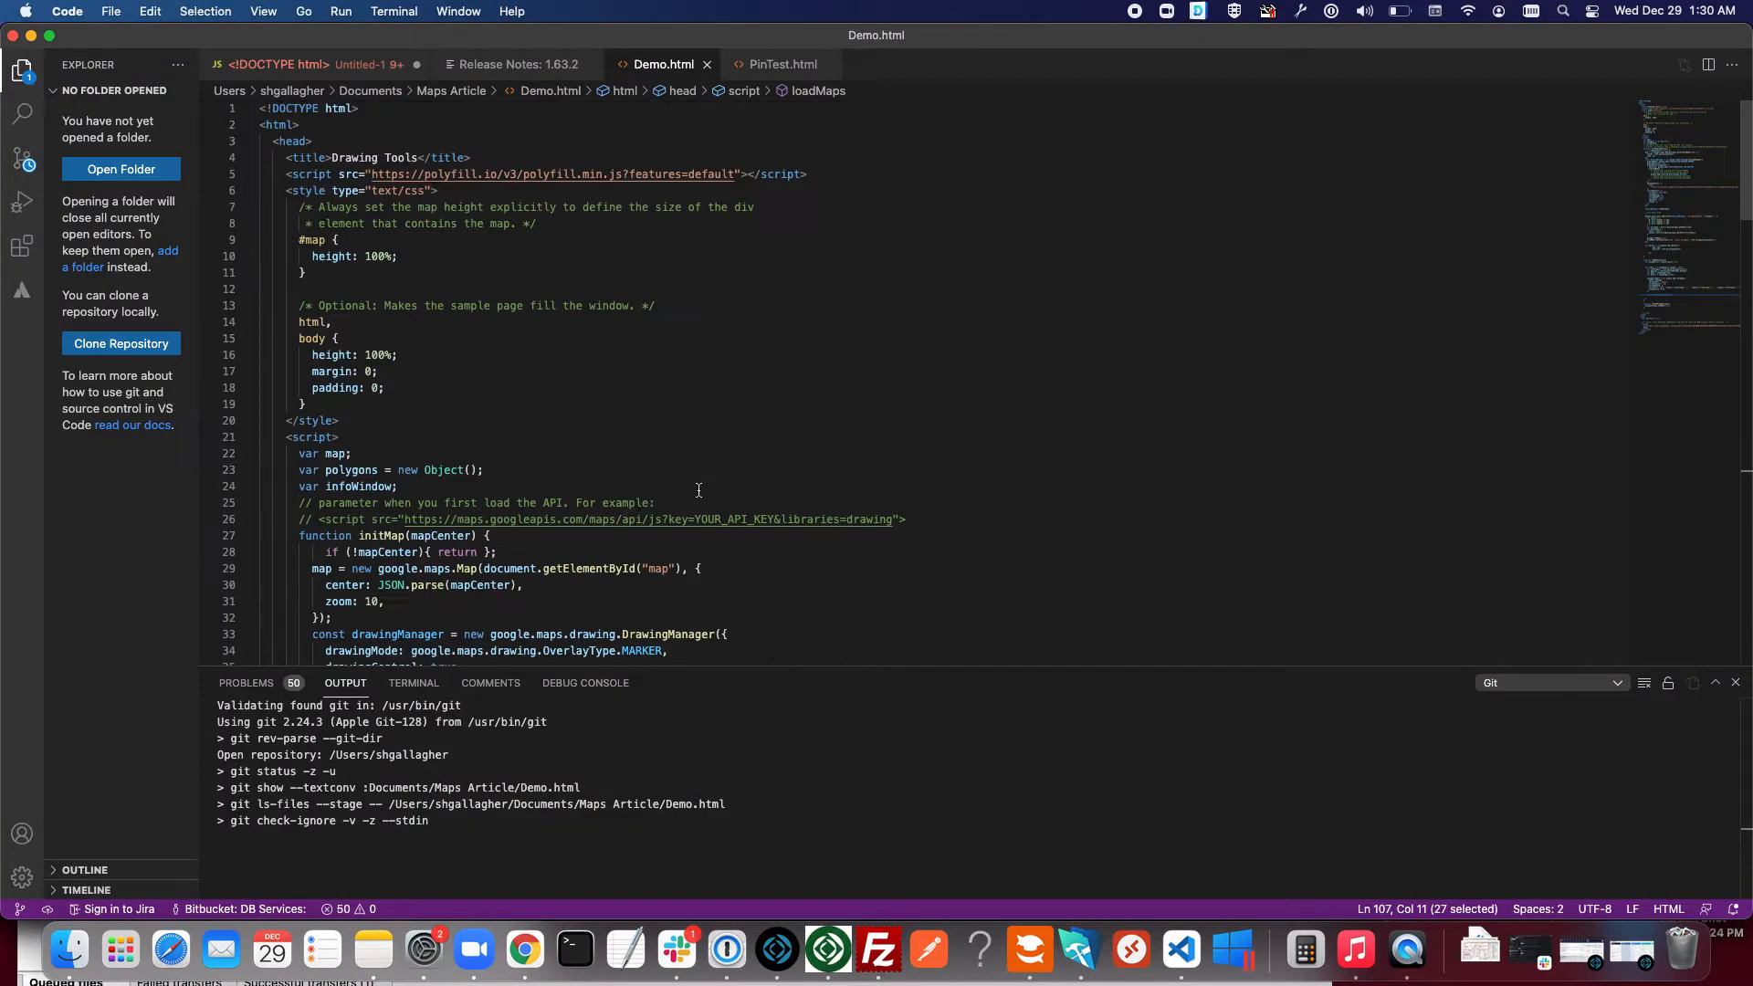
pyautogui.moveTo(691, 486)
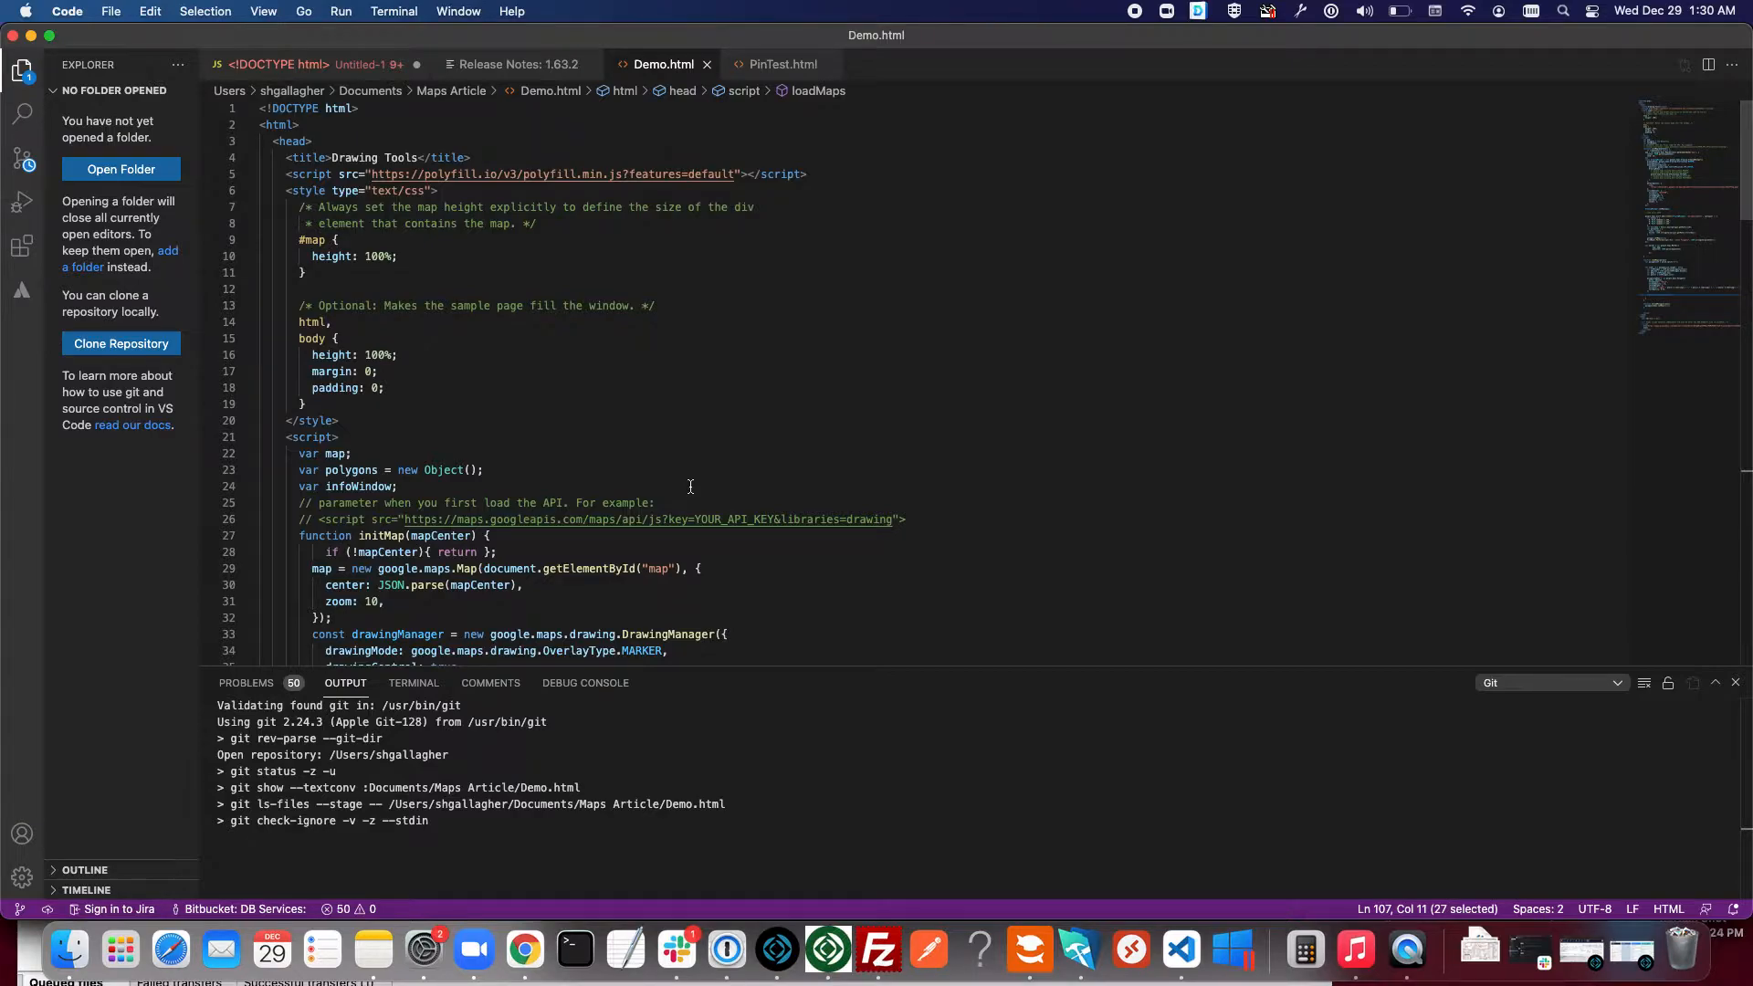
pyautogui.scroll(-3)
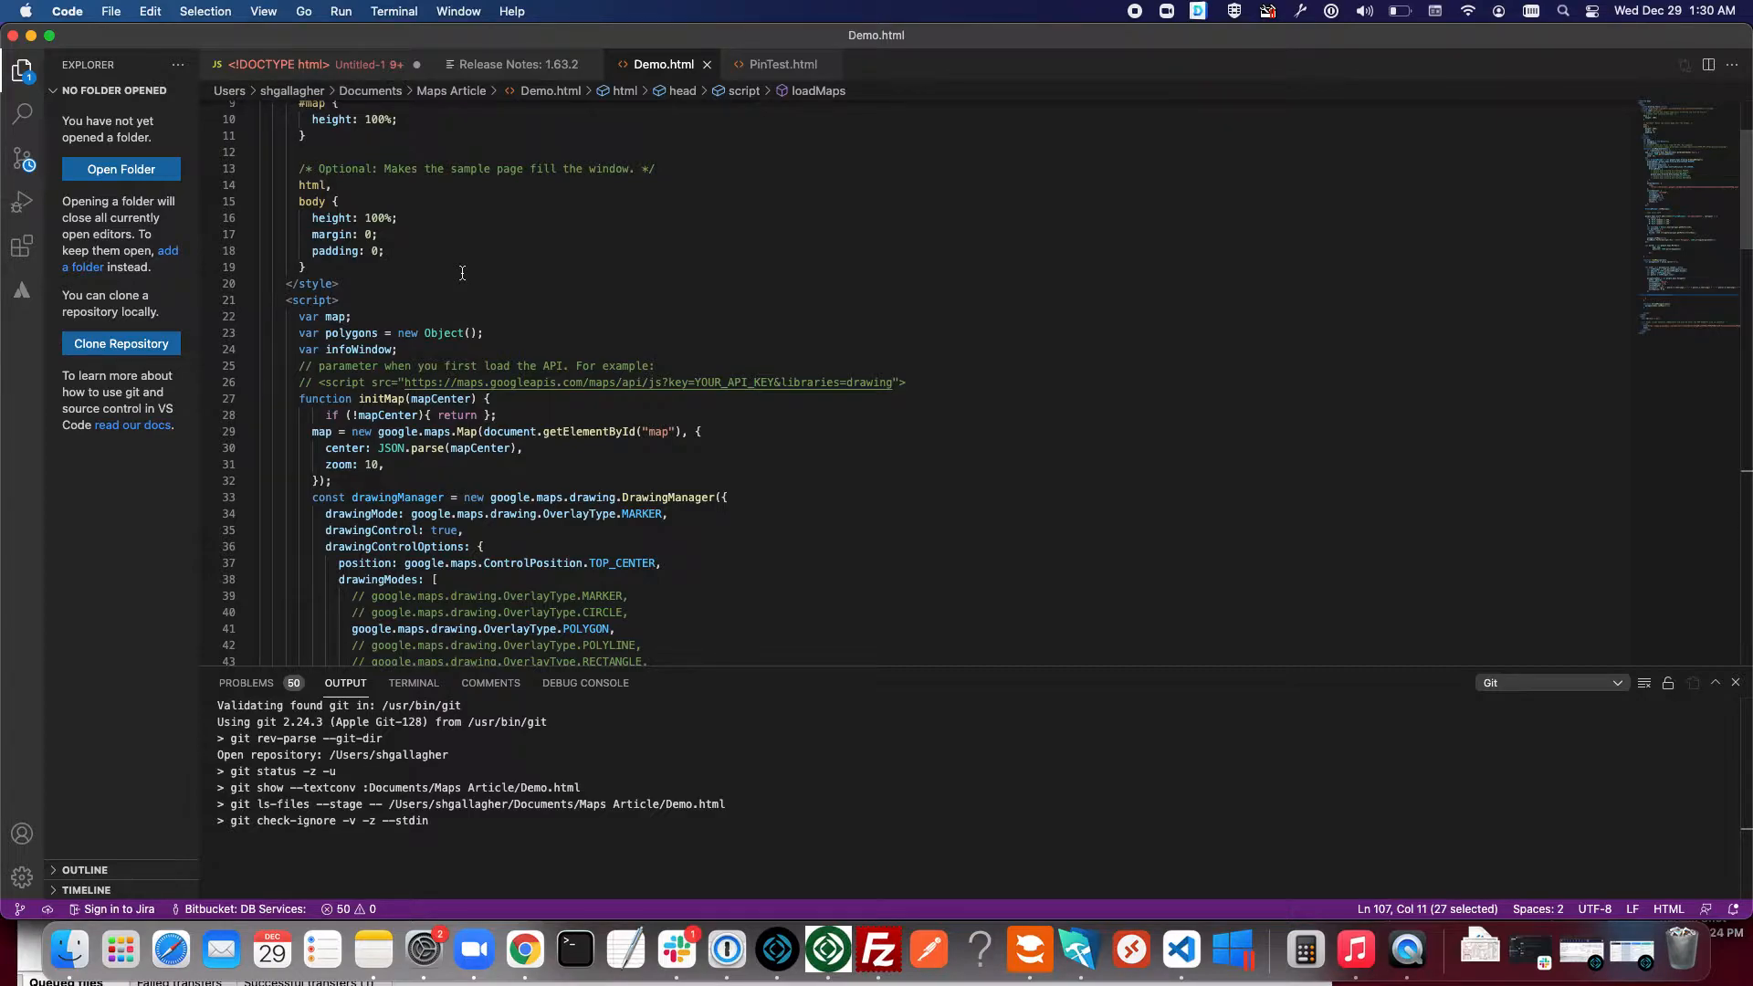
pyautogui.scroll(-3)
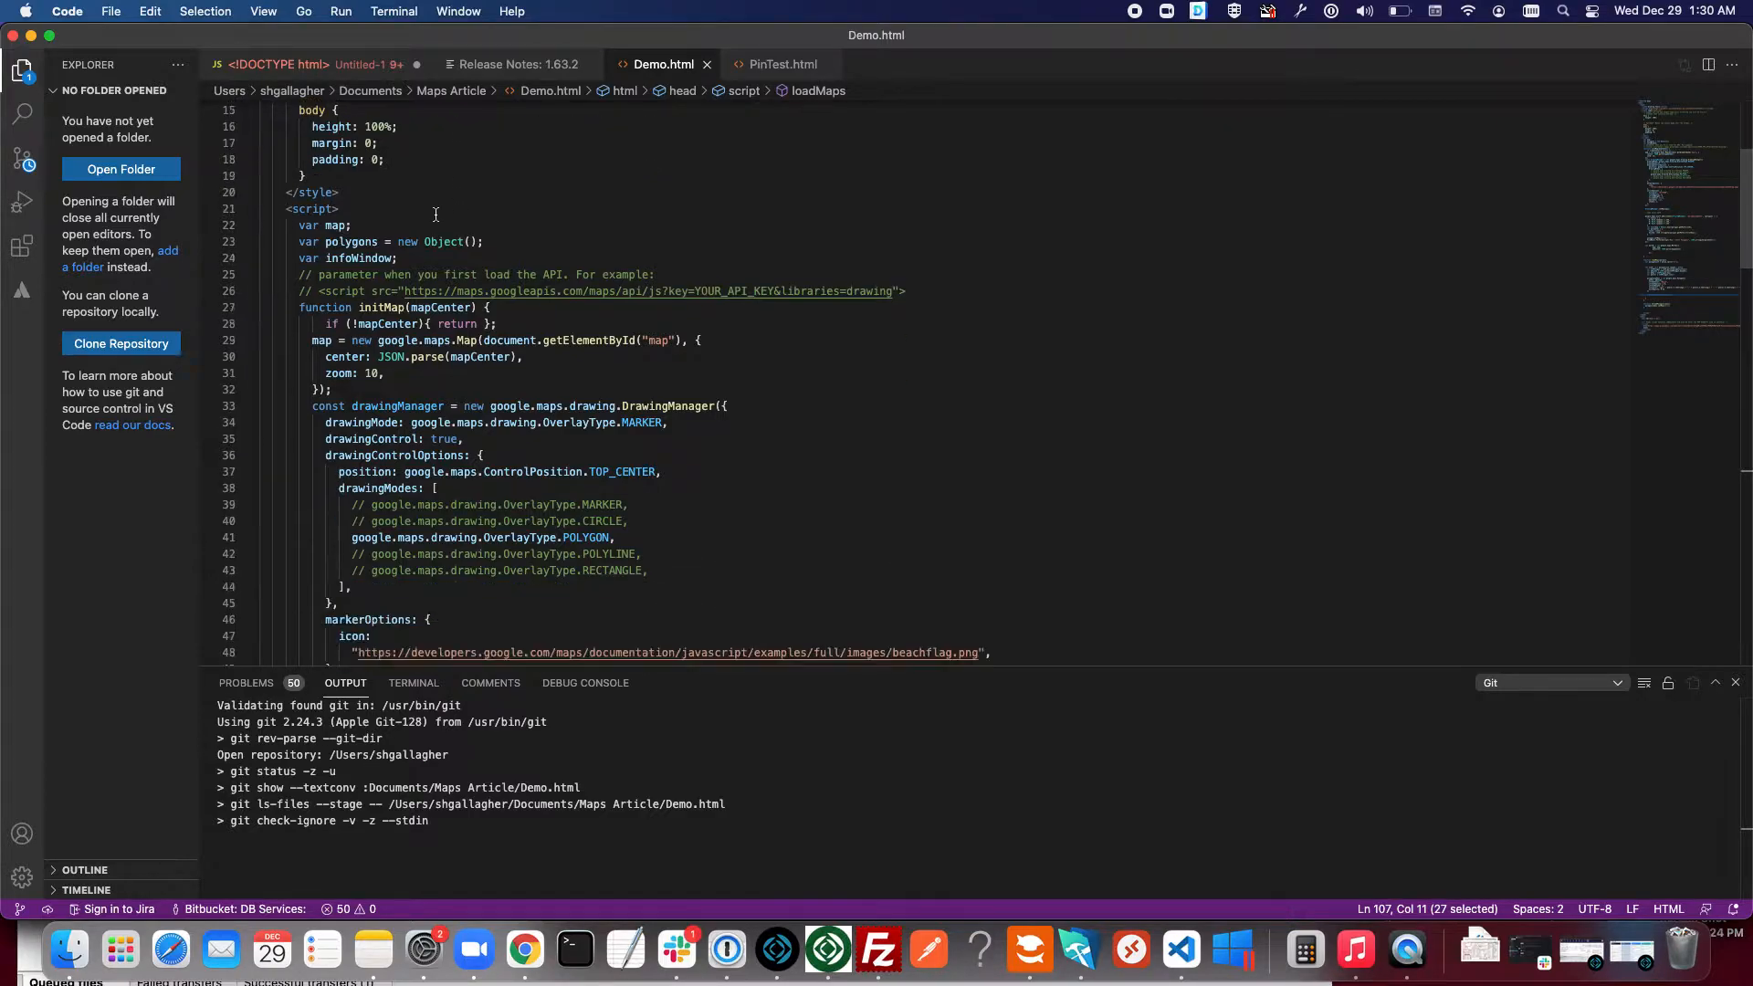
pyautogui.scroll(-3)
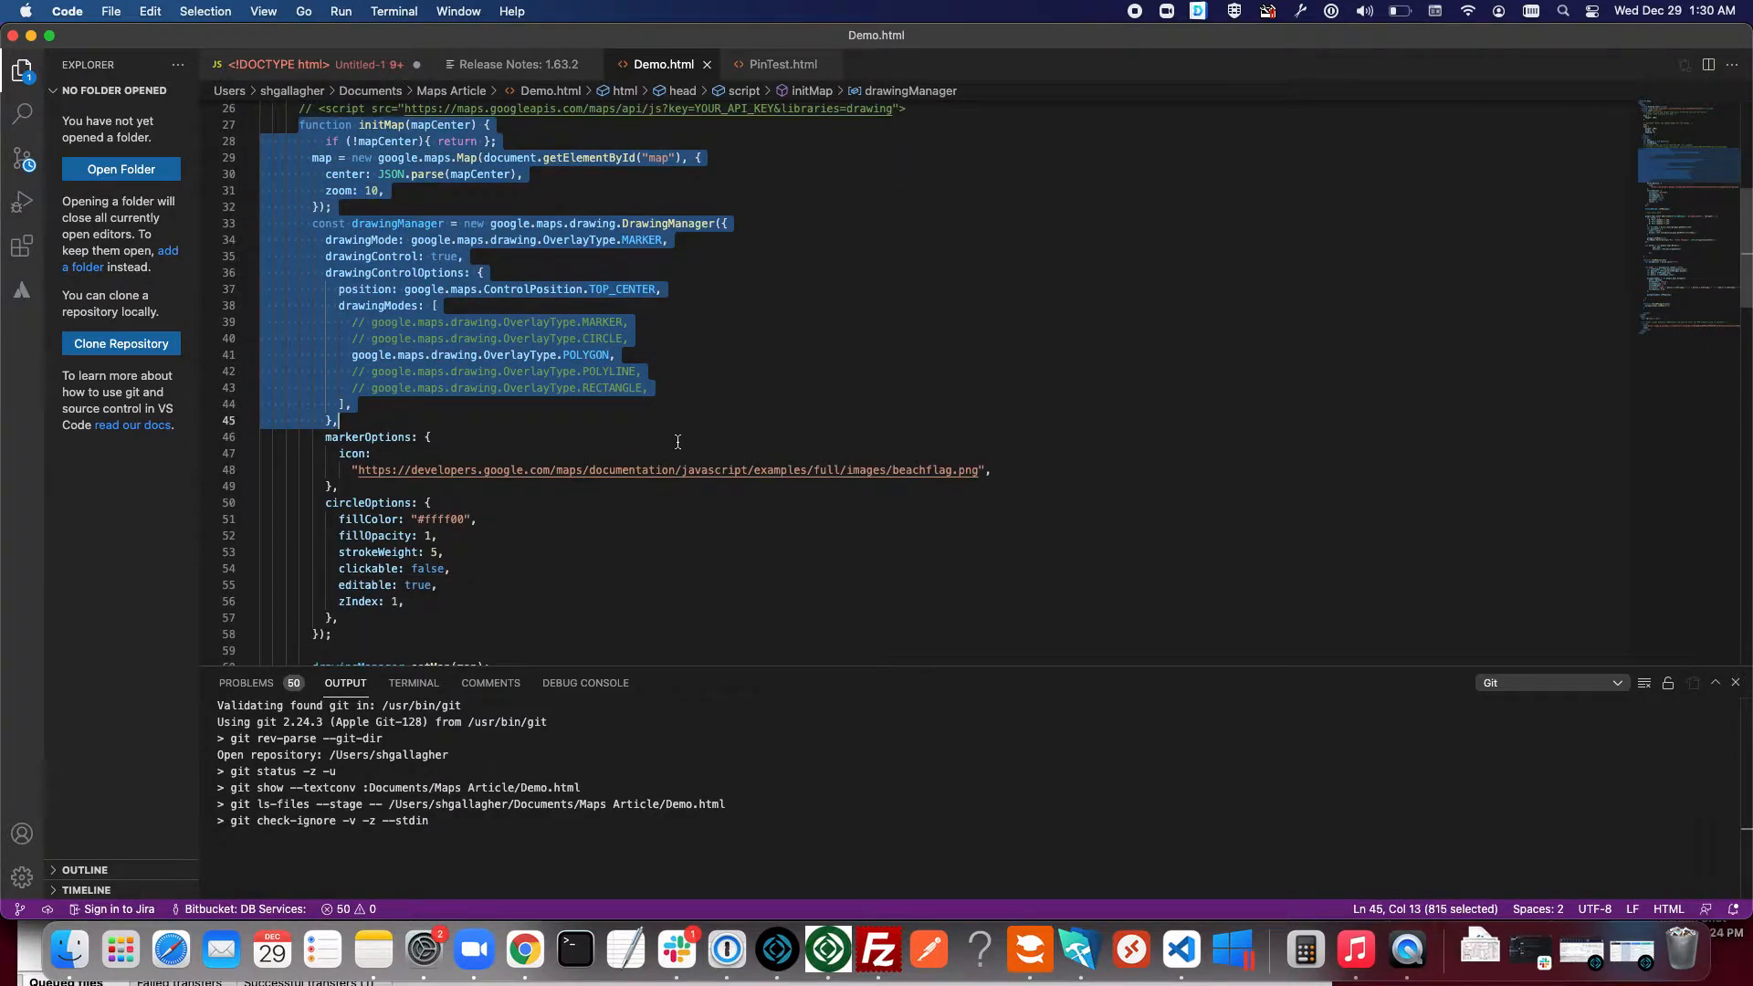
pyautogui.scroll(3)
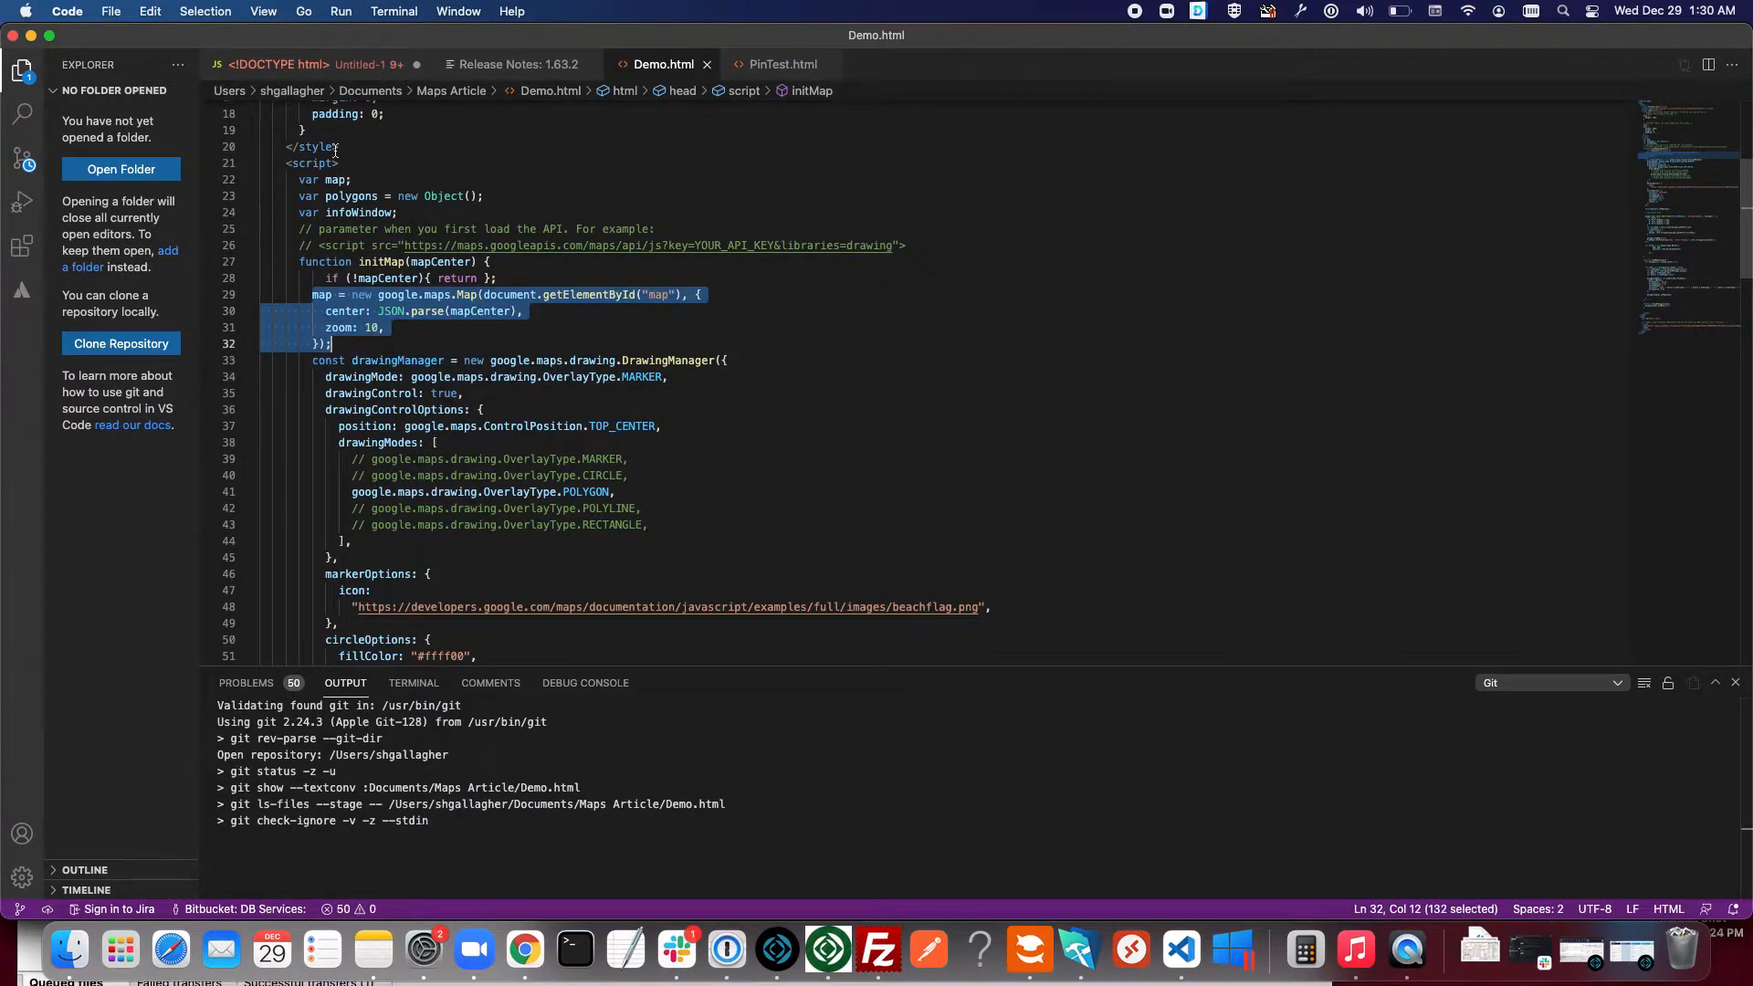
pyautogui.doubleClick(323, 179)
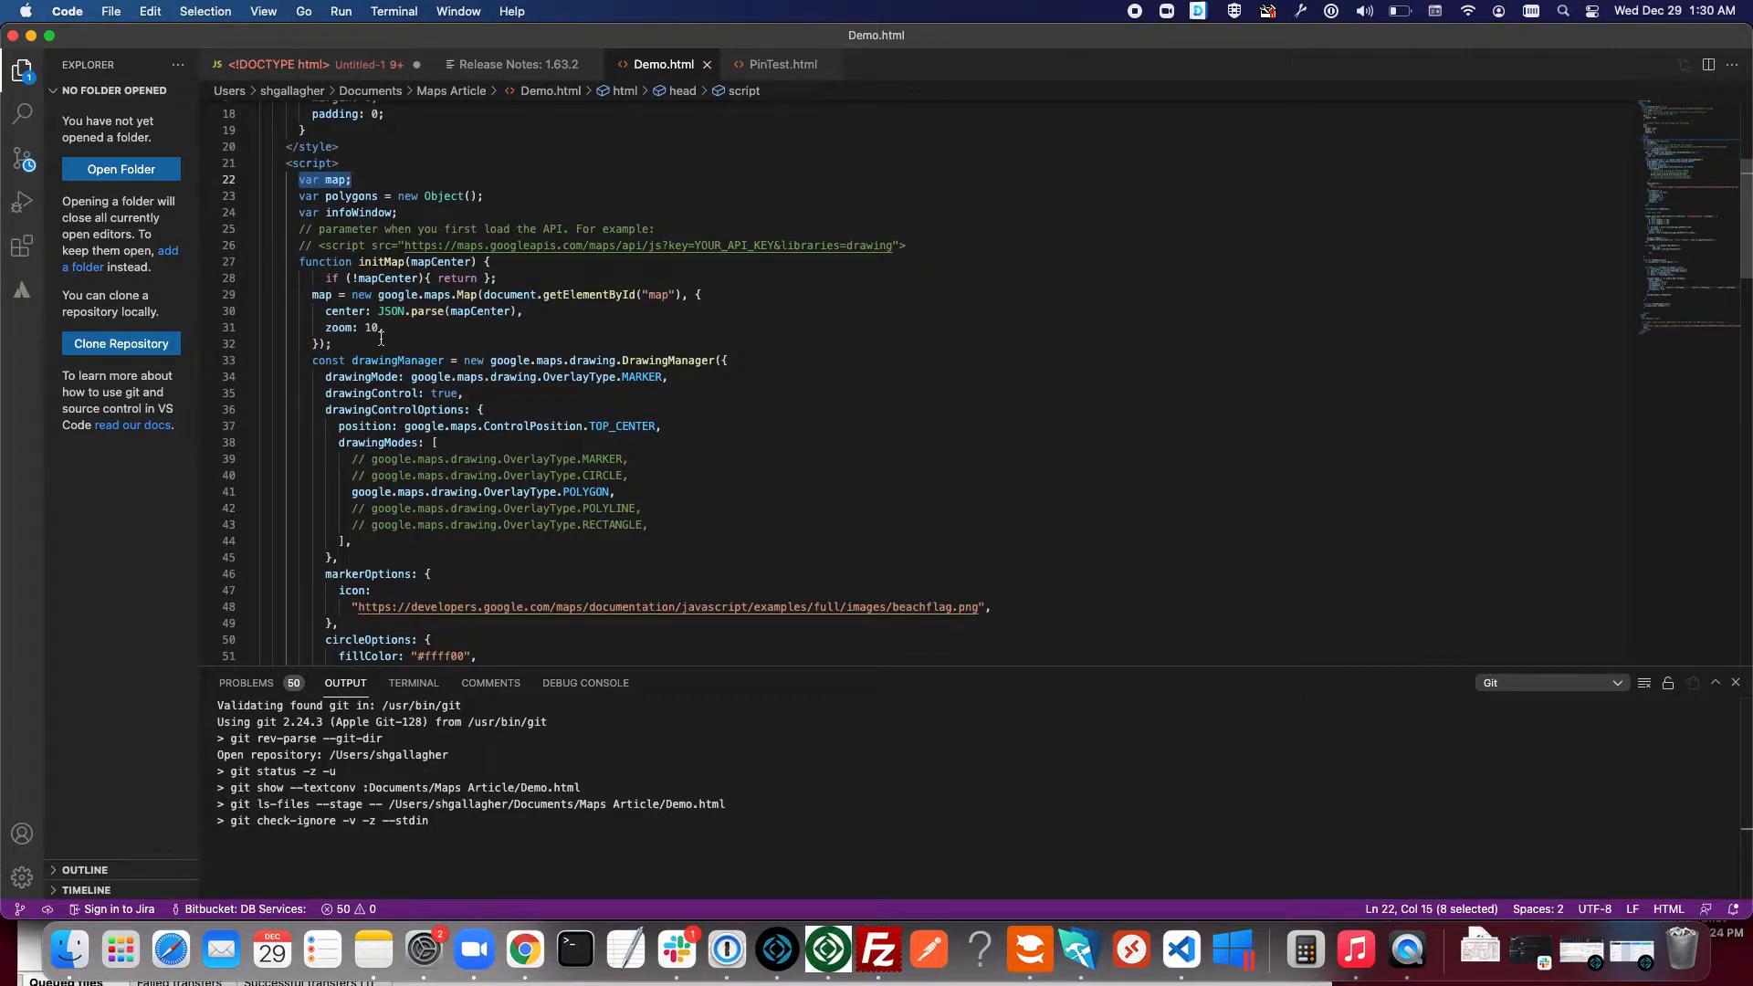
pyautogui.click(333, 344)
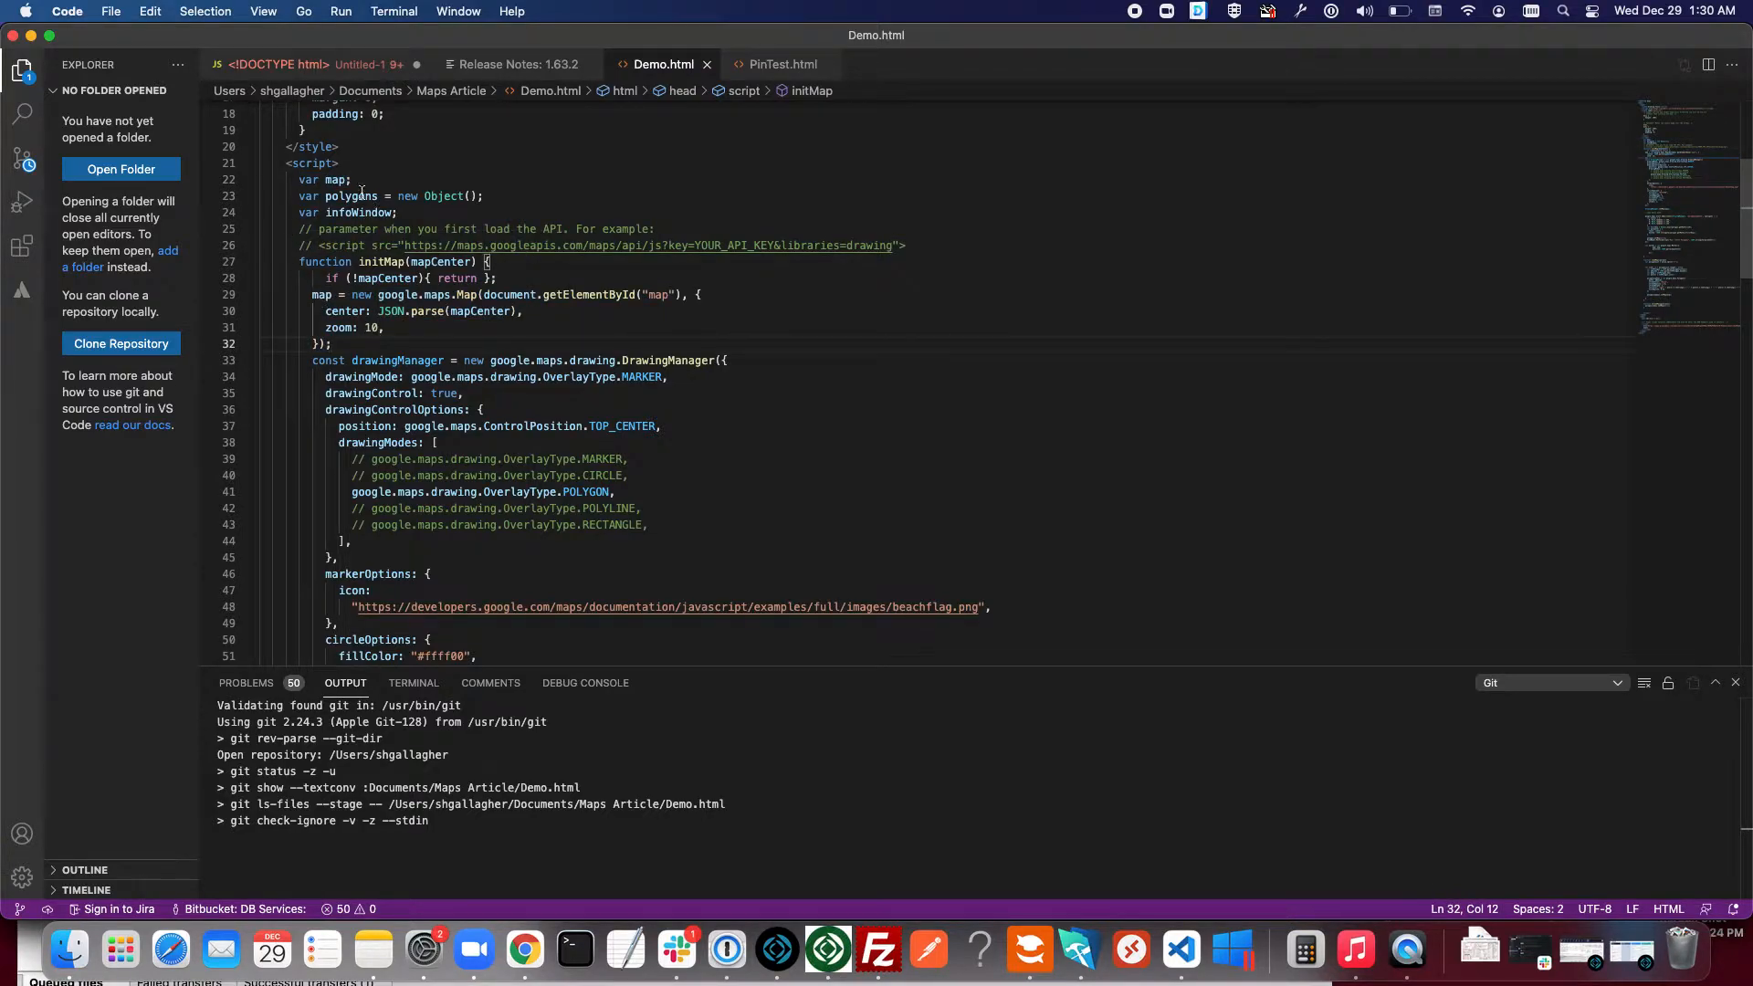
pyautogui.moveTo(309, 294); pyautogui.dragTo(522, 310)
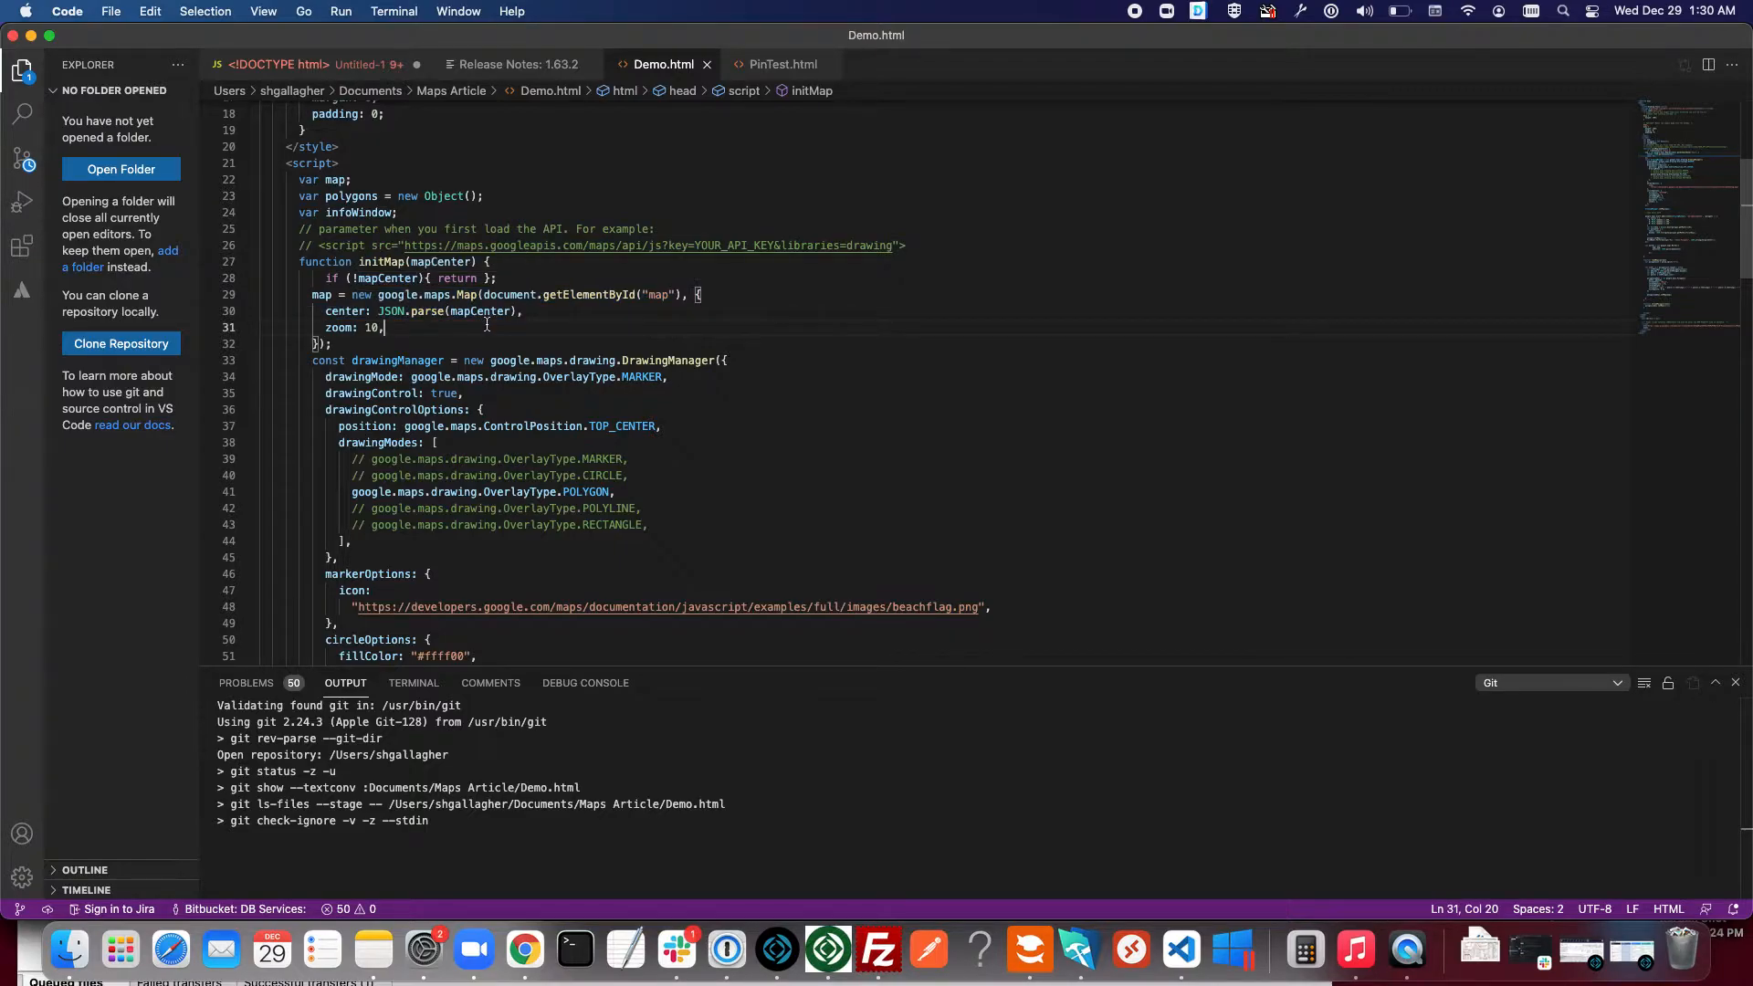
pyautogui.scroll(-3)
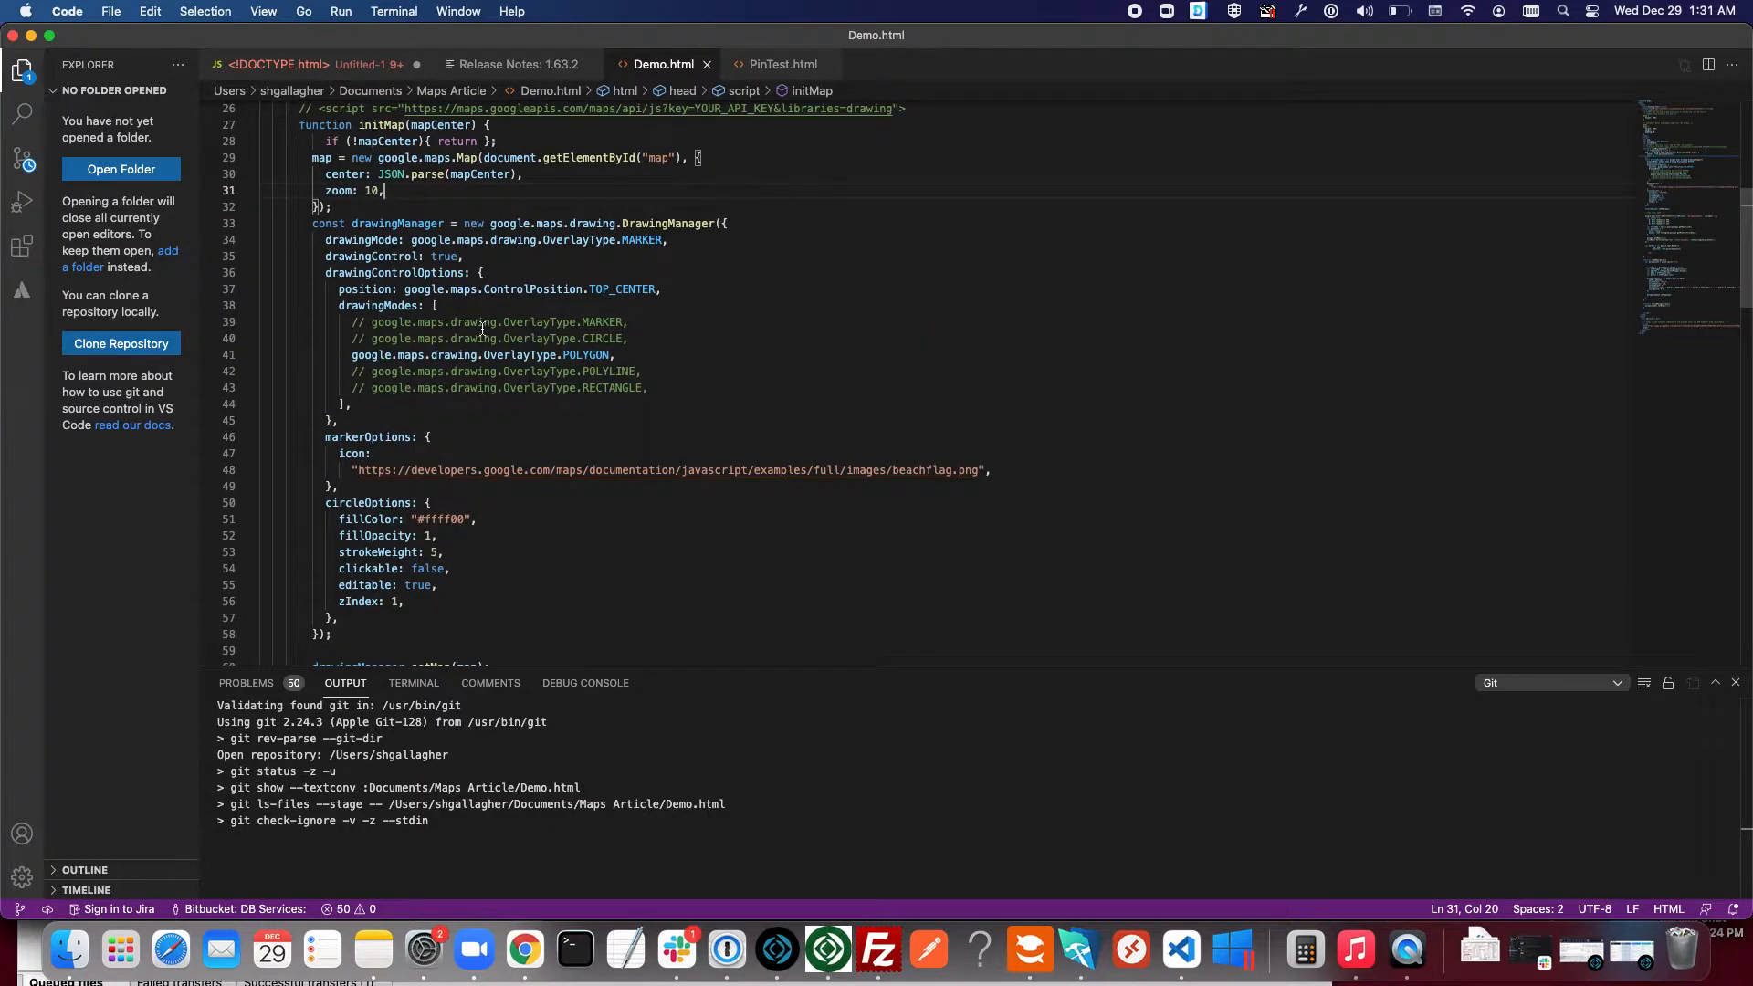
pyautogui.scroll(3)
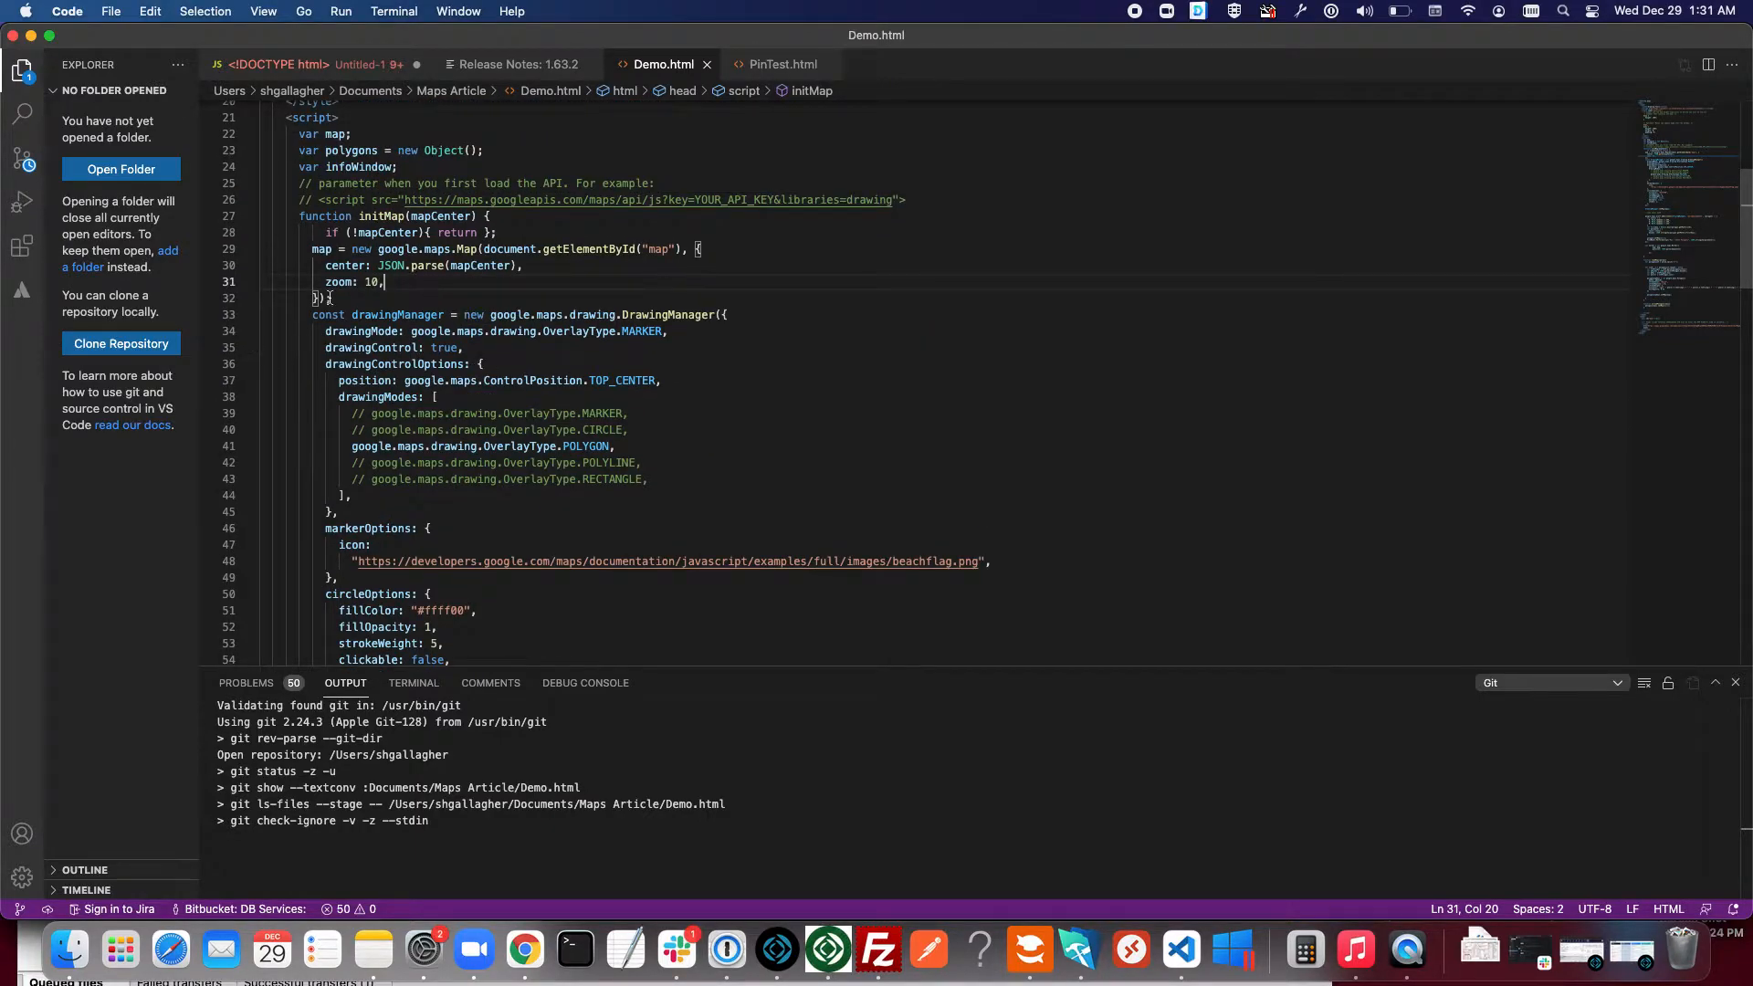
pyautogui.moveTo(343, 264)
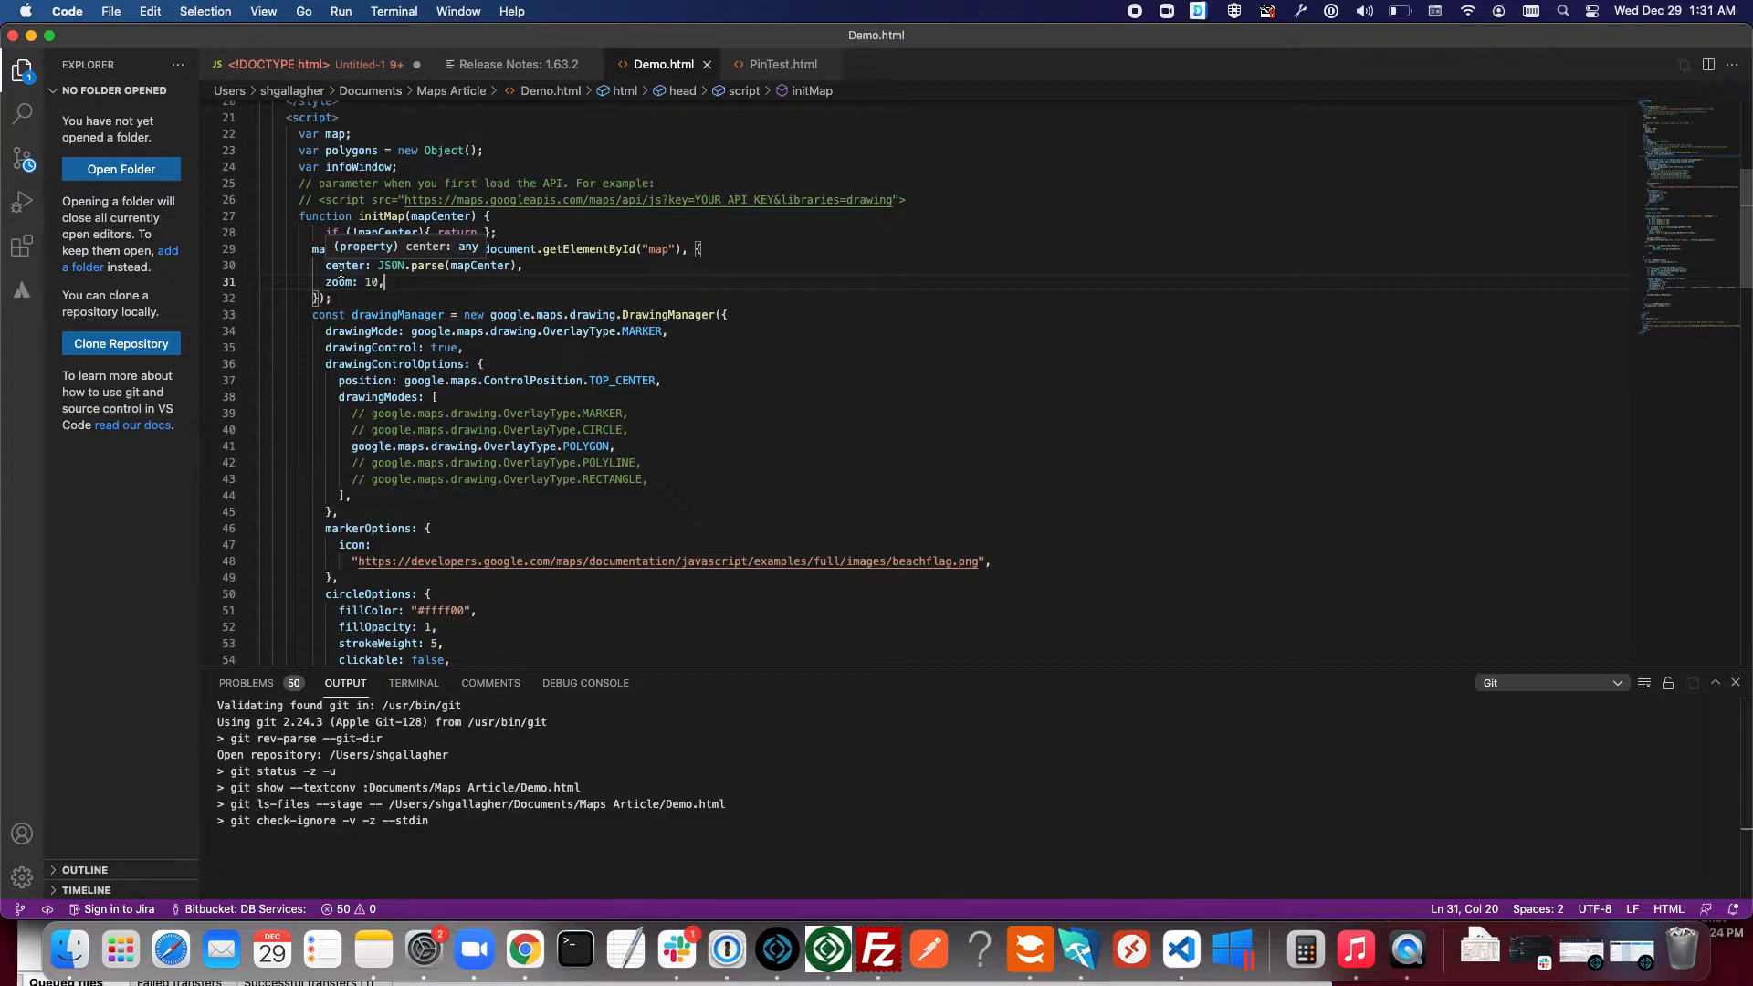
pyautogui.moveTo(386, 282); pyautogui.dragTo(369, 282)
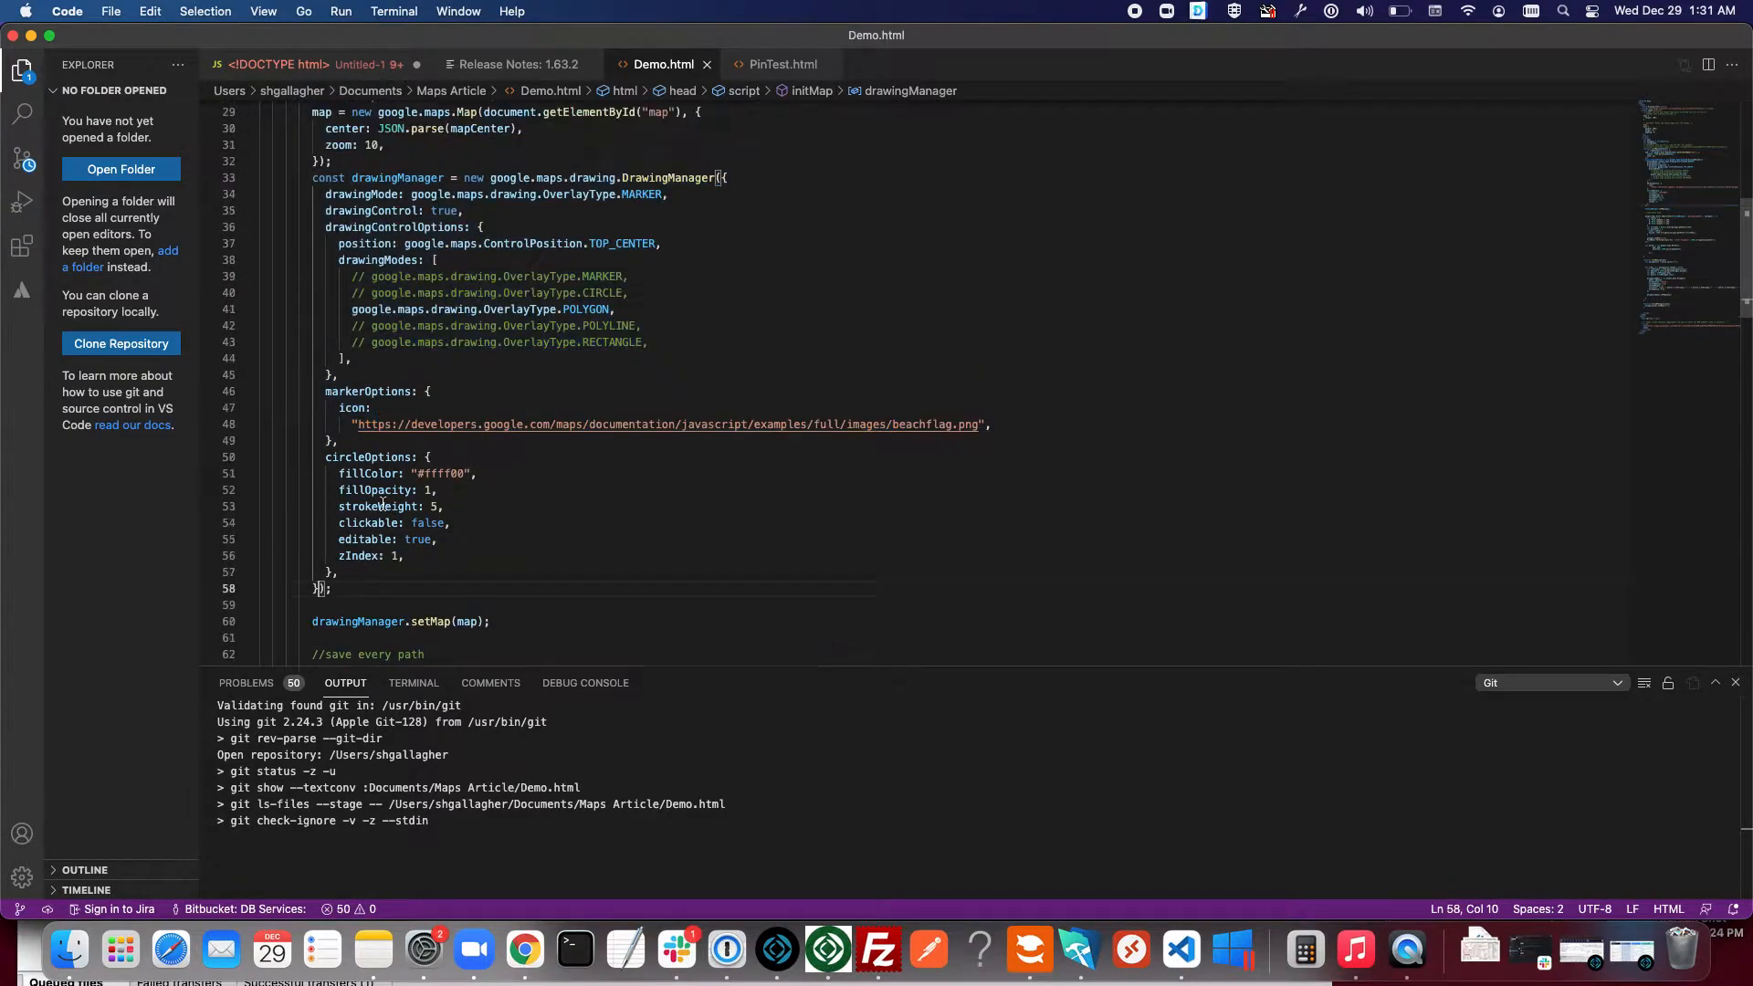
pyautogui.scroll(3)
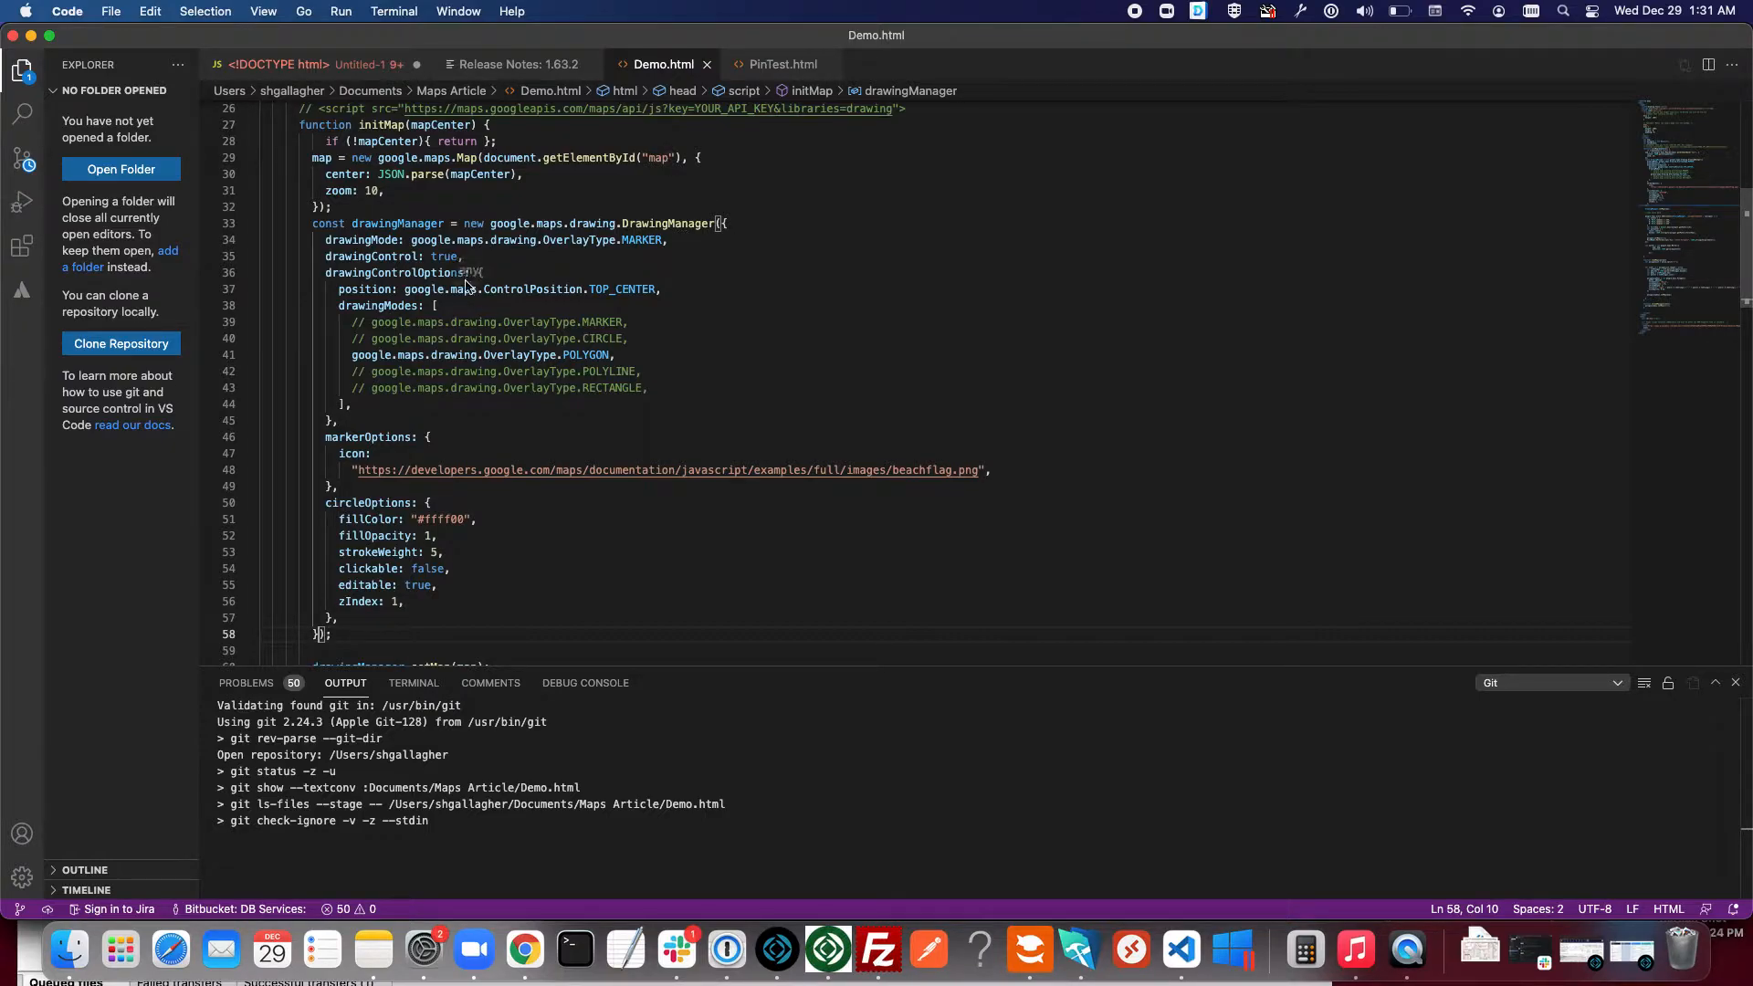
pyautogui.moveTo(397, 272)
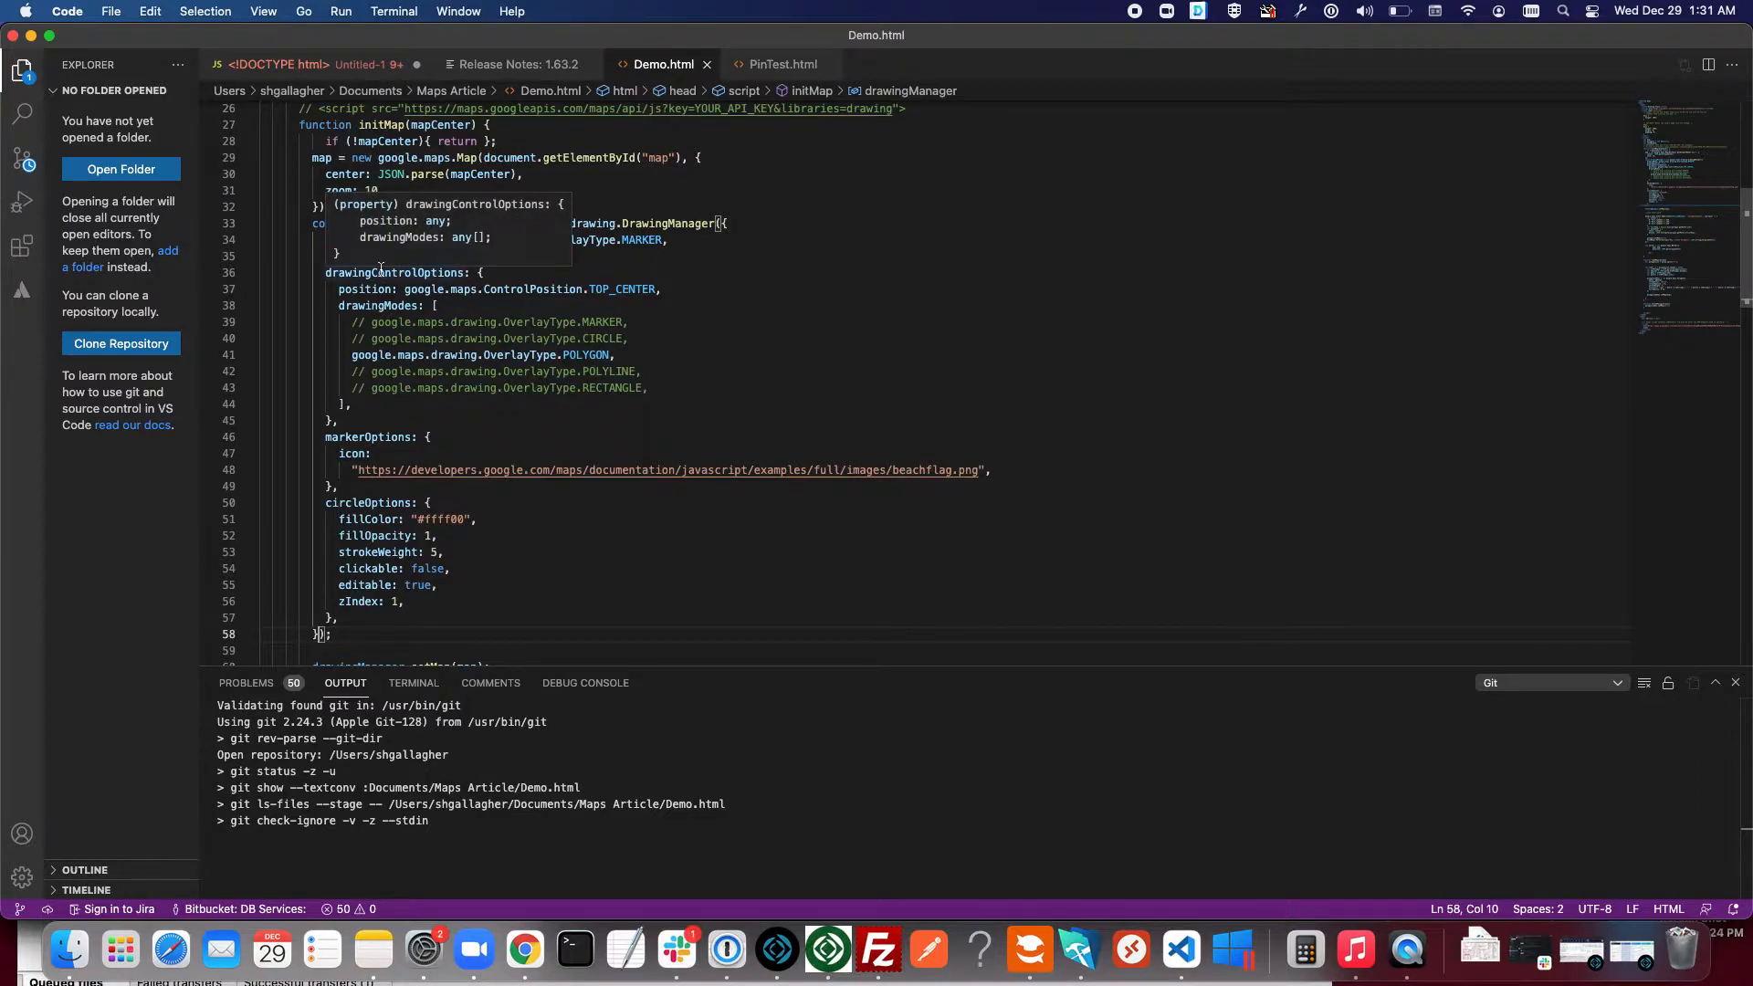
pyautogui.scroll(-3)
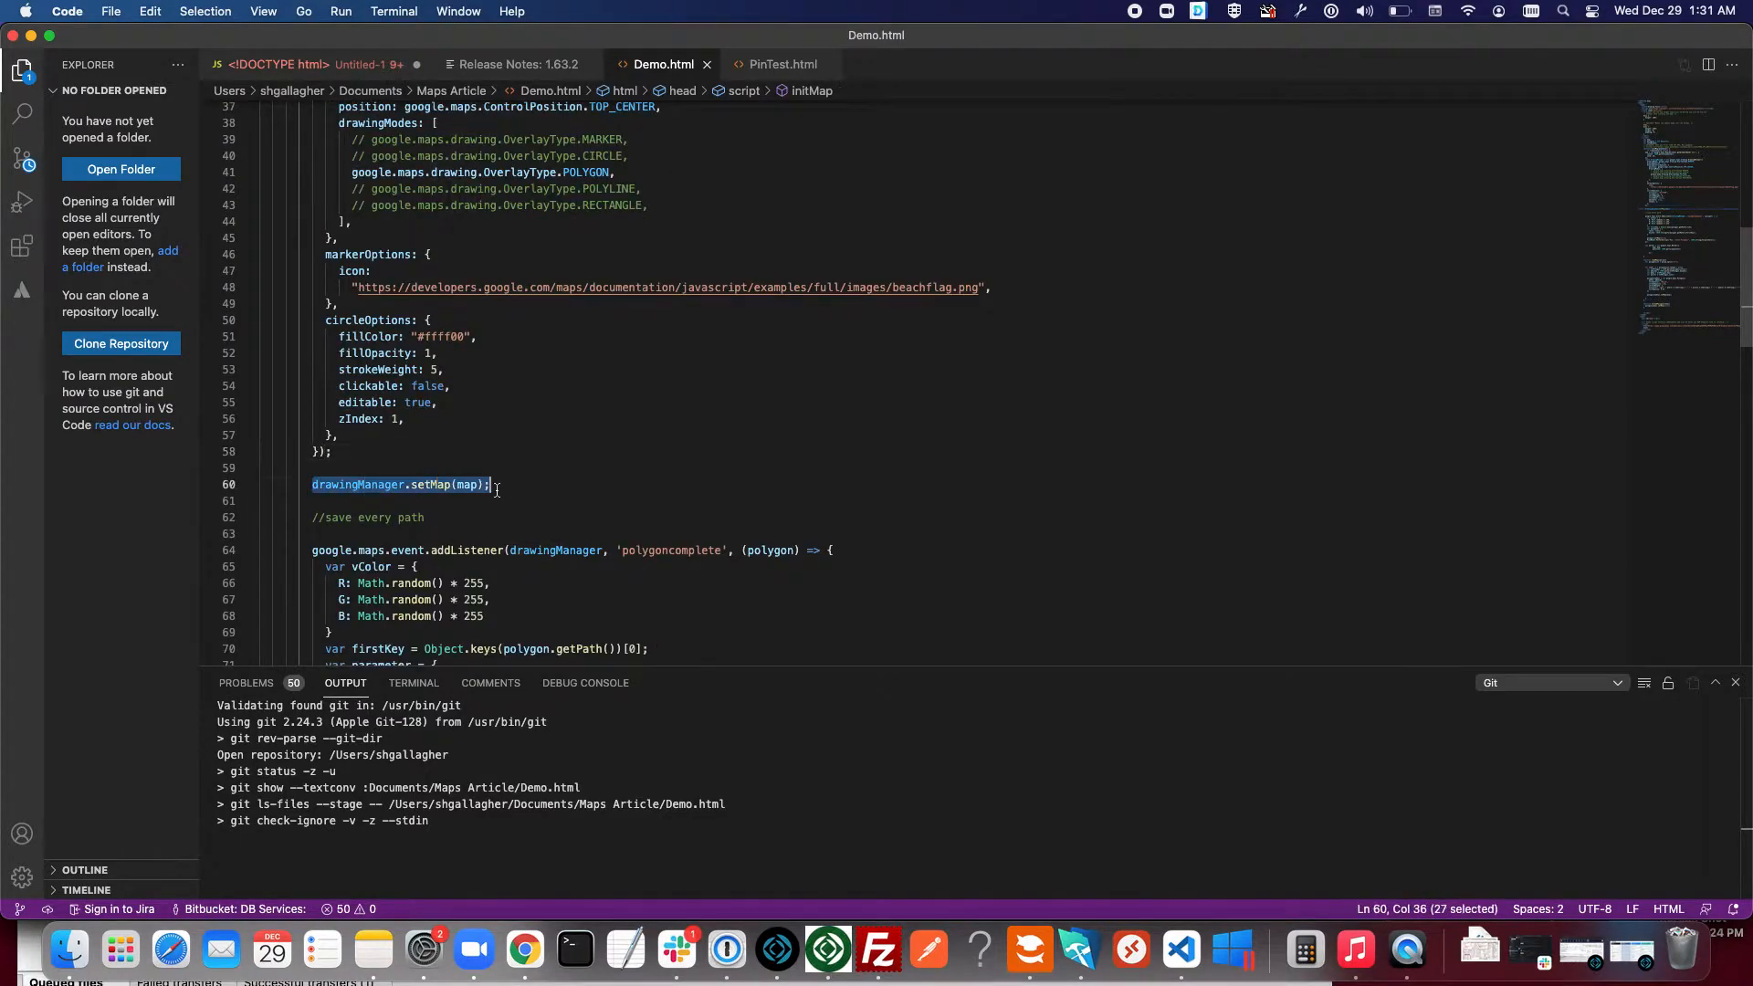
pyautogui.scroll(3)
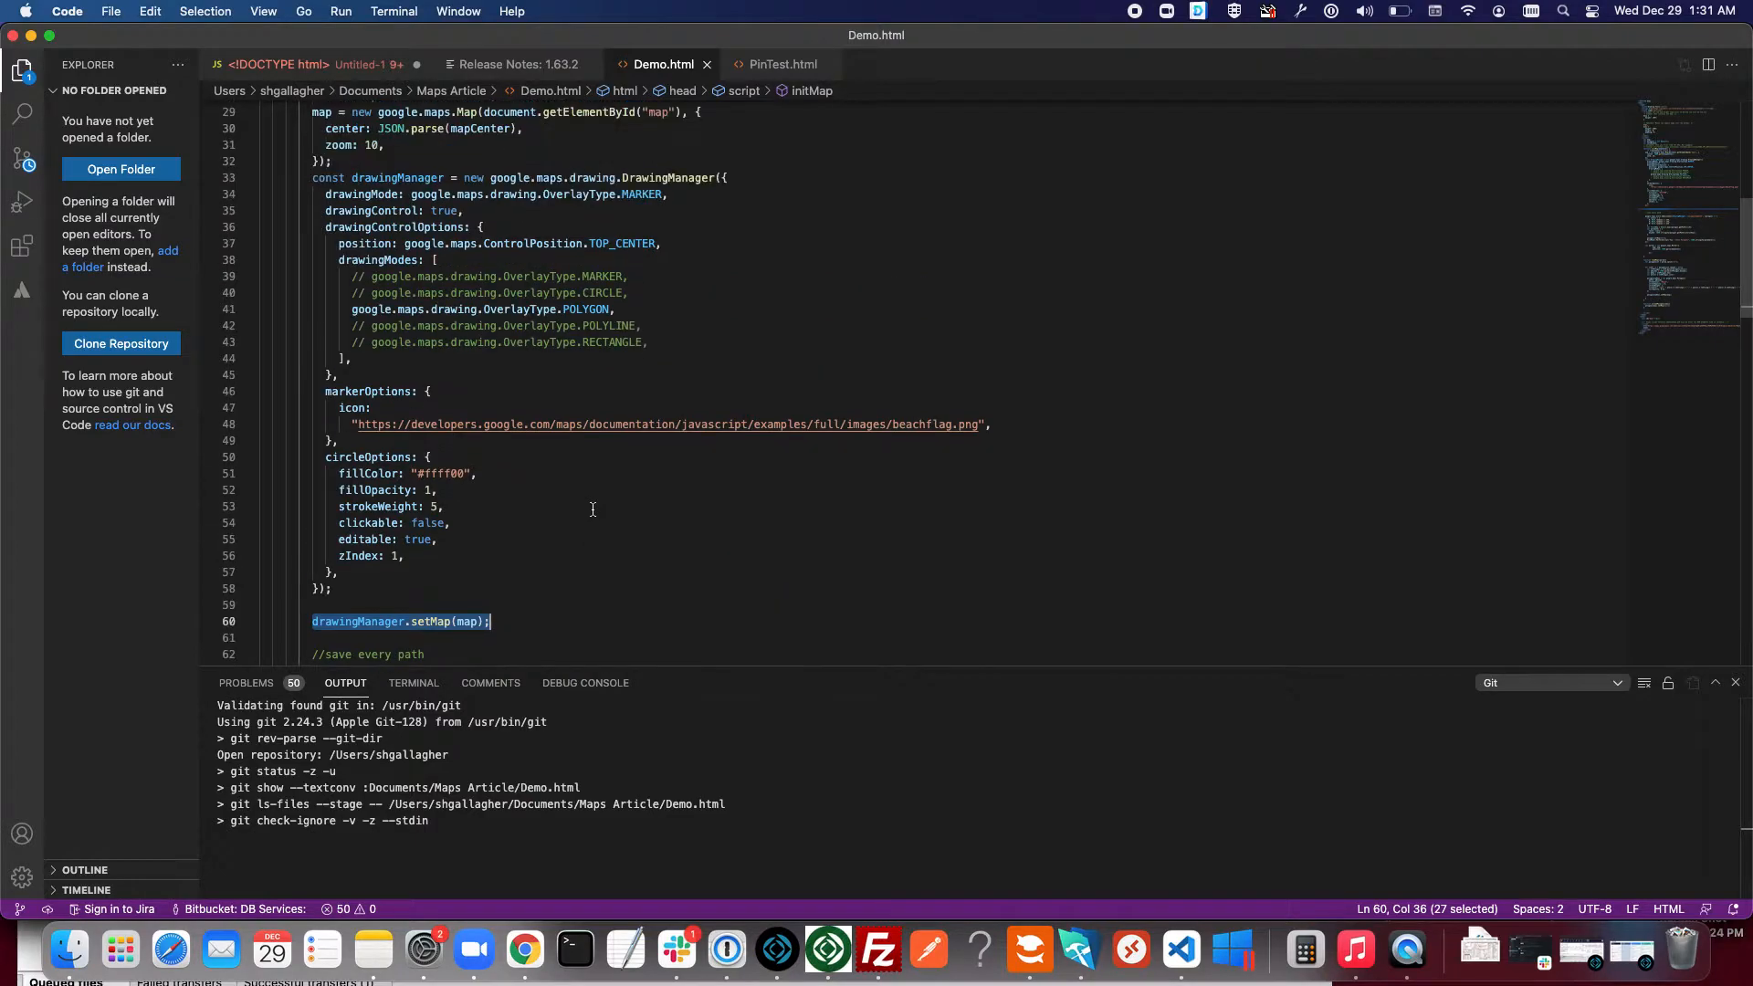
pyautogui.click(409, 530)
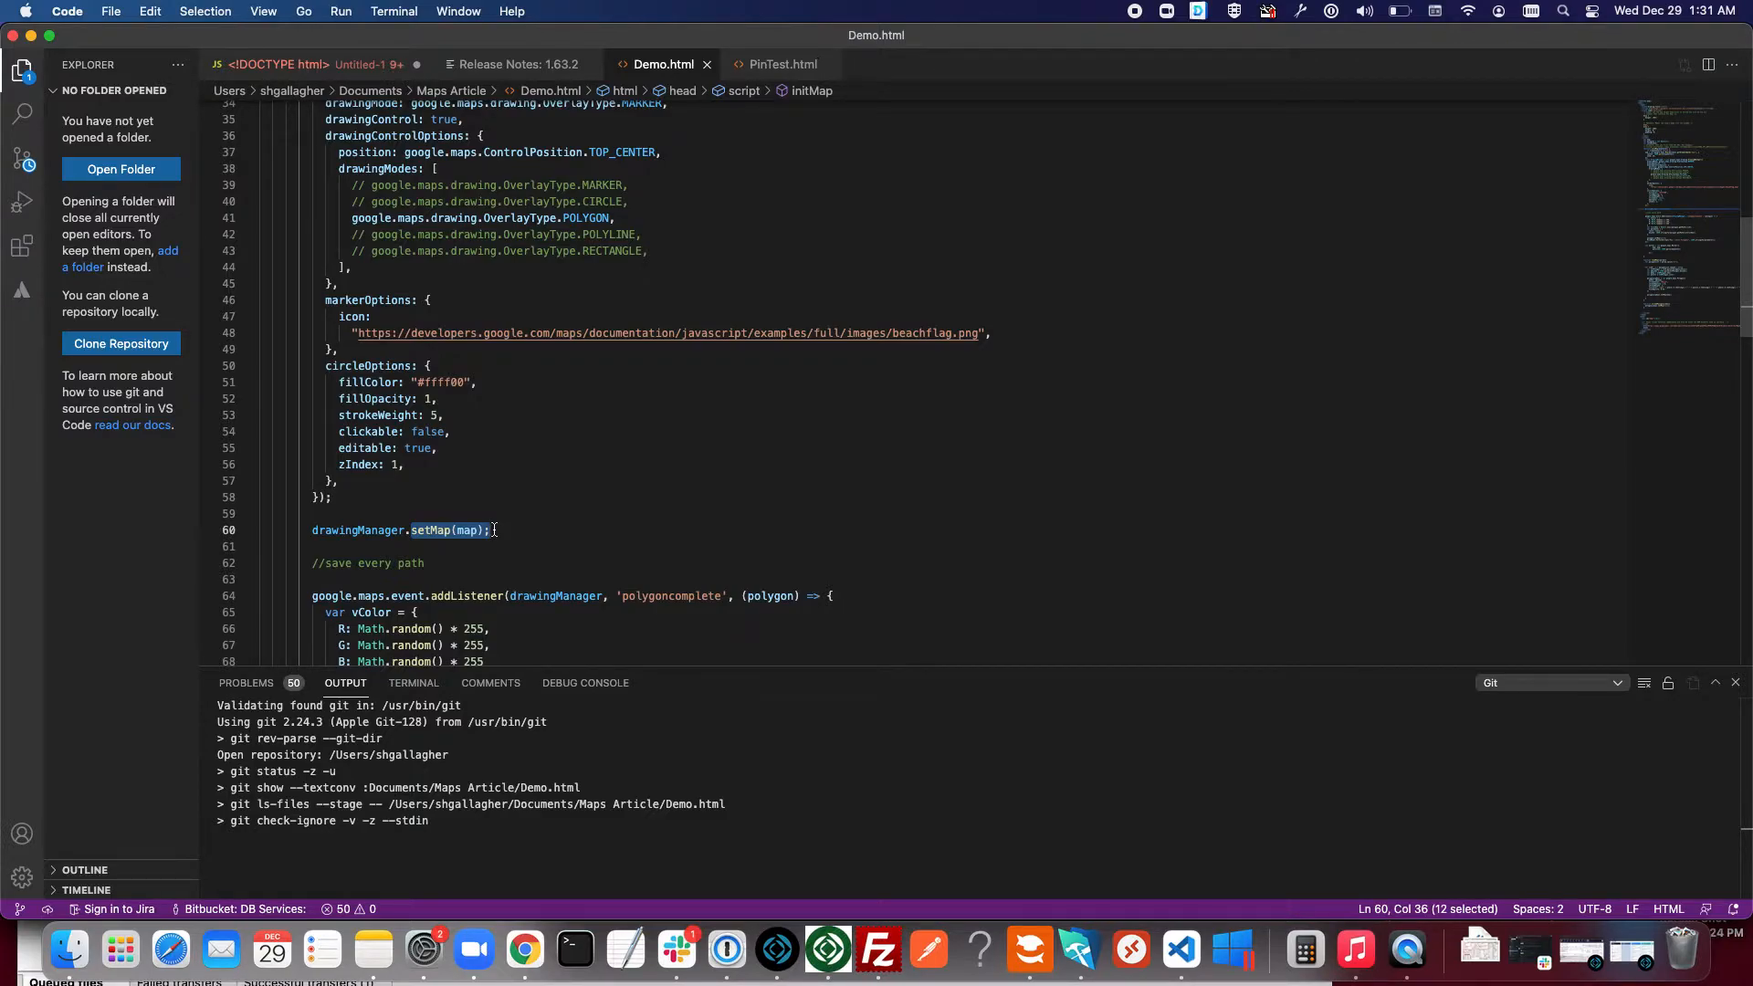
pyautogui.scroll(3)
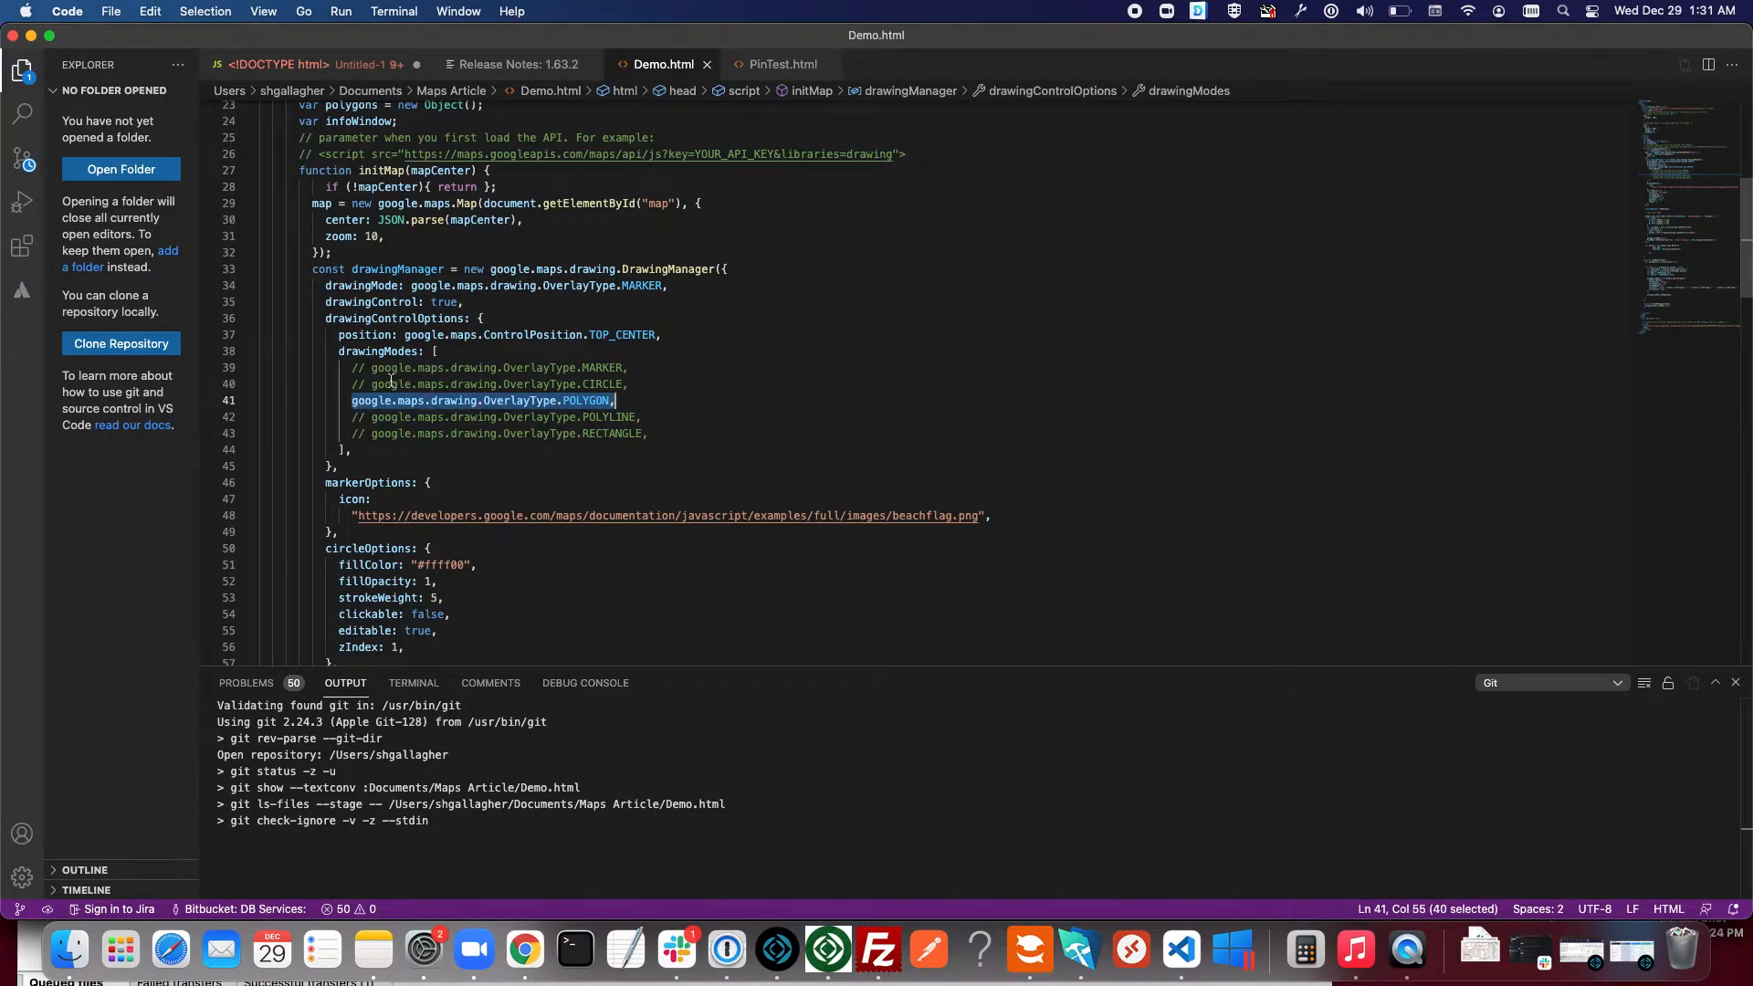
pyautogui.moveTo(666, 367)
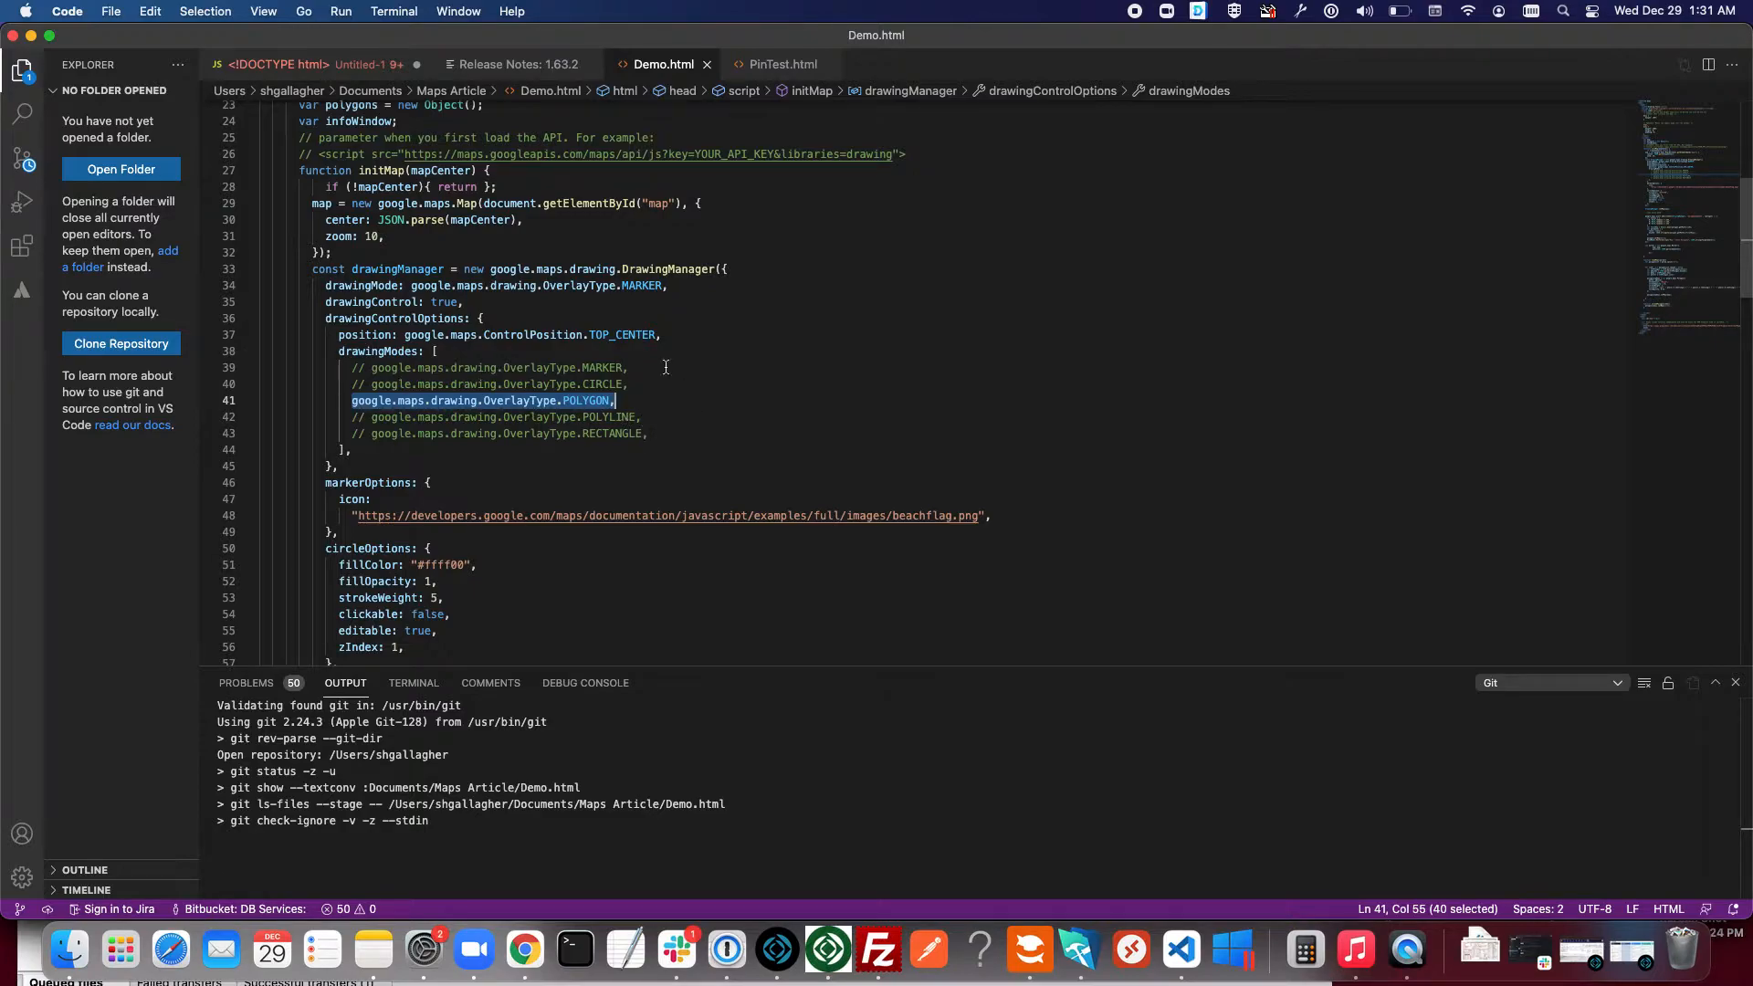
pyautogui.moveTo(532, 384)
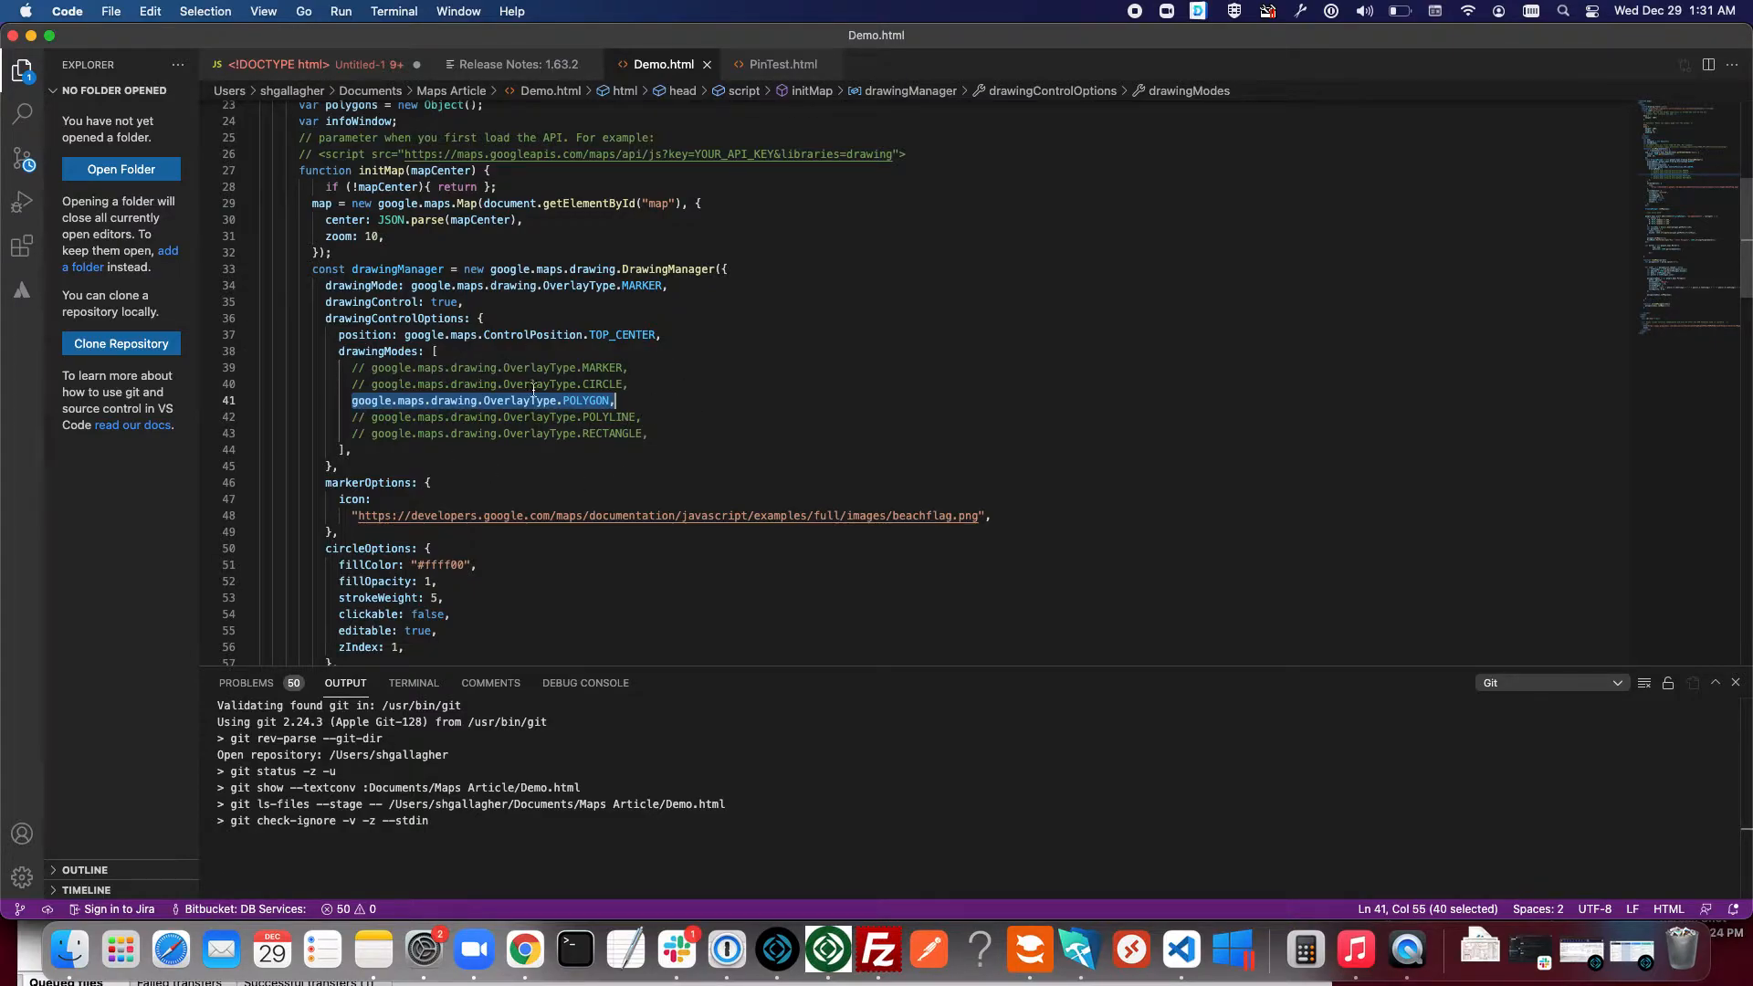
pyautogui.moveTo(653, 427)
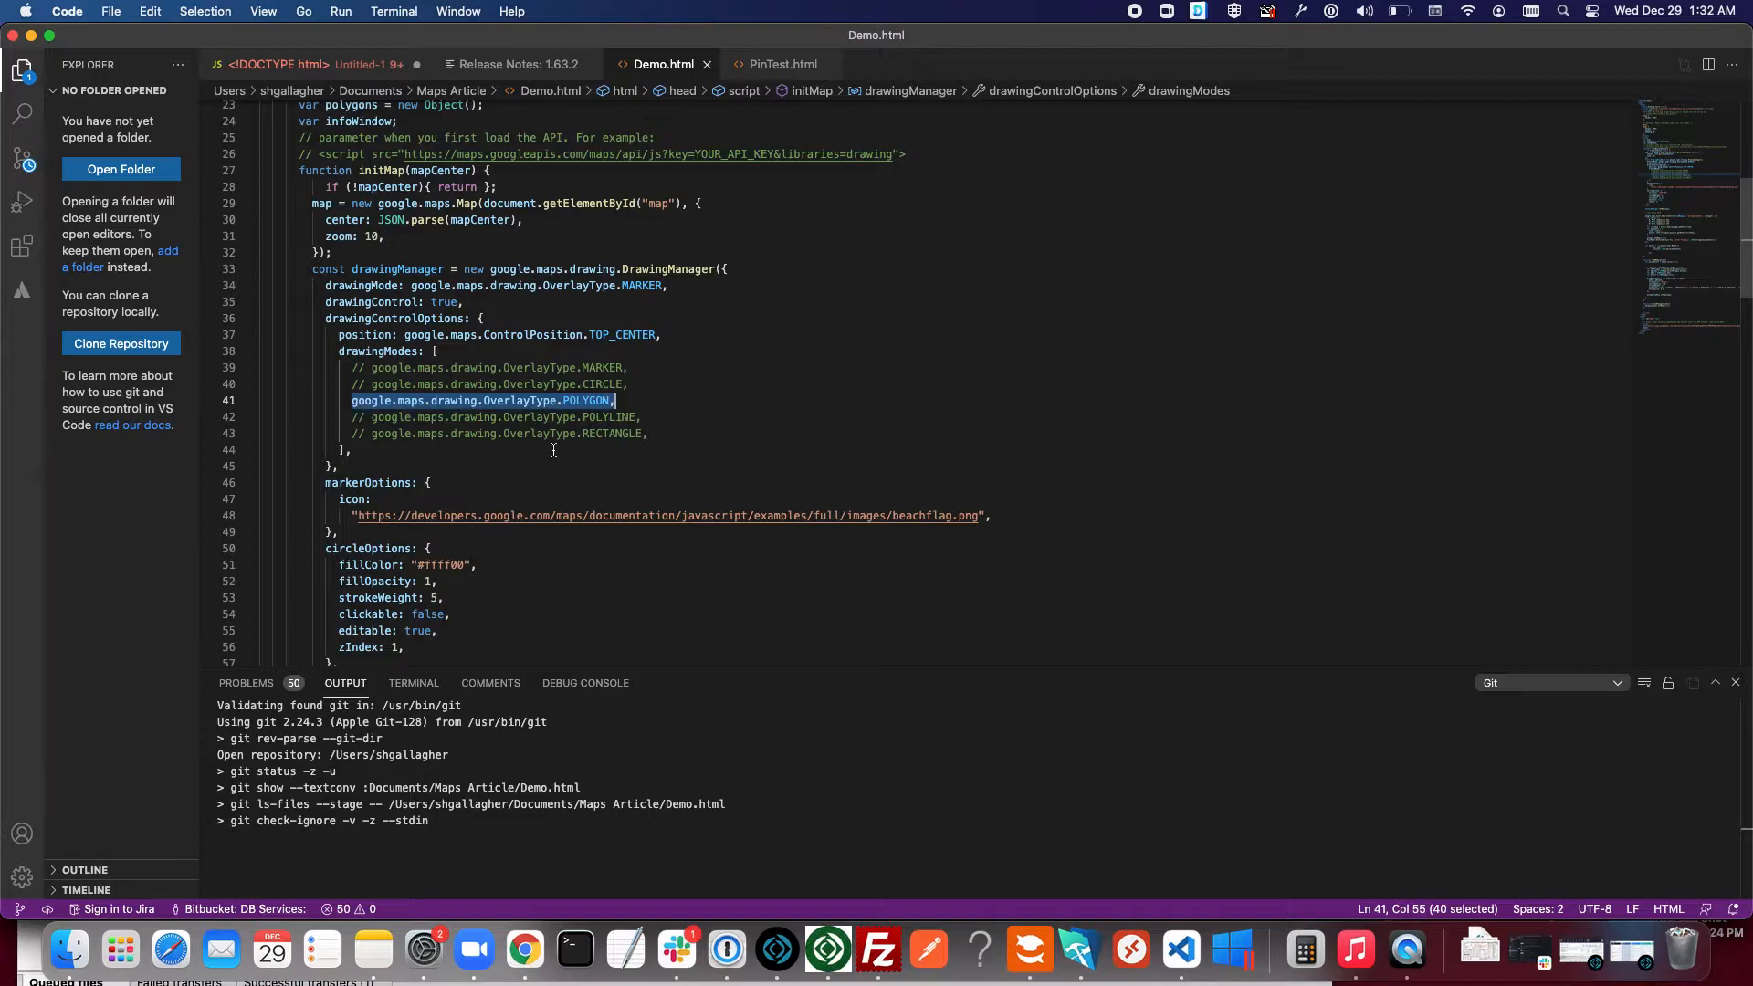
pyautogui.scroll(-3)
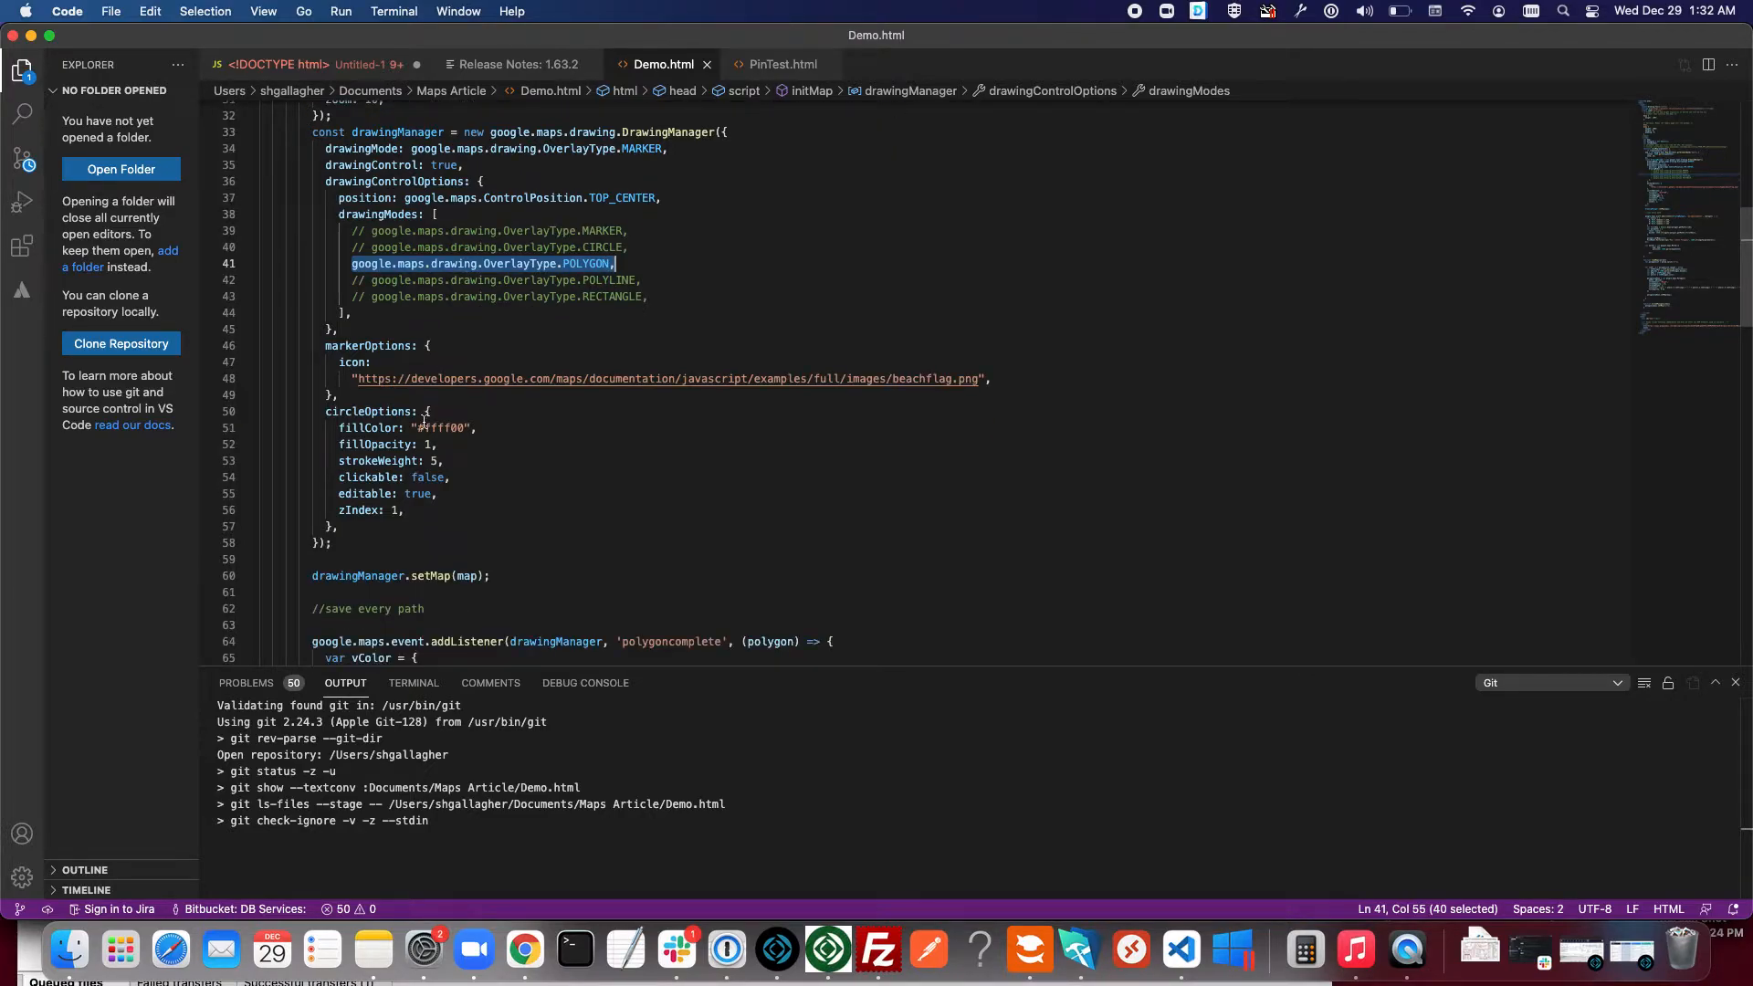
pyautogui.moveTo(368, 345)
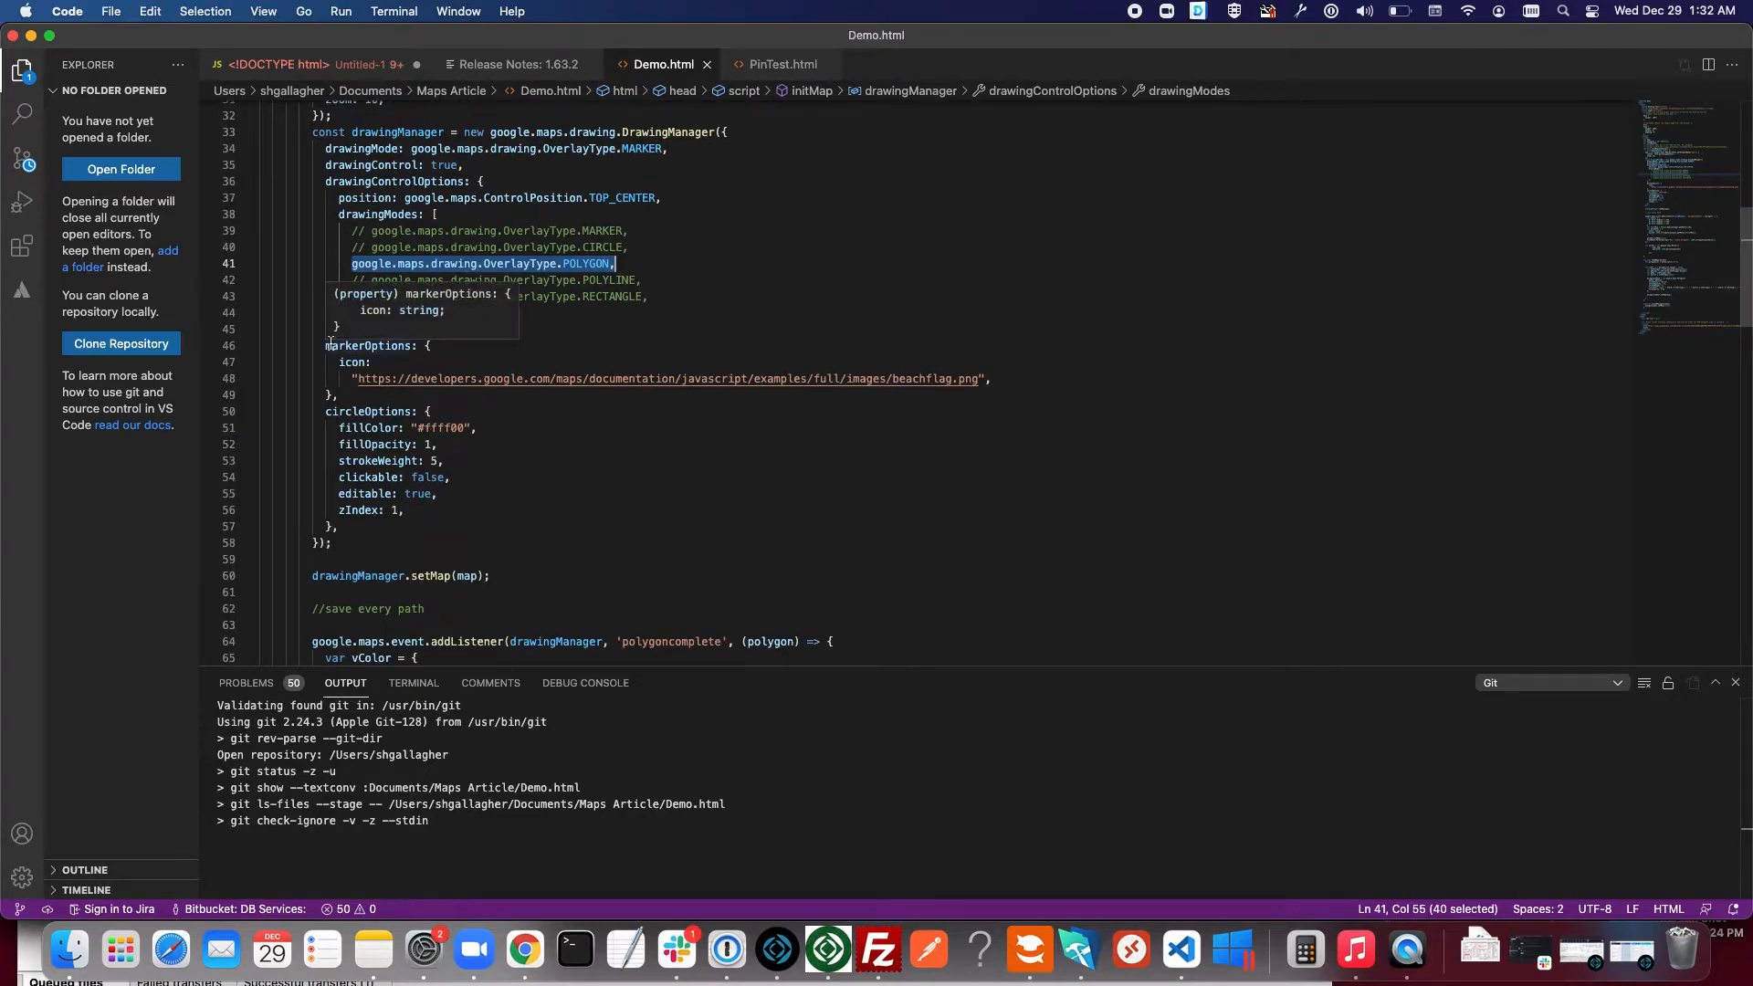
pyautogui.moveTo(508, 369)
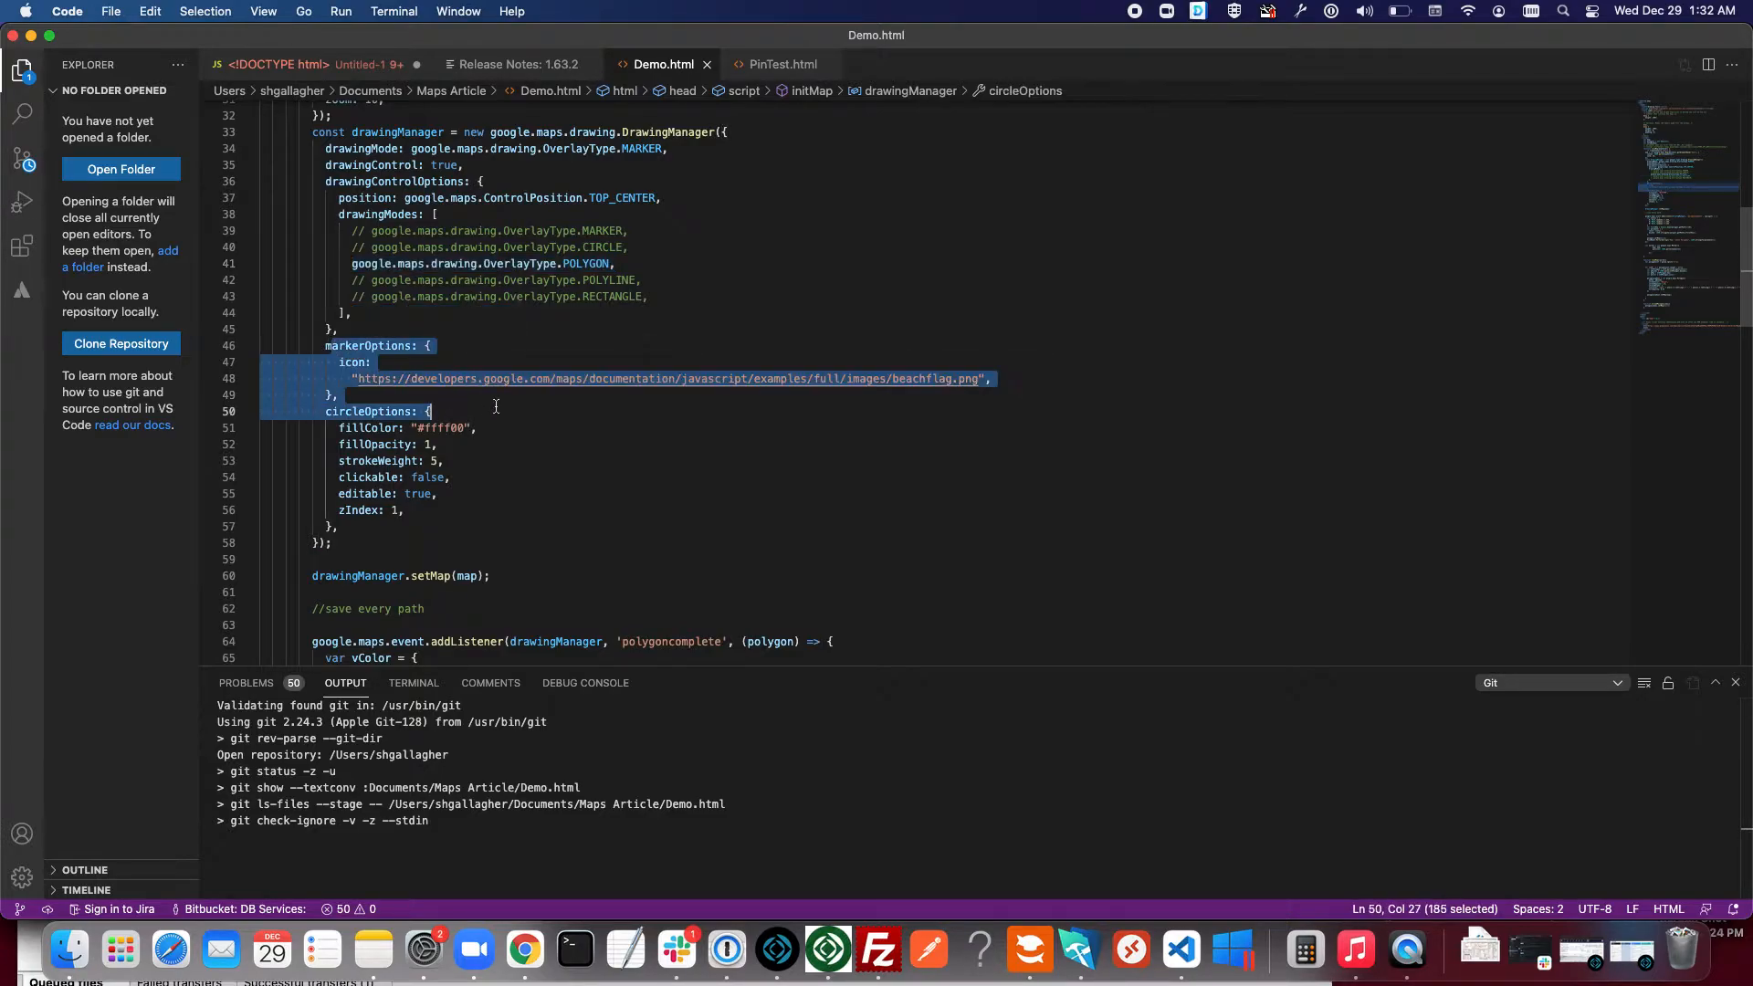
pyautogui.click(394, 363)
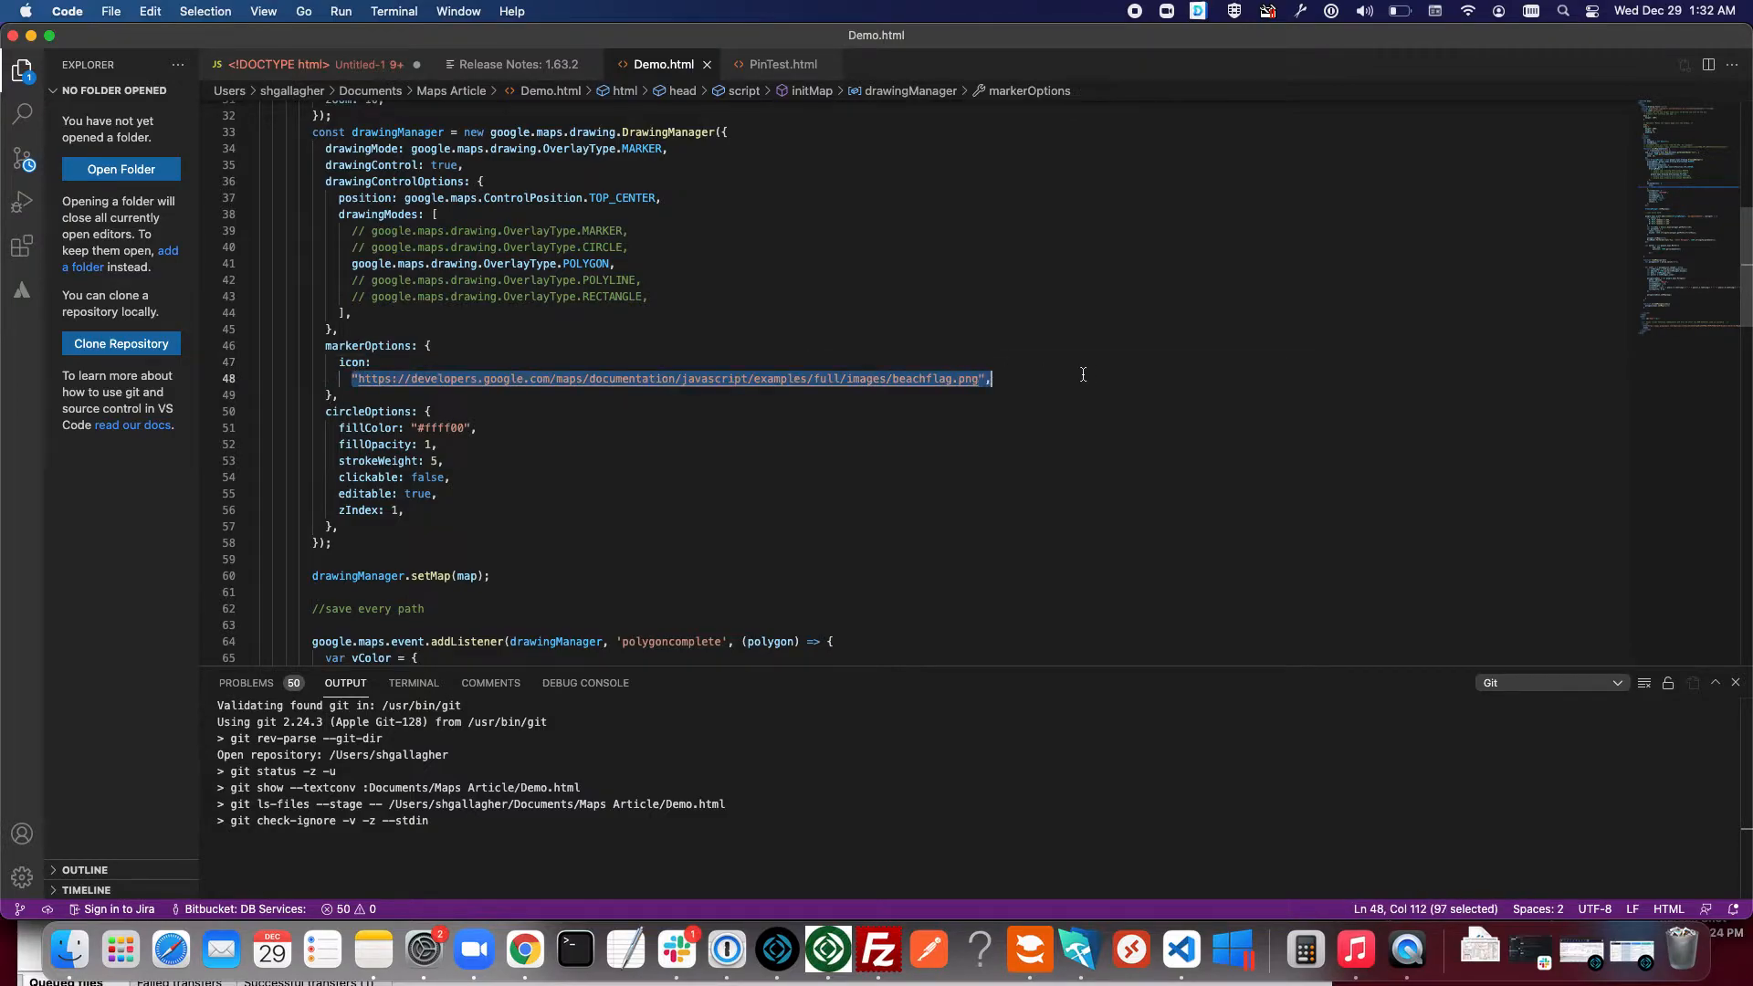
pyautogui.scroll(-3)
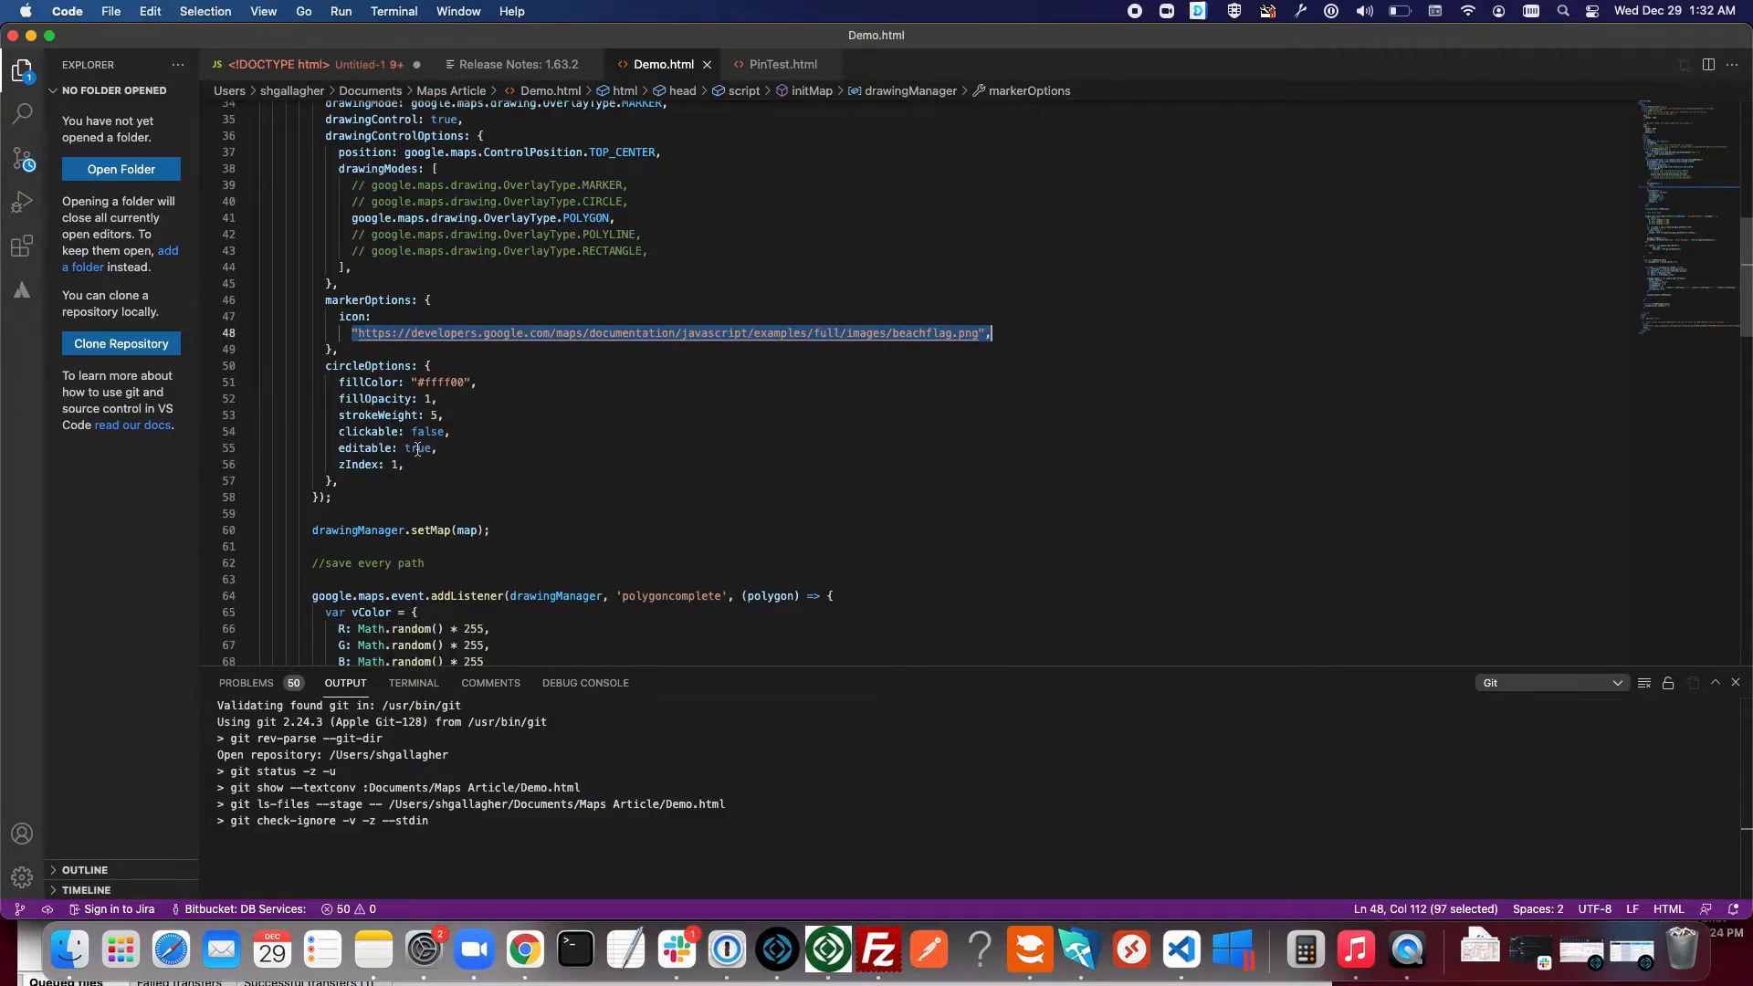
# Mark the polygoncomplete listener and its Map - Store Polygons call, then switch to FileMaker Pro.
pyautogui.scroll(-3)
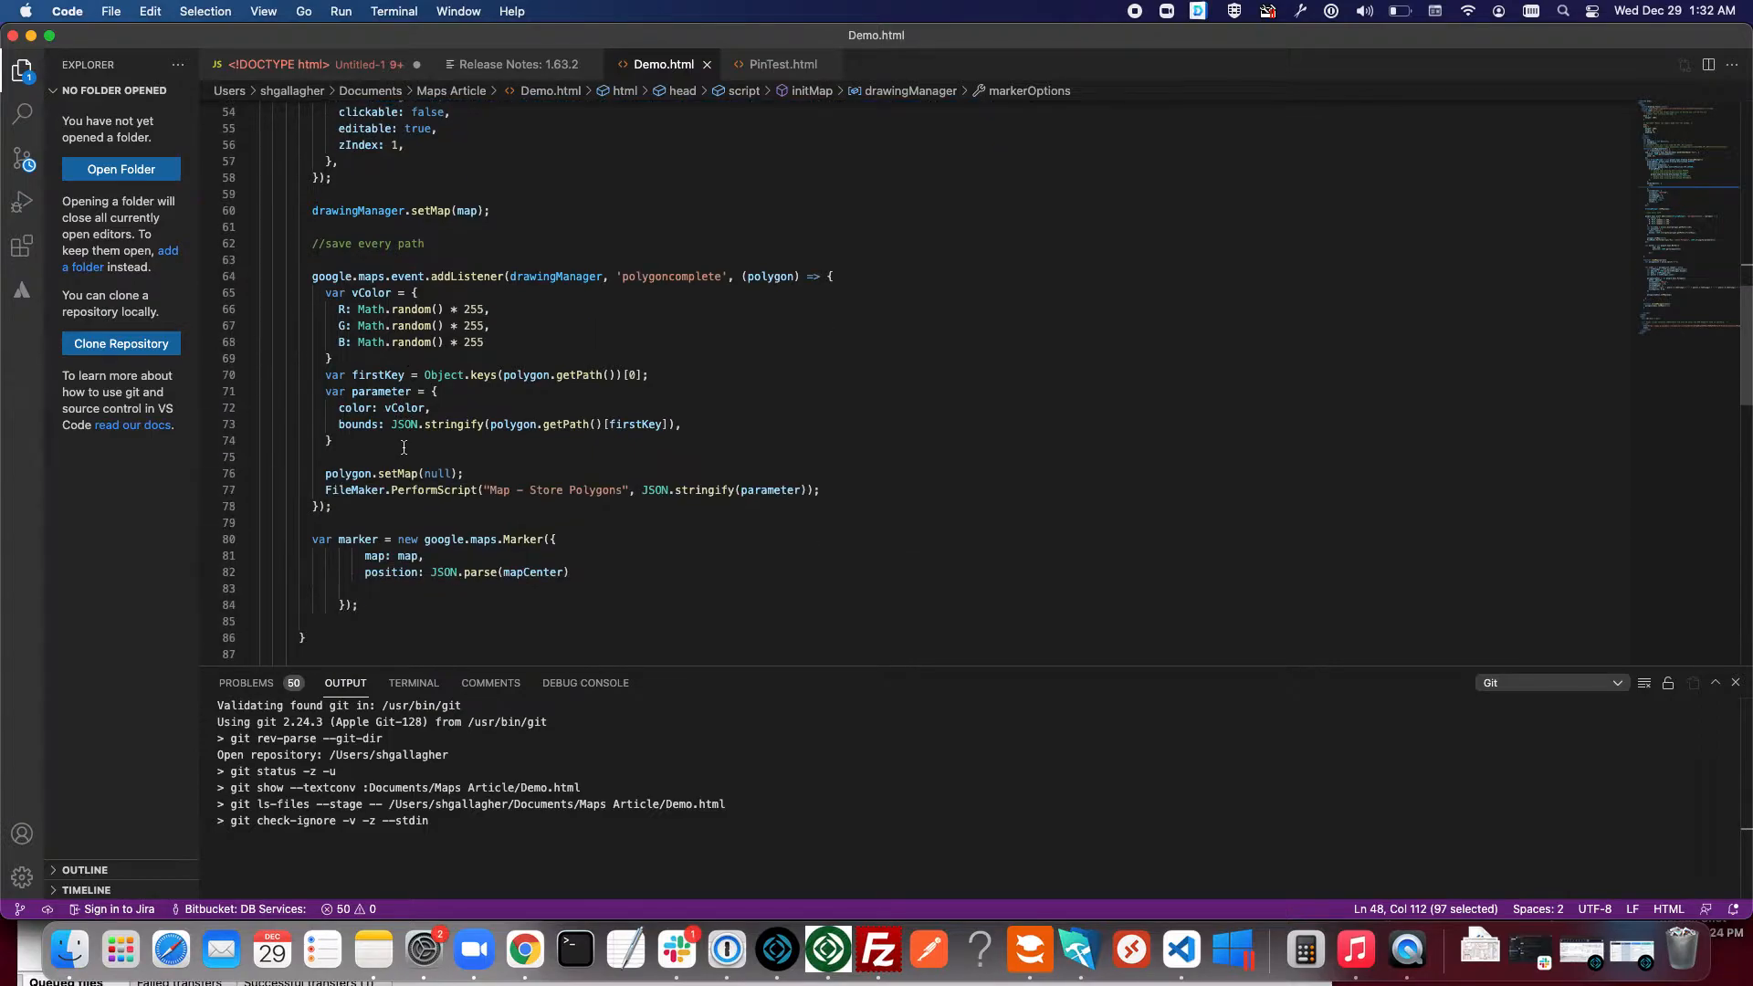
pyautogui.moveTo(315, 276)
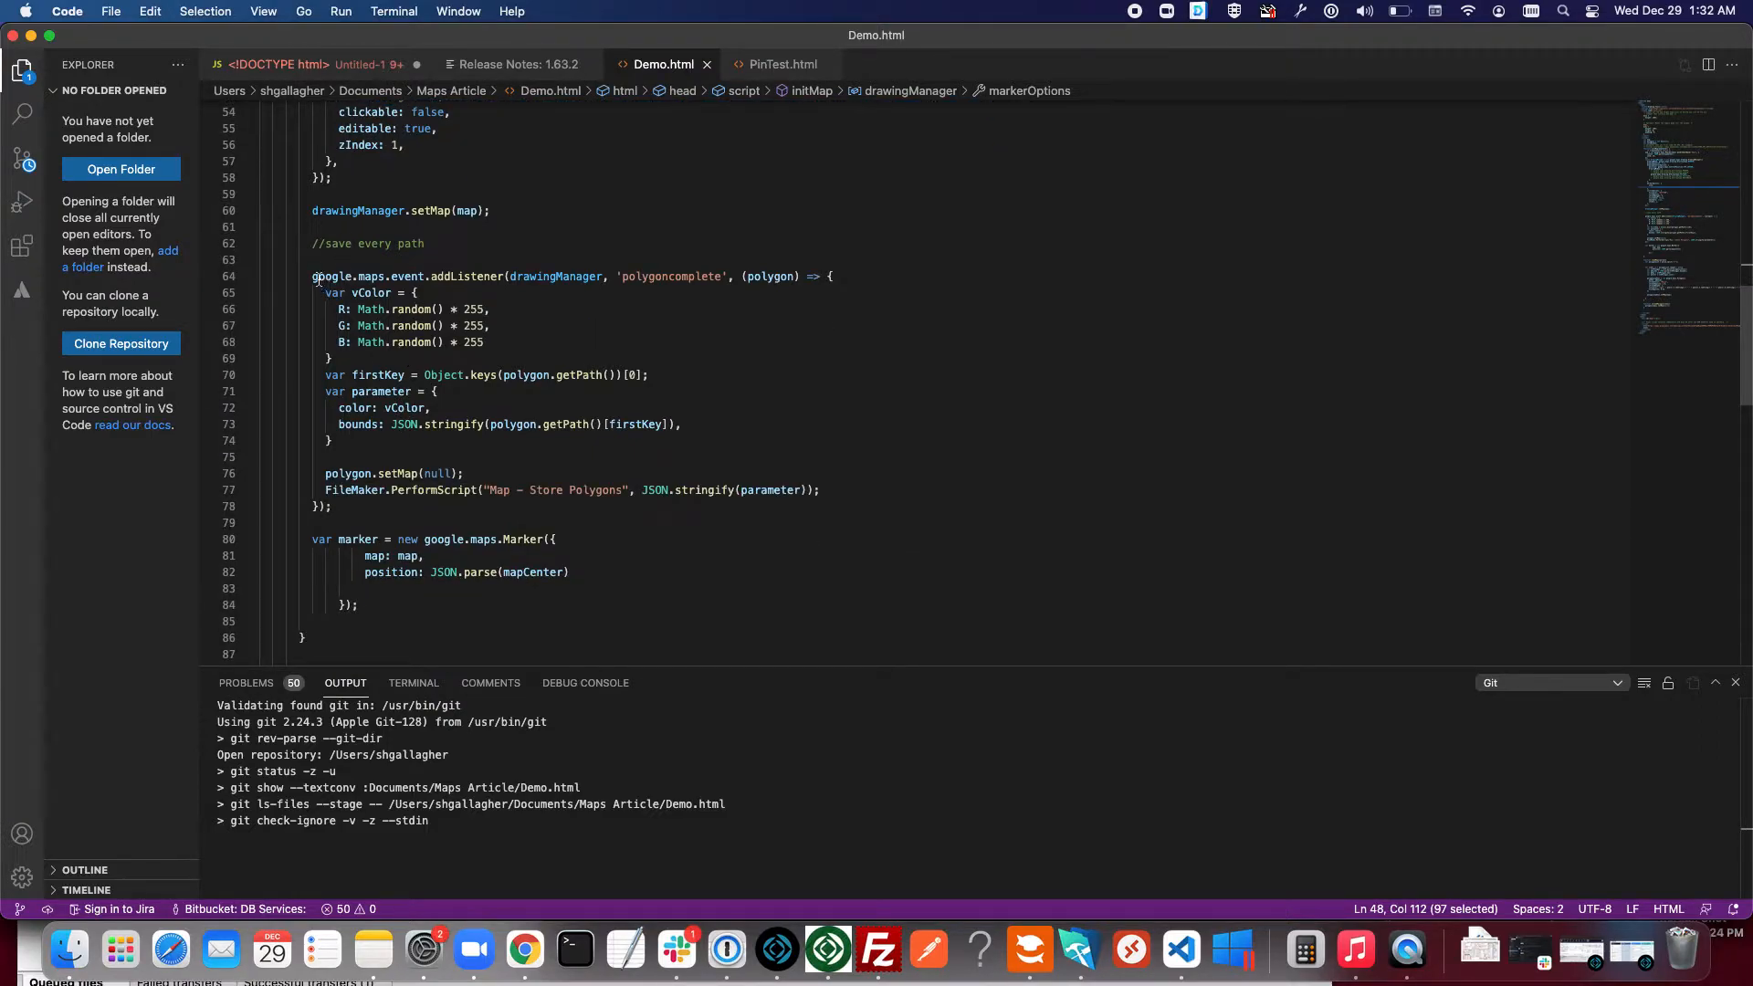
pyautogui.click(831, 276)
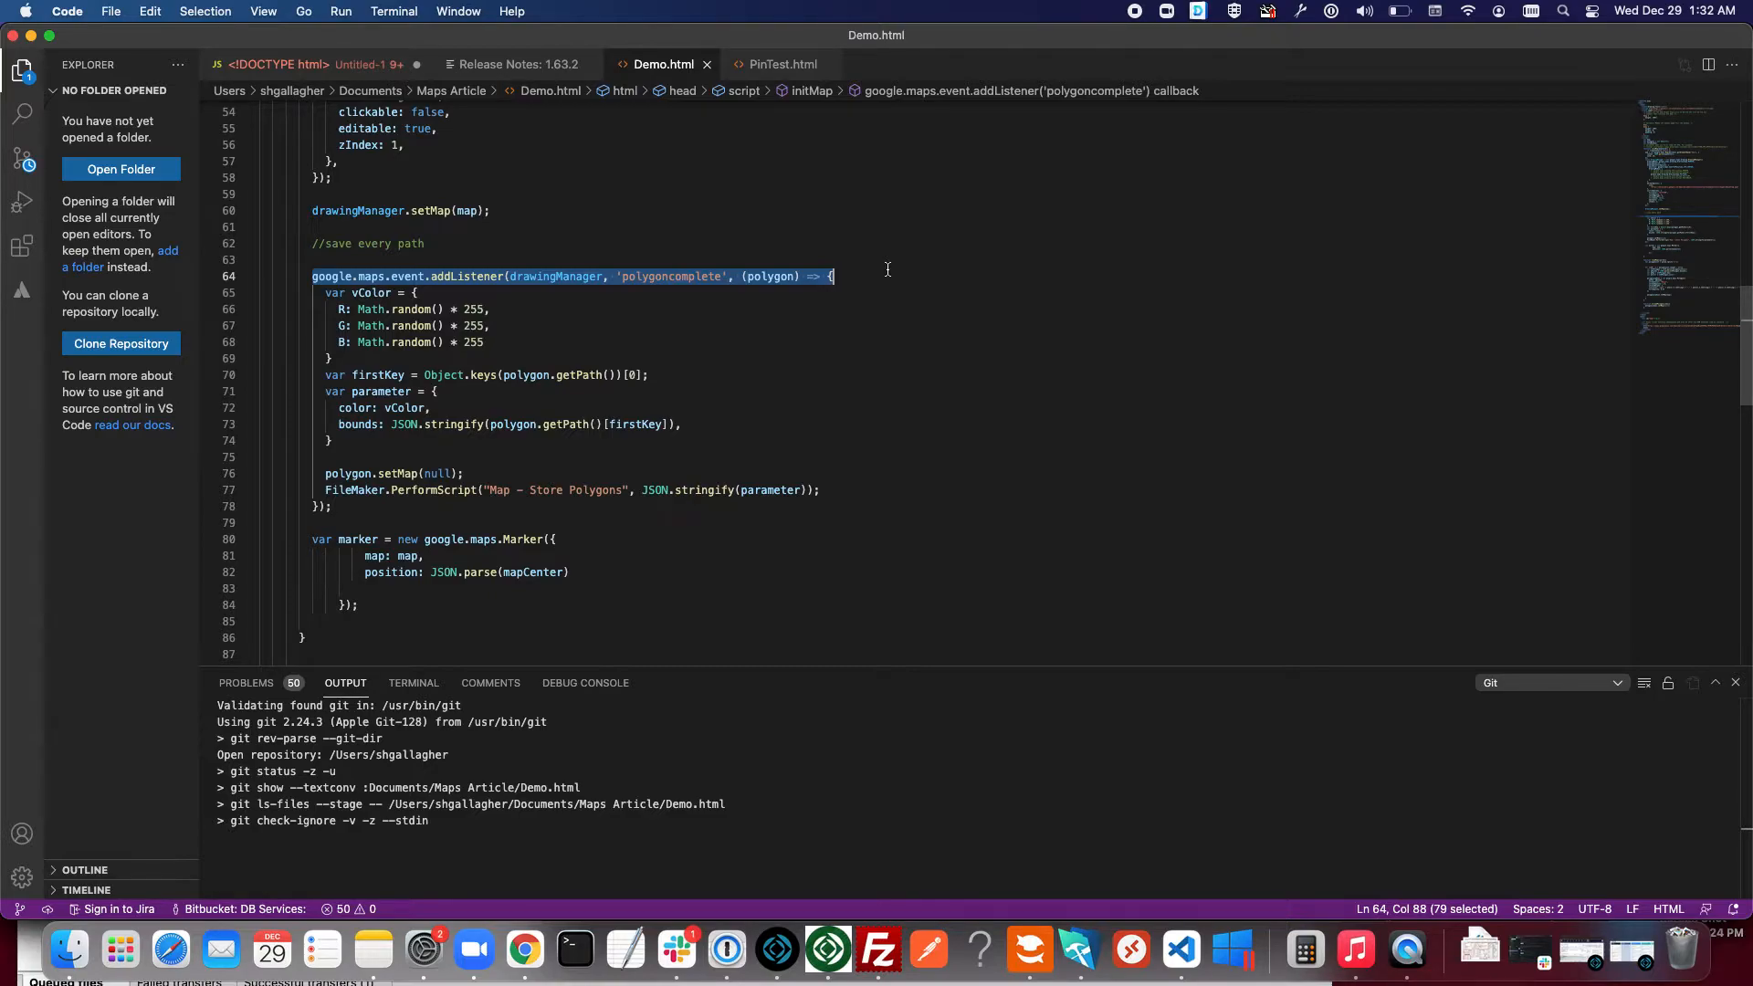
pyautogui.moveTo(668, 353)
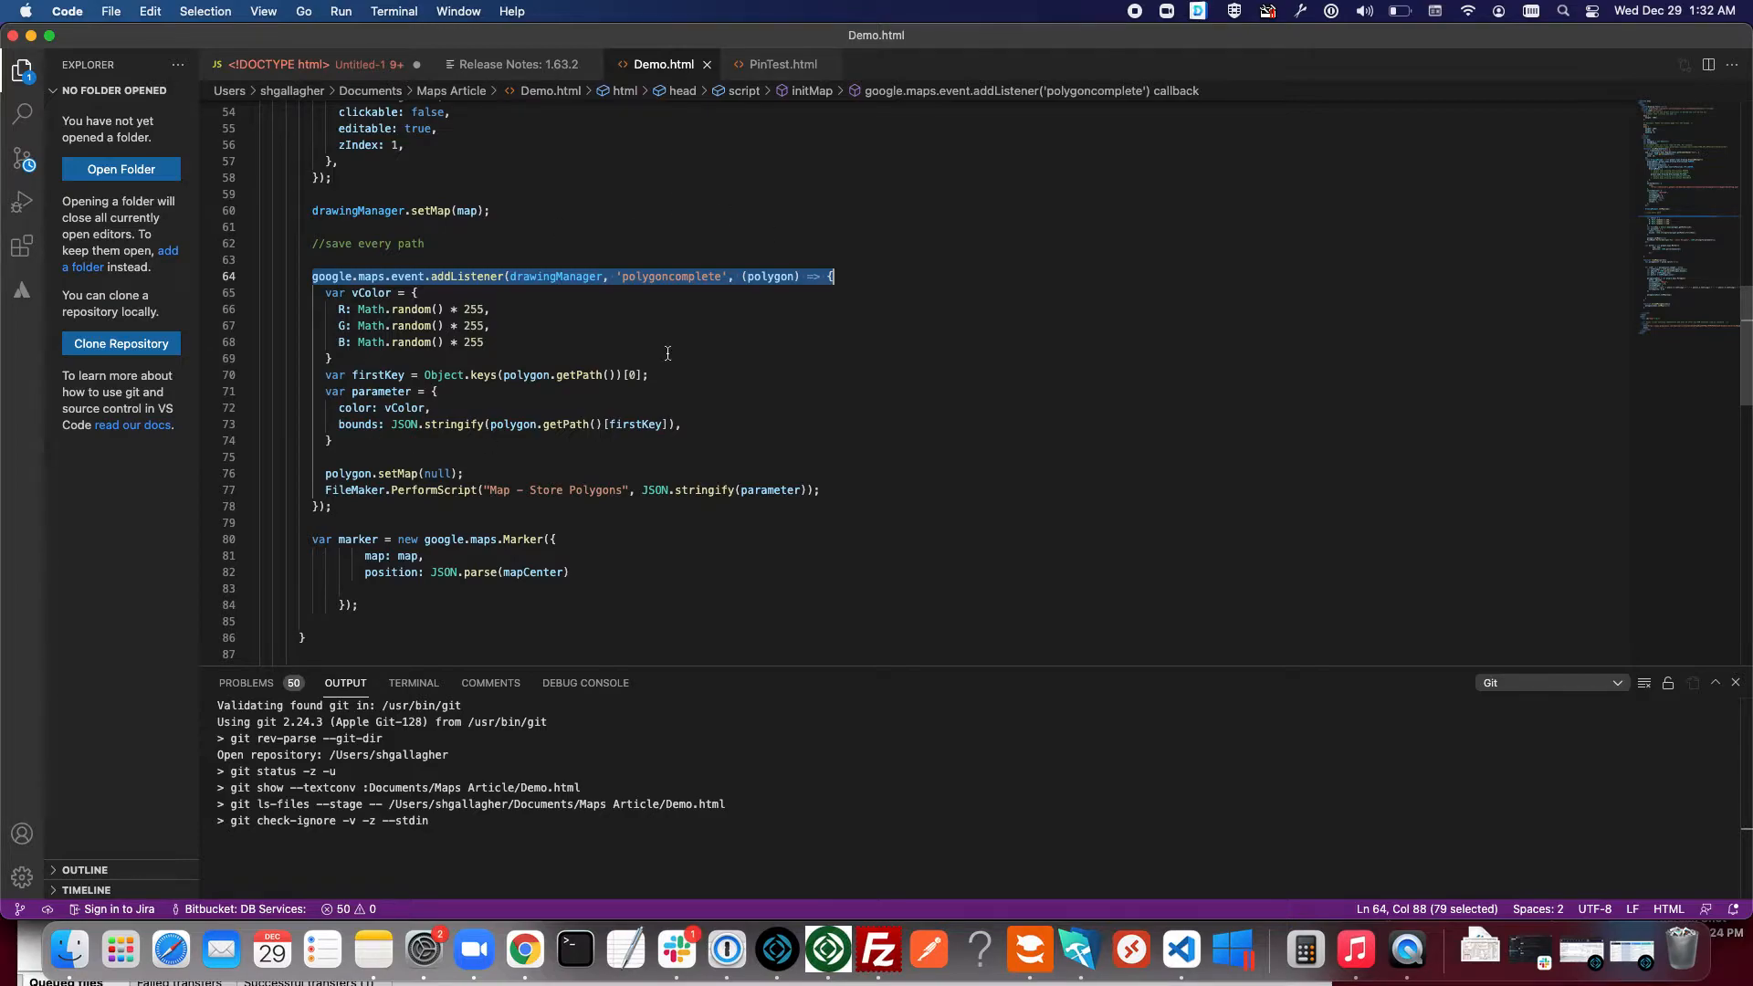
pyautogui.moveTo(365, 309)
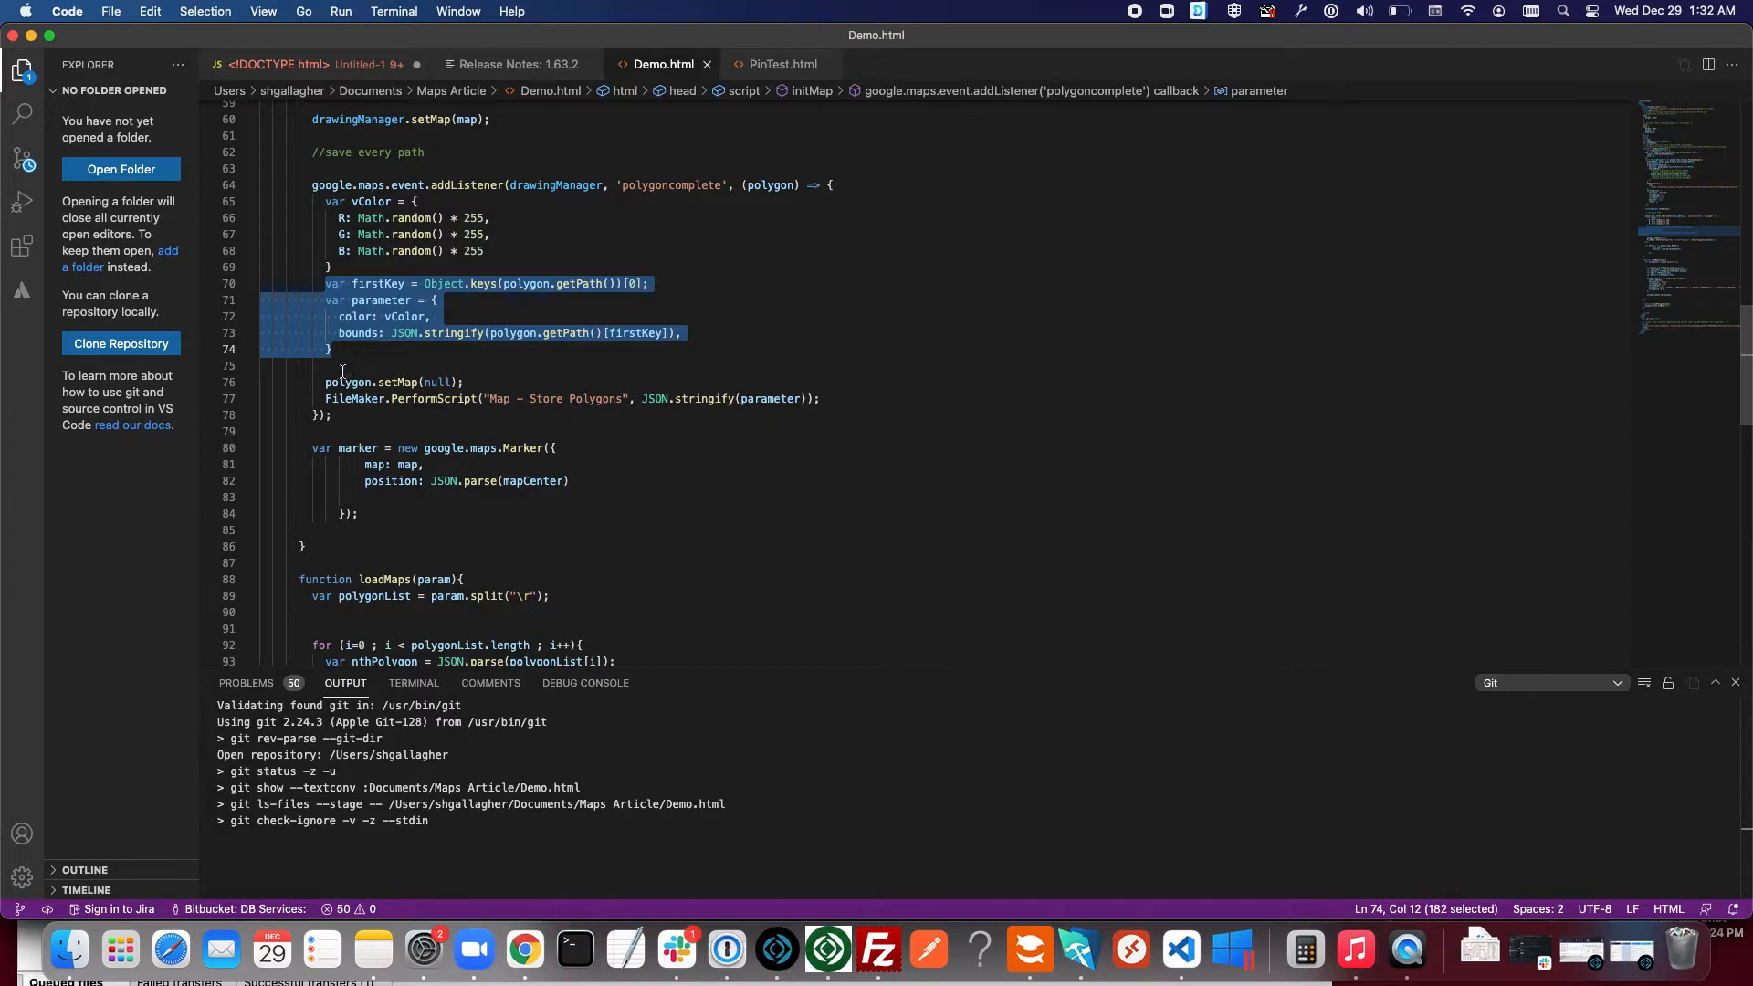
pyautogui.click(832, 398)
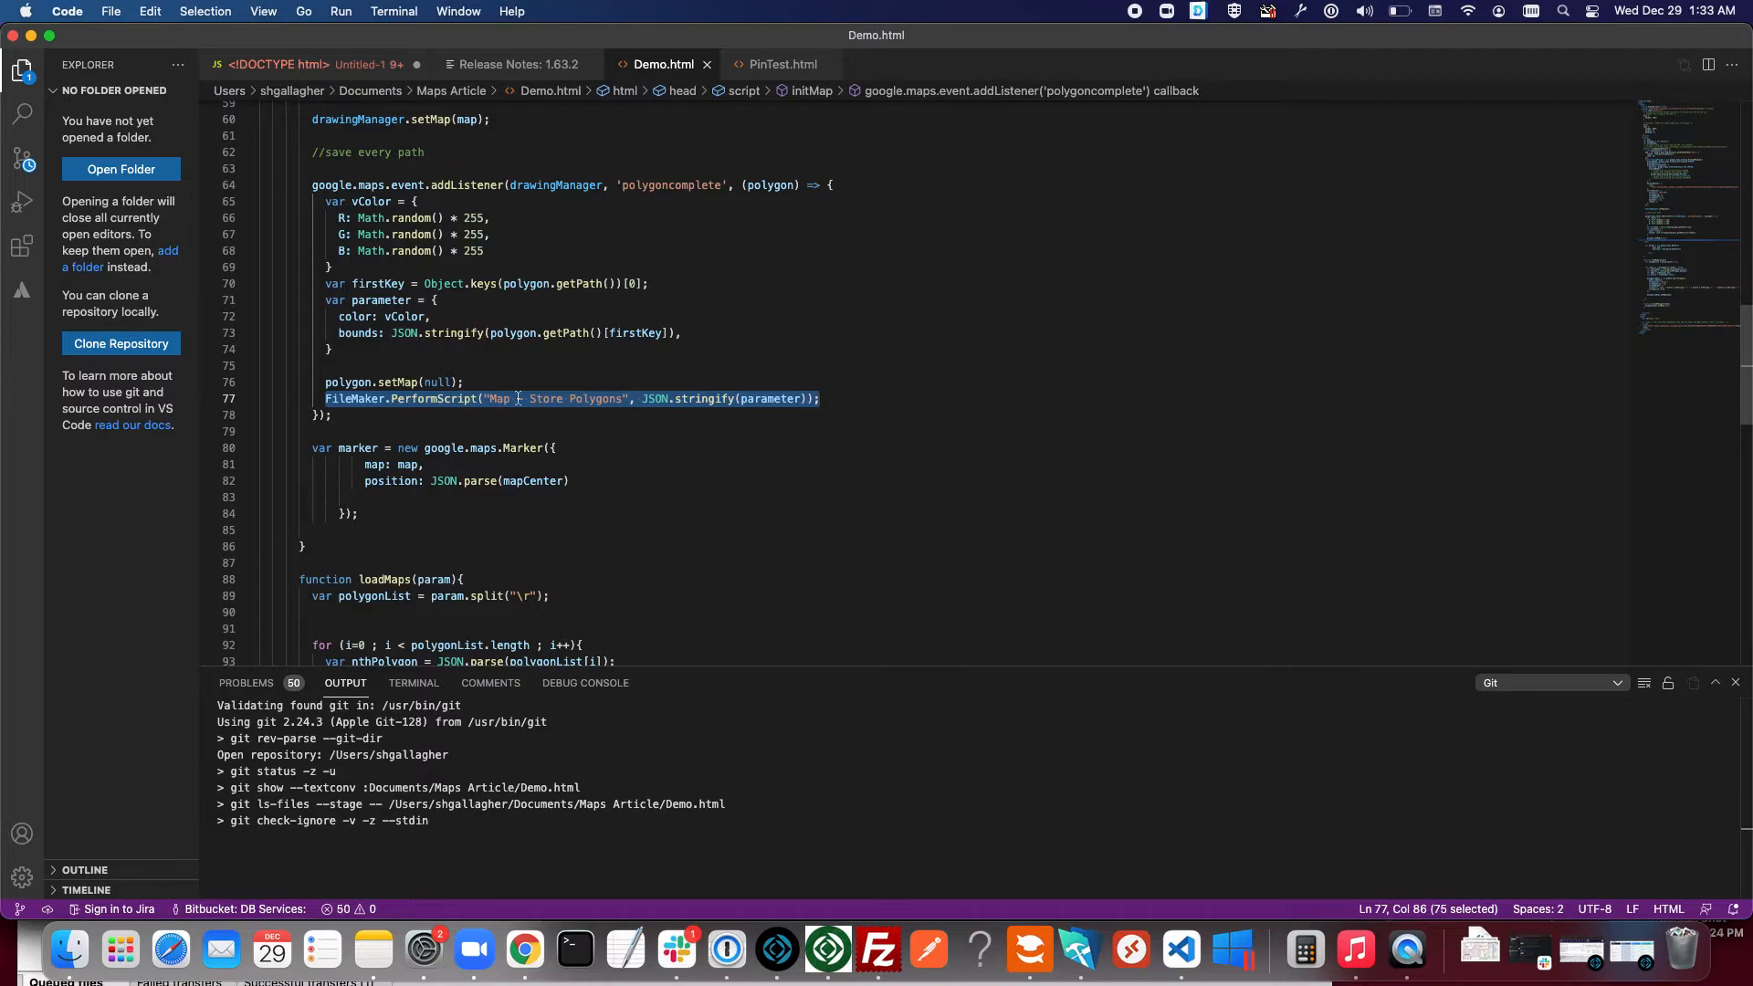
pyautogui.moveTo(828, 950)
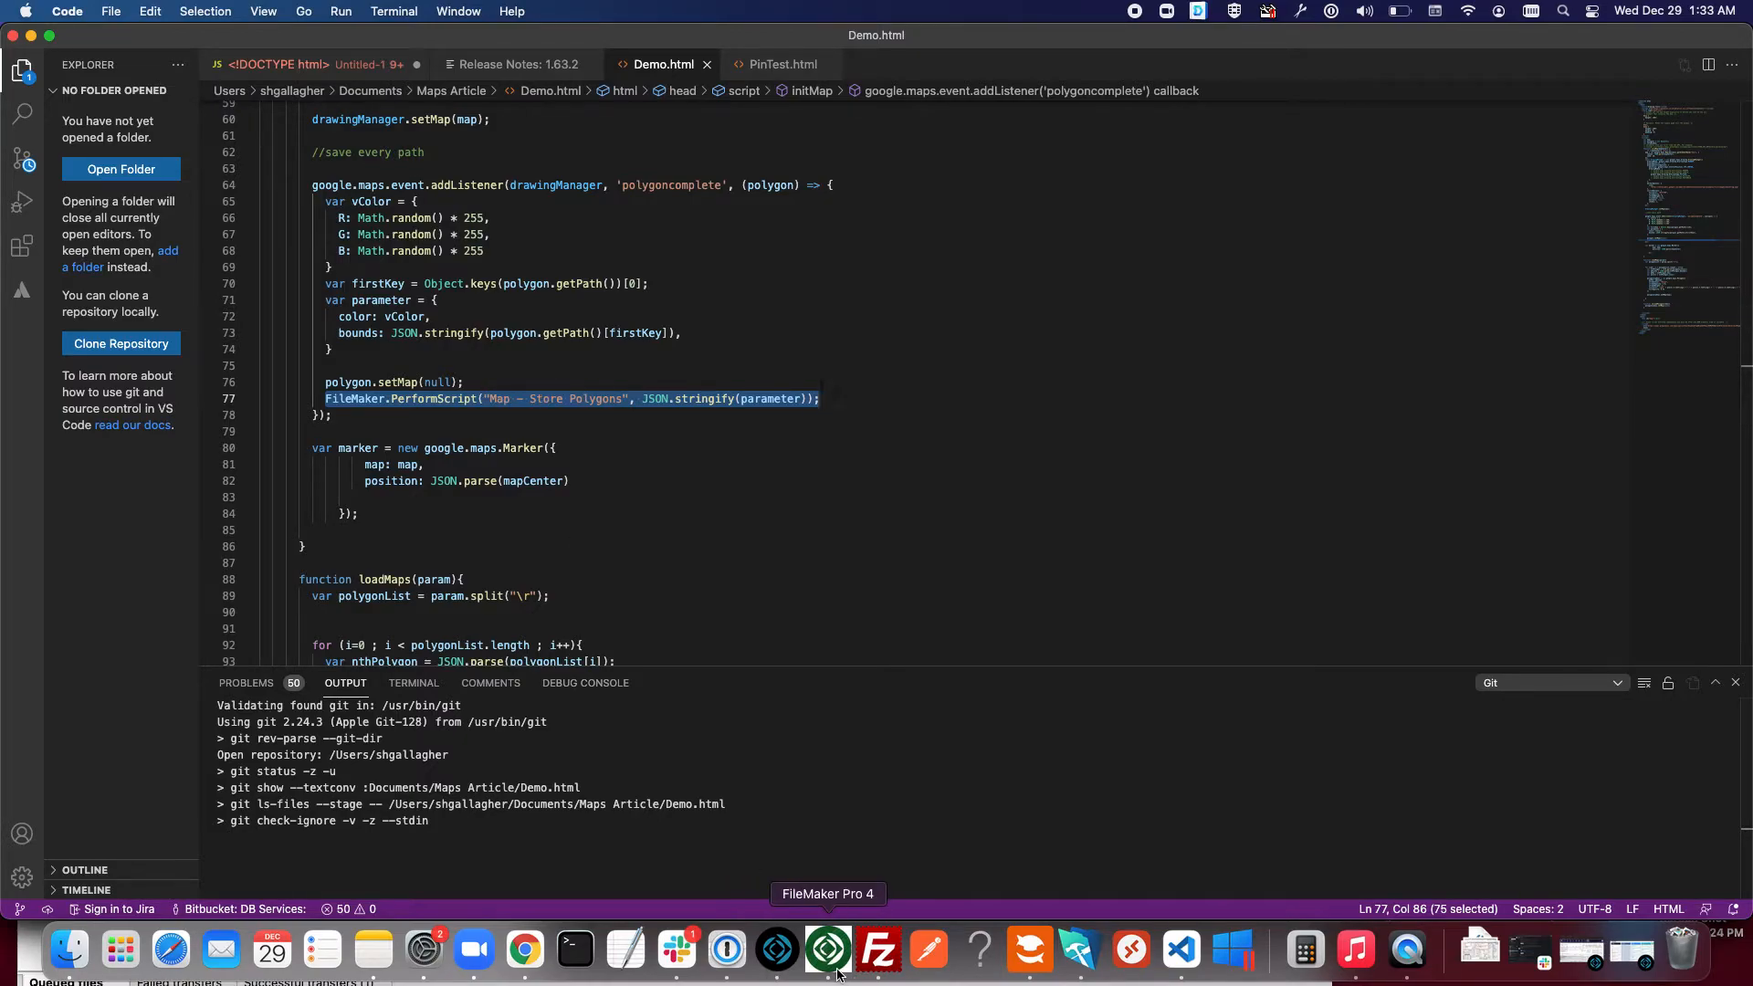
pyautogui.click(827, 949)
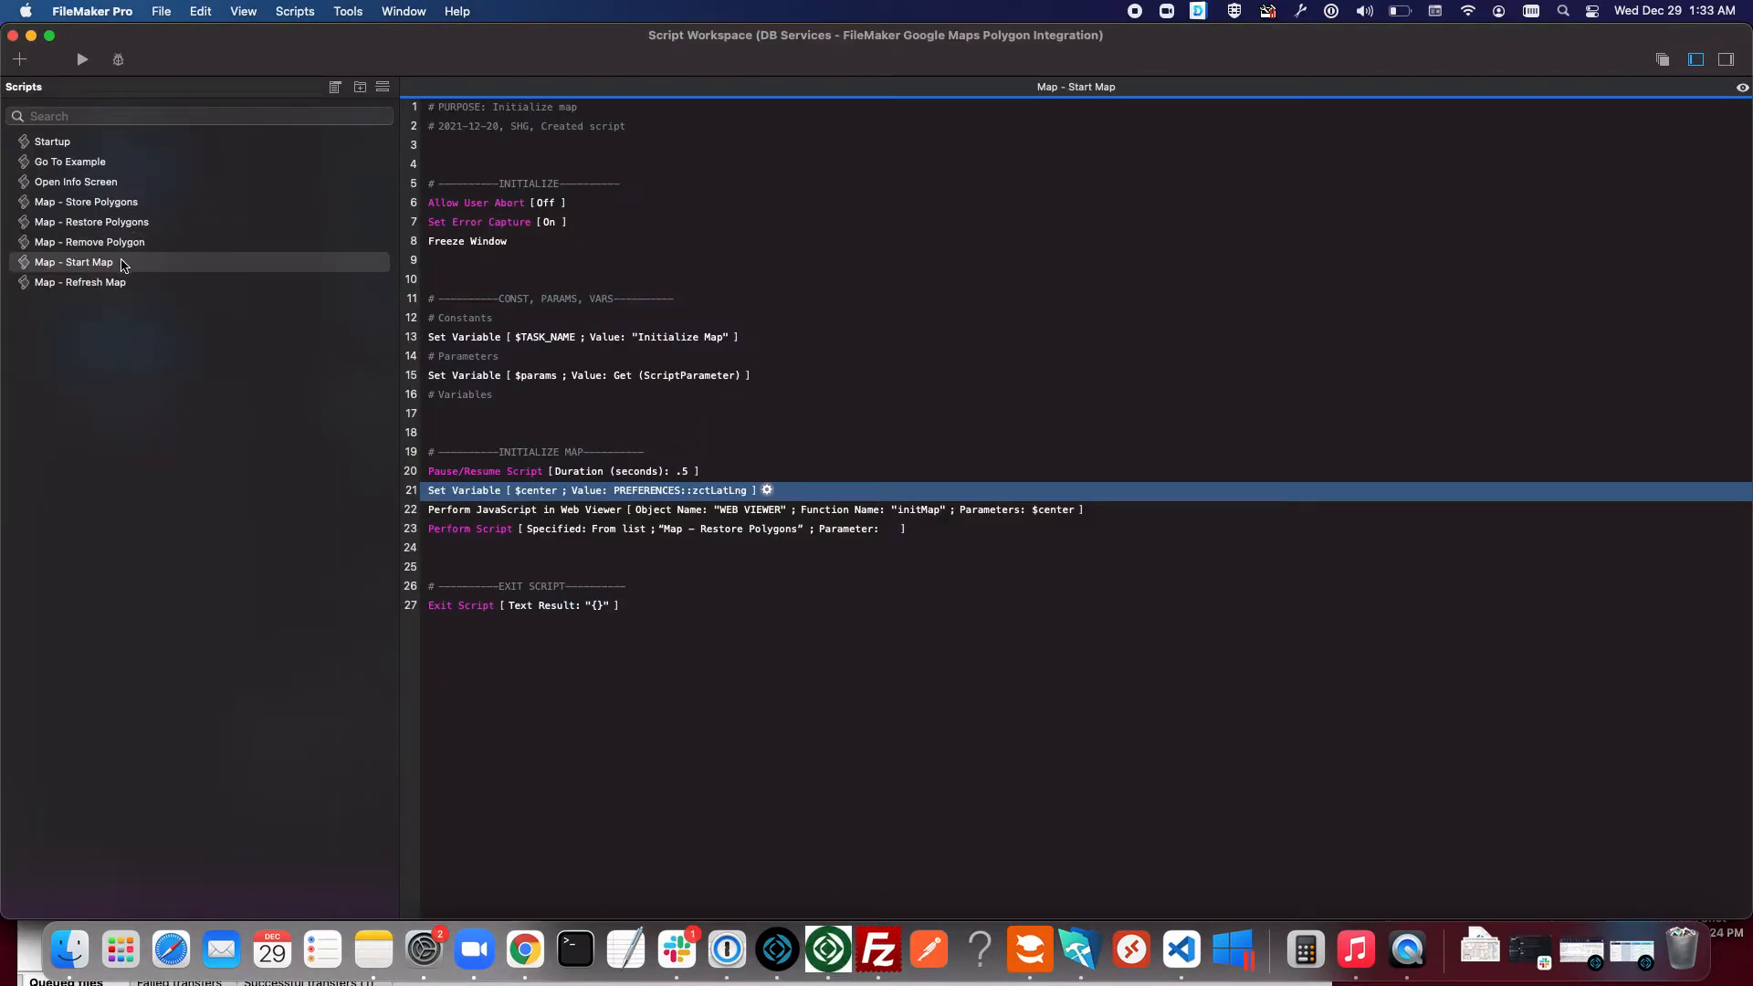
# Review the Map - Store Polygons script, then display Map - Restore Polygons.
pyautogui.click(86, 201)
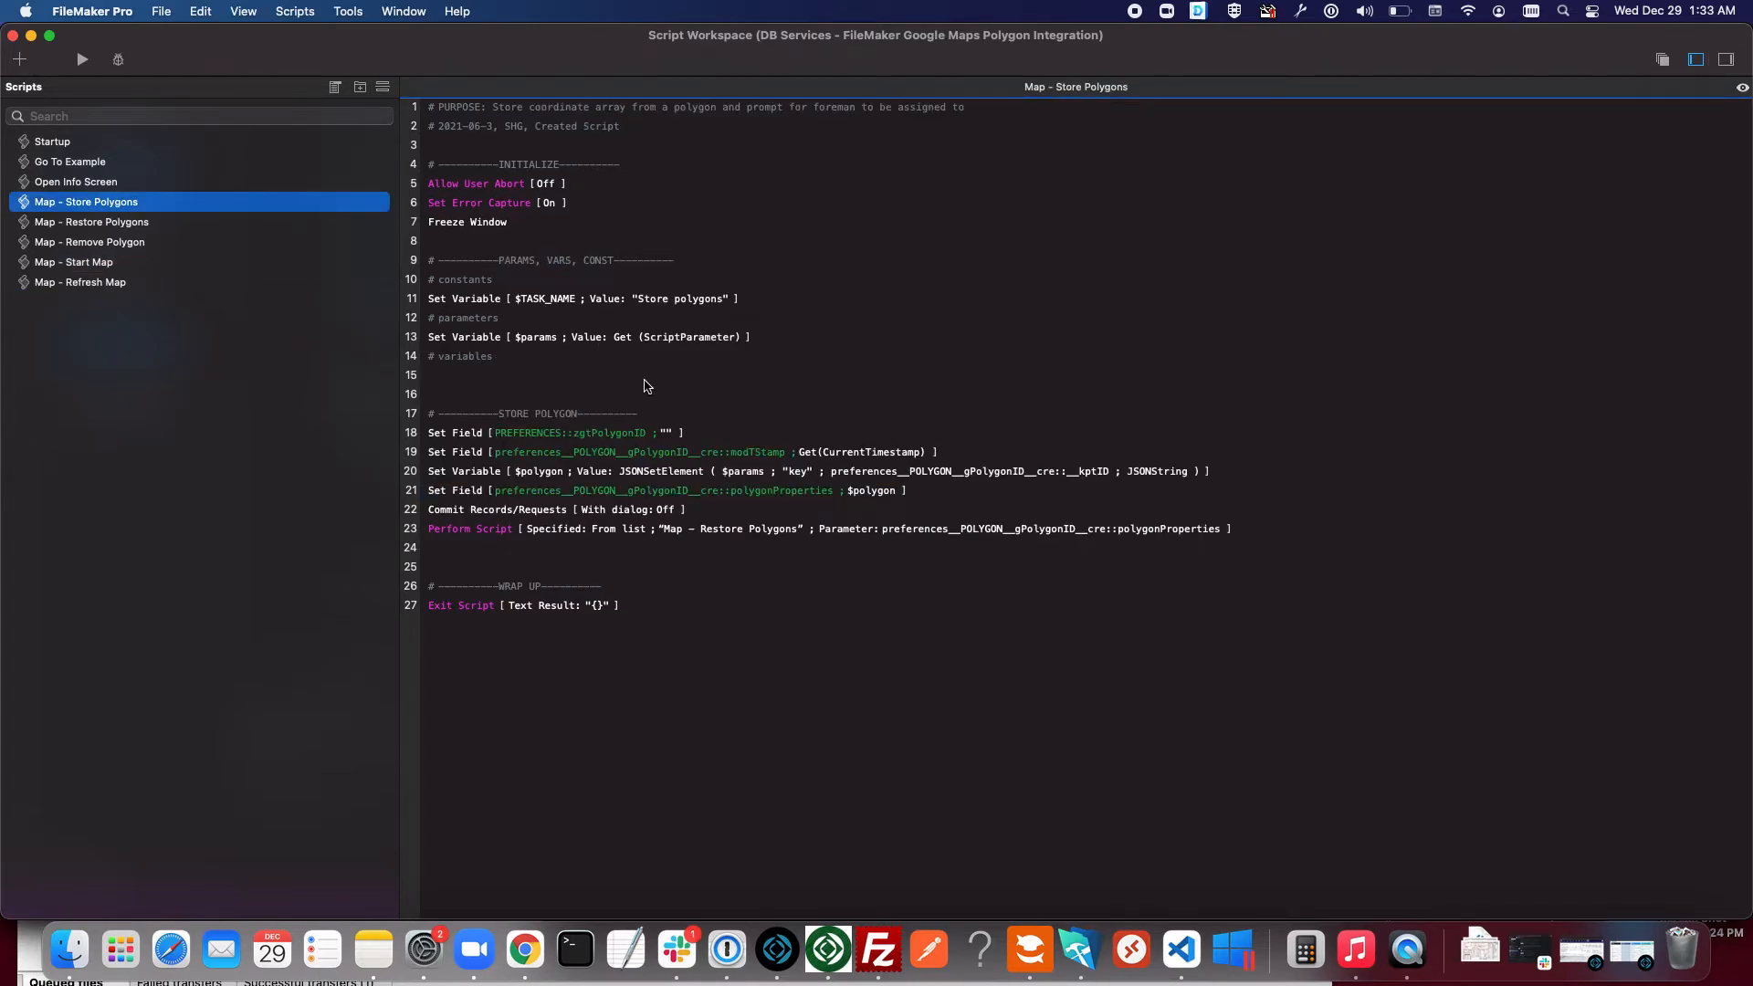
pyautogui.moveTo(700, 327)
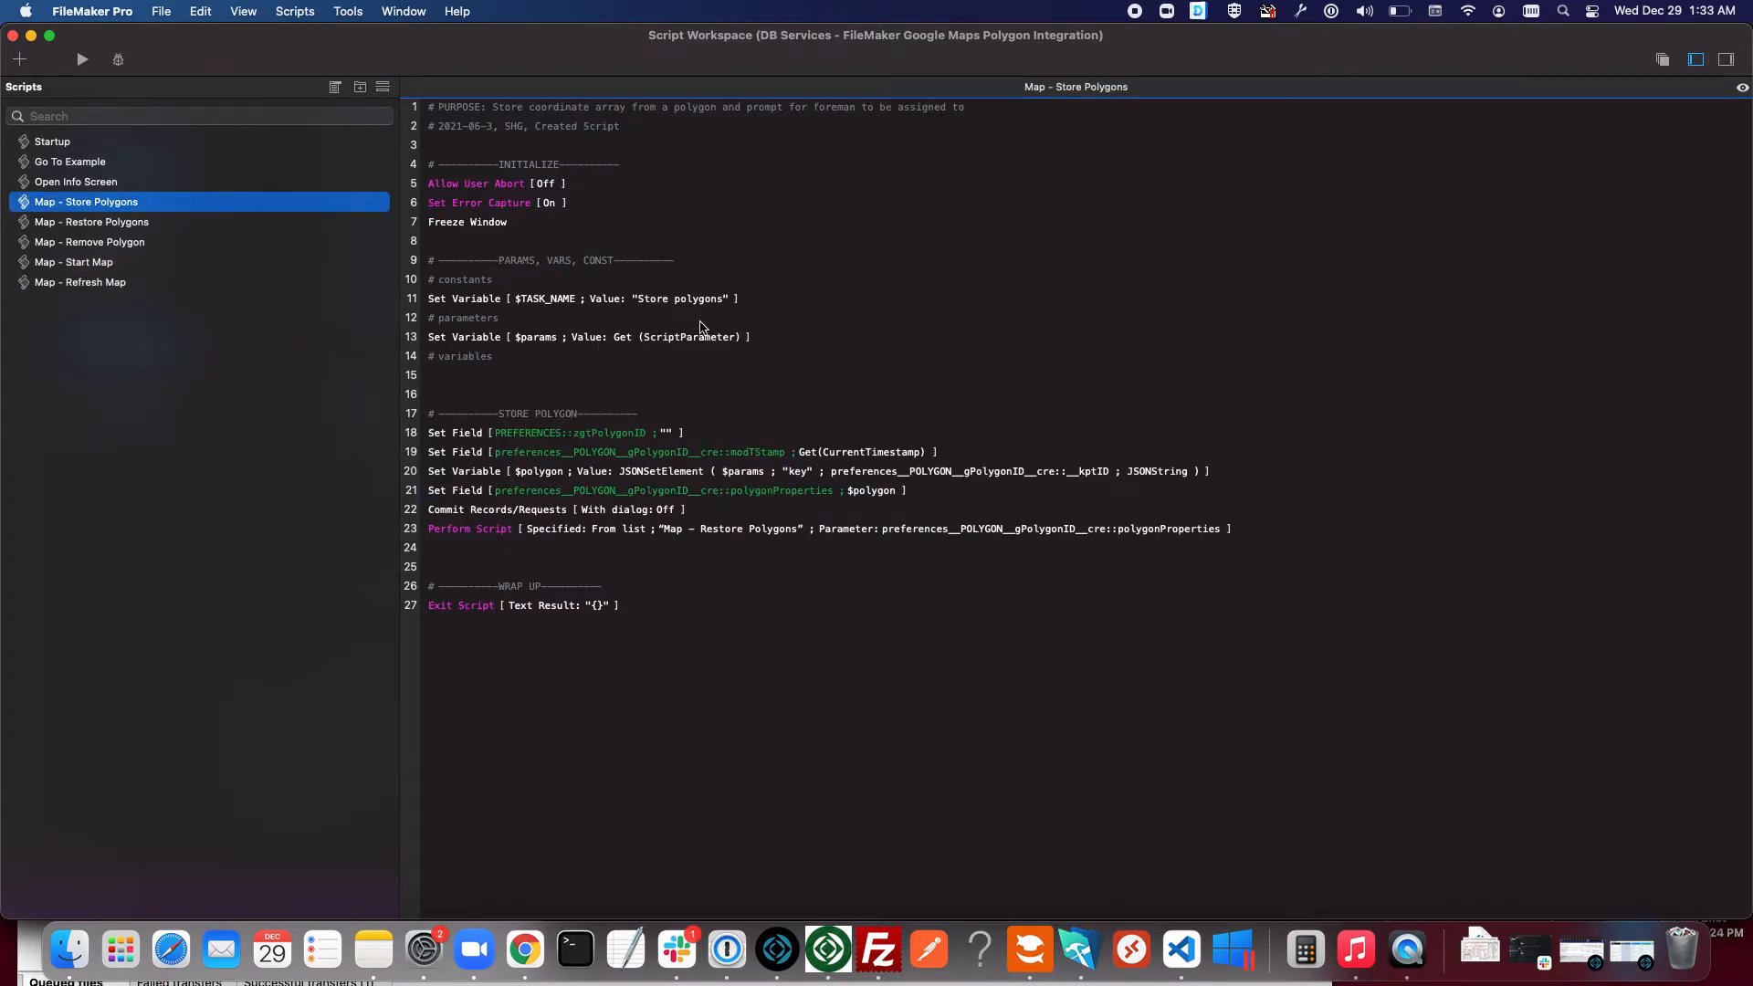
pyautogui.moveTo(805, 452)
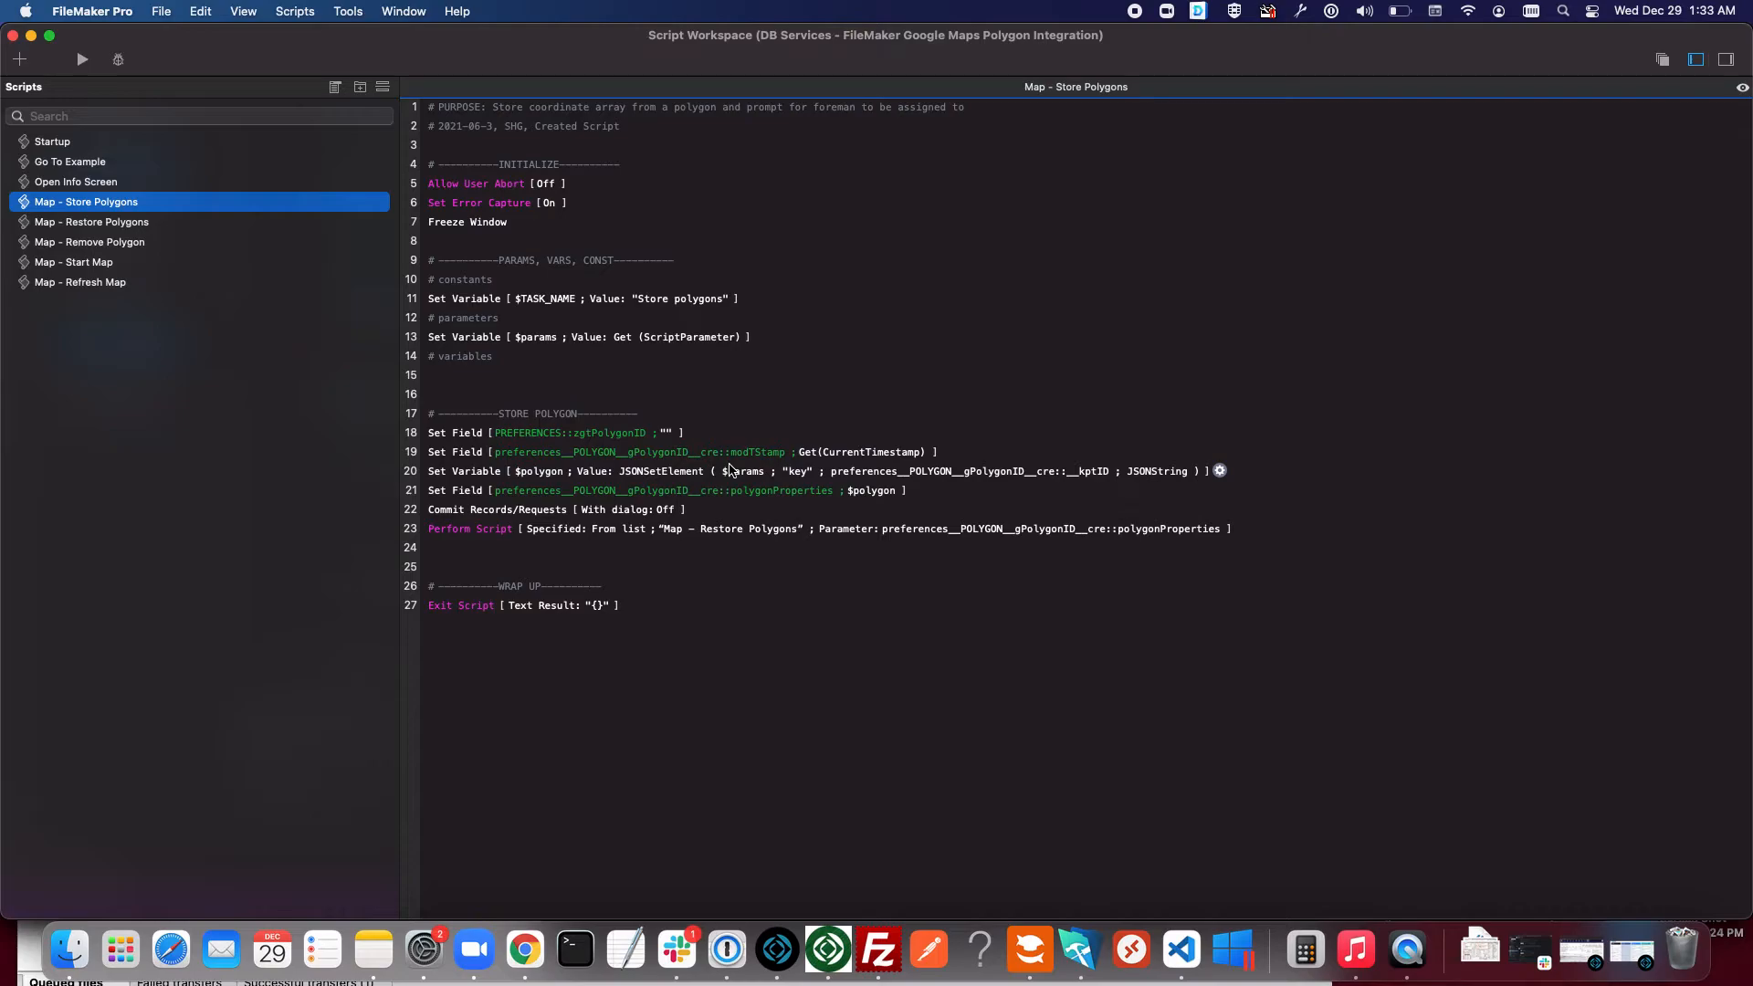
pyautogui.click(91, 221)
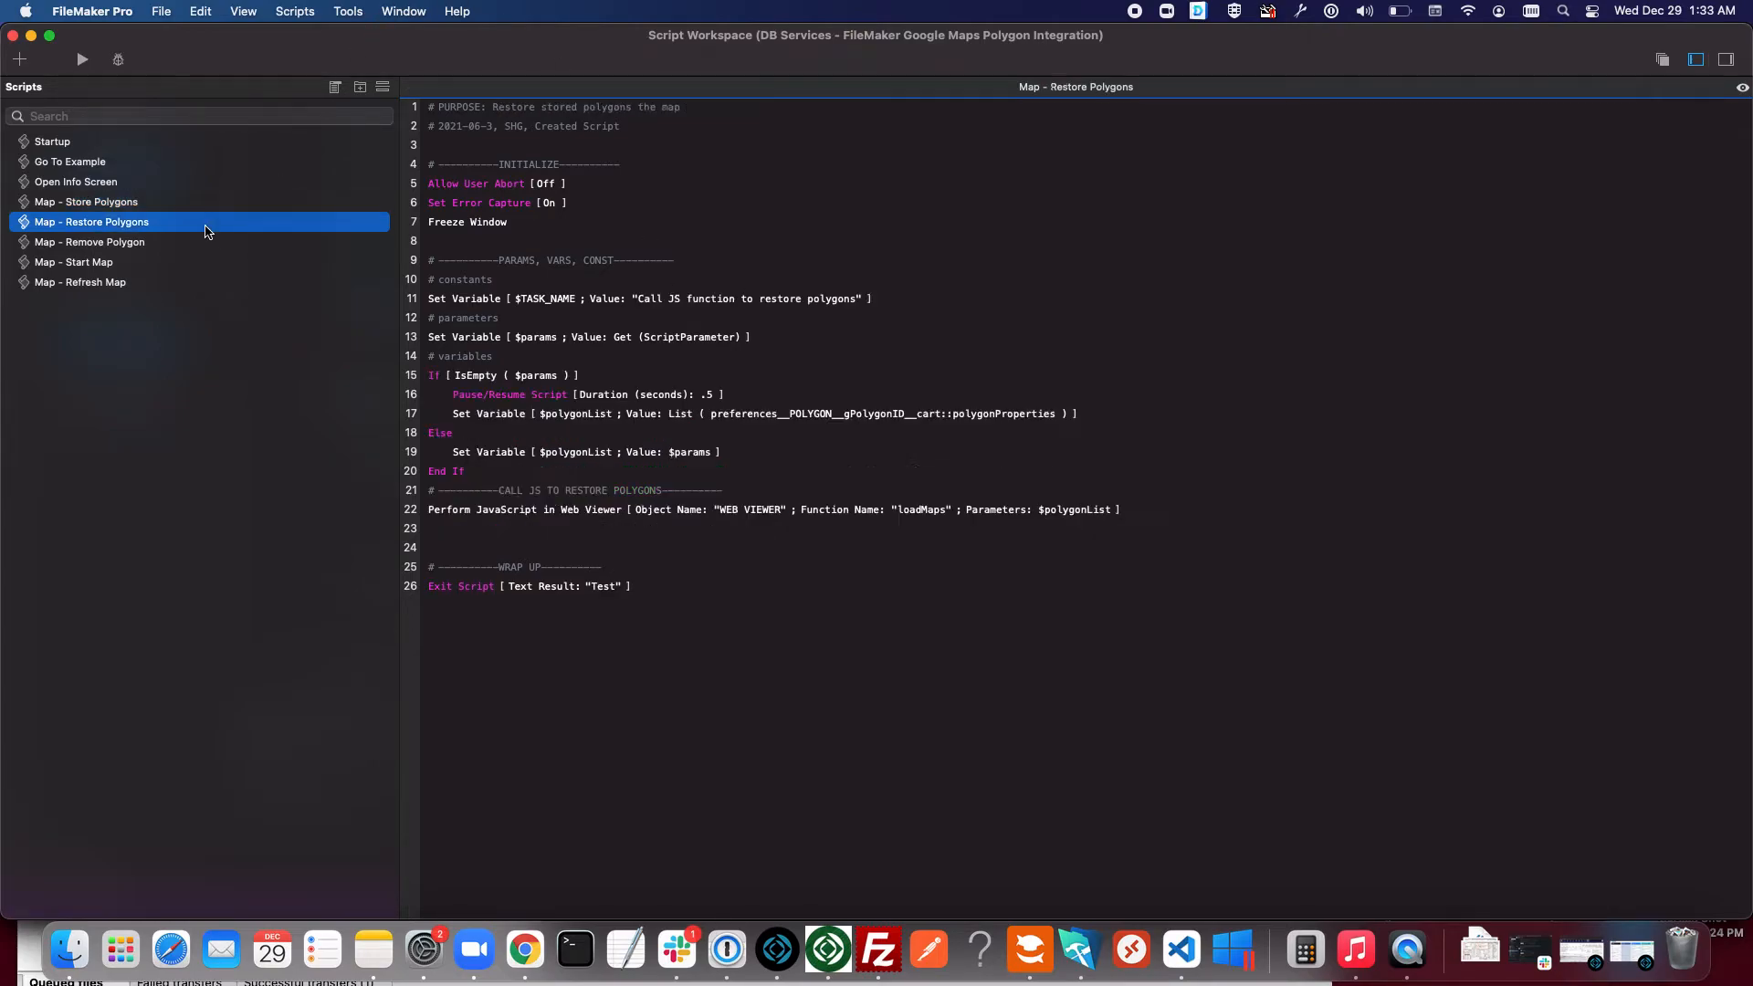
pyautogui.moveTo(150, 269)
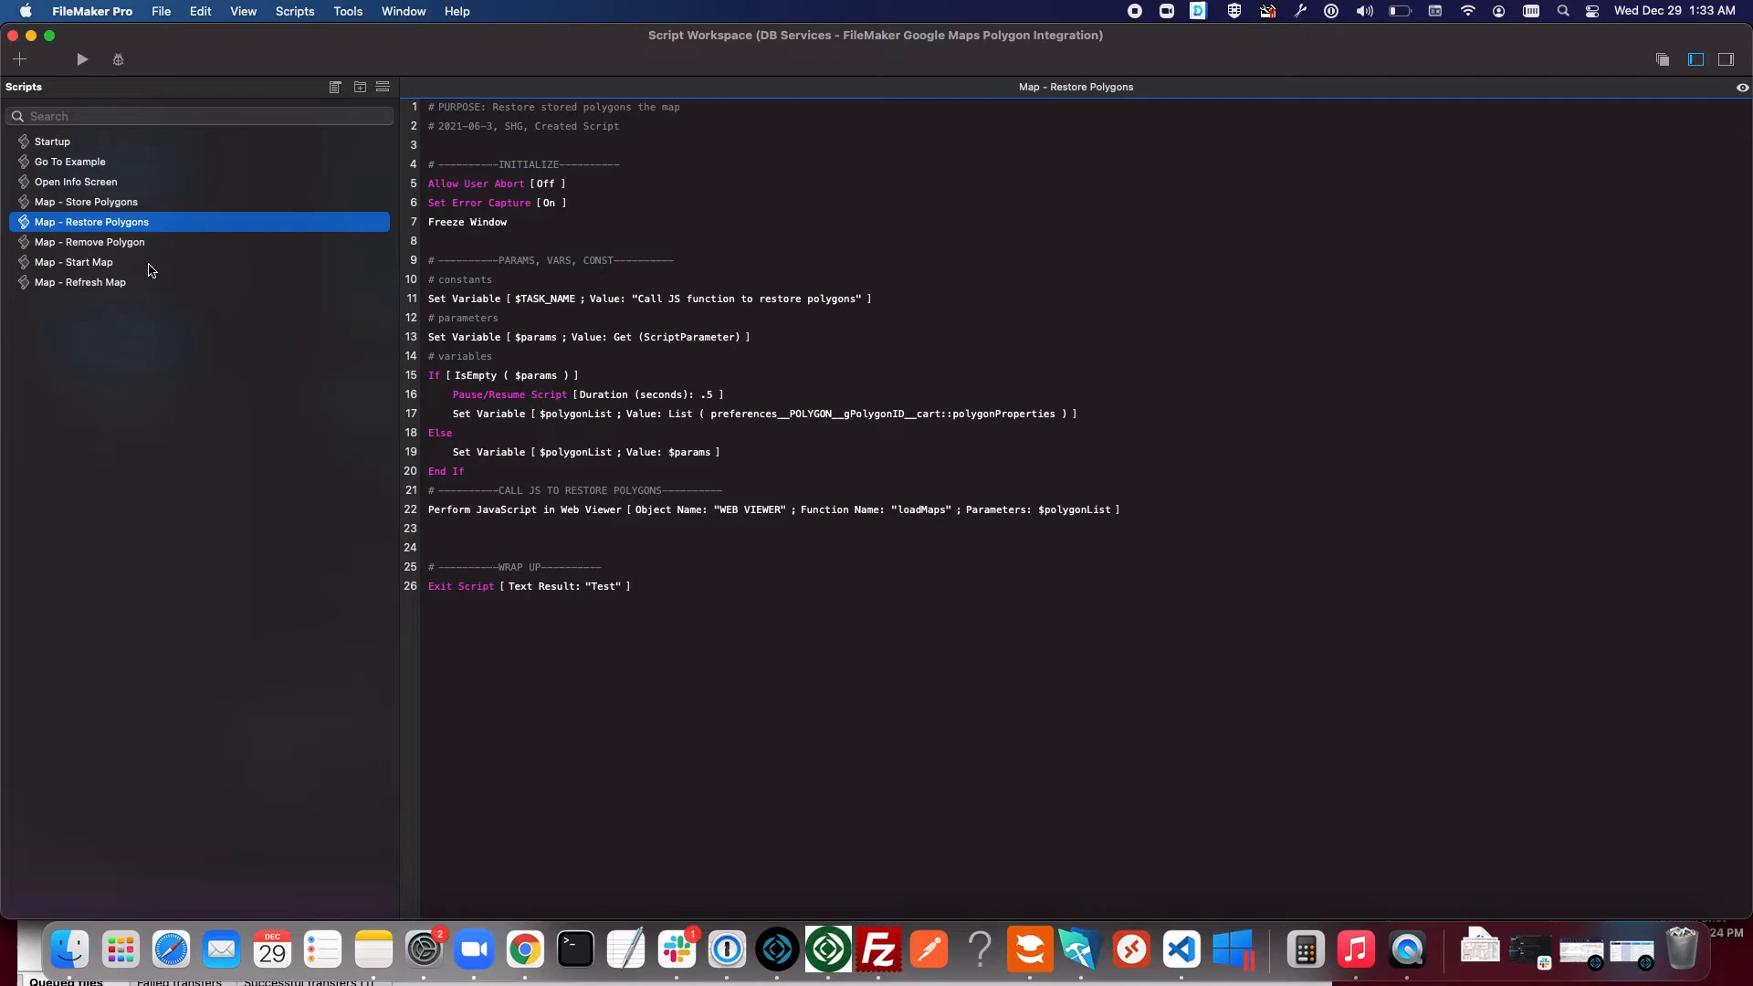
pyautogui.click(74, 262)
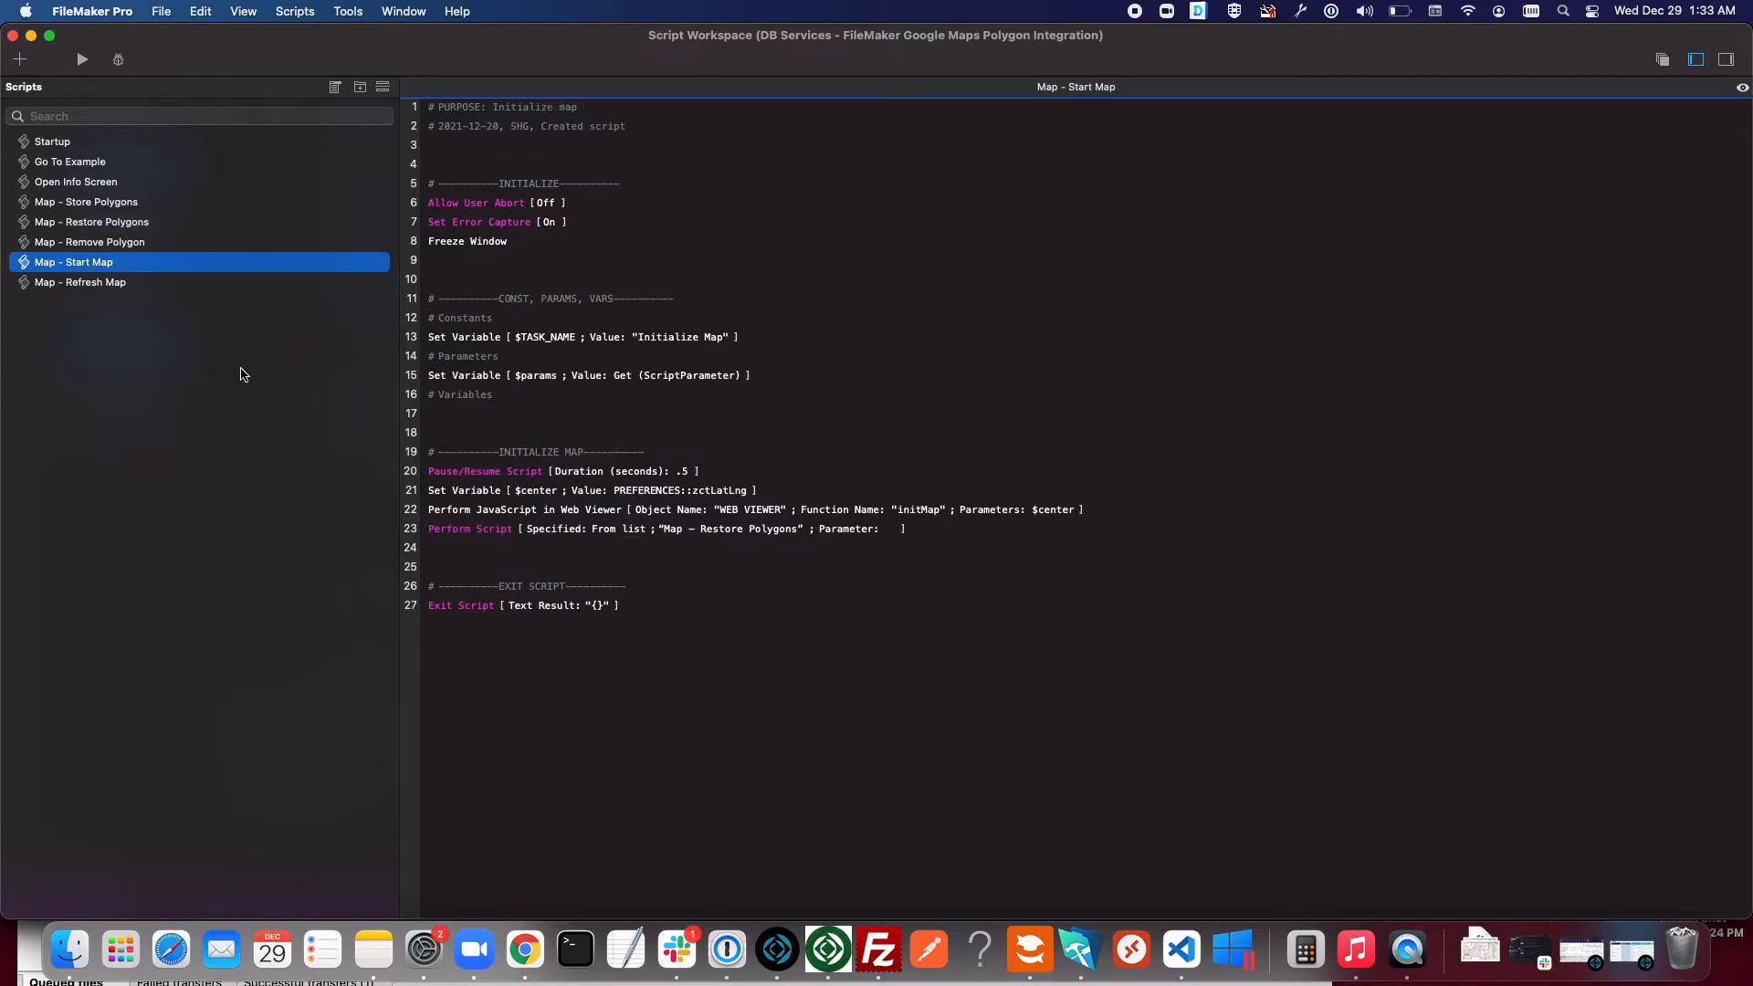
pyautogui.click(91, 221)
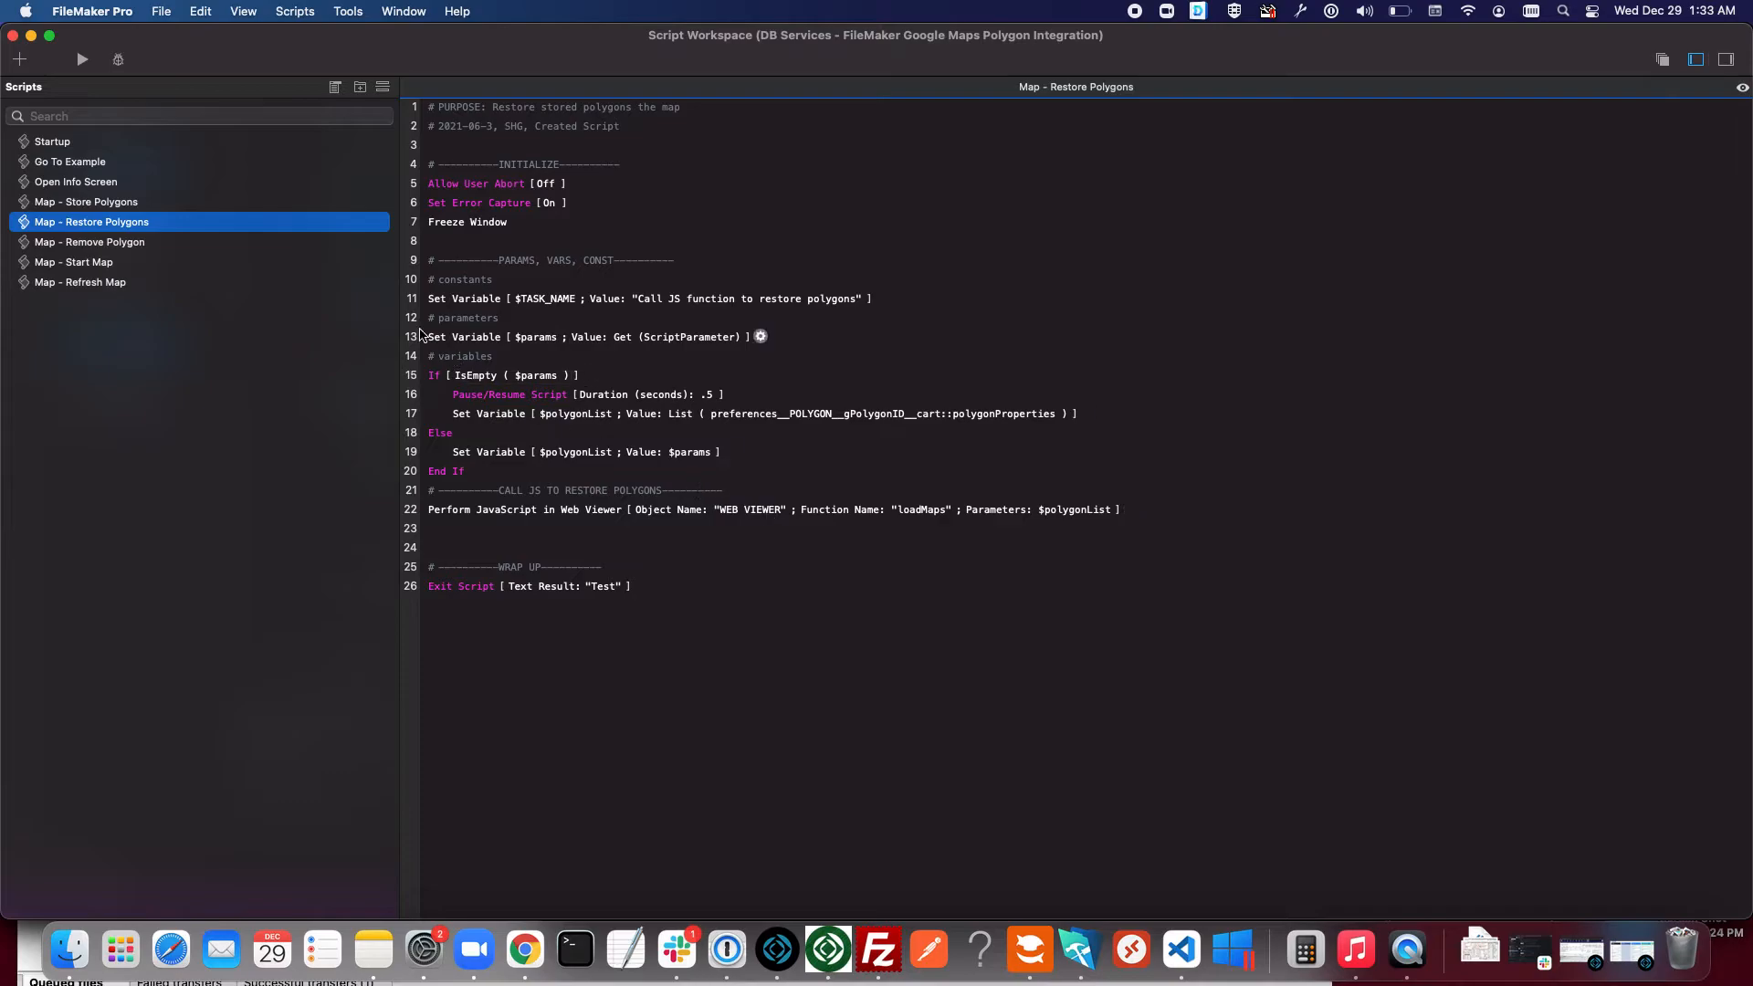
pyautogui.moveTo(734, 424)
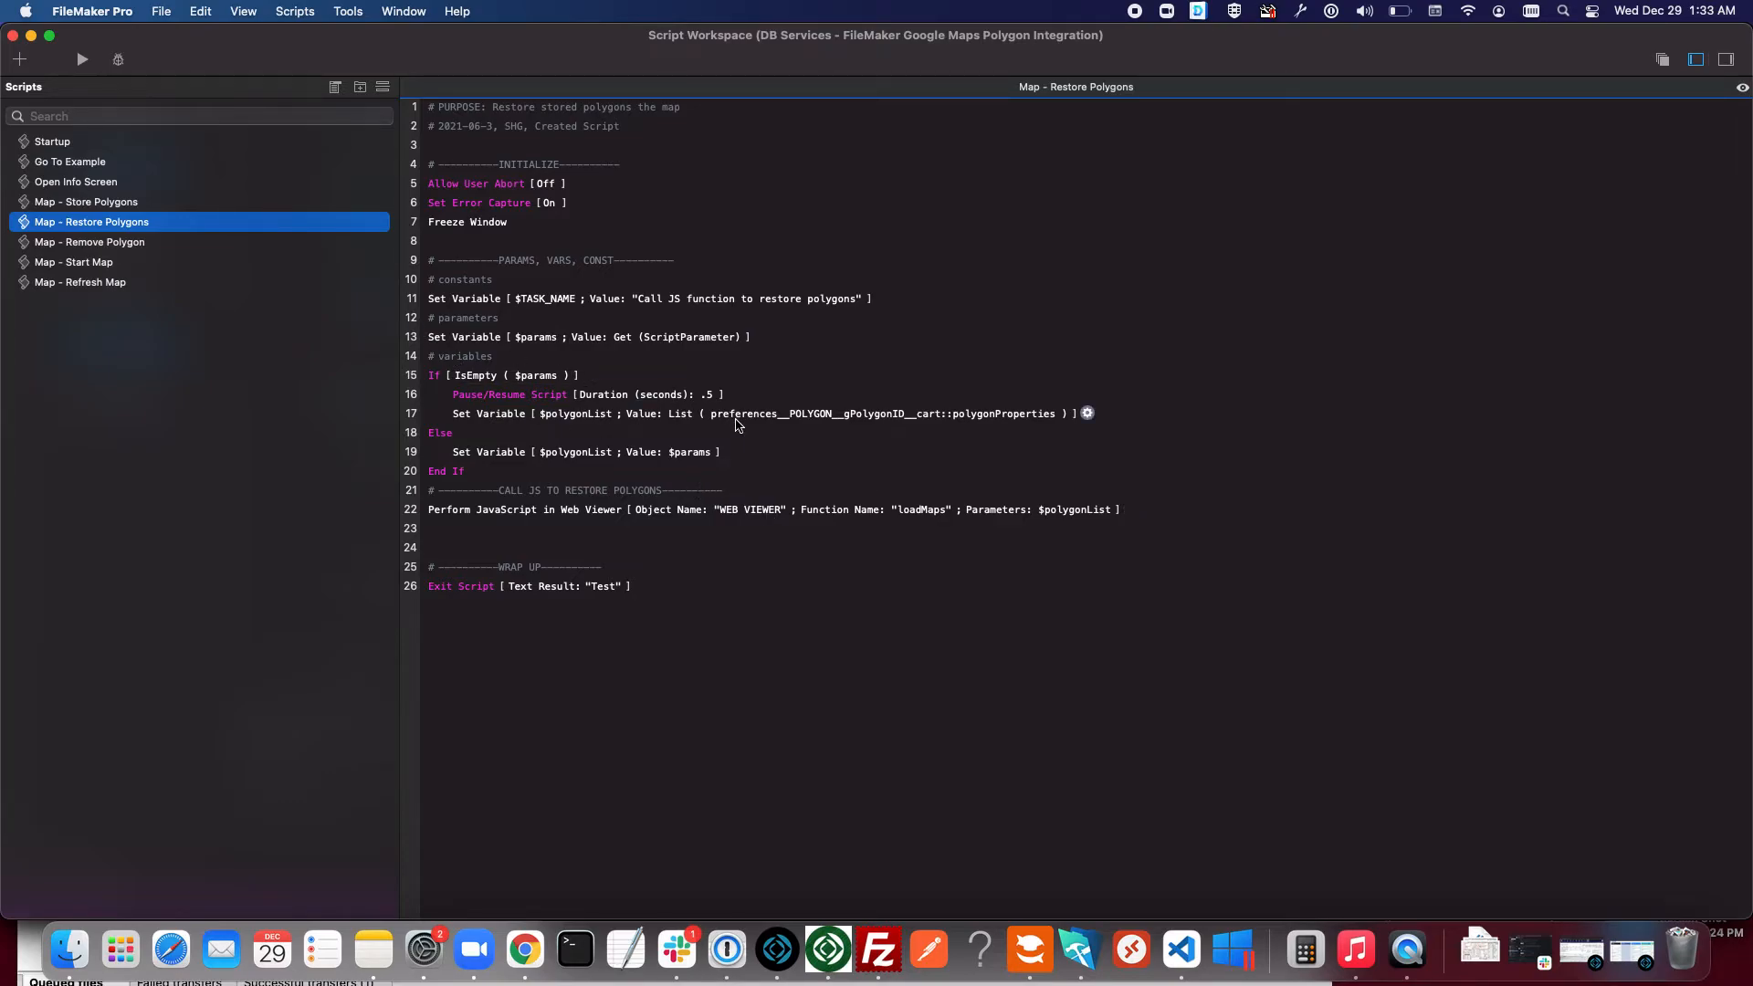
pyautogui.moveTo(538, 393)
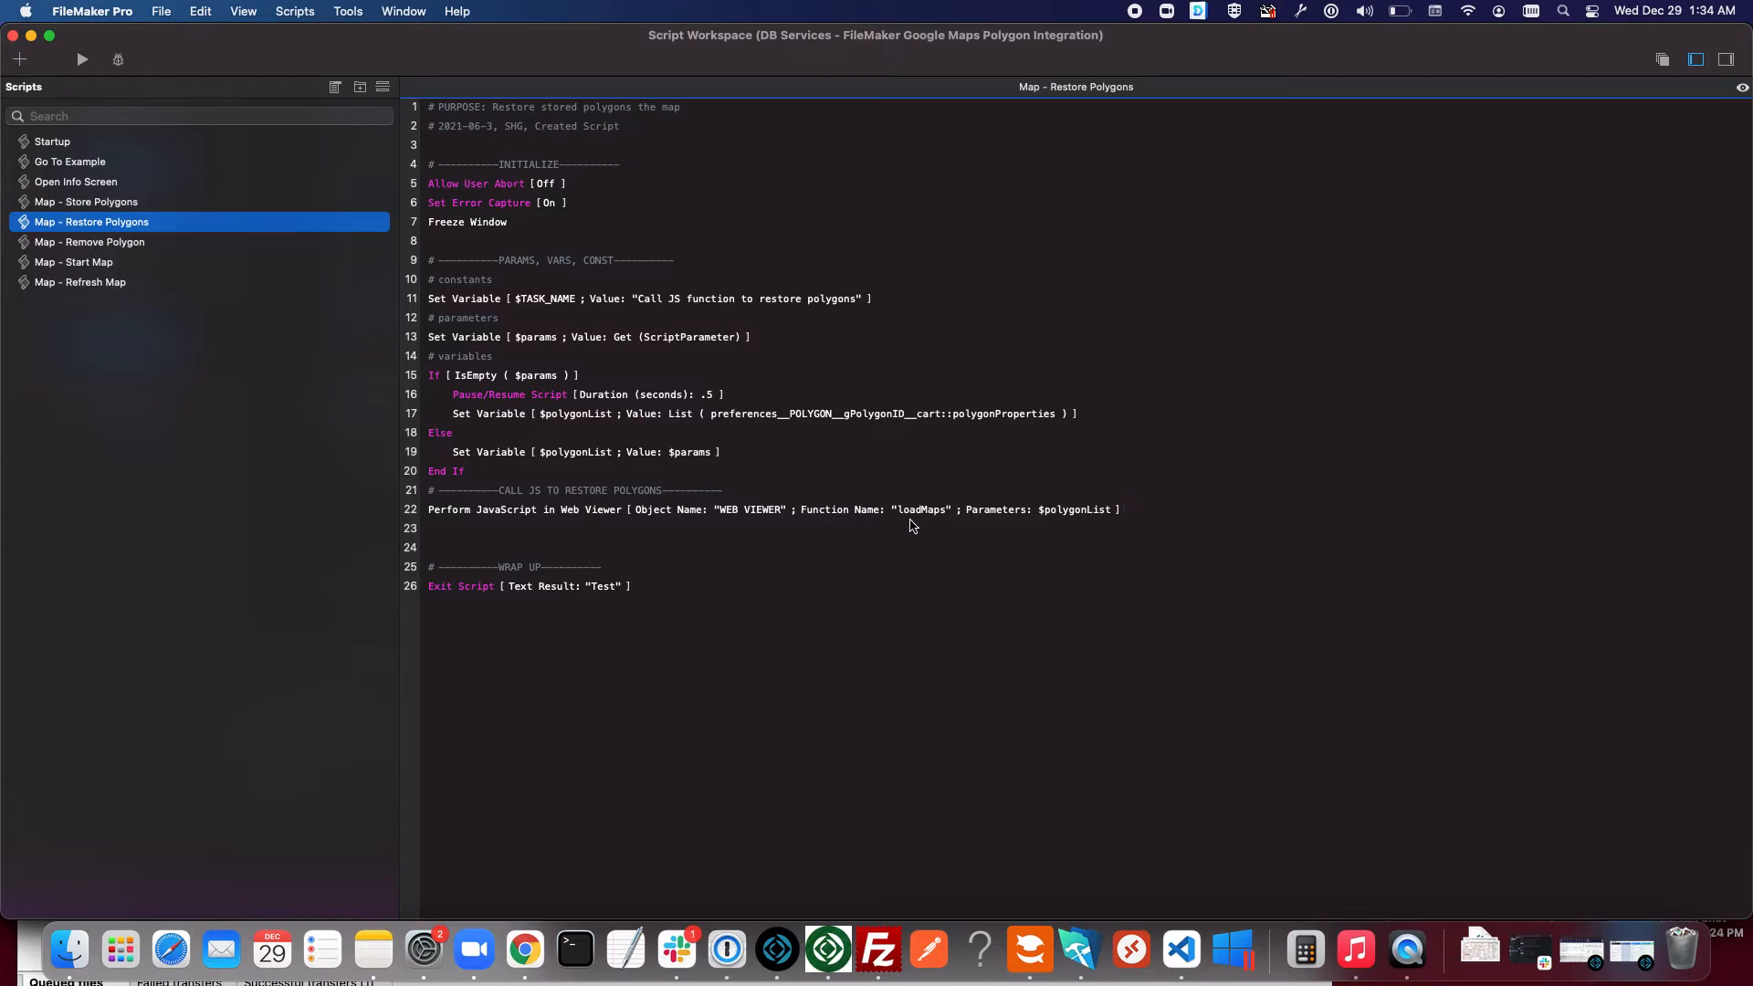
pyautogui.moveTo(1005, 520)
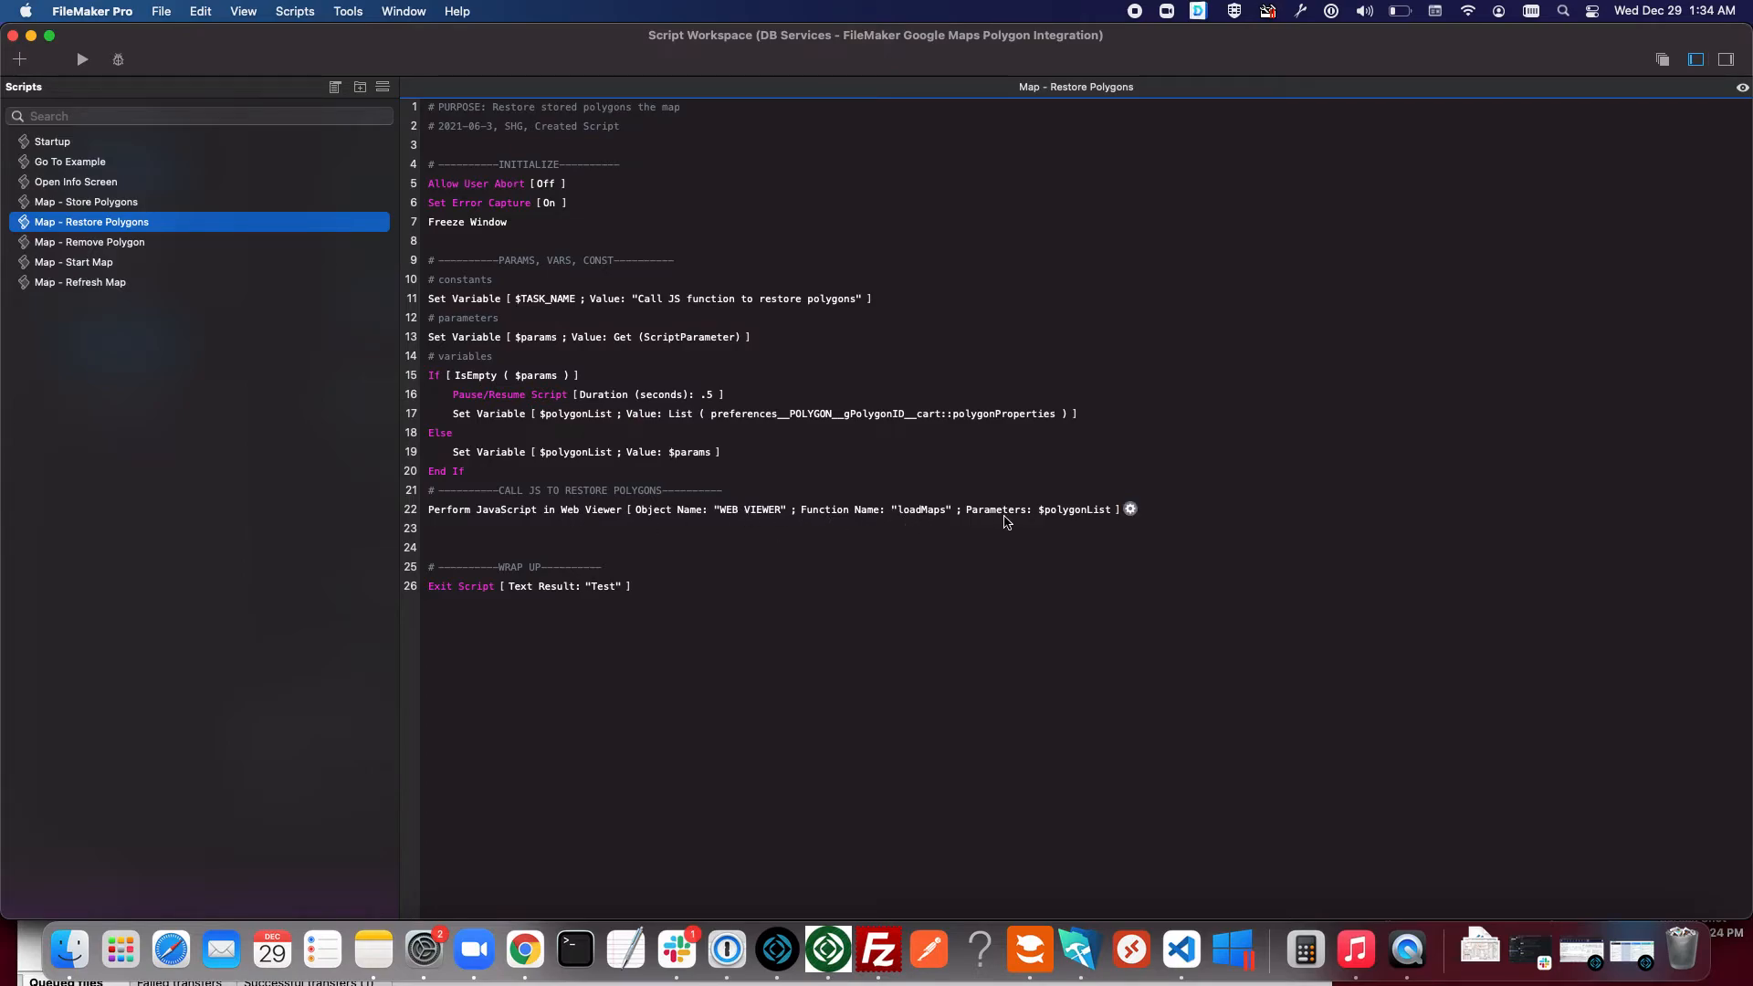
pyautogui.moveTo(1100, 526)
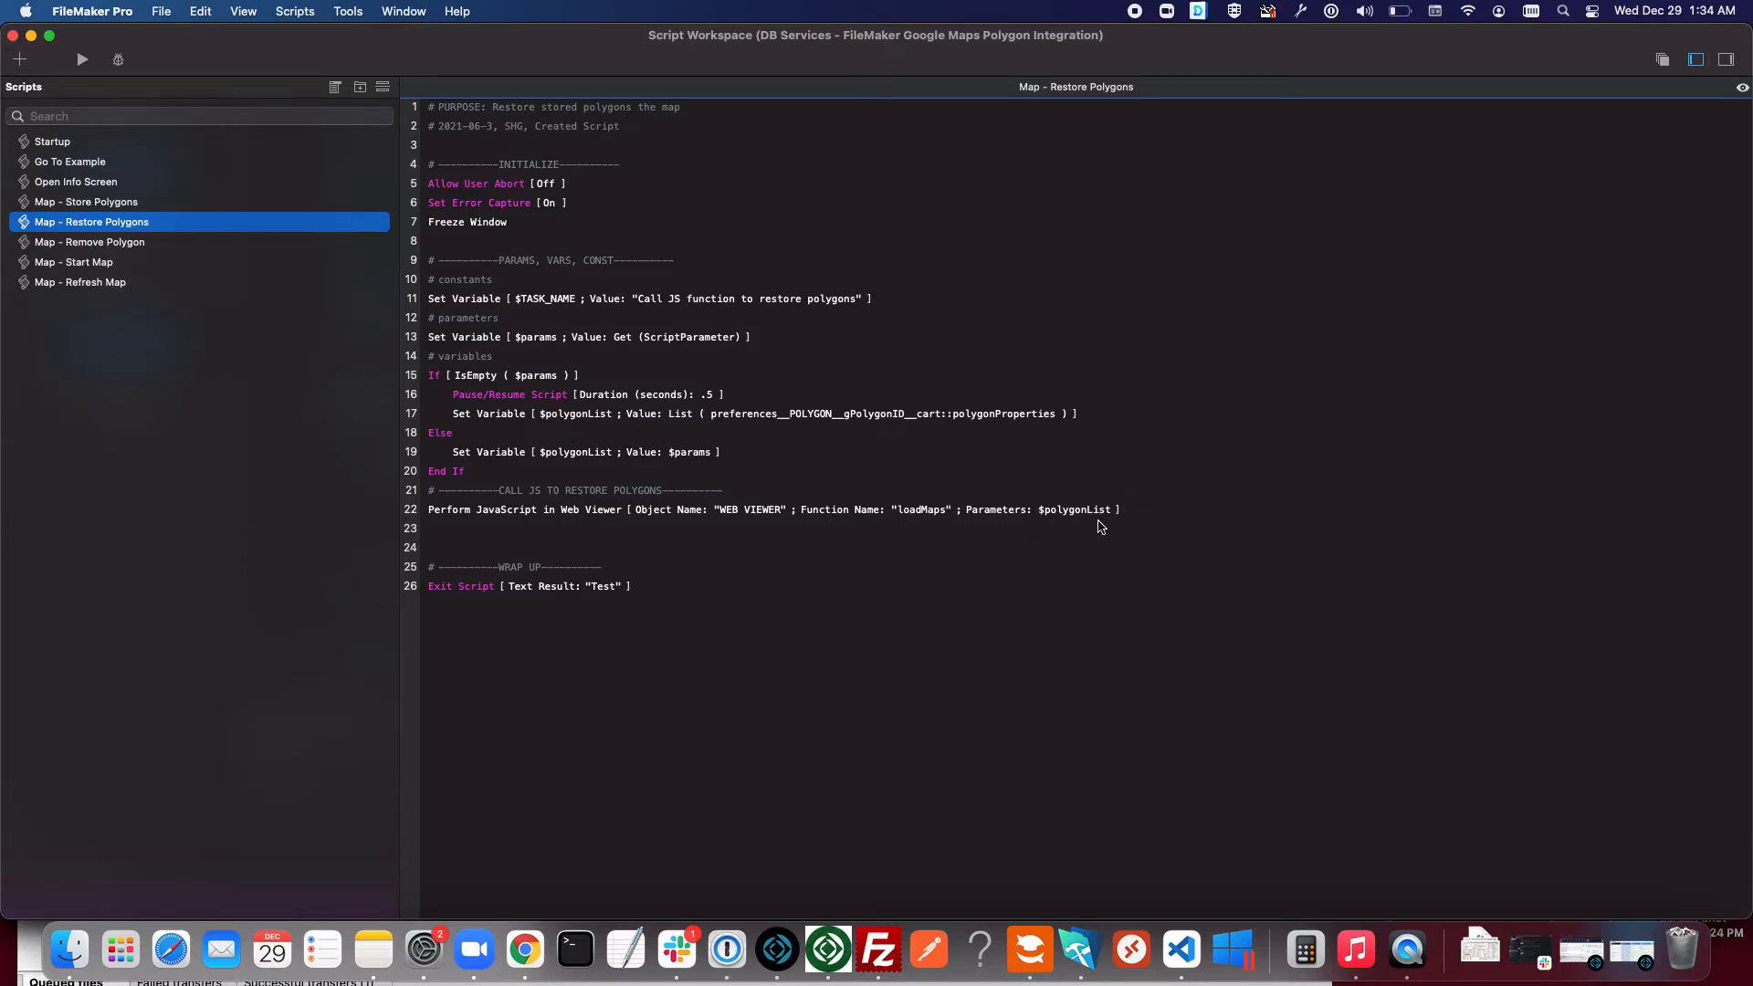
pyautogui.moveTo(1029, 952)
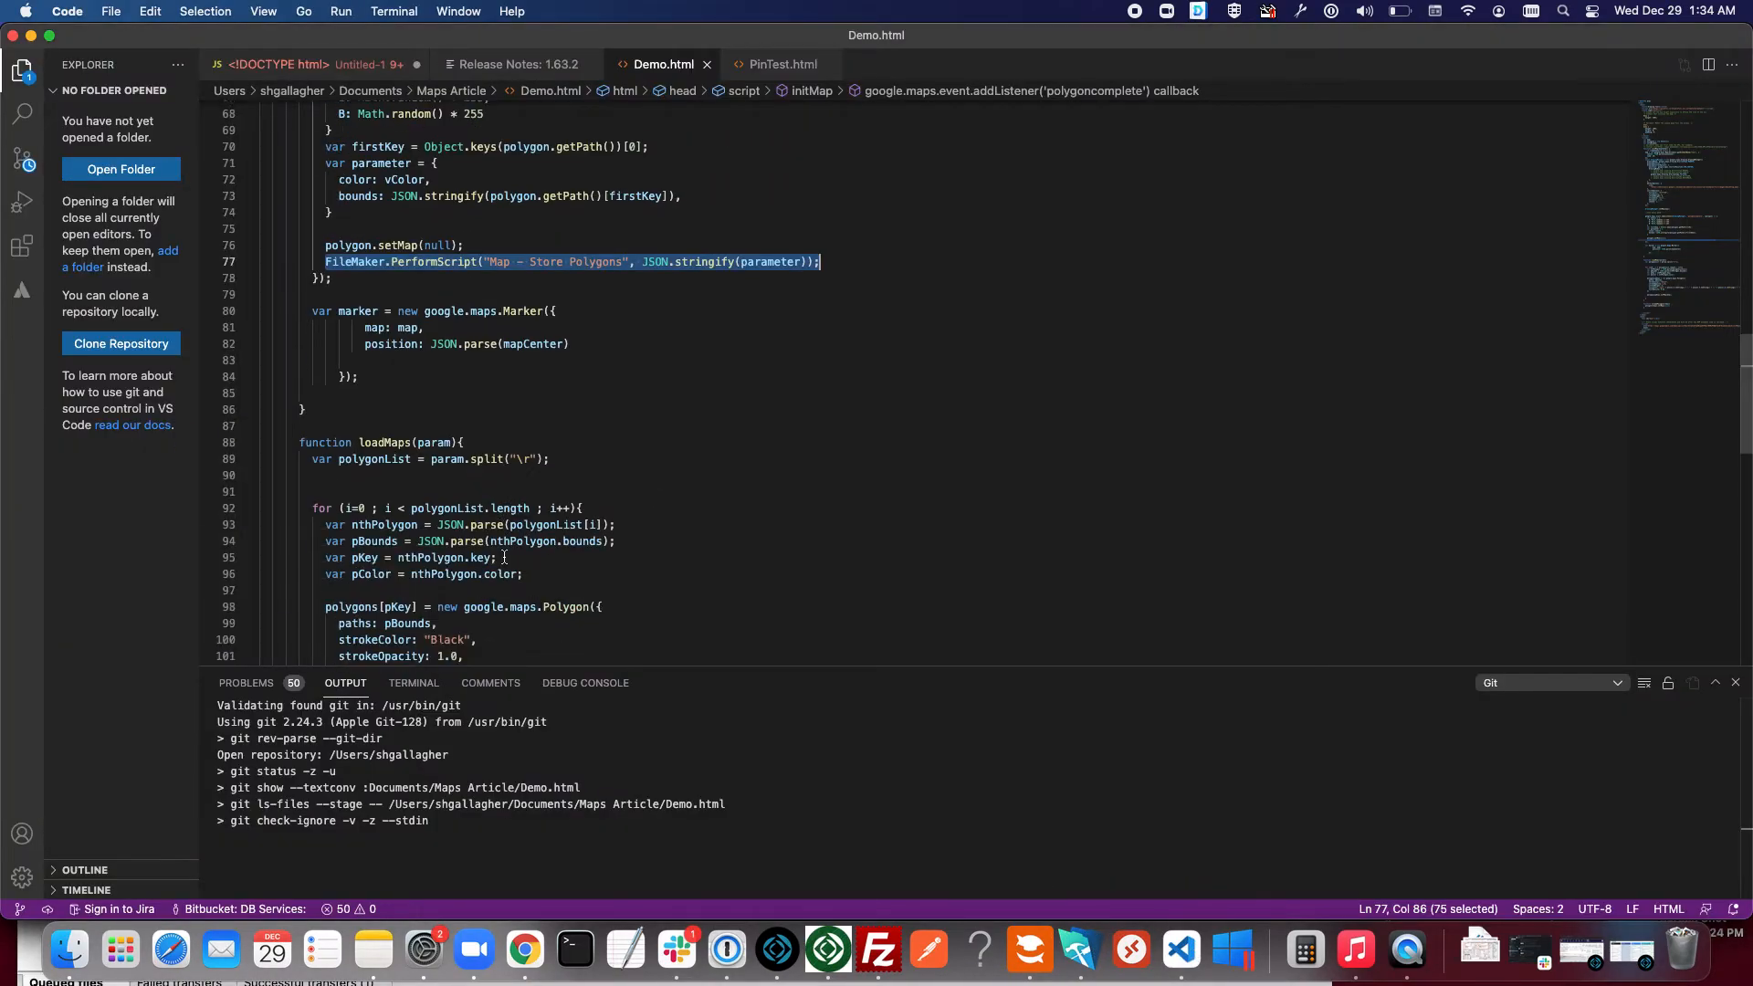
pyautogui.scroll(-3)
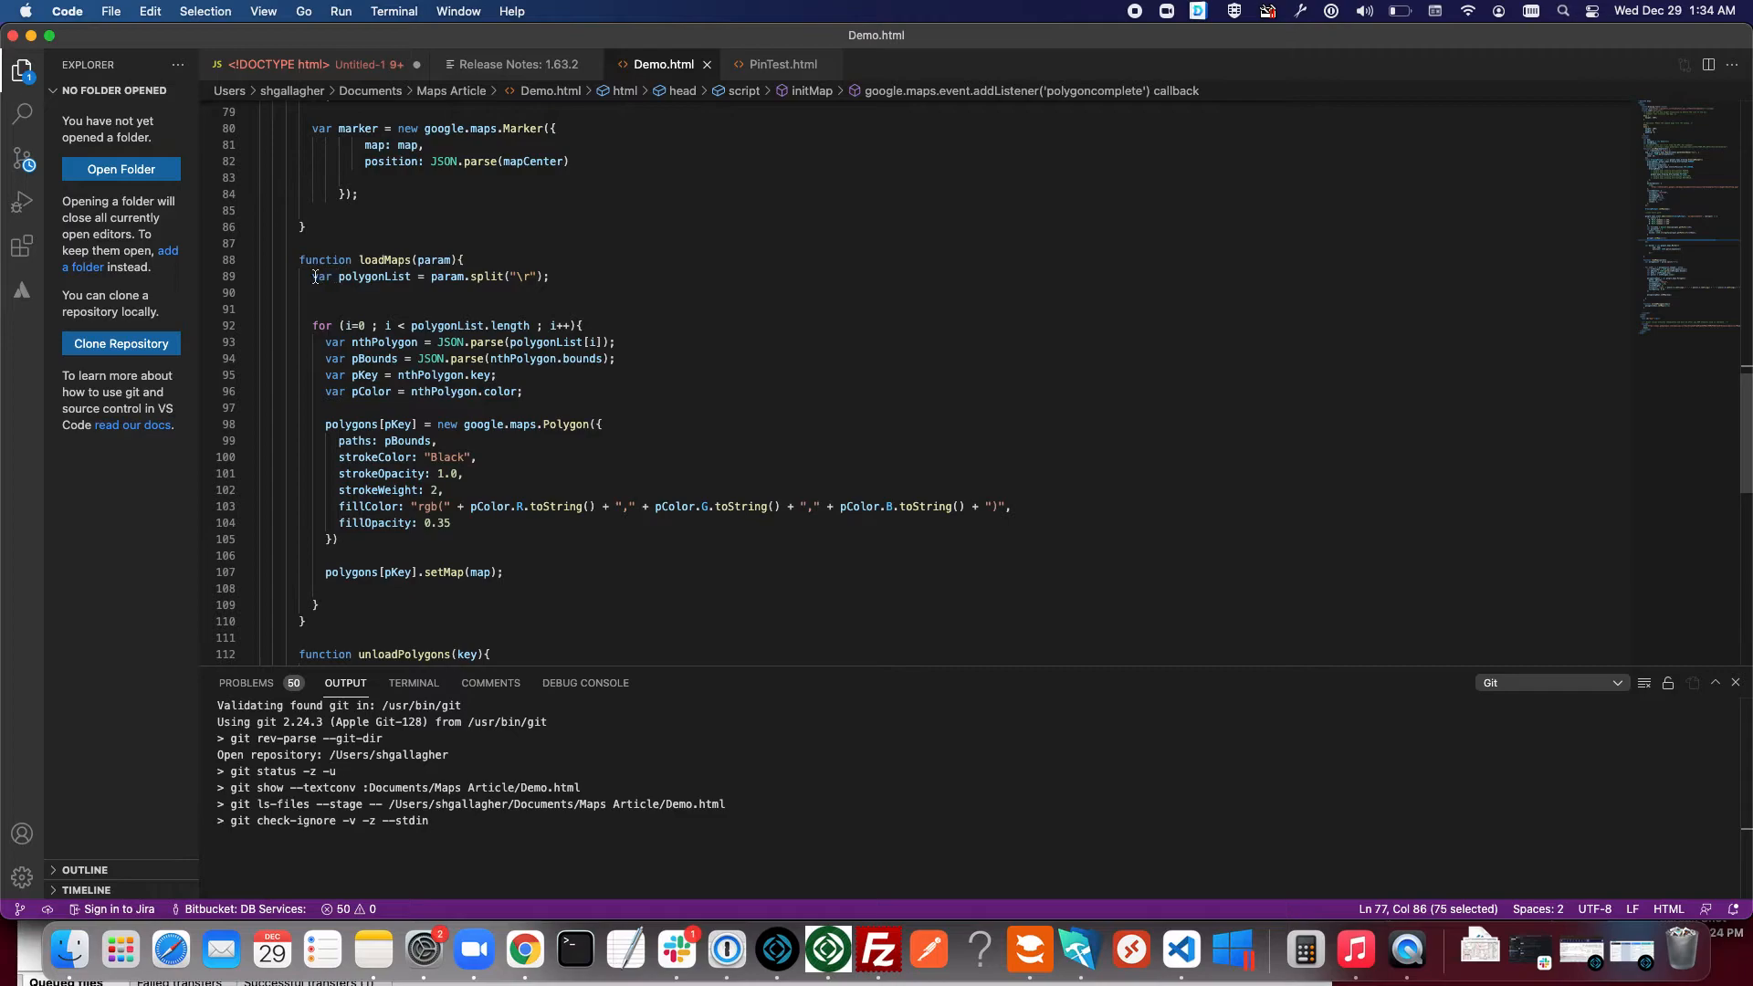
pyautogui.click(549, 276)
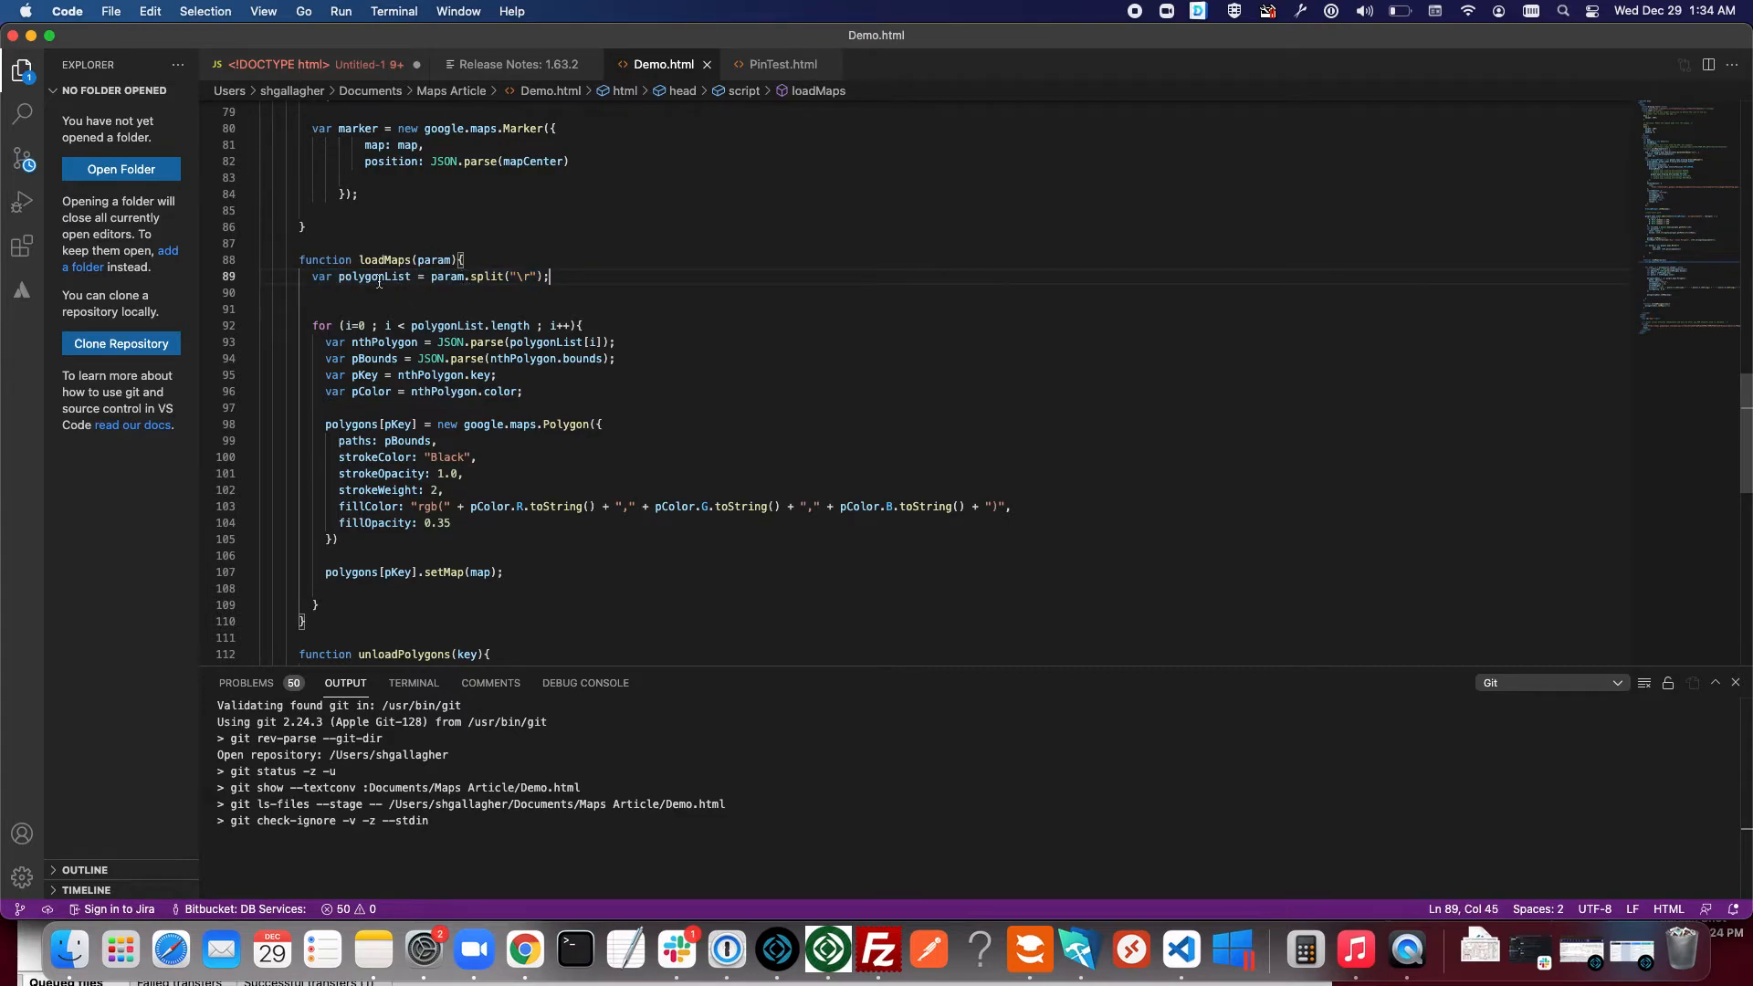
pyautogui.scroll(-3)
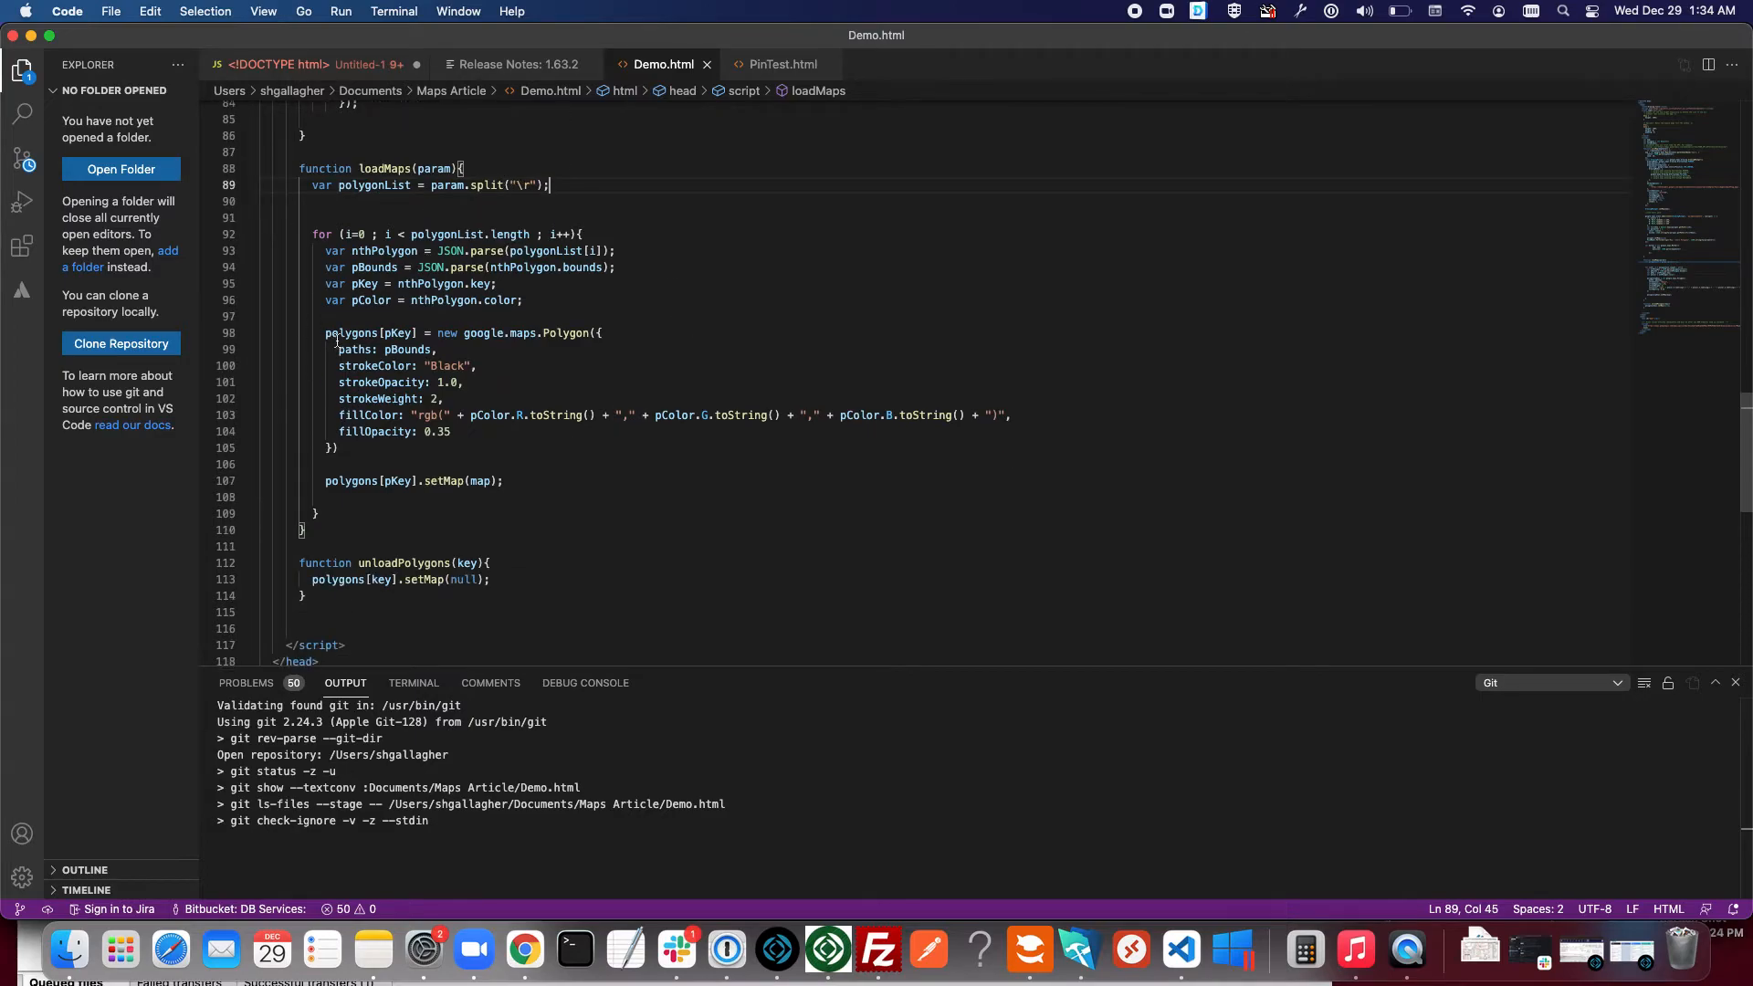
pyautogui.moveTo(475, 344)
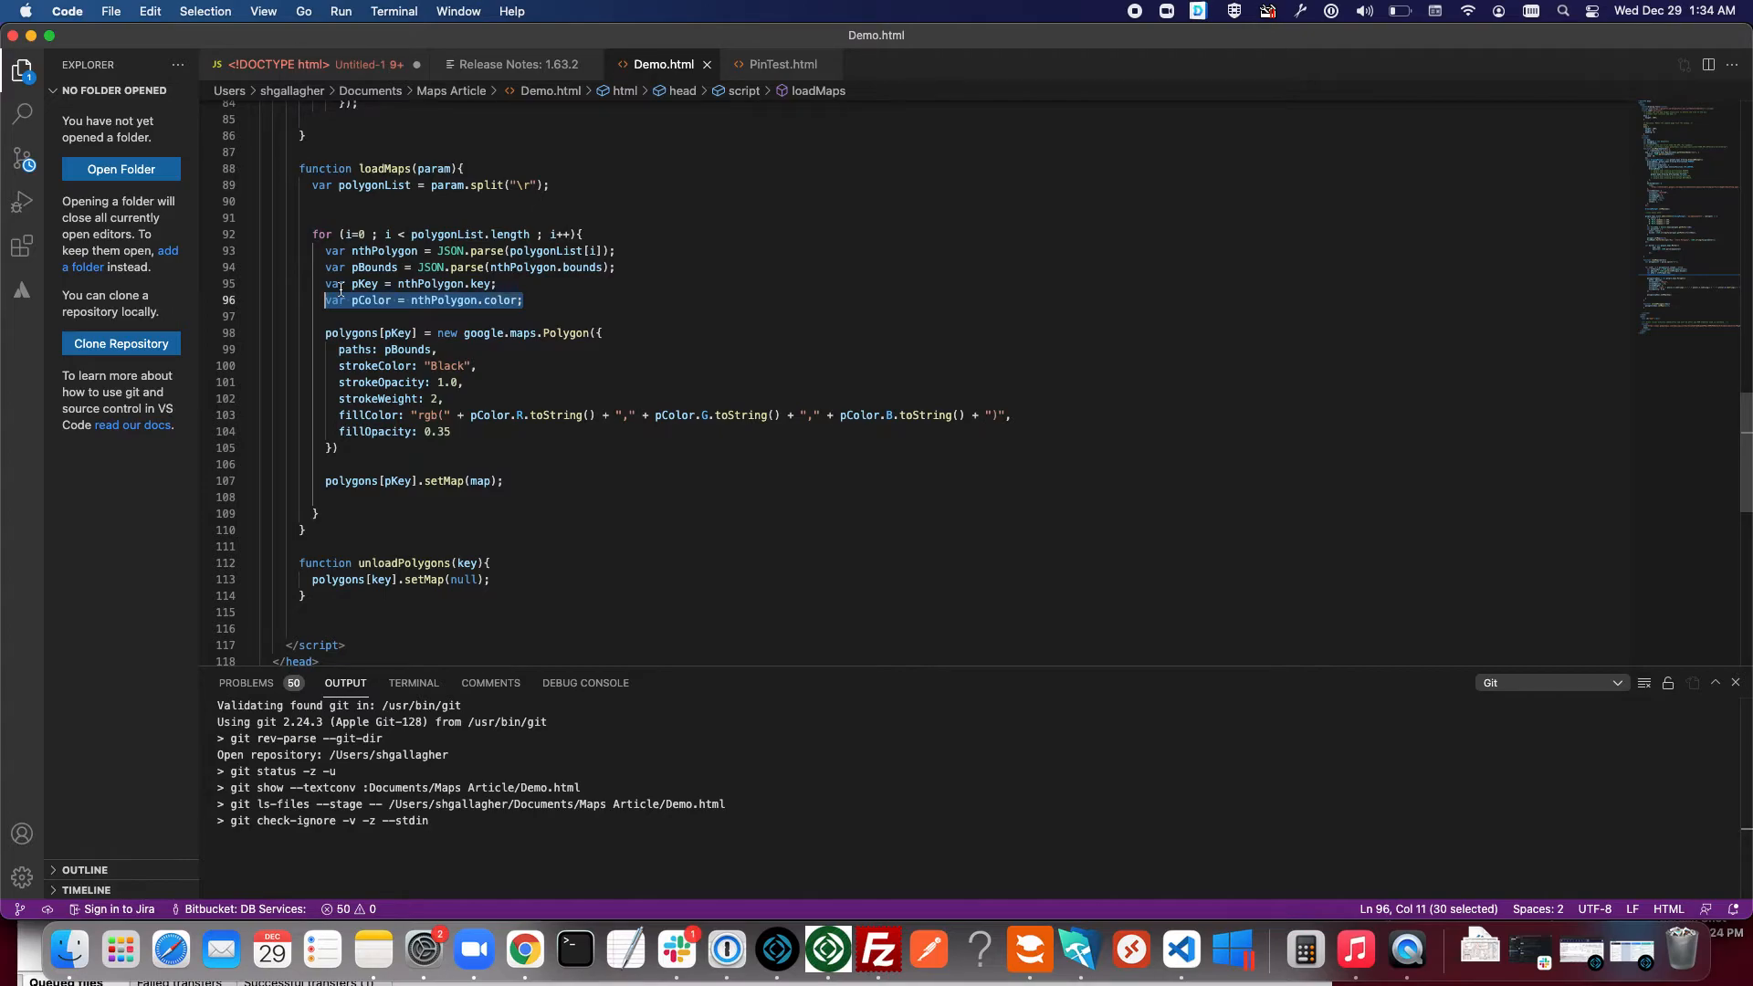
pyautogui.moveTo(335, 283)
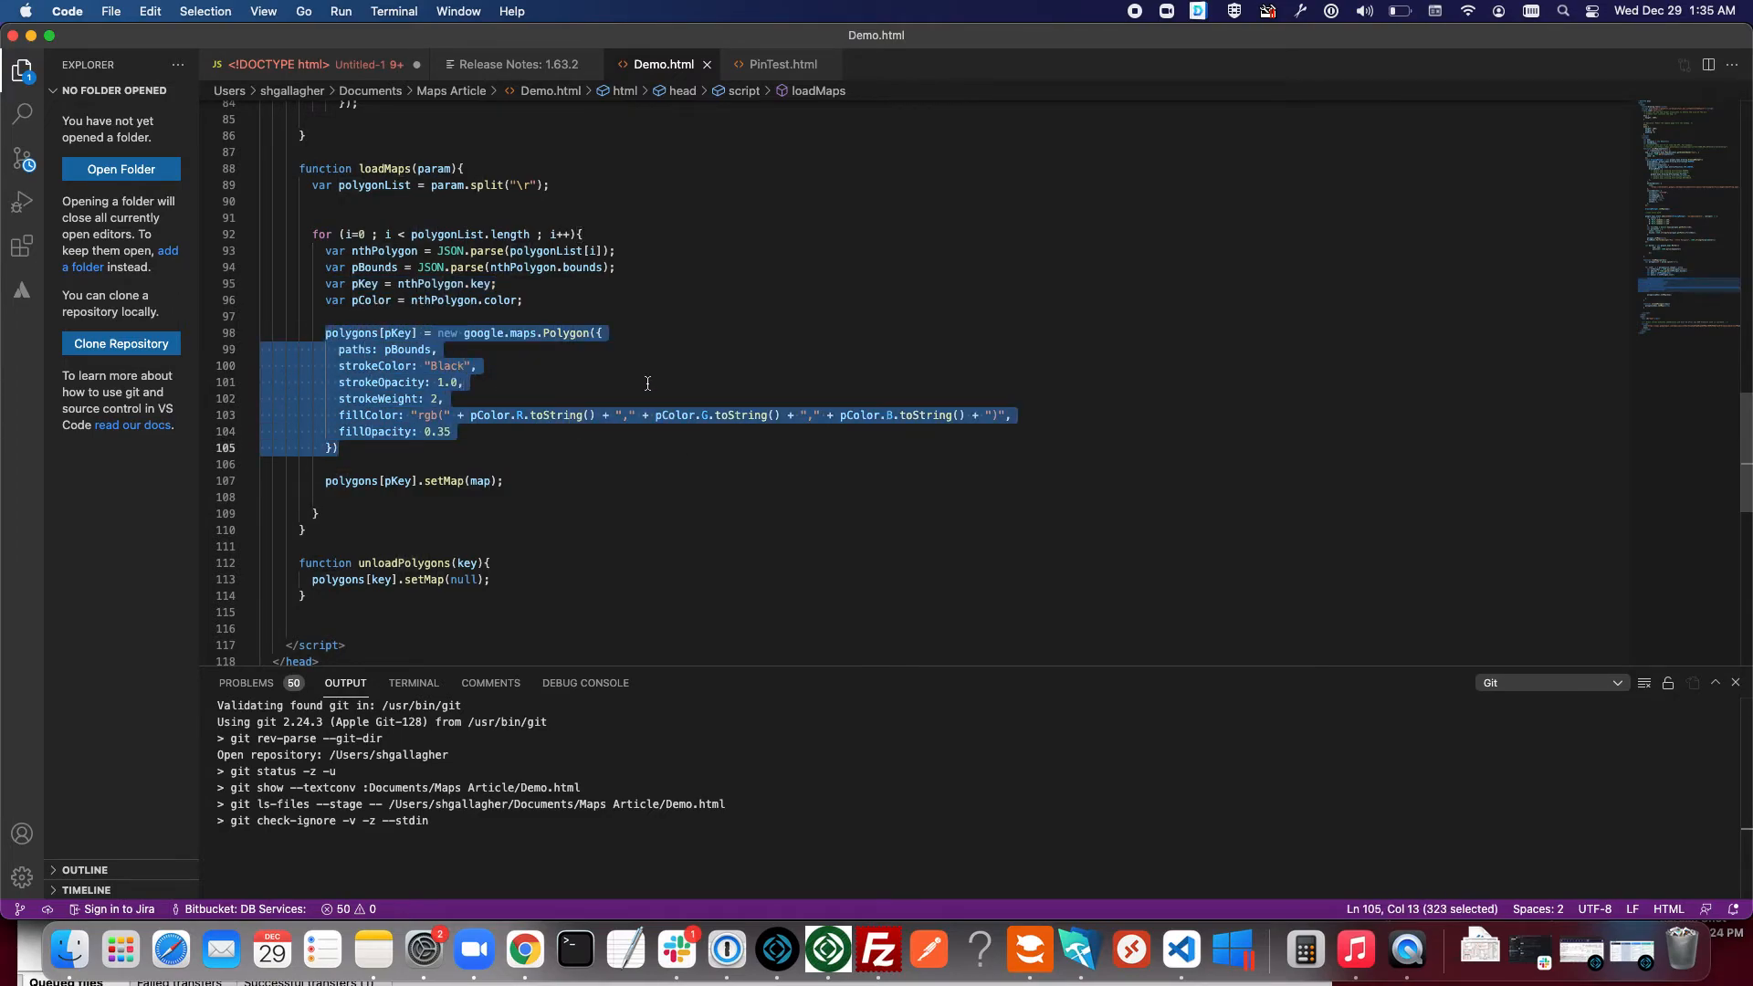
pyautogui.doubleClick(400, 349)
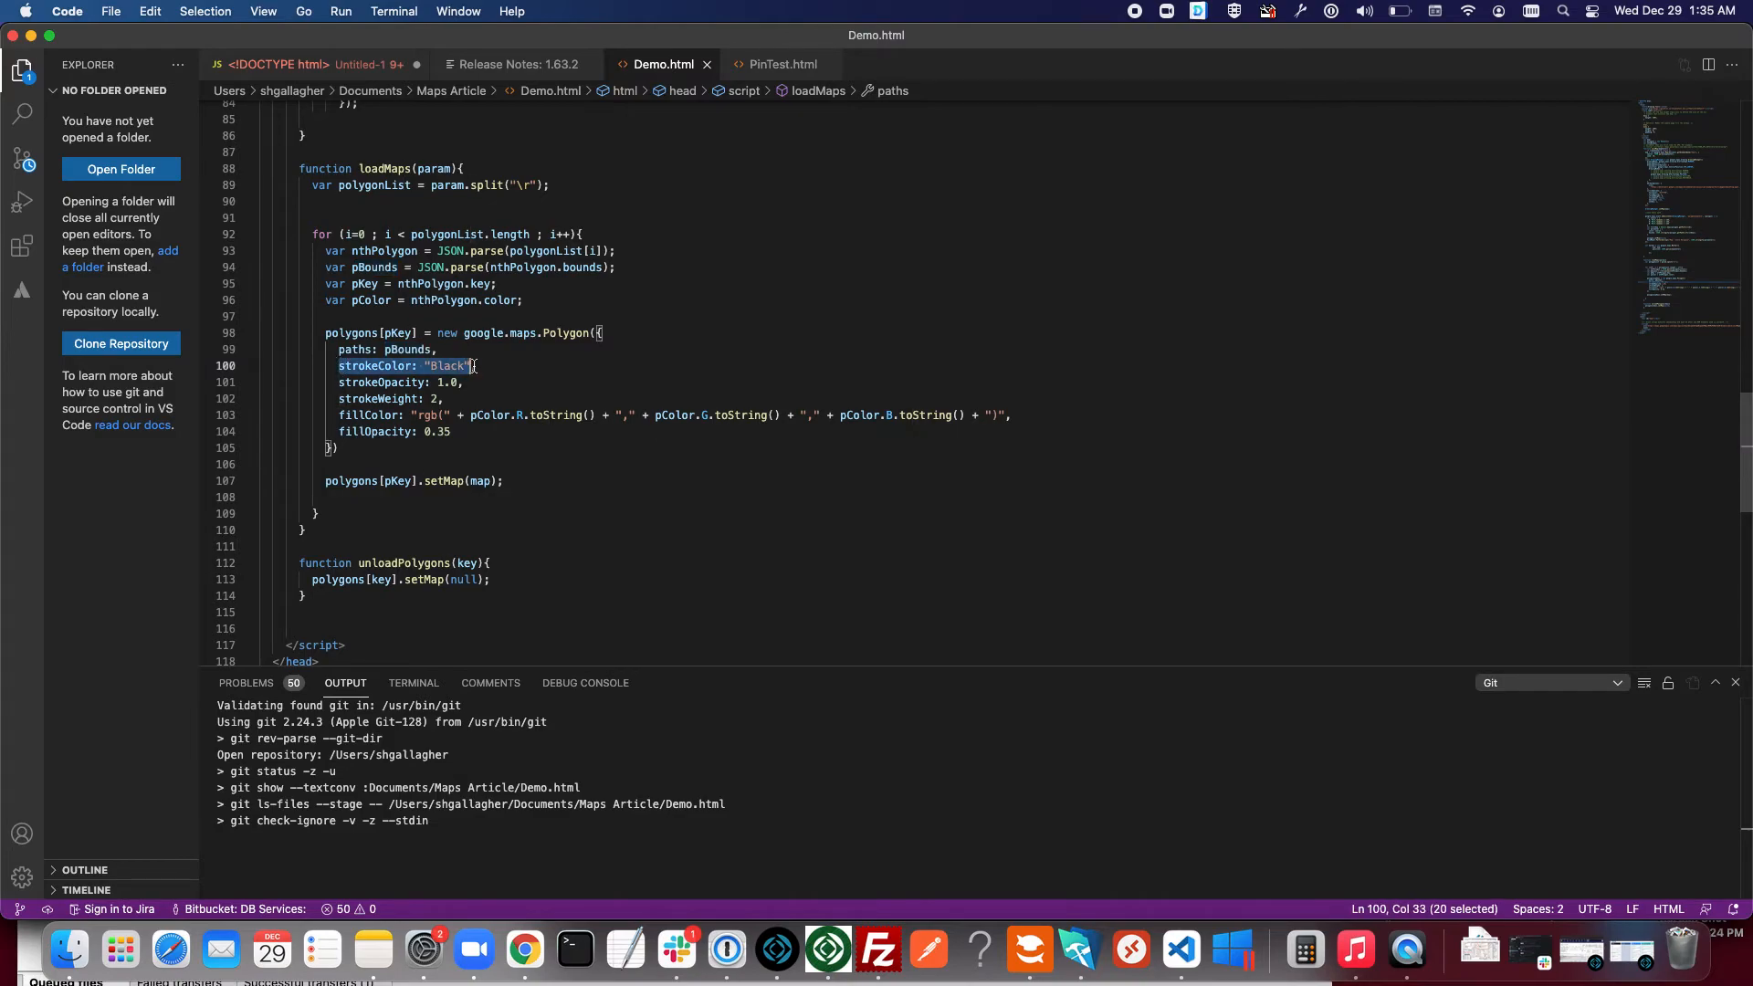
pyautogui.press('shift+right')
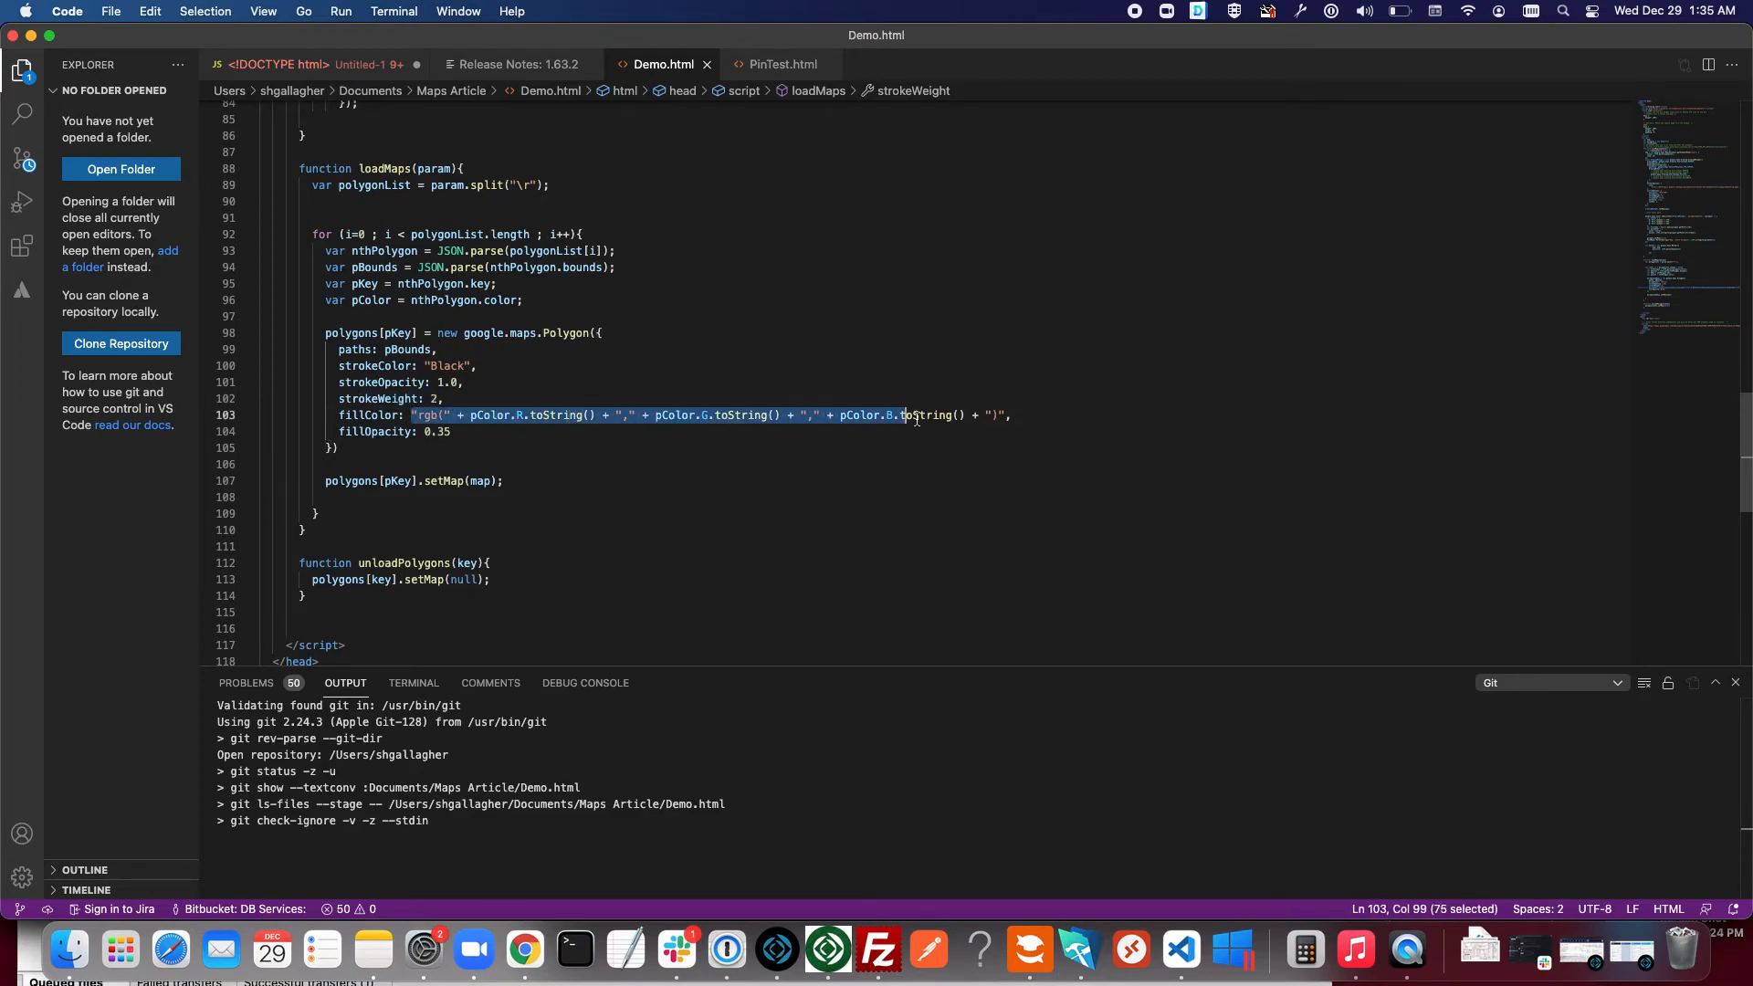
pyautogui.click(1010, 414)
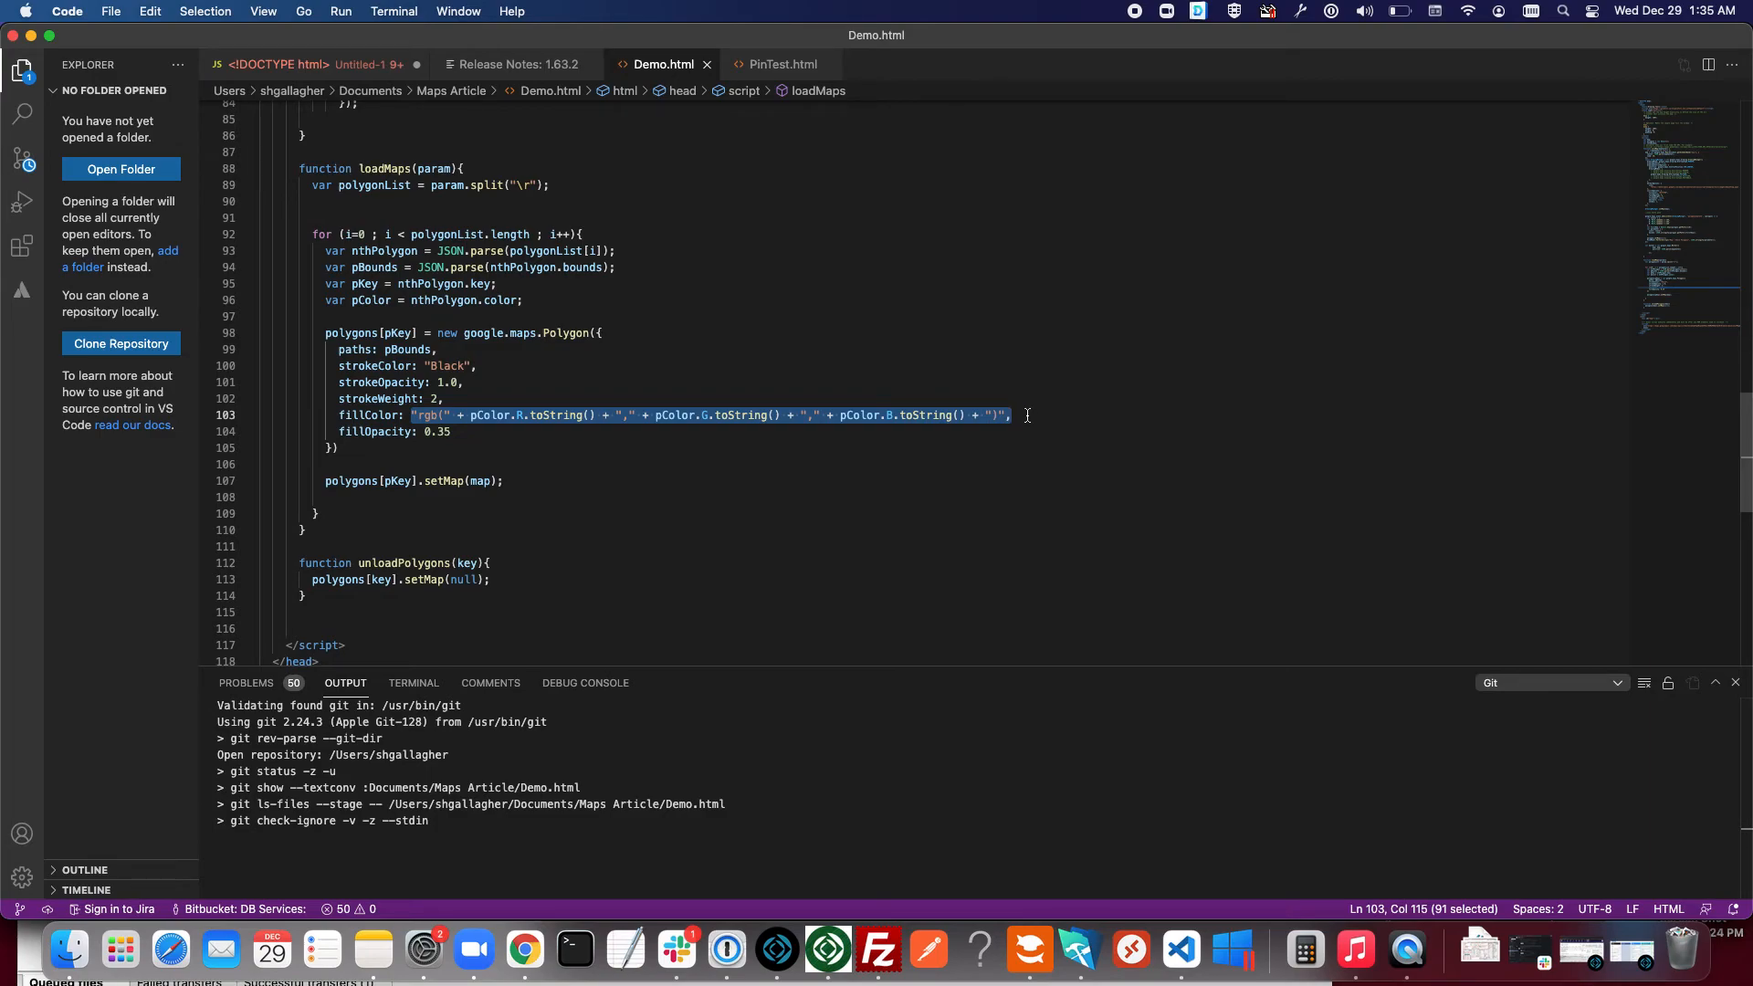
pyautogui.scroll(-3)
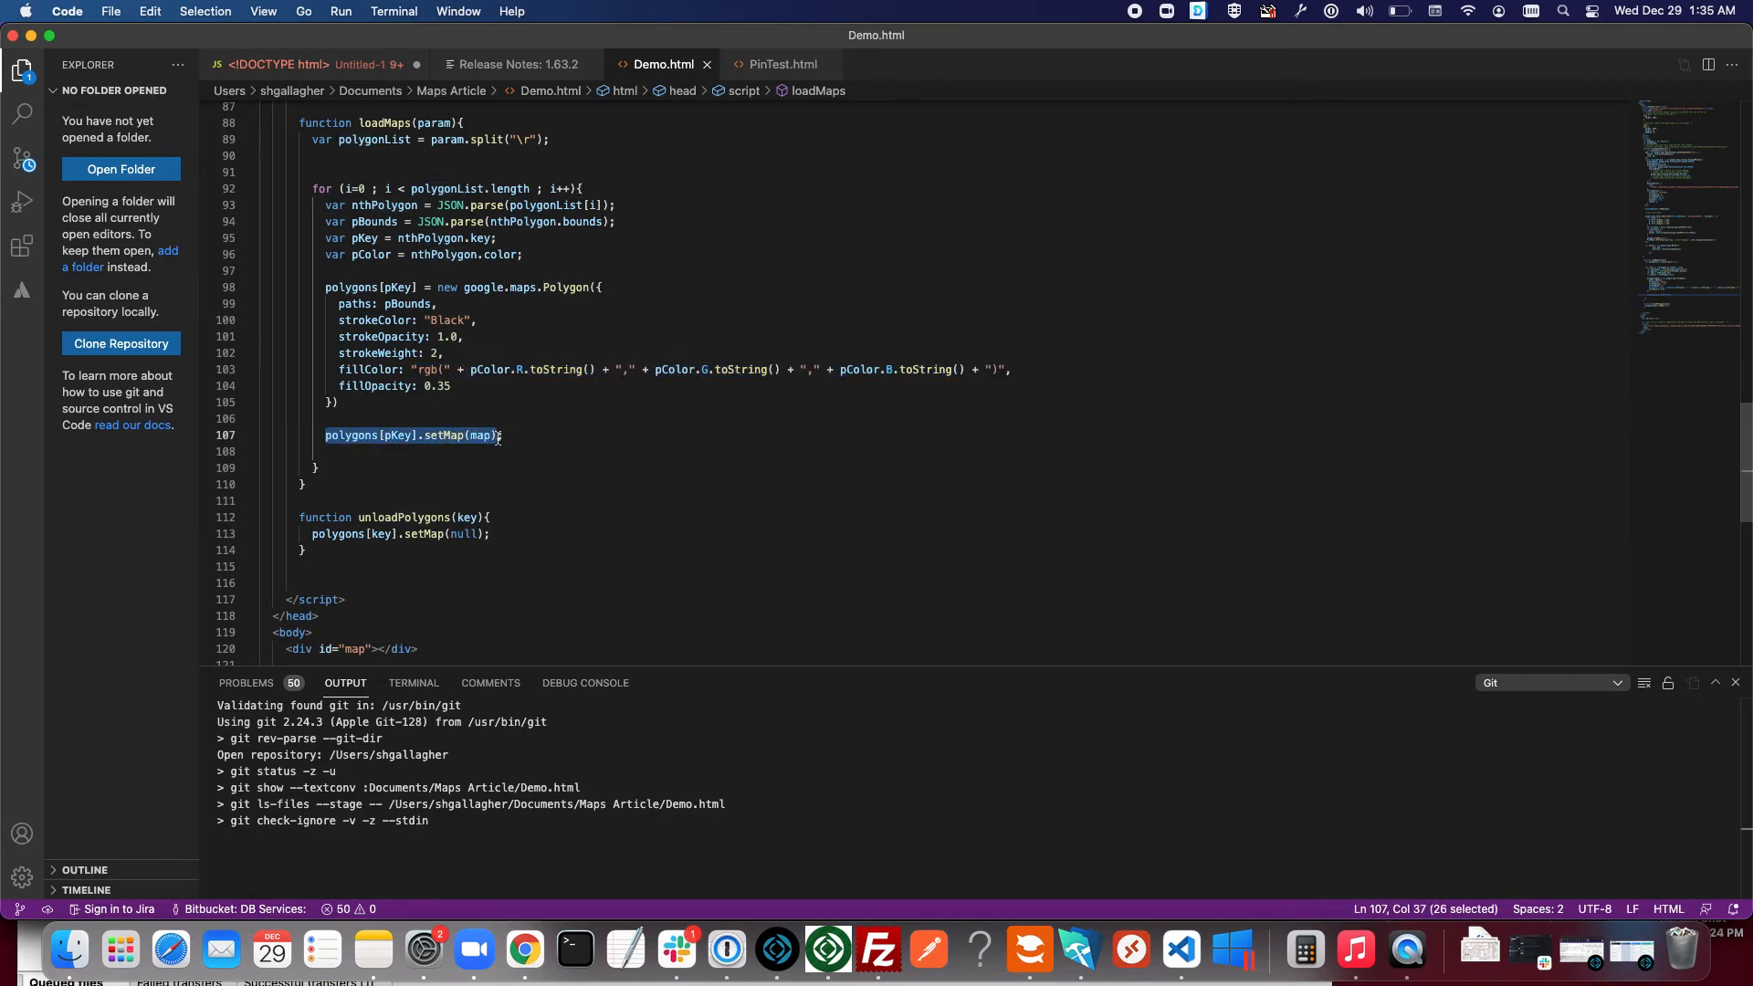
pyautogui.scroll(3)
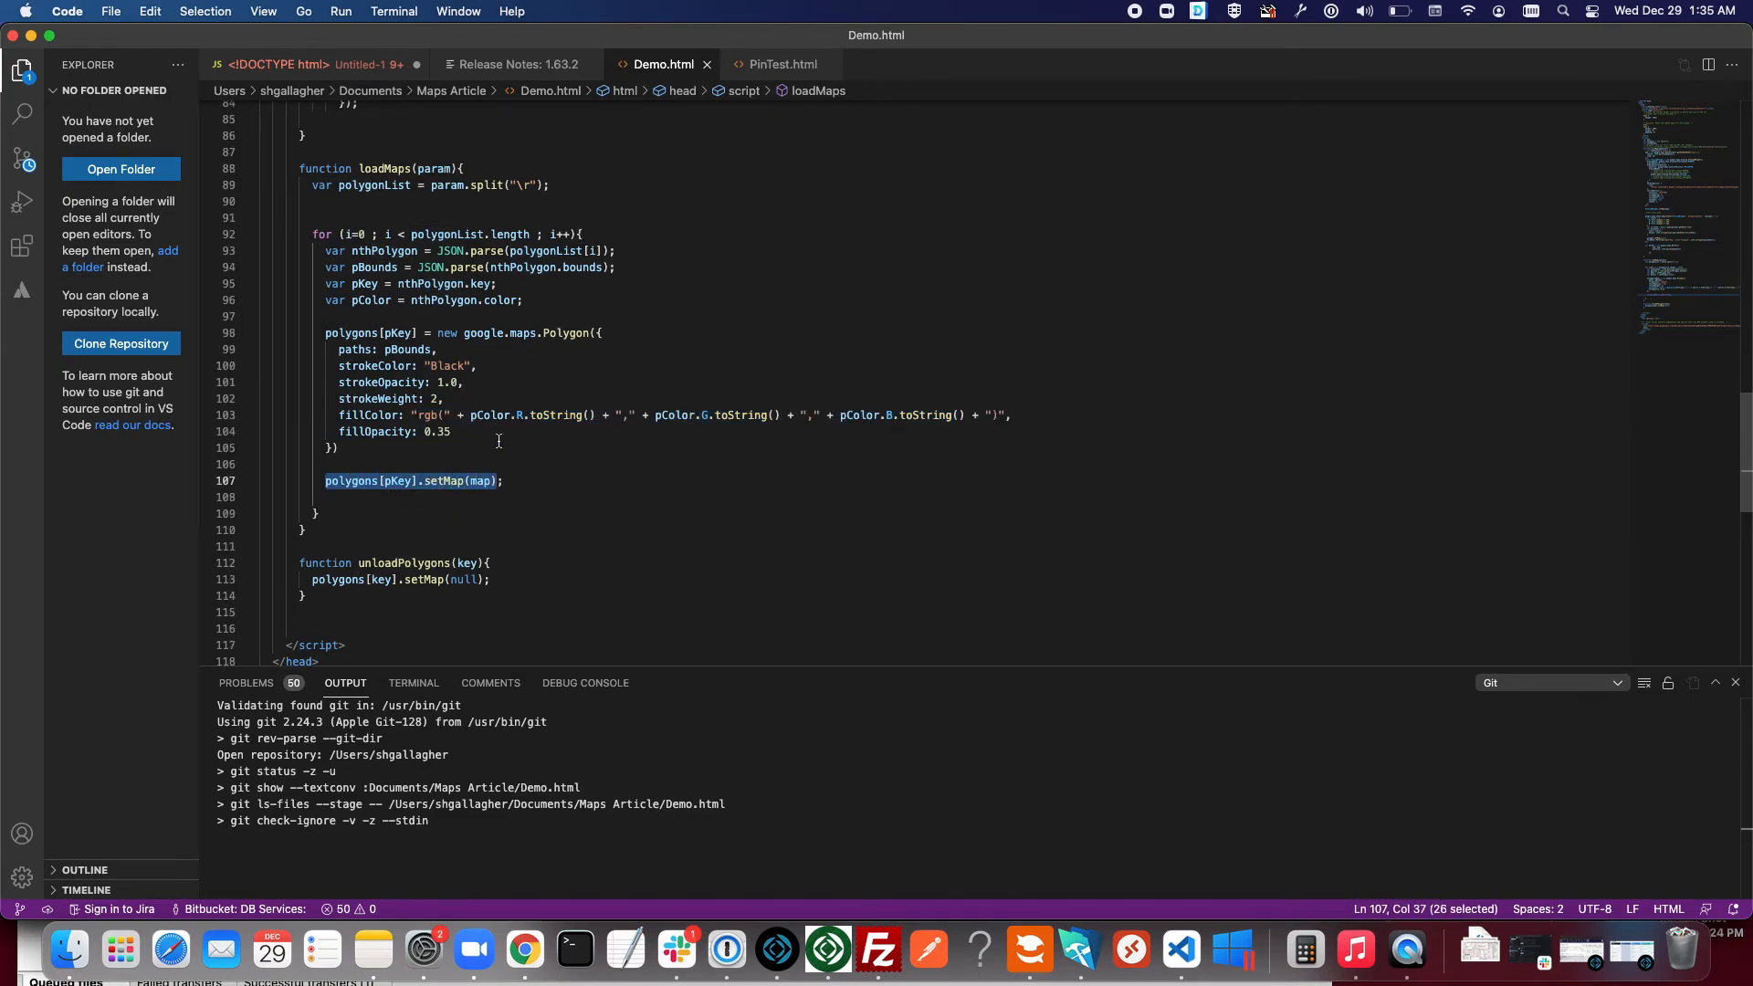
pyautogui.scroll(-3)
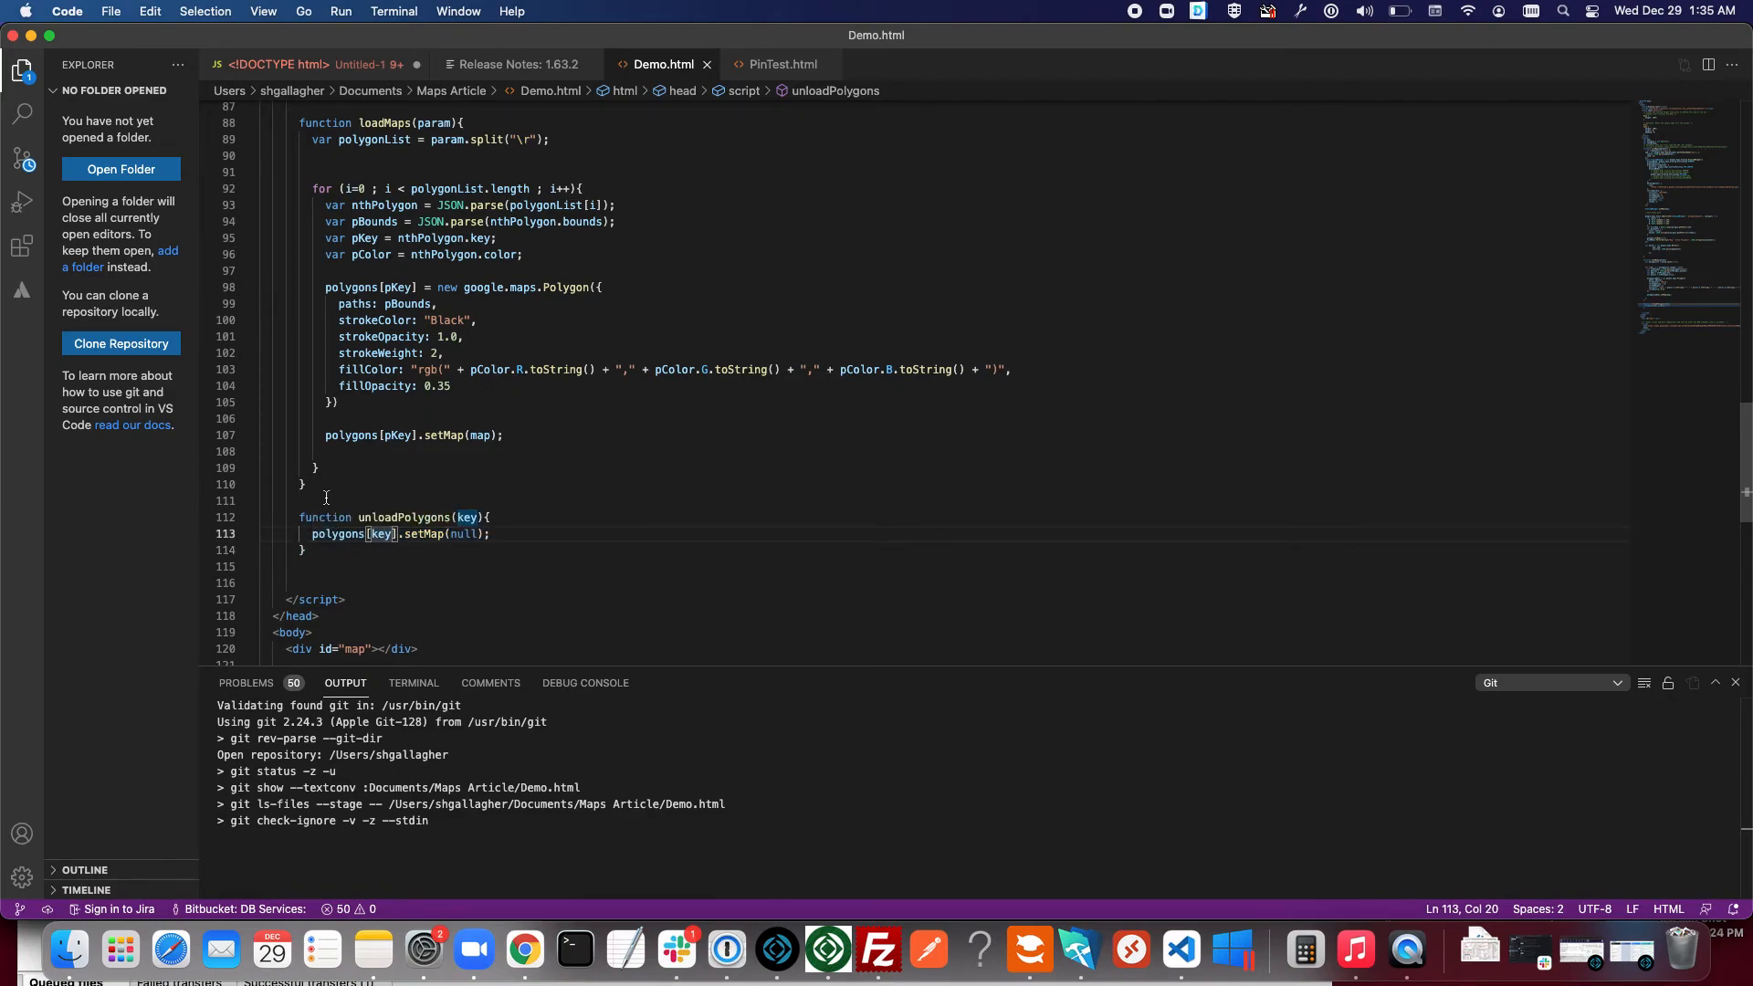
pyautogui.scroll(3)
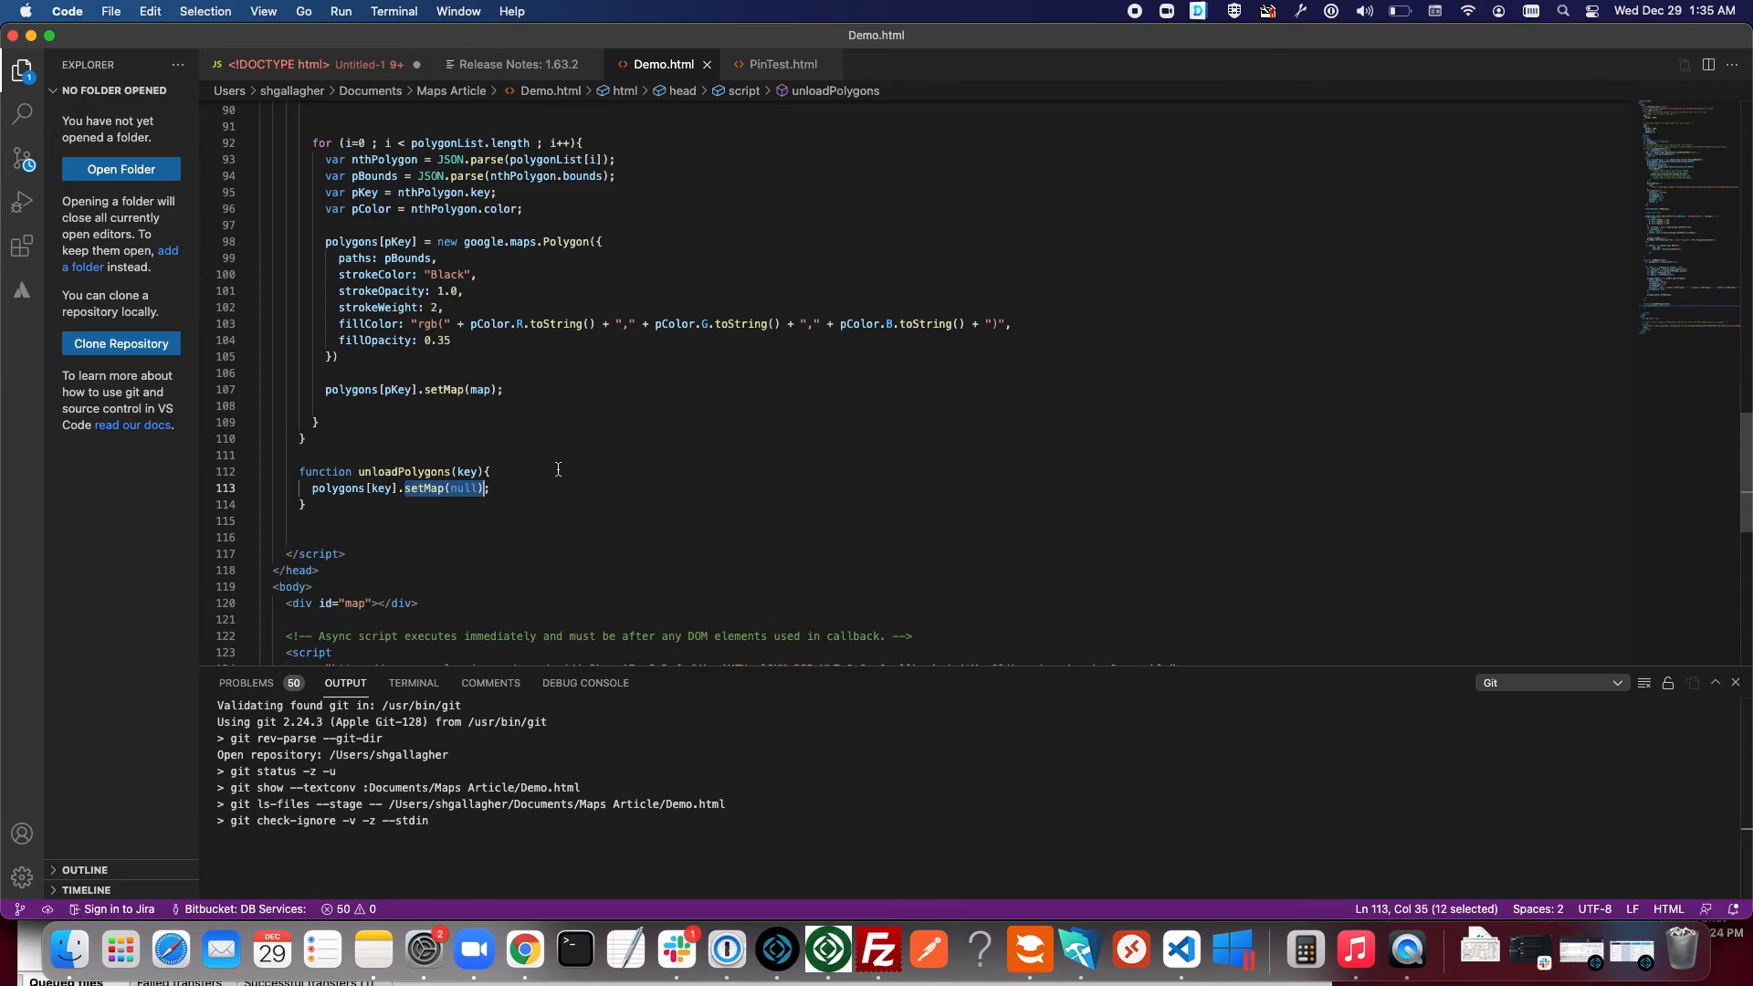
pyautogui.moveTo(587, 394)
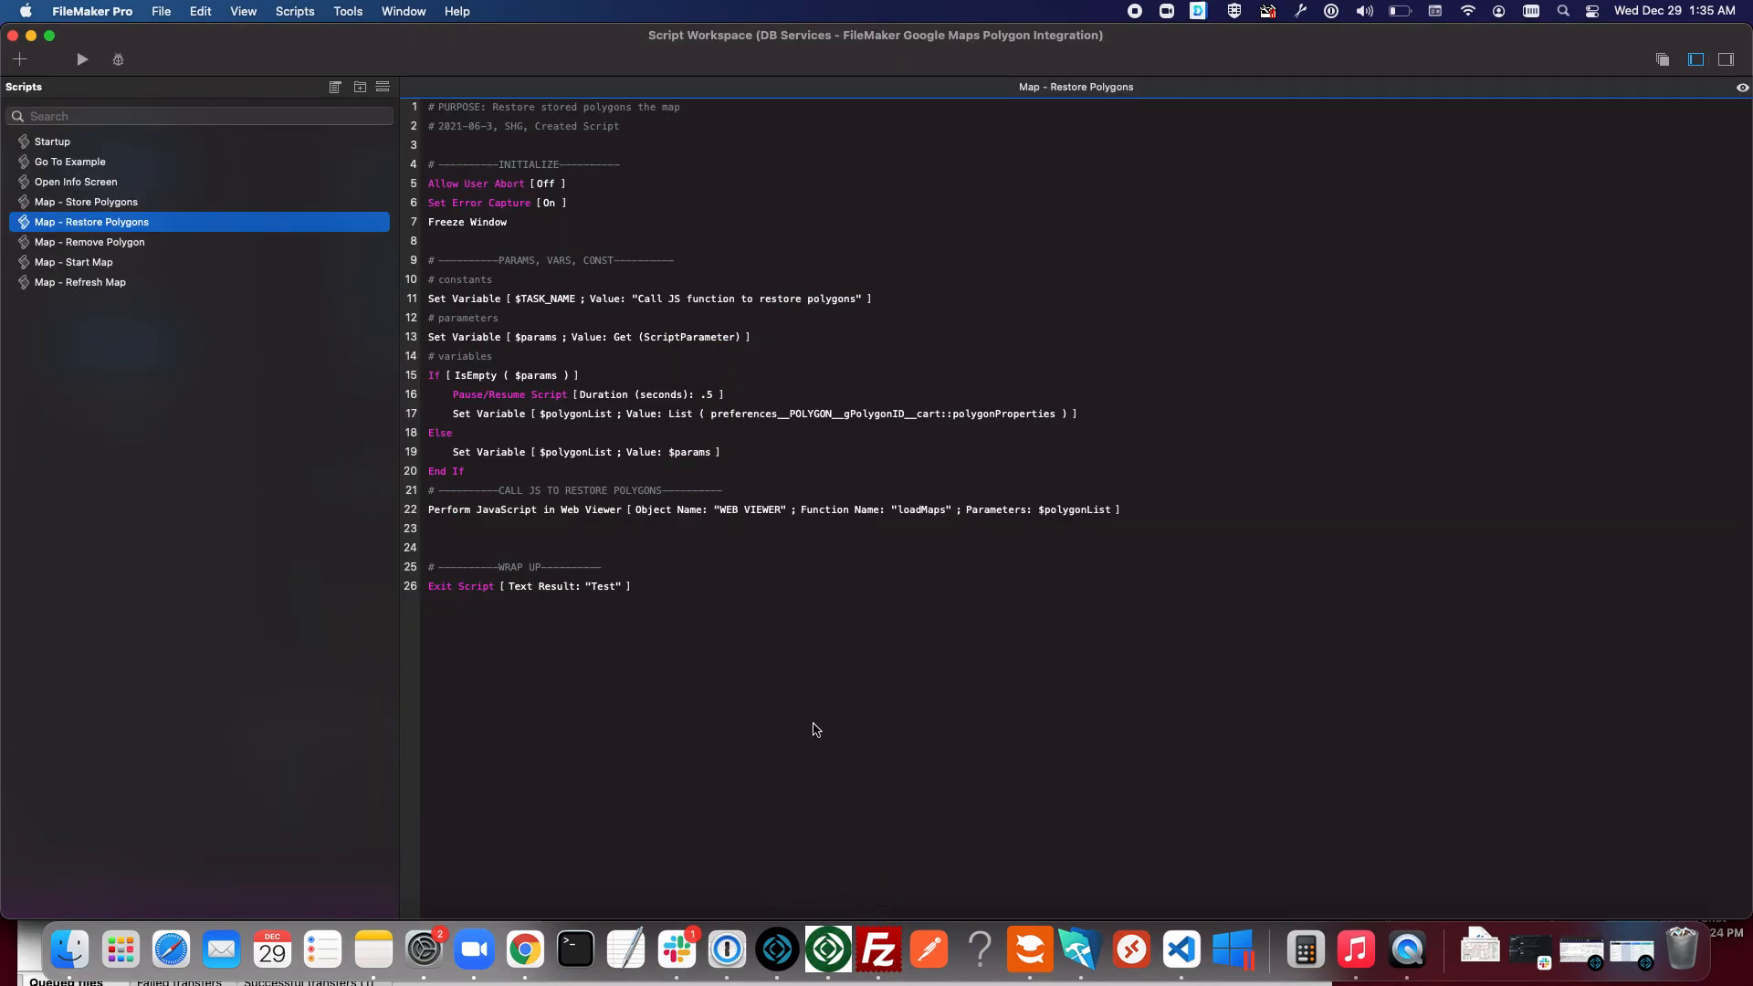
# Bring the Google Maps Polygon Integration window forward and discard unsaved script changes.
pyautogui.click(404, 11)
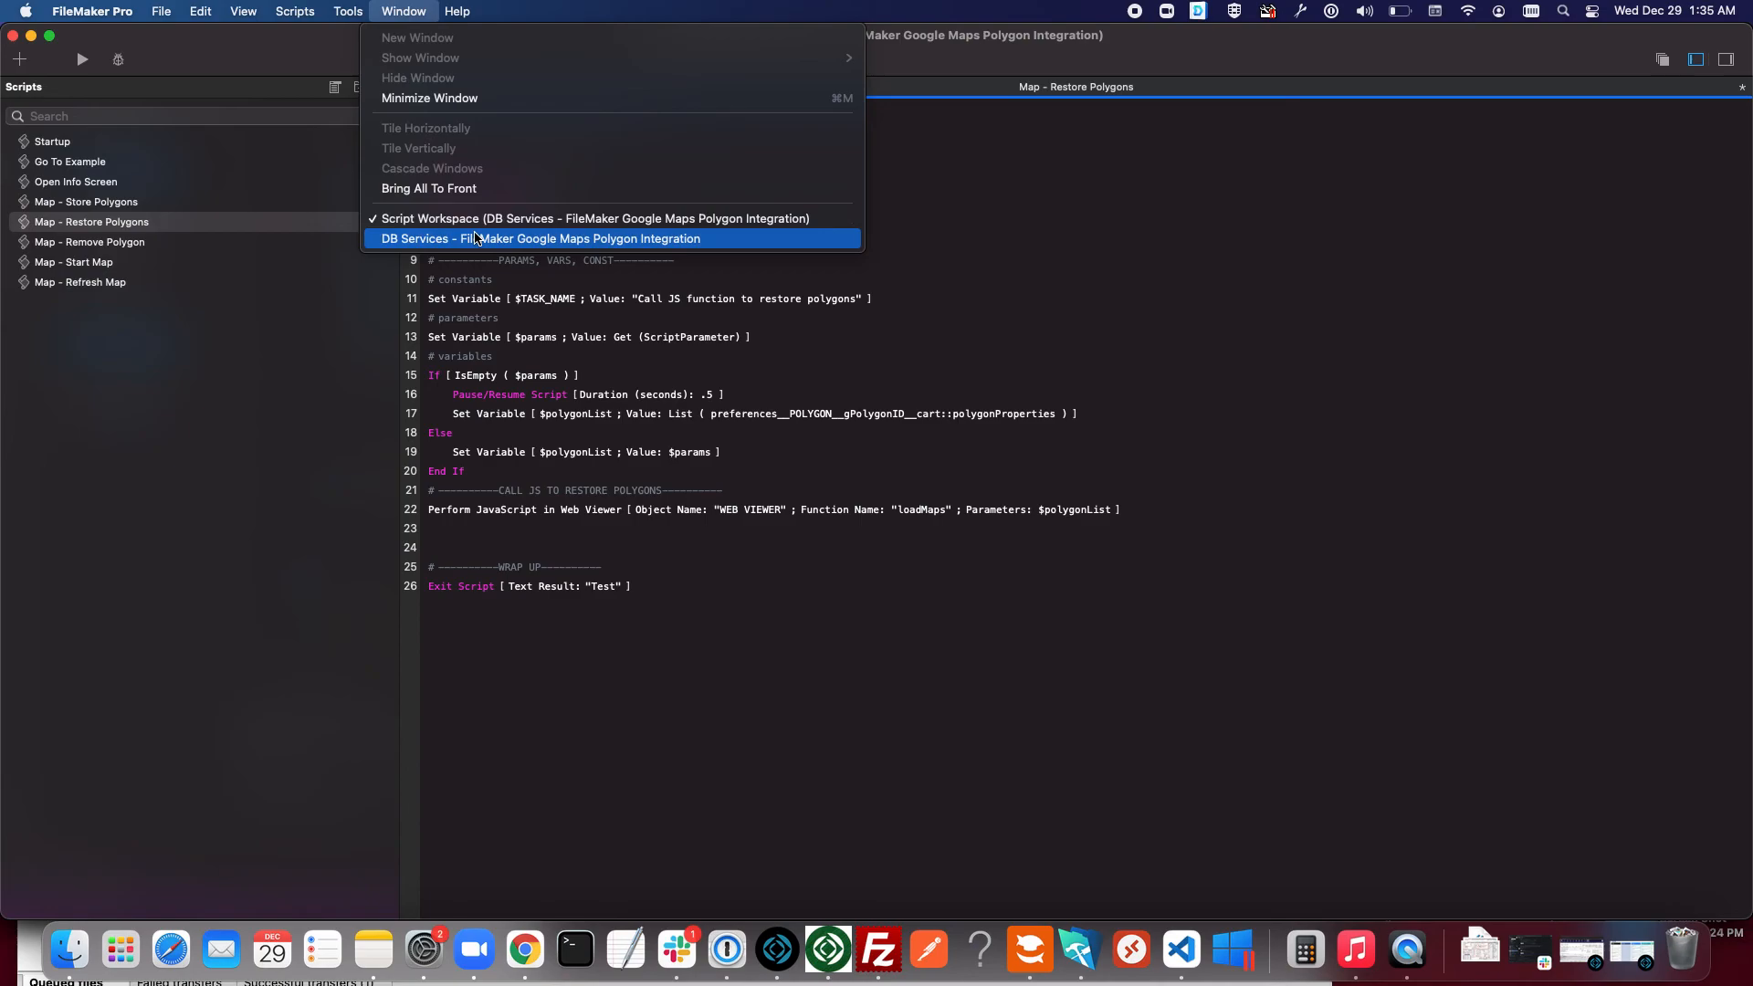
pyautogui.click(540, 238)
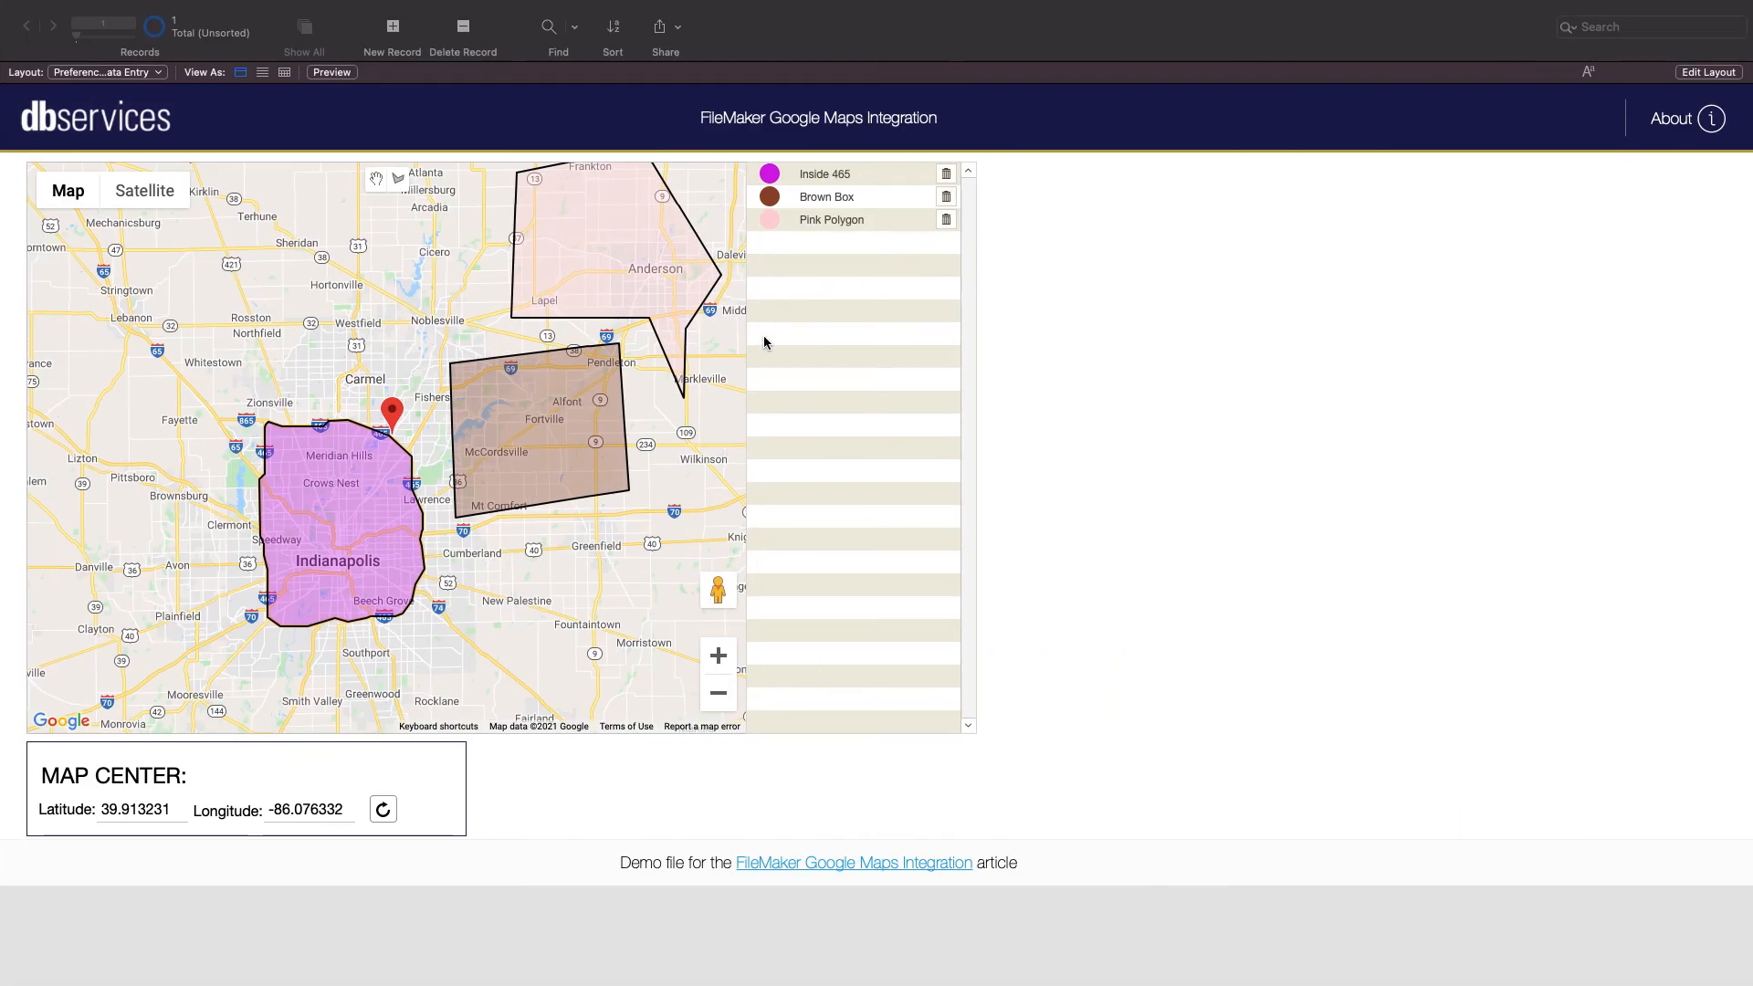
pyautogui.moveTo(731, 314)
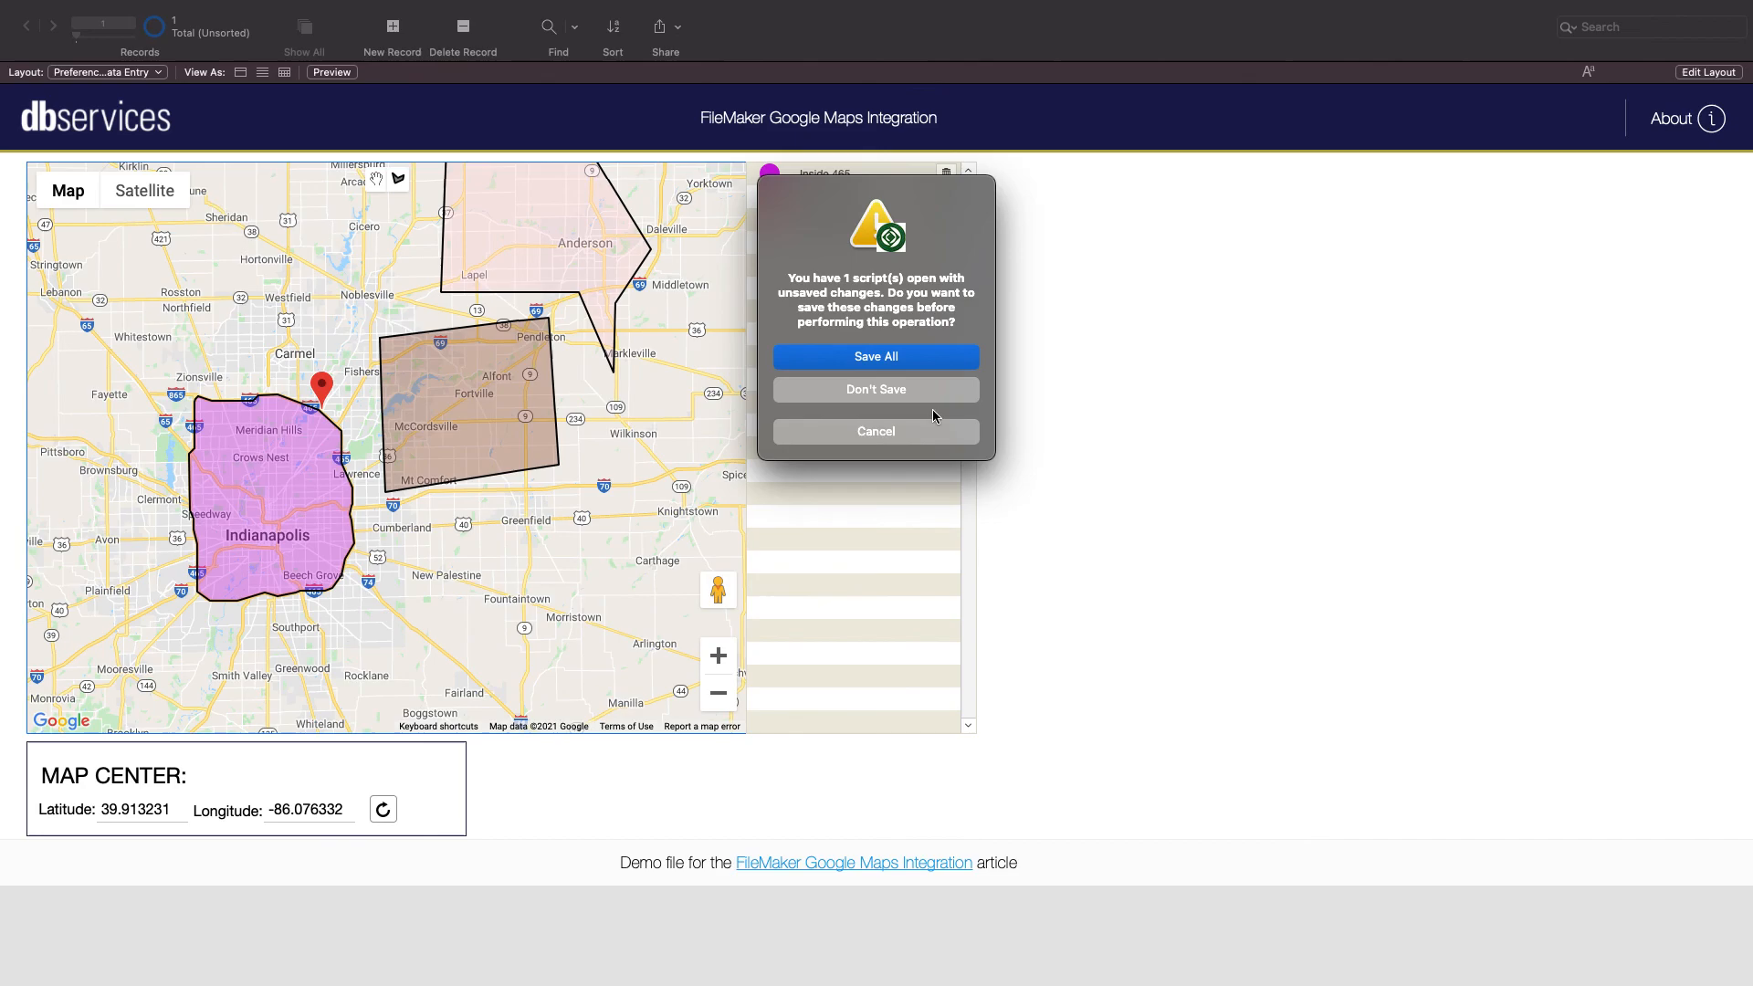
pyautogui.click(875, 389)
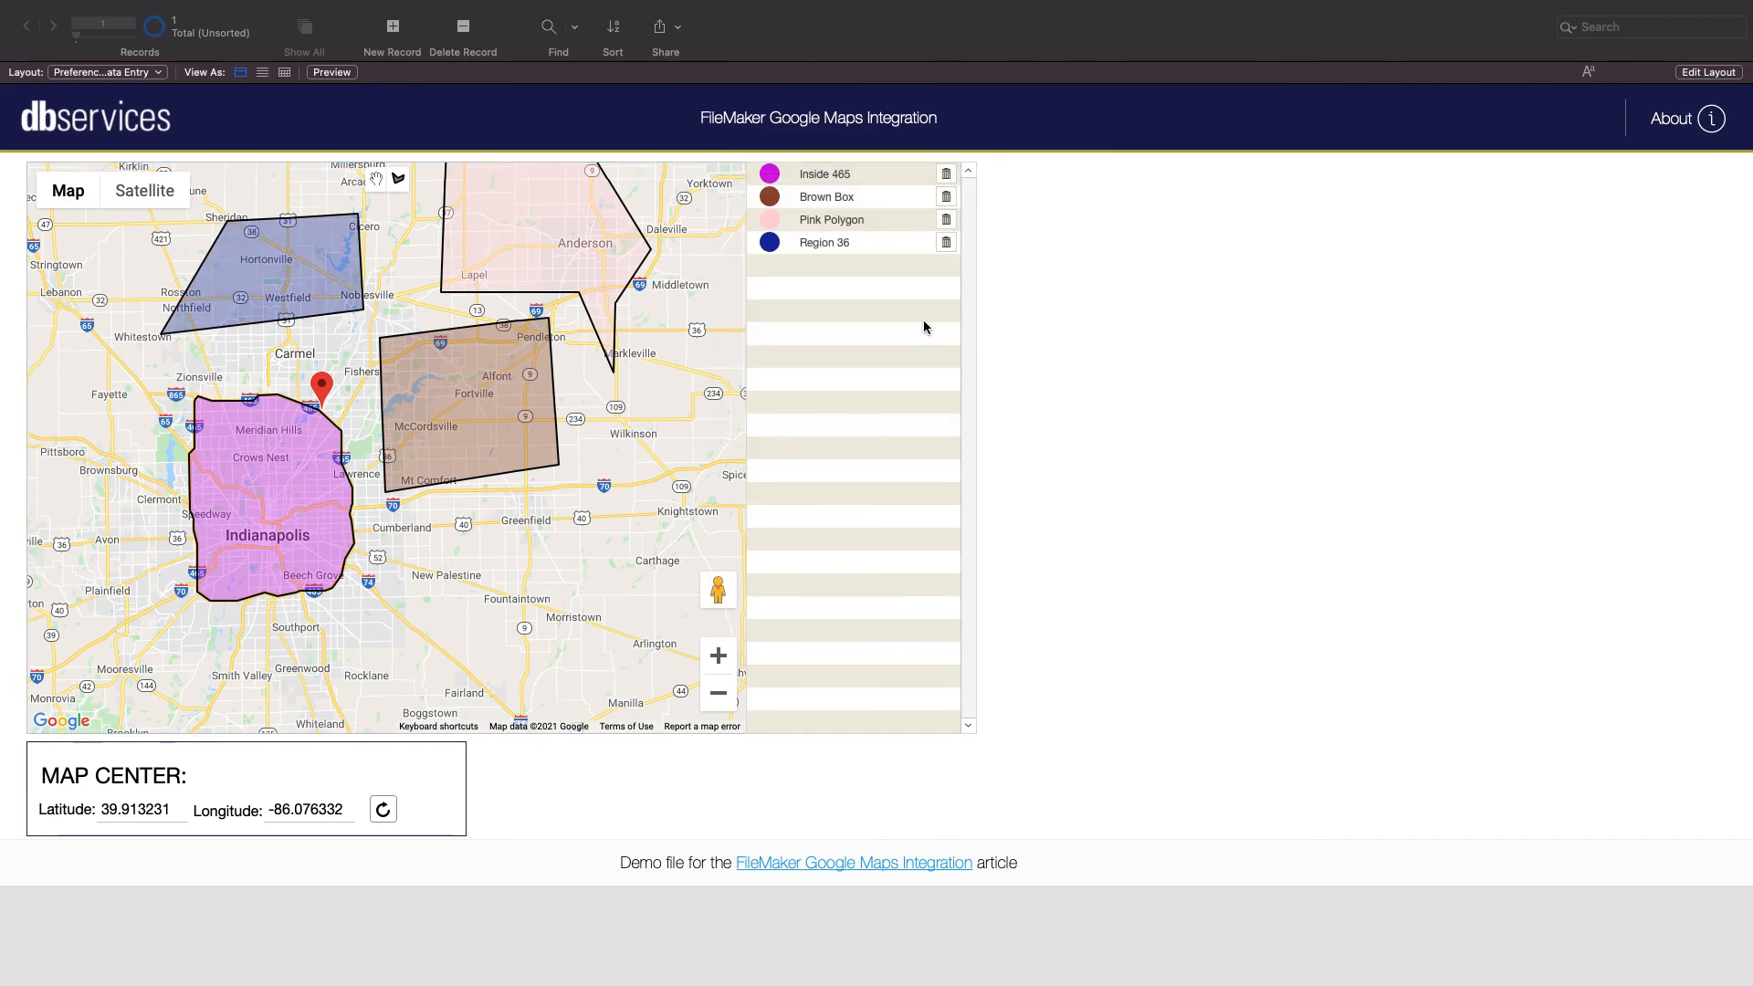